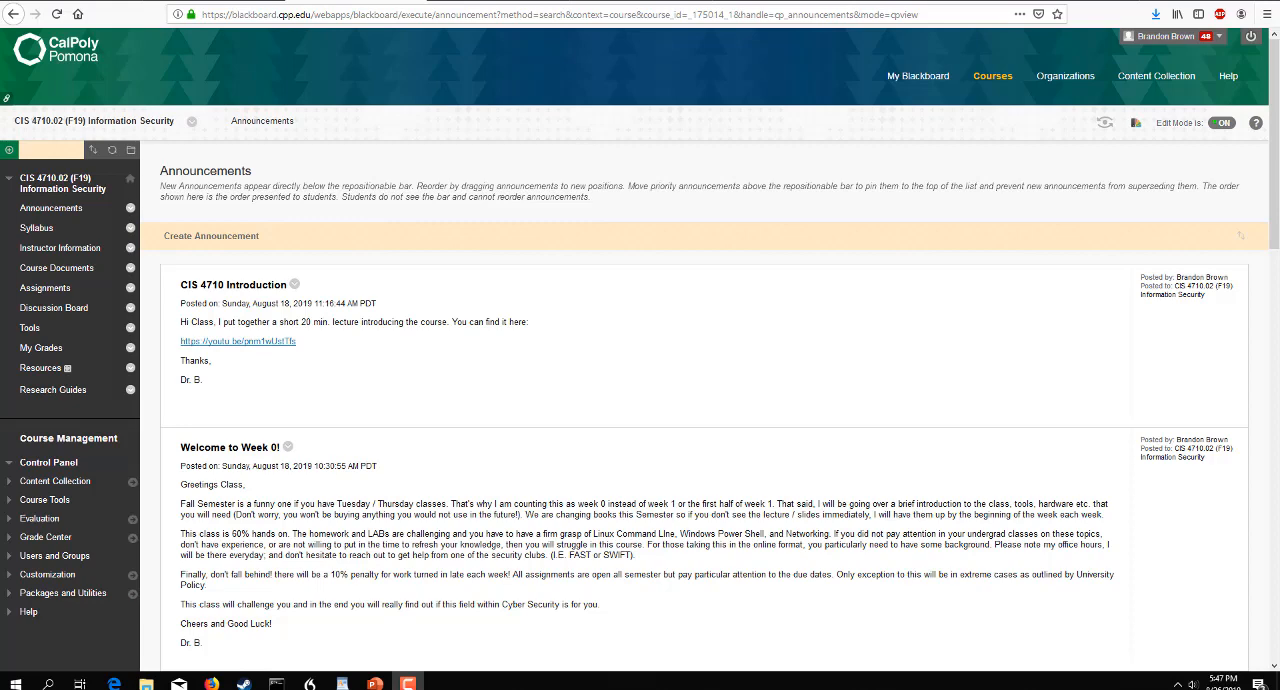
mouse_move(1210, 666)
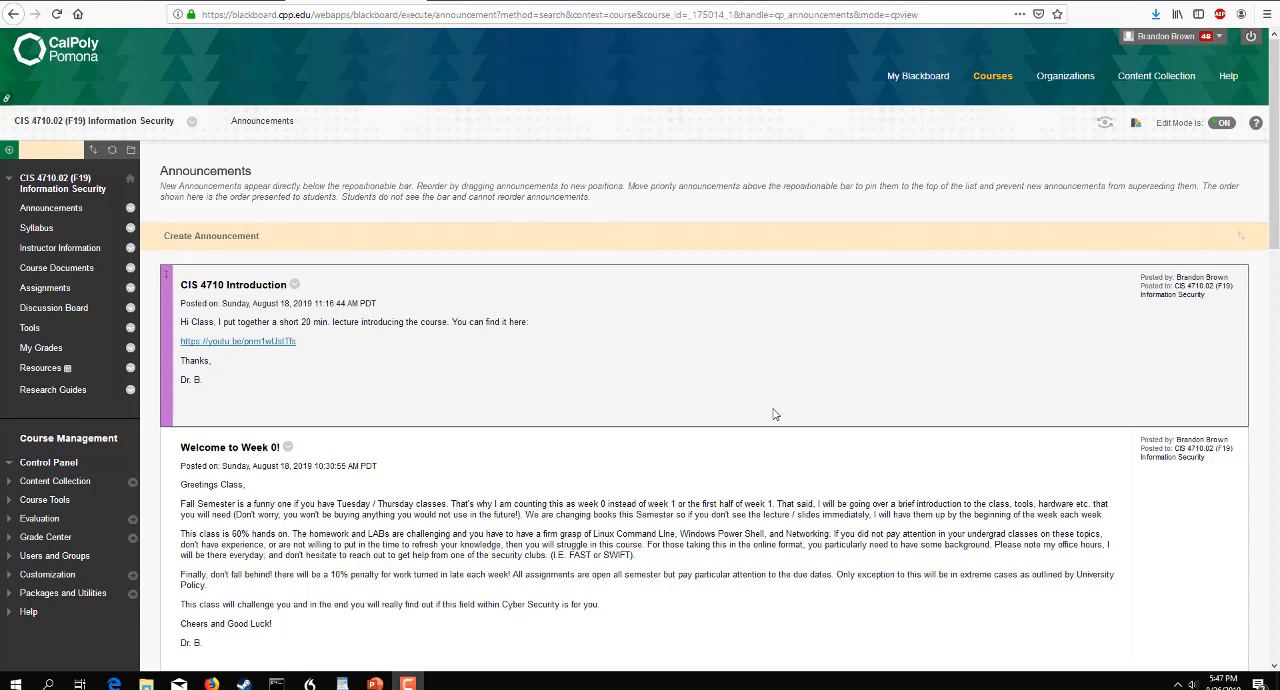
mouse_move(41, 347)
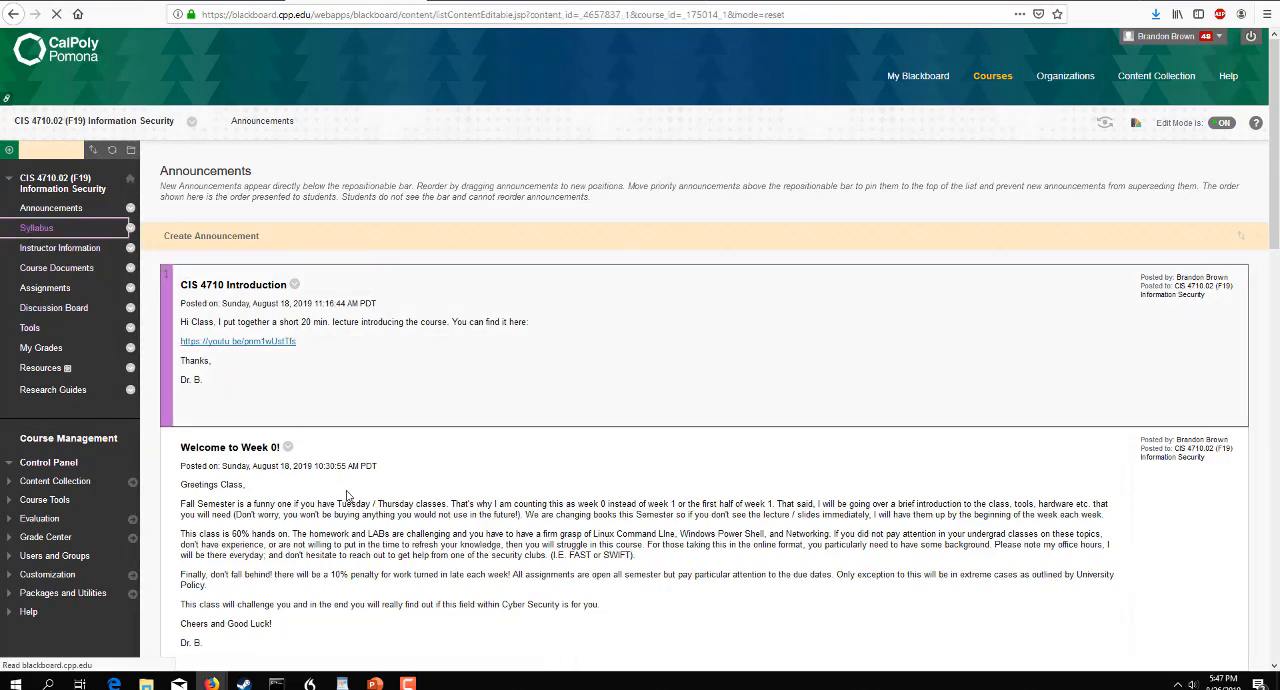
Open the CIS 4710 syllabus and scroll down to the week-by-week course schedule
left_click(37, 227)
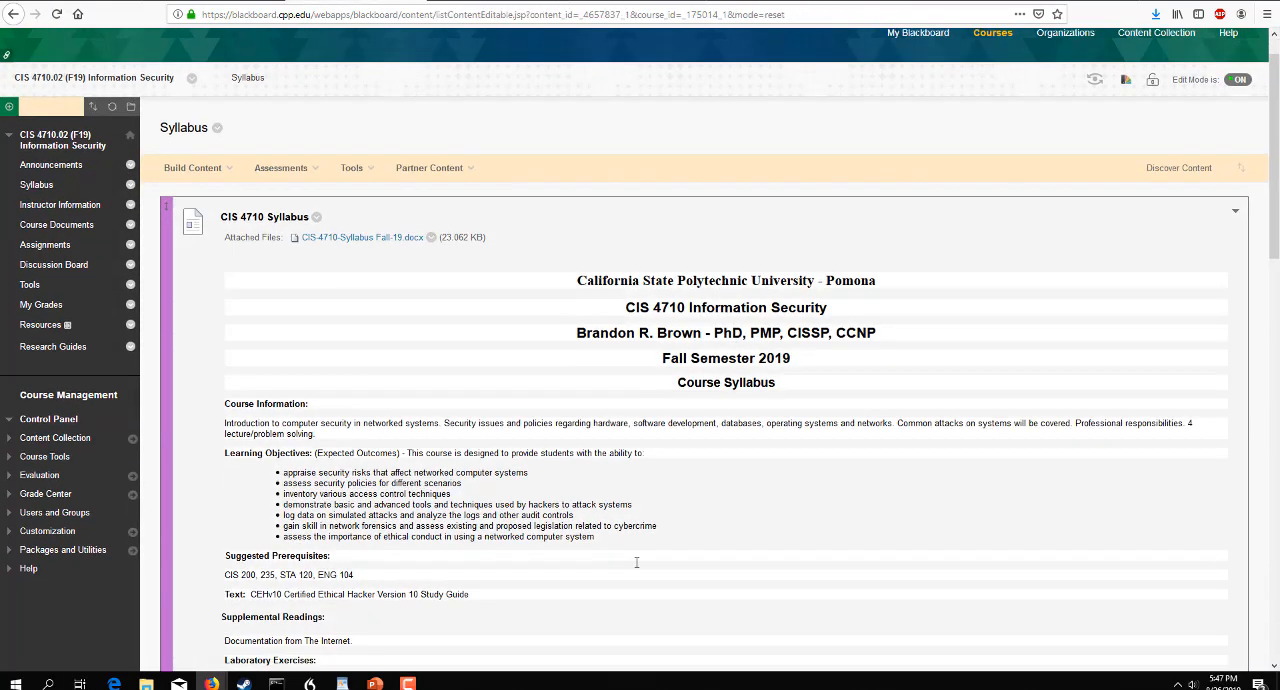
scroll("down", 3)
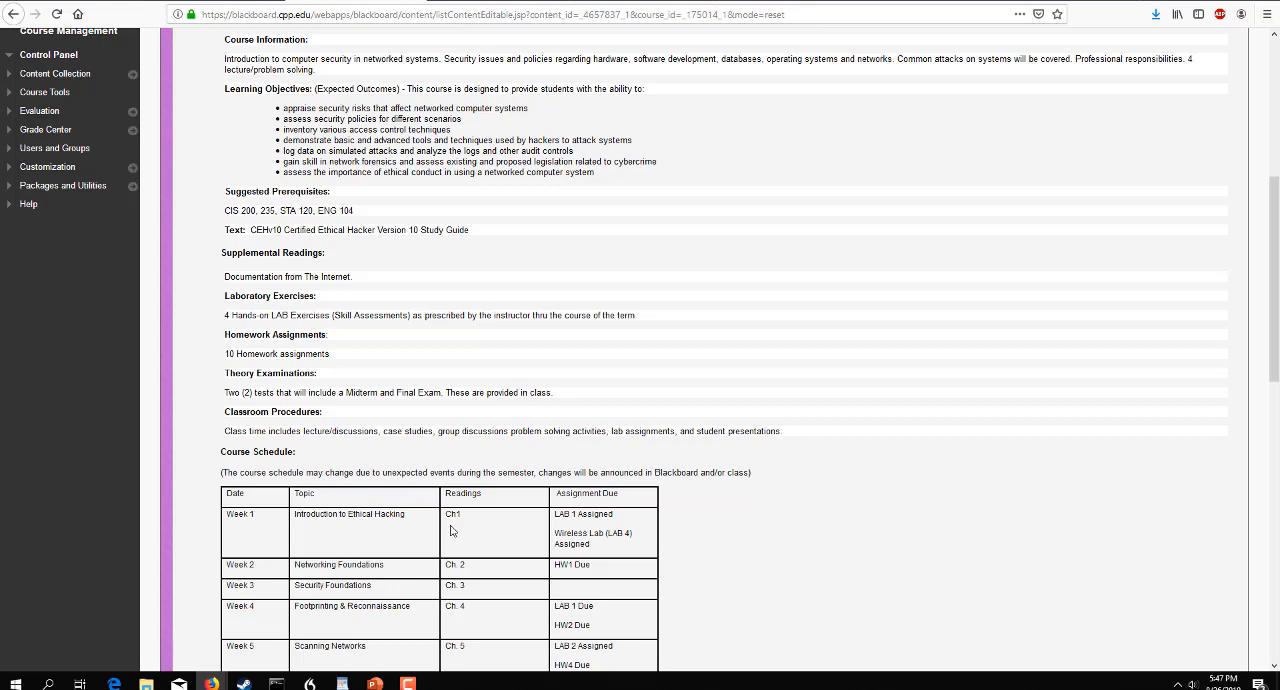
mouse_move(555, 374)
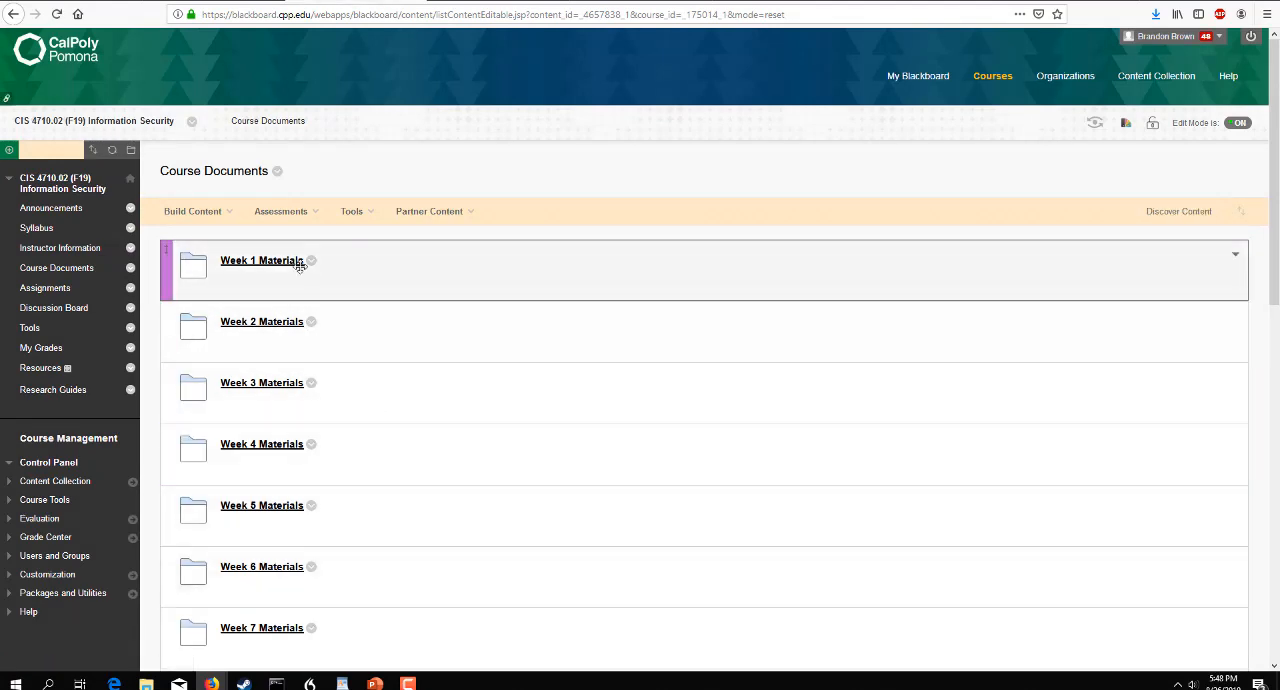
scroll("down", 3)
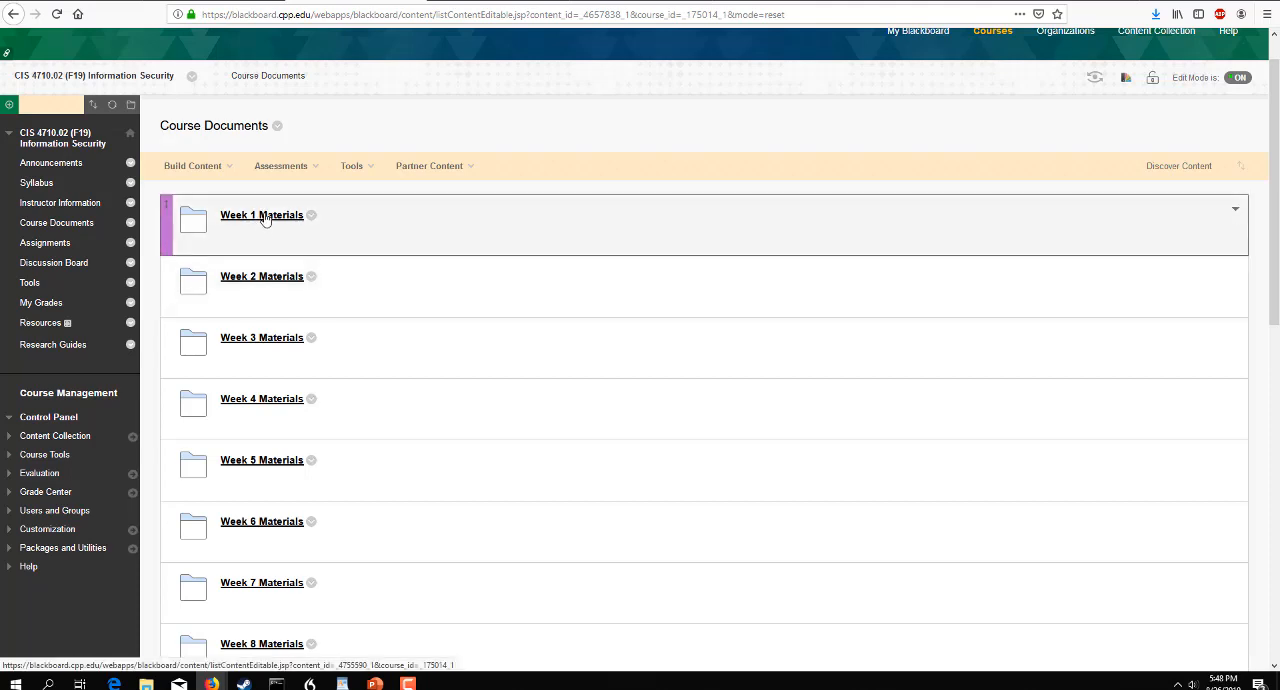
Open the Week 1 Materials folder listing the Ch. 1 slides and install tutorials
left_click(261, 215)
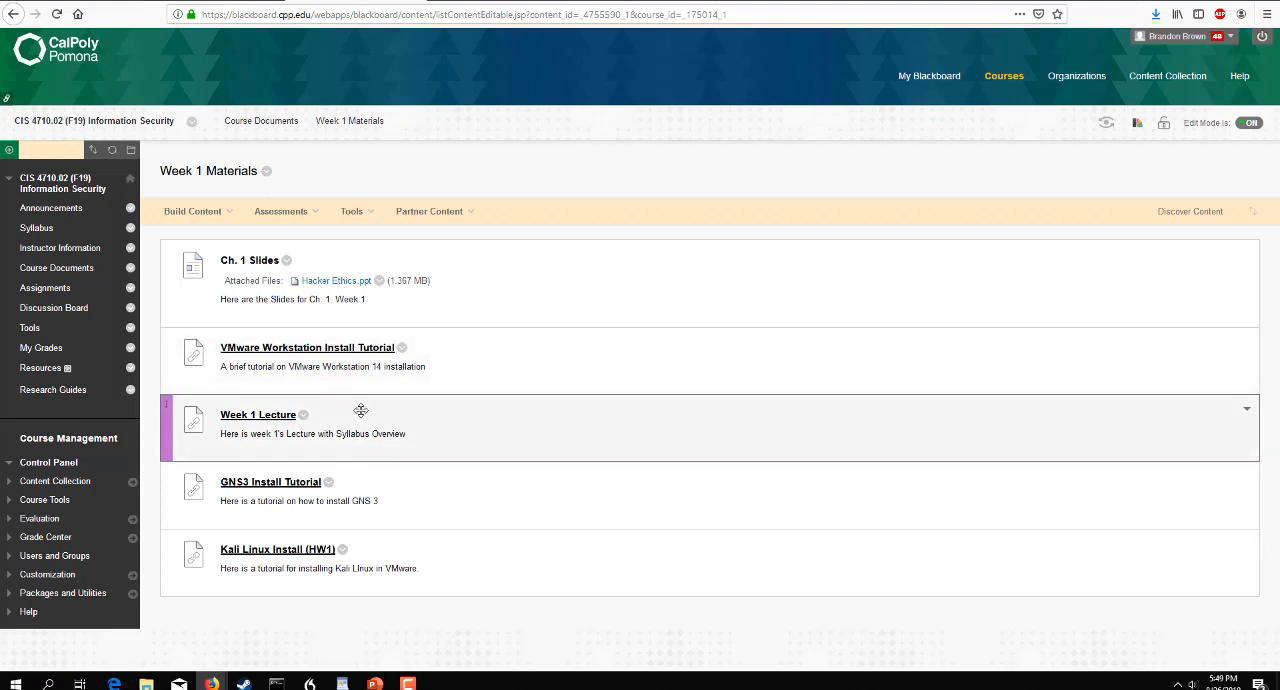
mouse_move(353, 428)
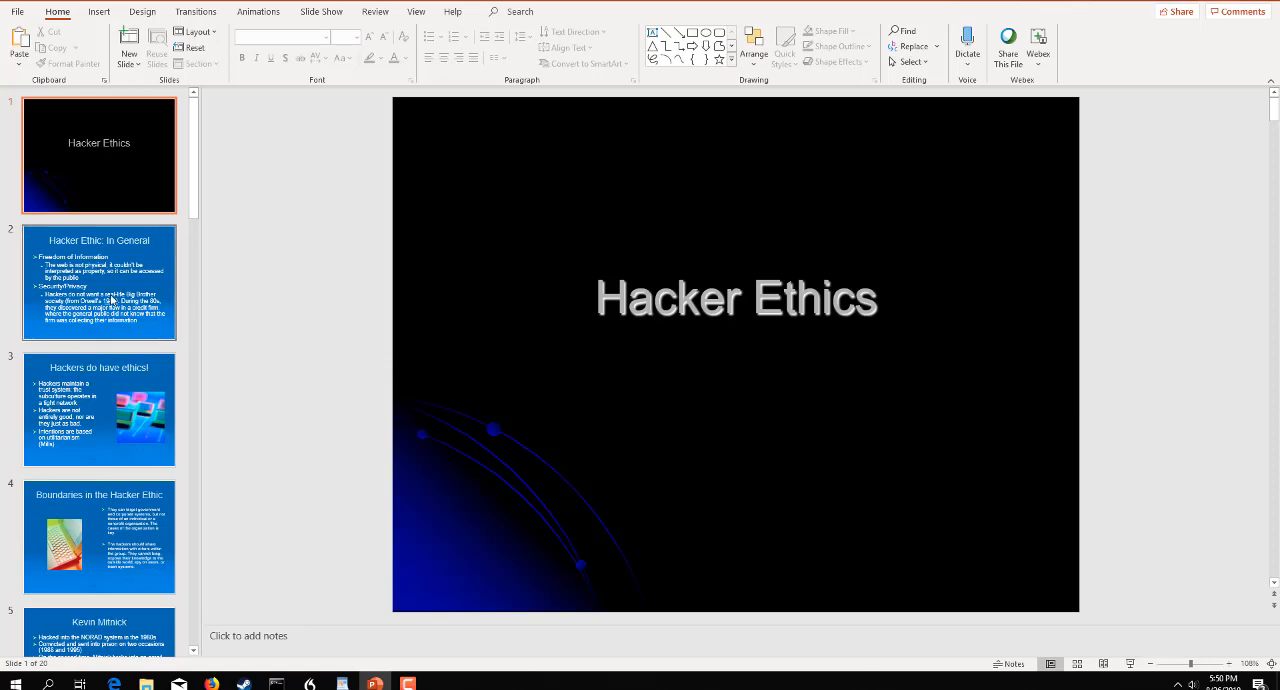
Show slide 2, "Hacker Ethic: In General," in the Hacker Ethics deck
left_click(99, 282)
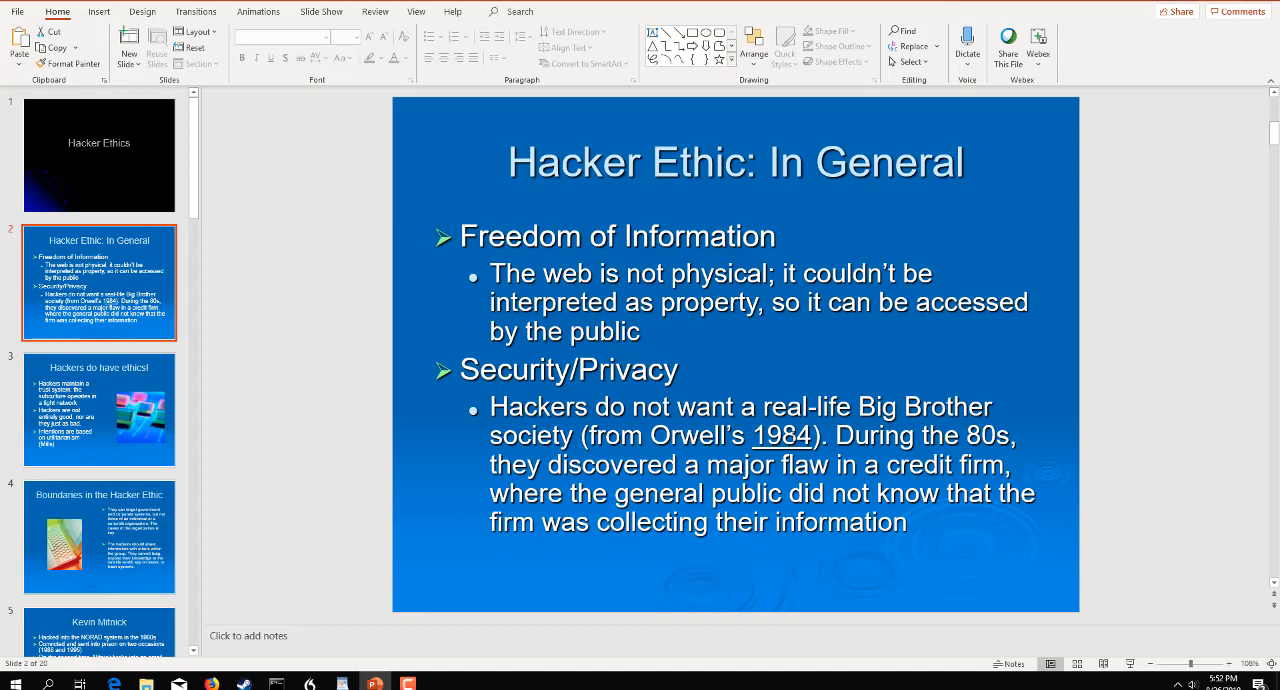
Display slide 3, "Hackers do have ethics!", from the thumbnail pane
left_click(99, 408)
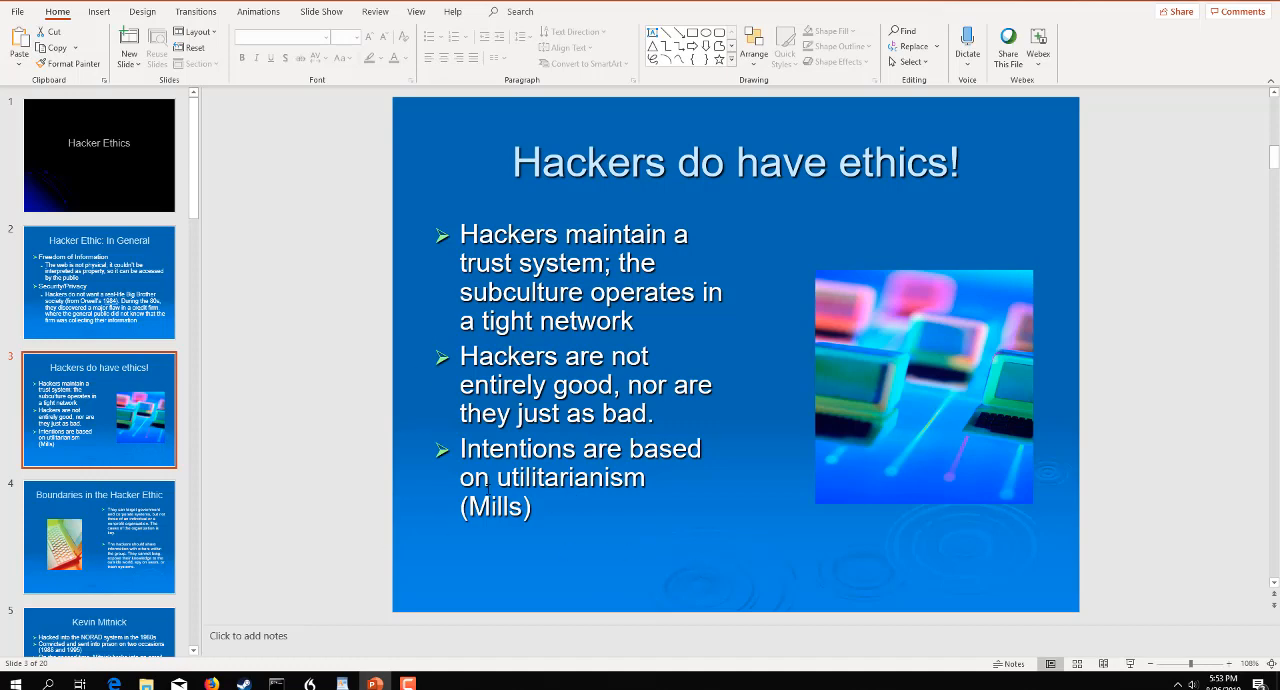
mouse_move(253, 553)
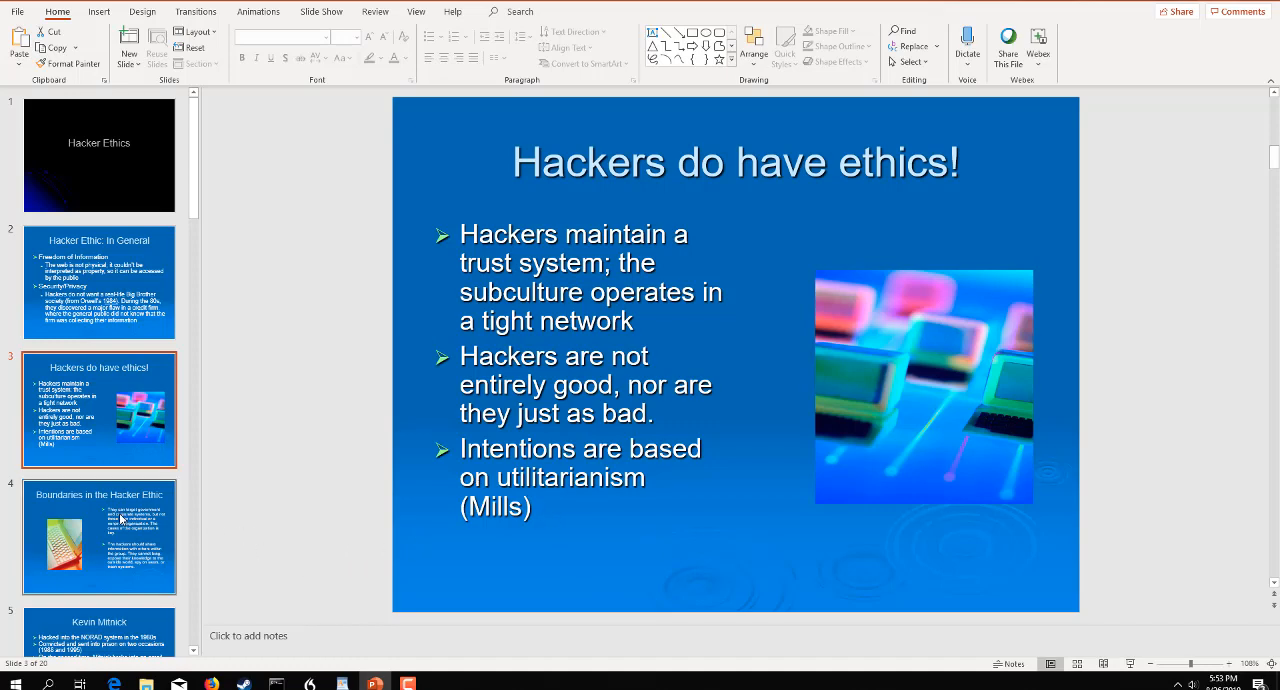
Display slide 4, "Boundaries in the Hacker Ethic."
left_click(99, 537)
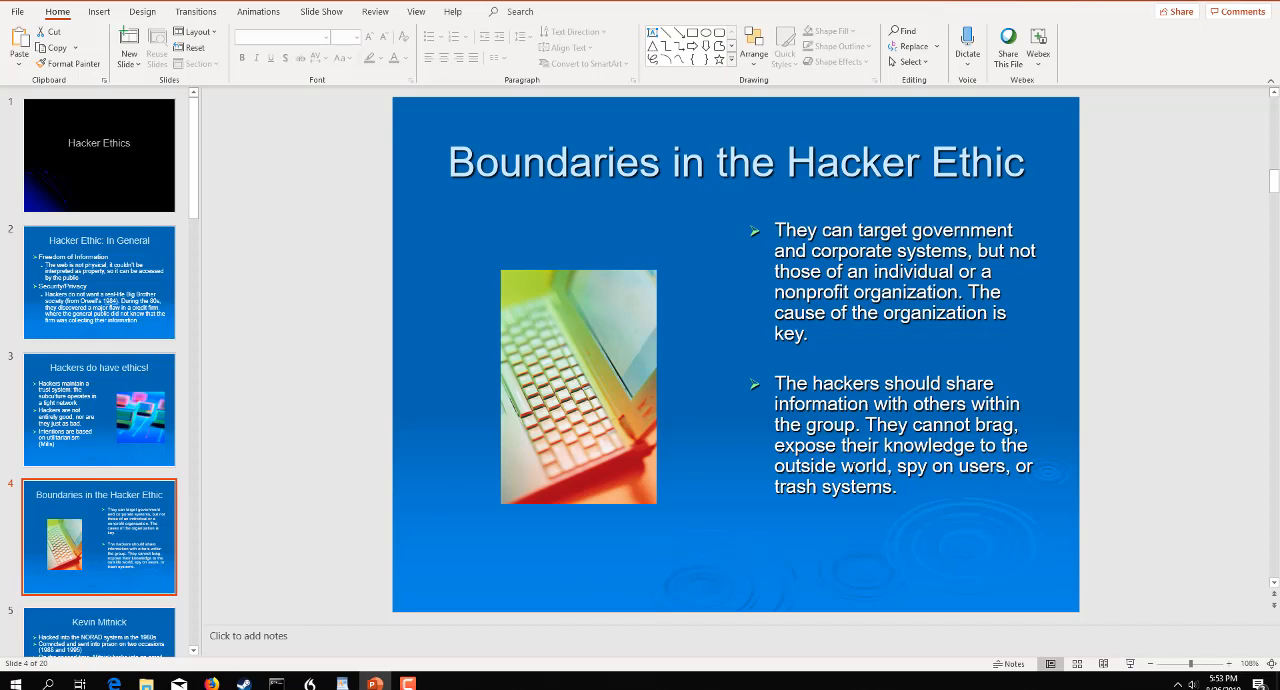
mouse_move(792, 508)
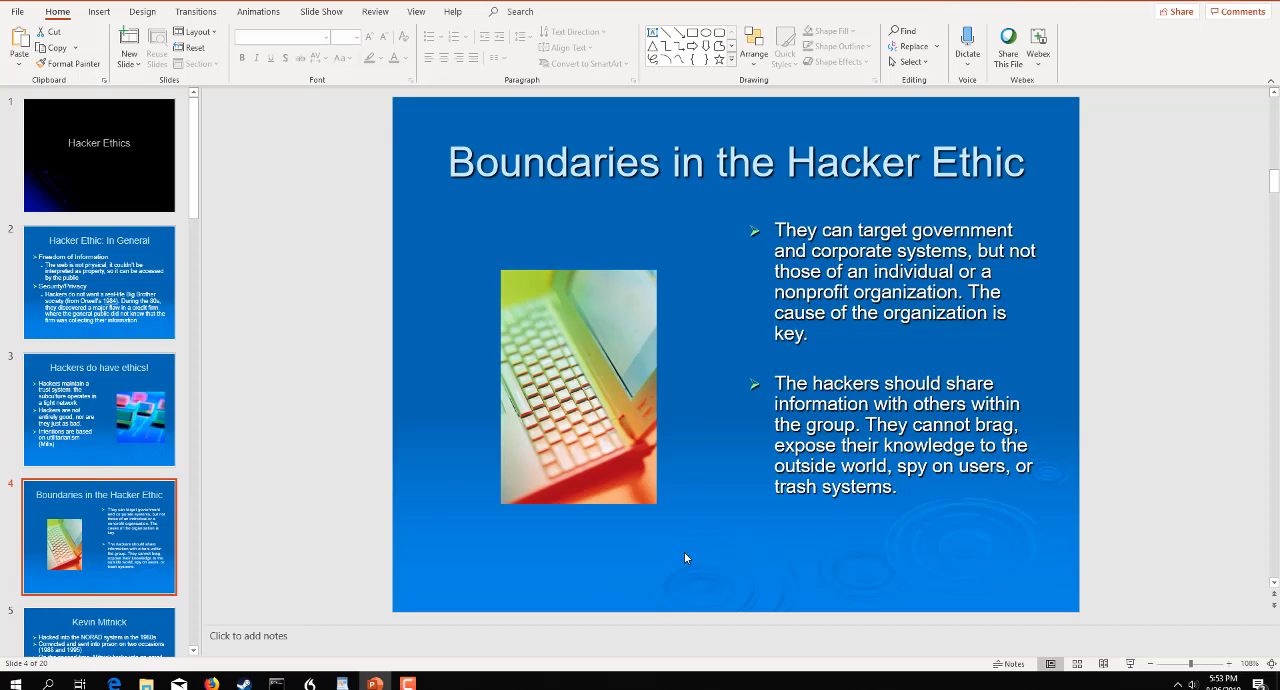
mouse_move(691, 550)
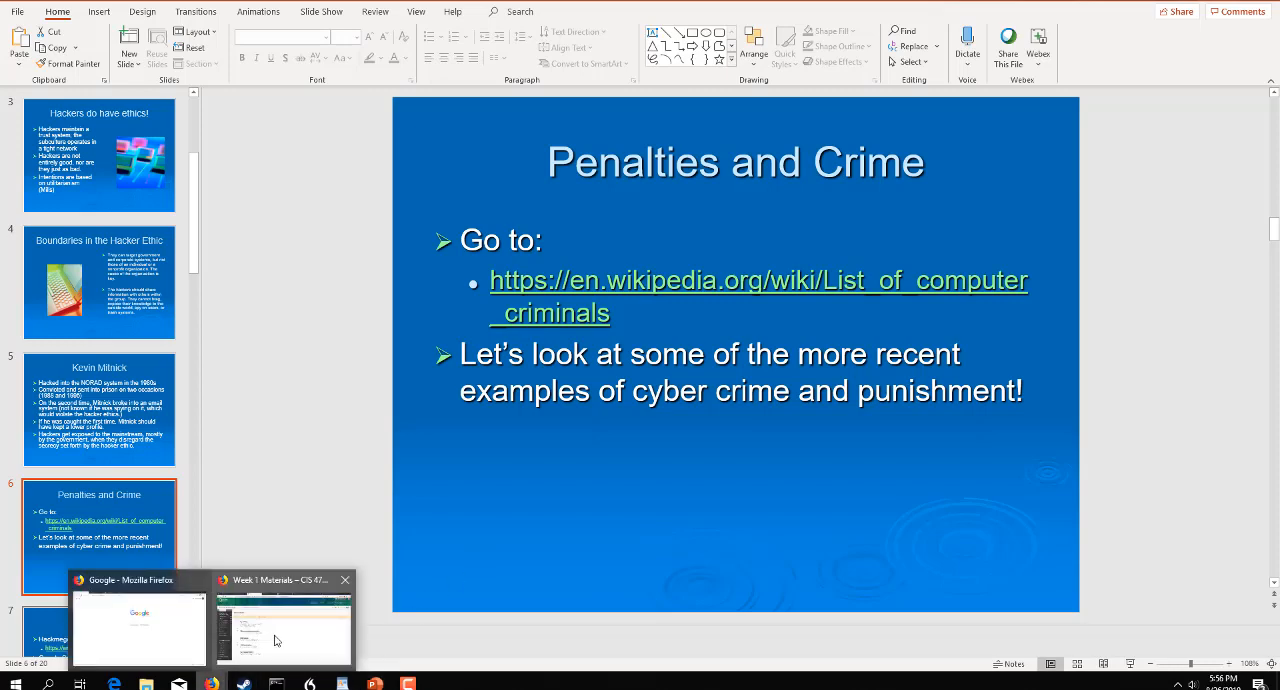
Open Wikipedia's List of computer criminals and scroll through the table to See also
left_click(283, 625)
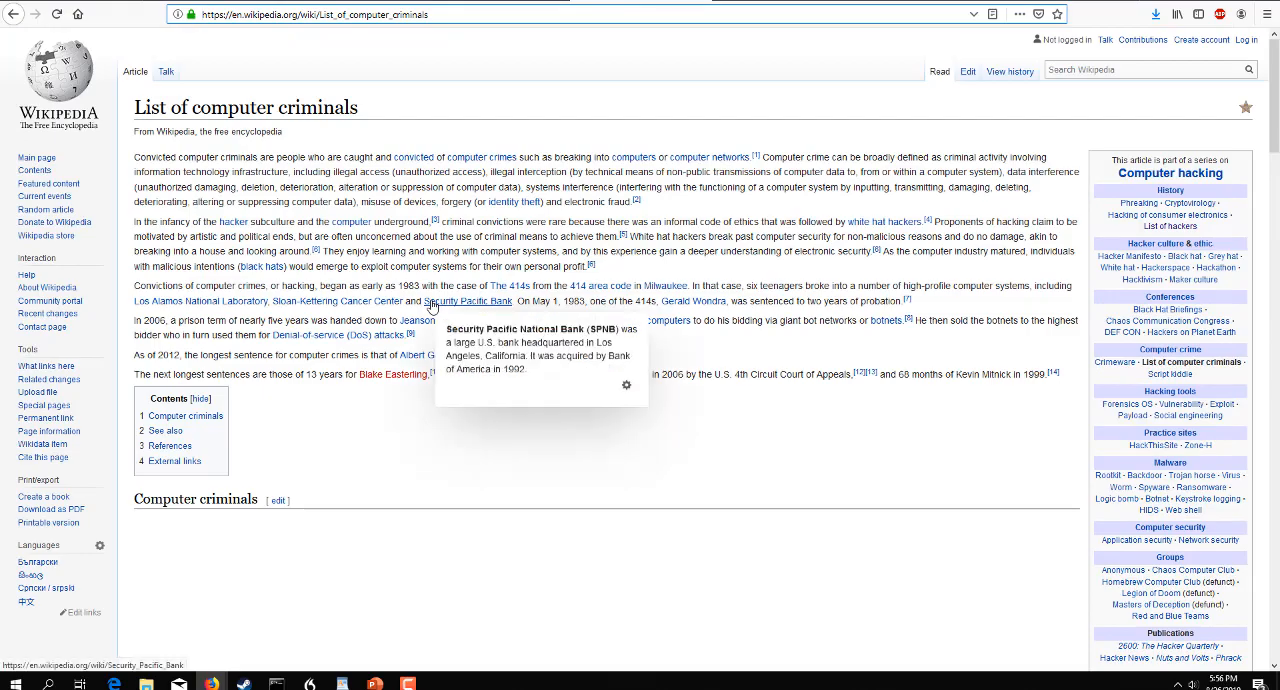
scroll("down", 3)
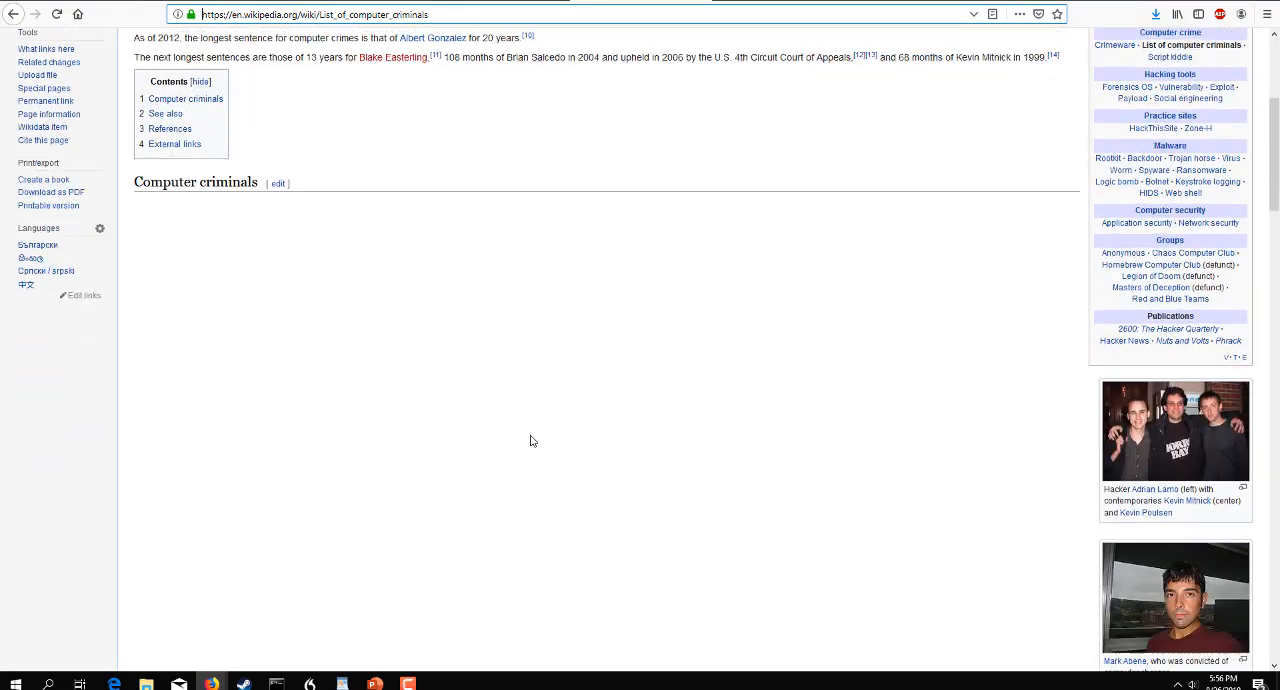
scroll("down", 3)
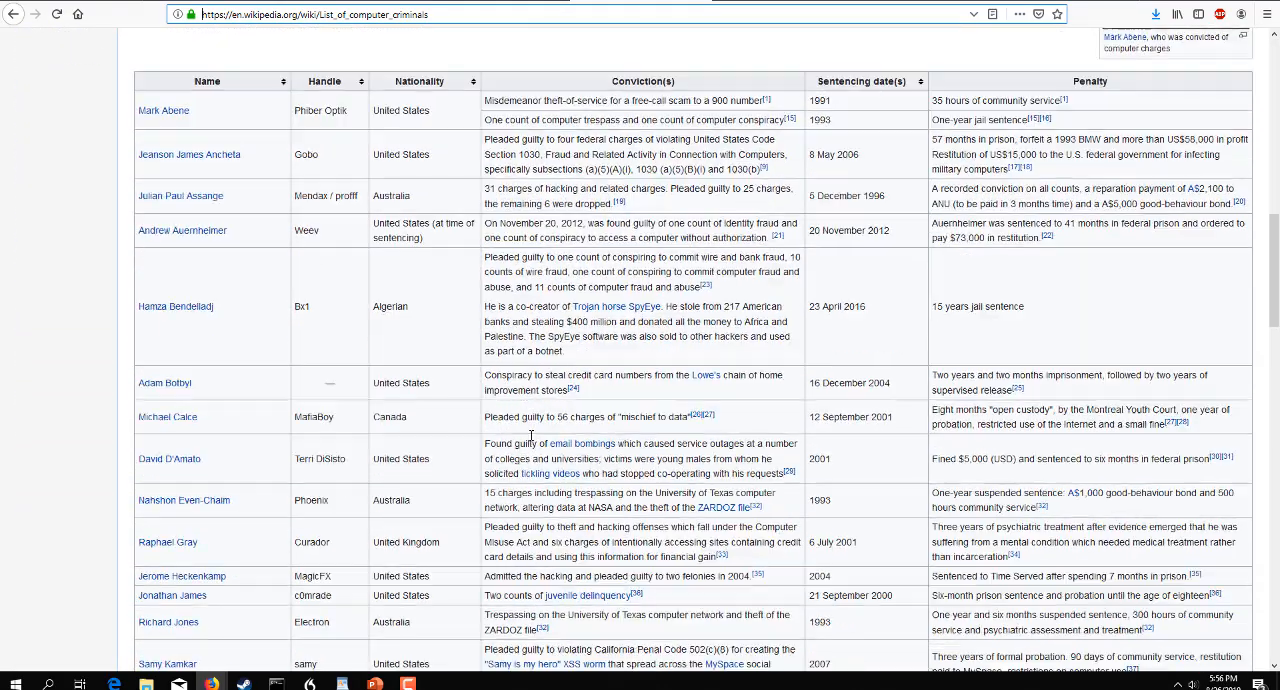
scroll("down", 3)
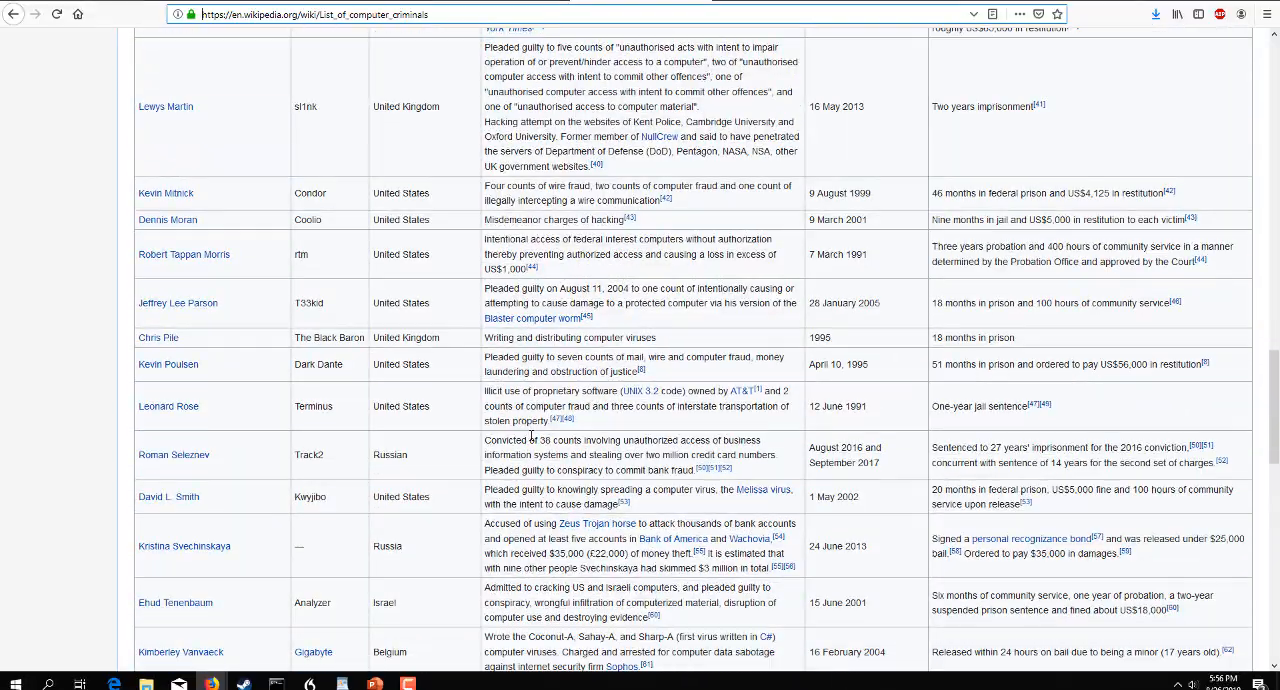
scroll("down", 3)
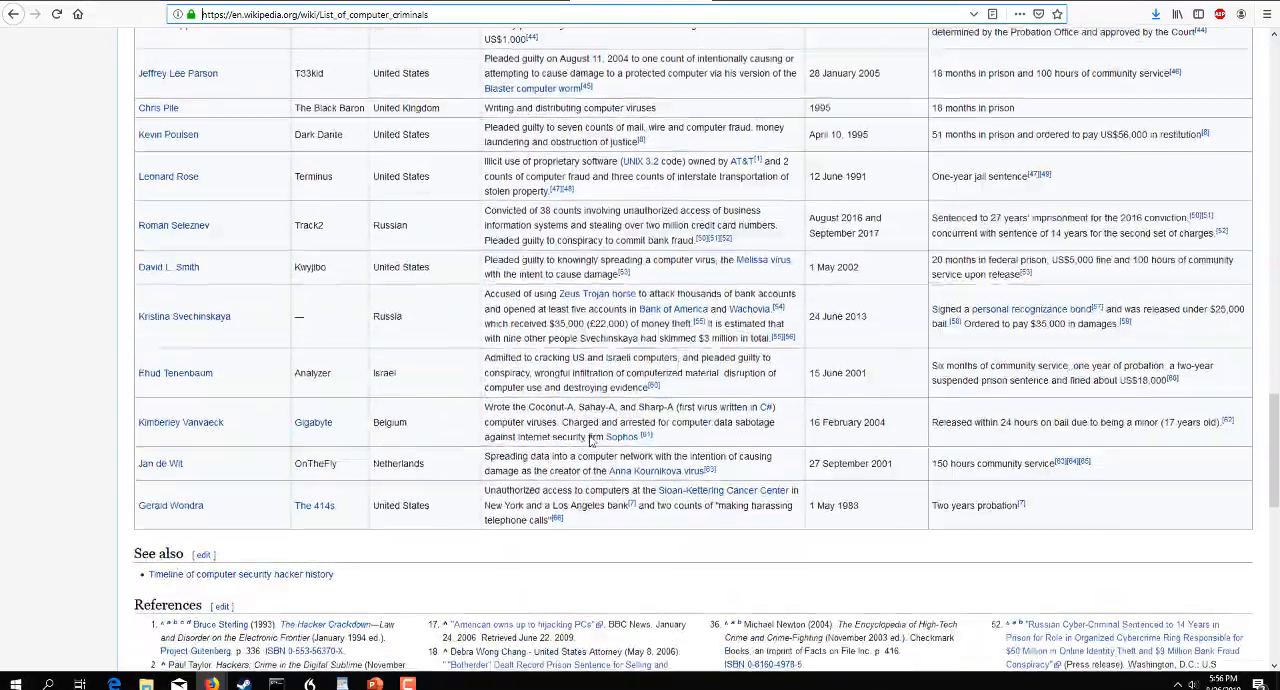
scroll("up", 3)
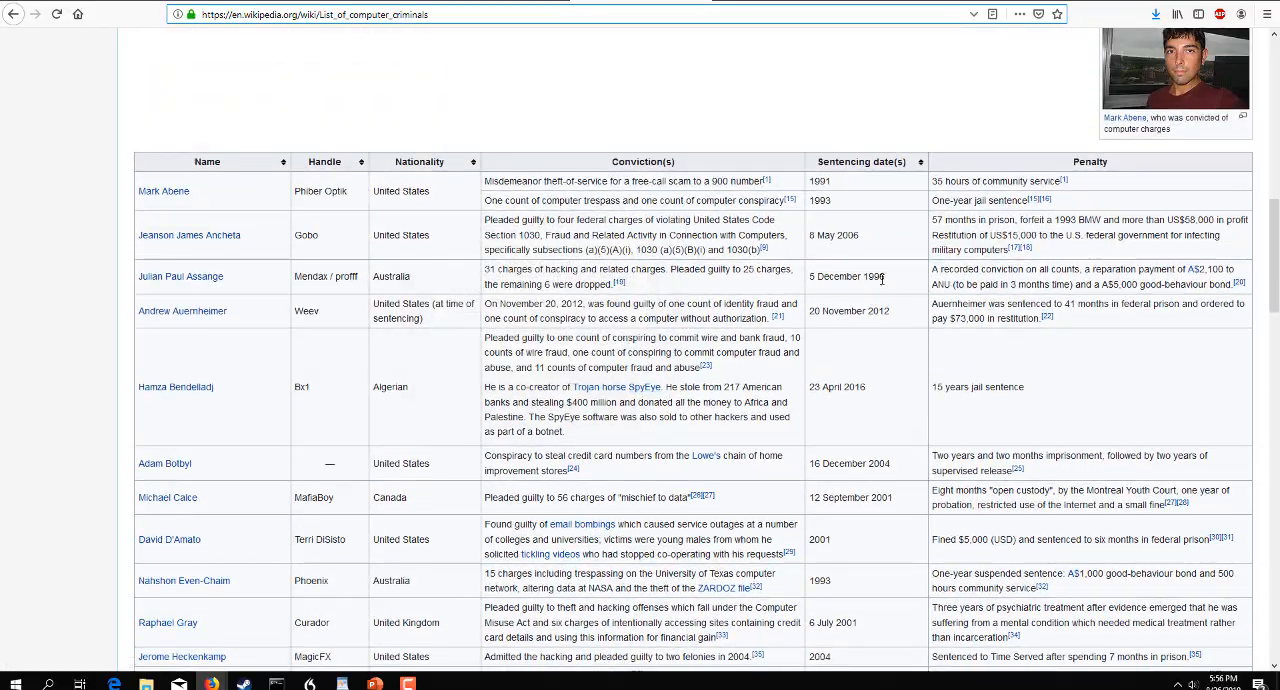
scroll("down", 3)
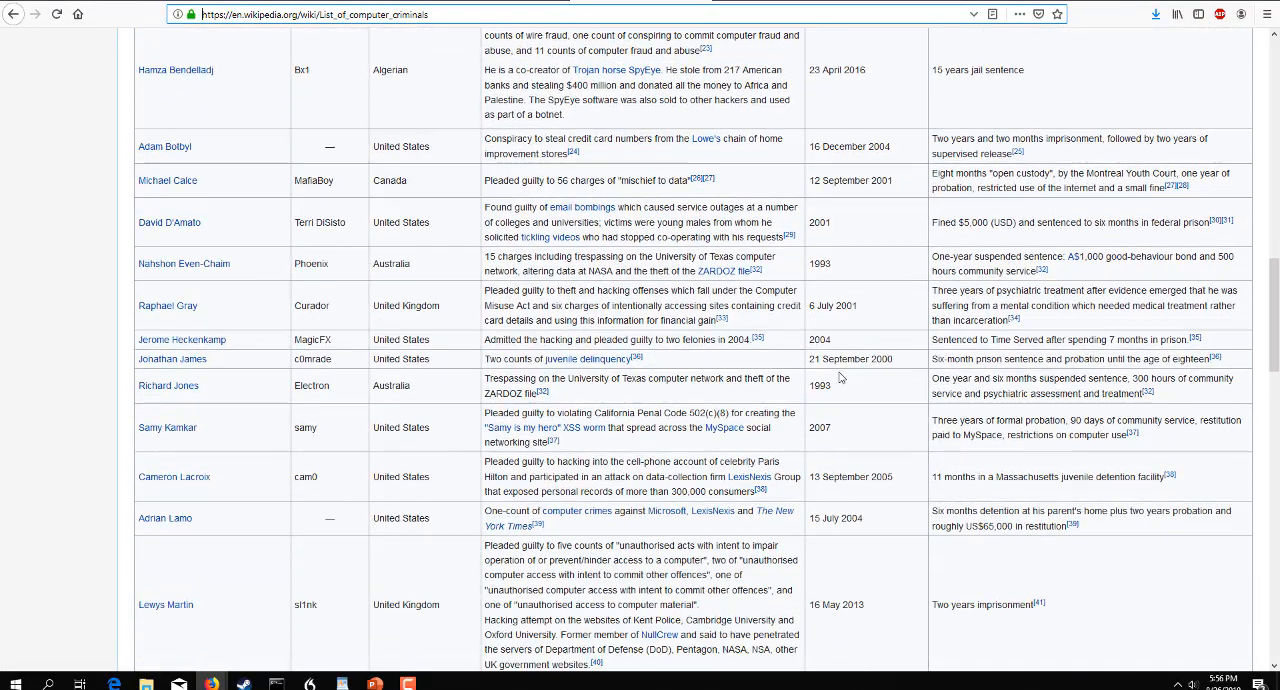
scroll("down", 3)
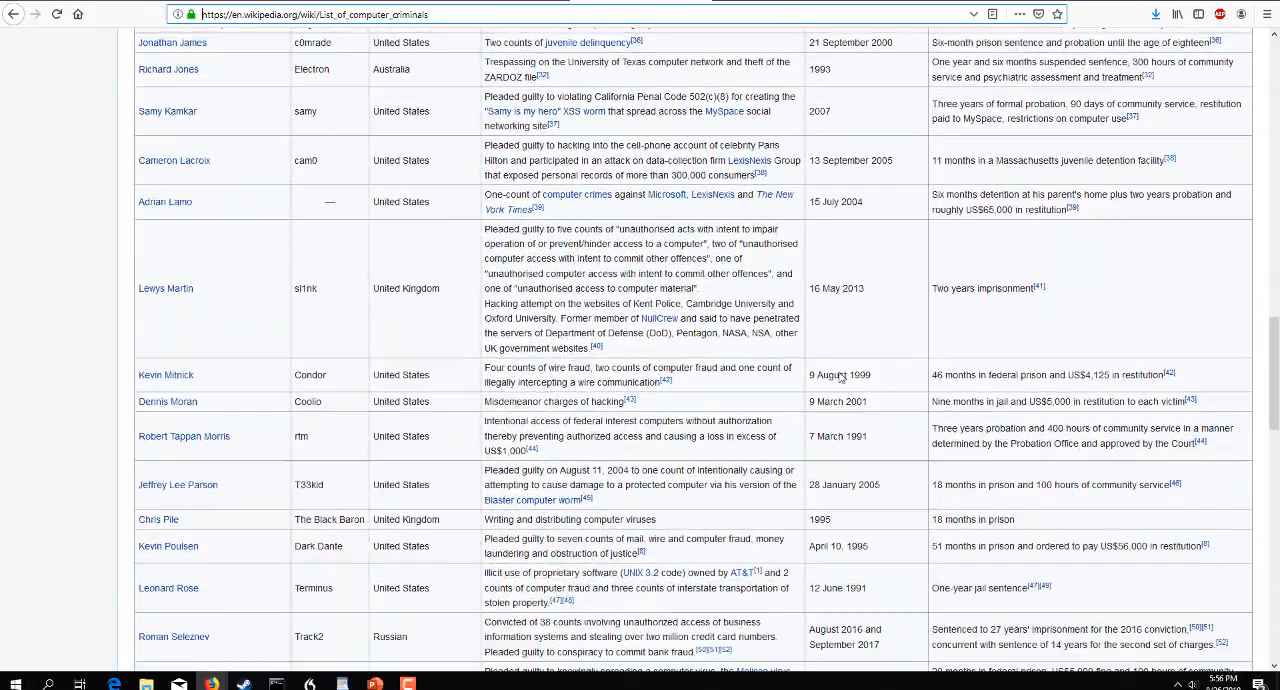
scroll("down", 3)
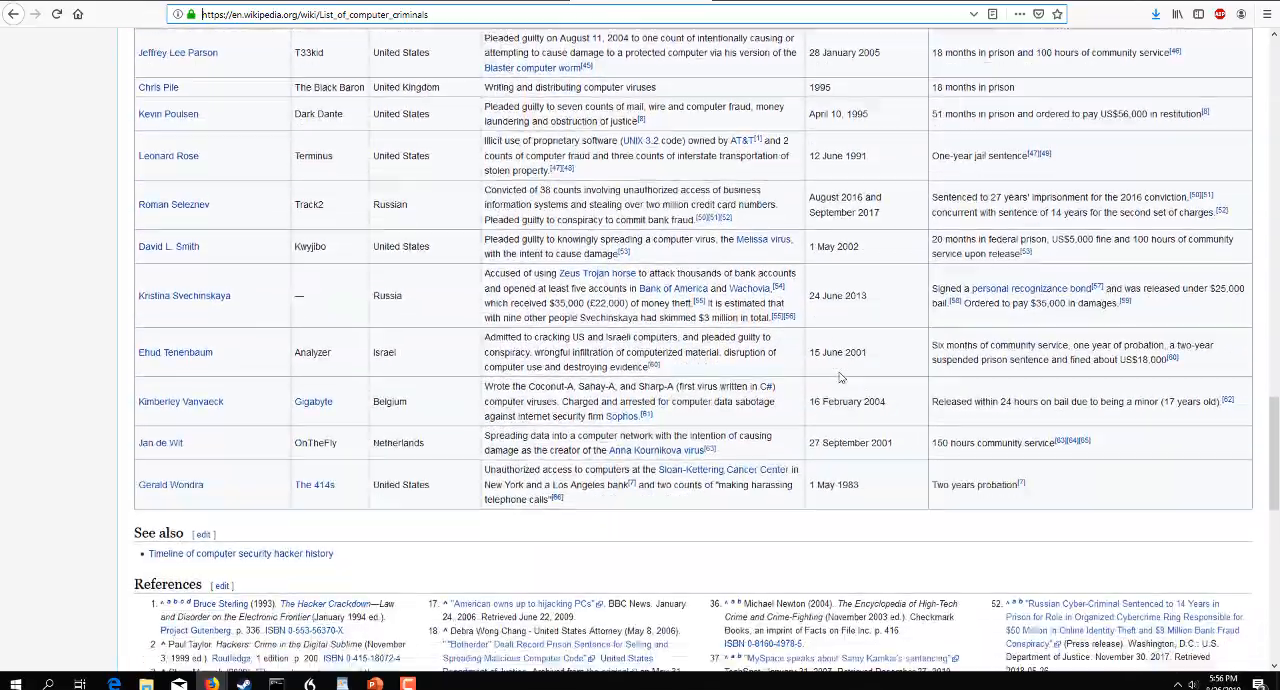
scroll("down", 3)
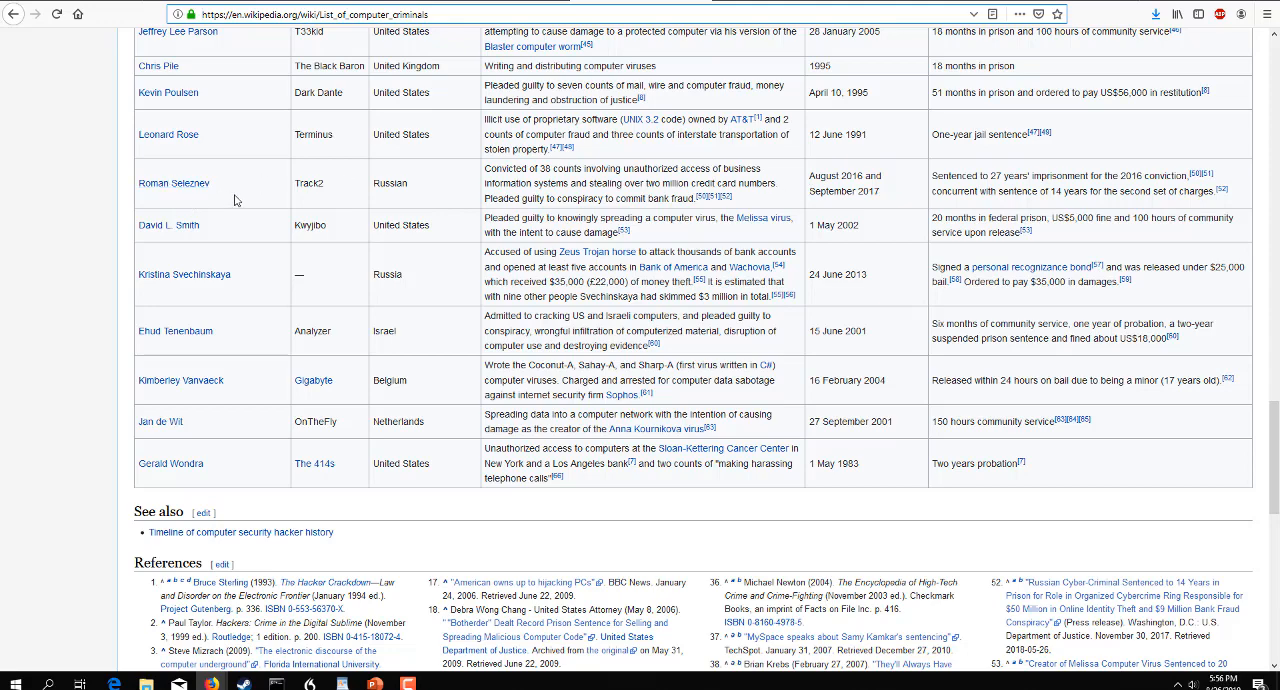
mouse_move(302, 200)
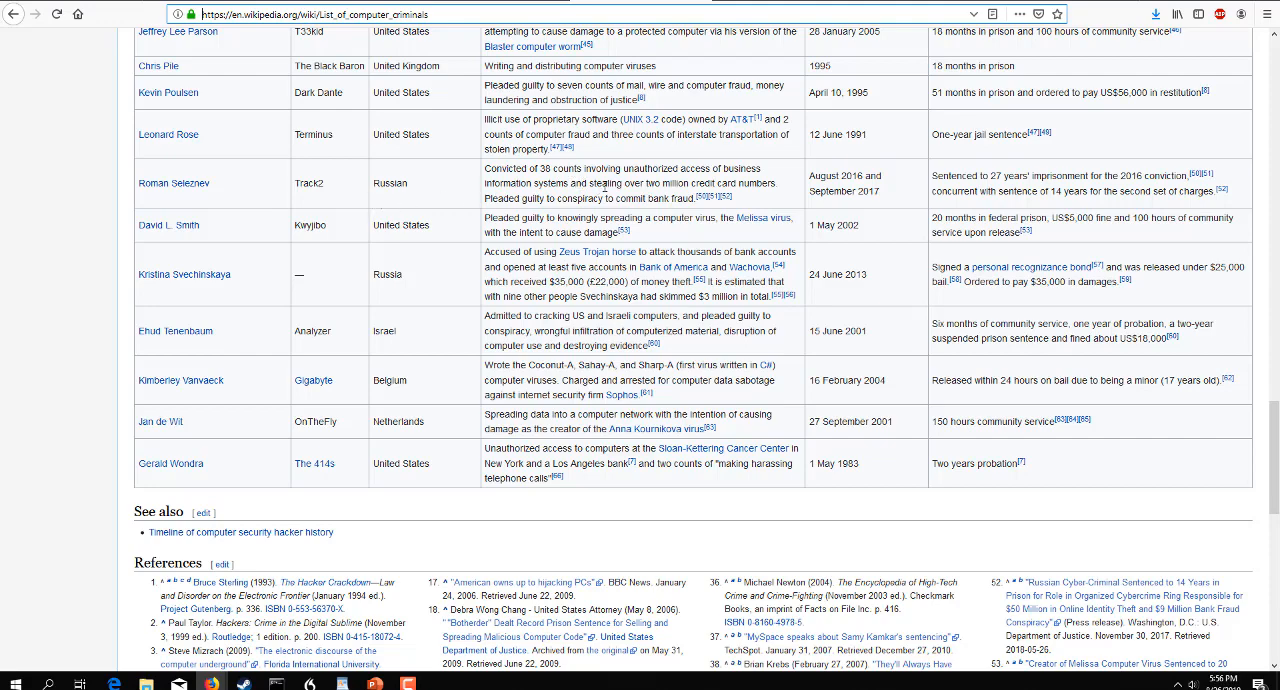
mouse_move(715, 196)
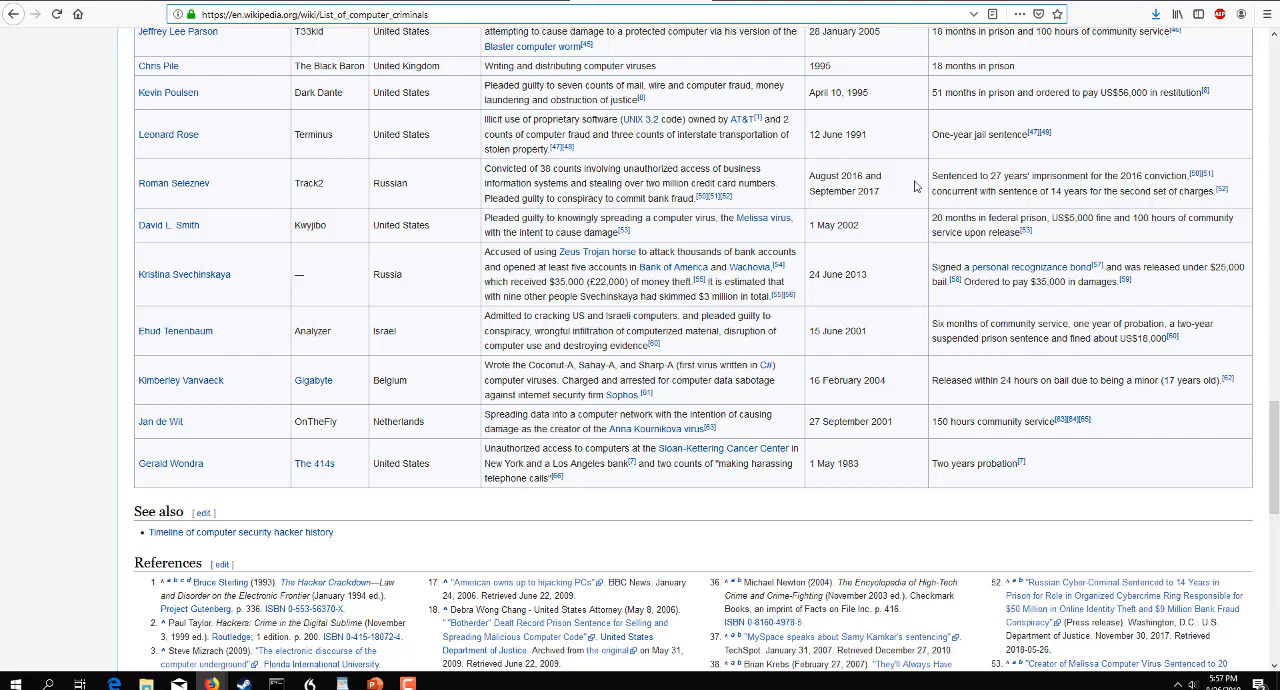
mouse_move(1007, 280)
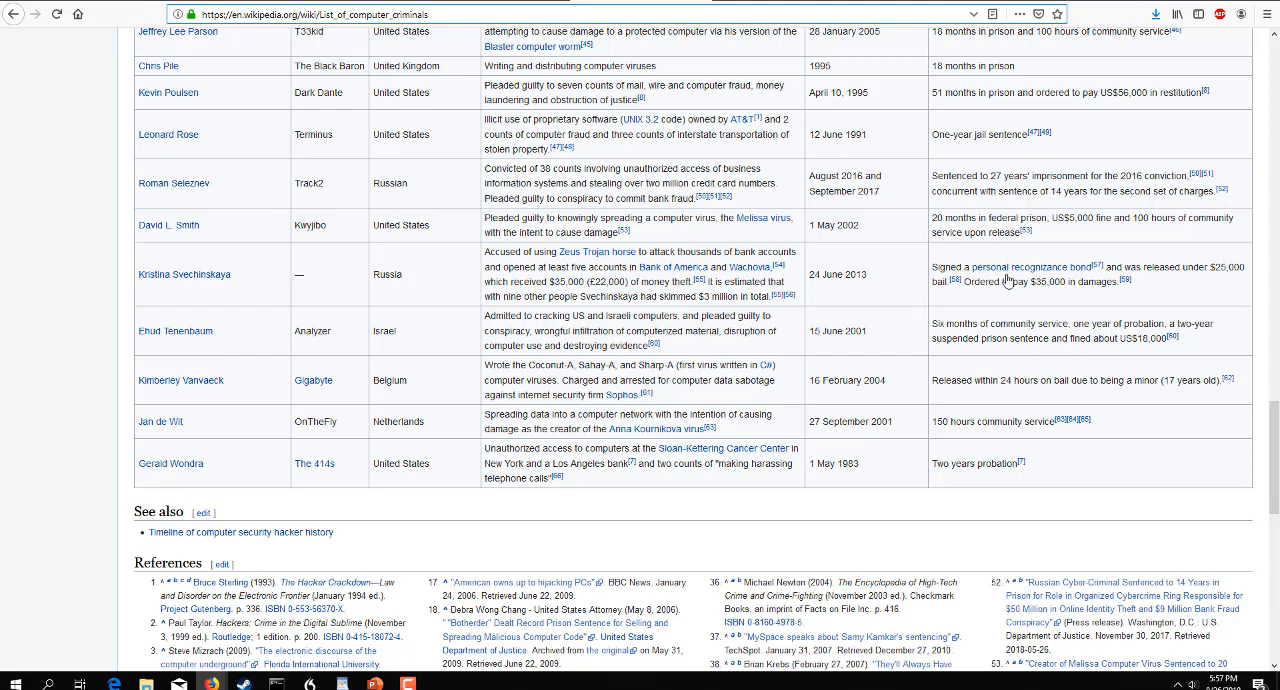
mouse_move(1148, 280)
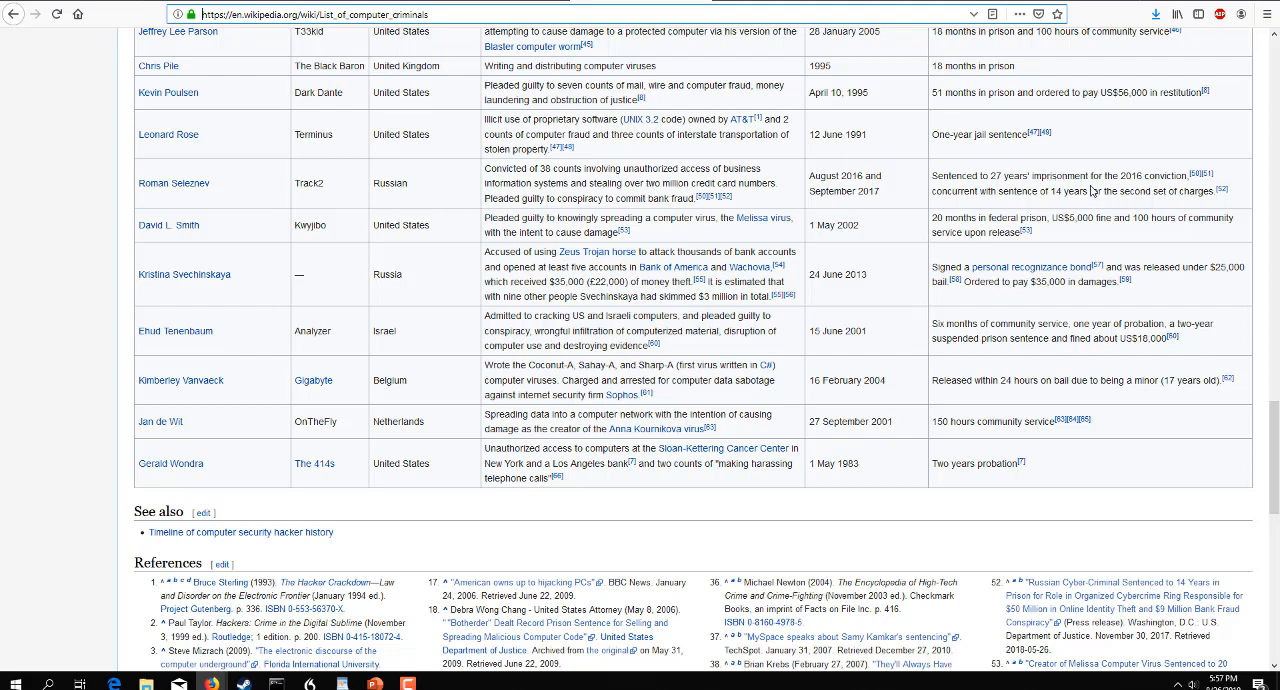
mouse_move(1117, 210)
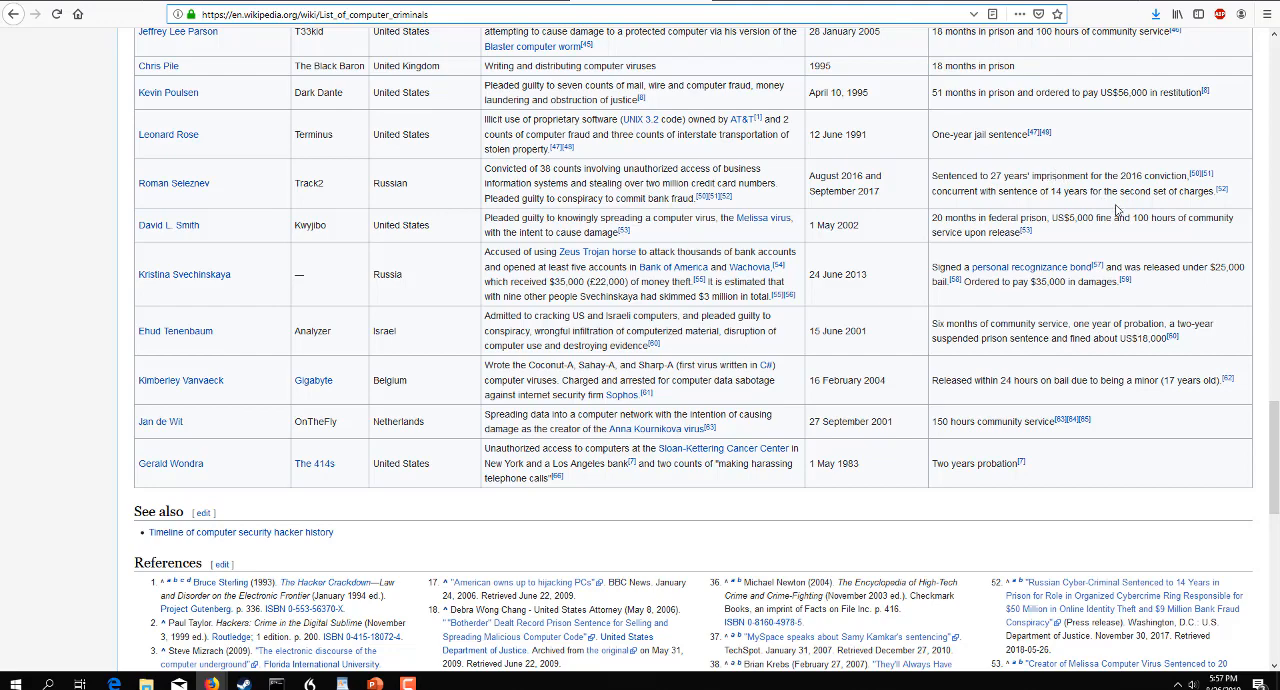
mouse_move(1029, 203)
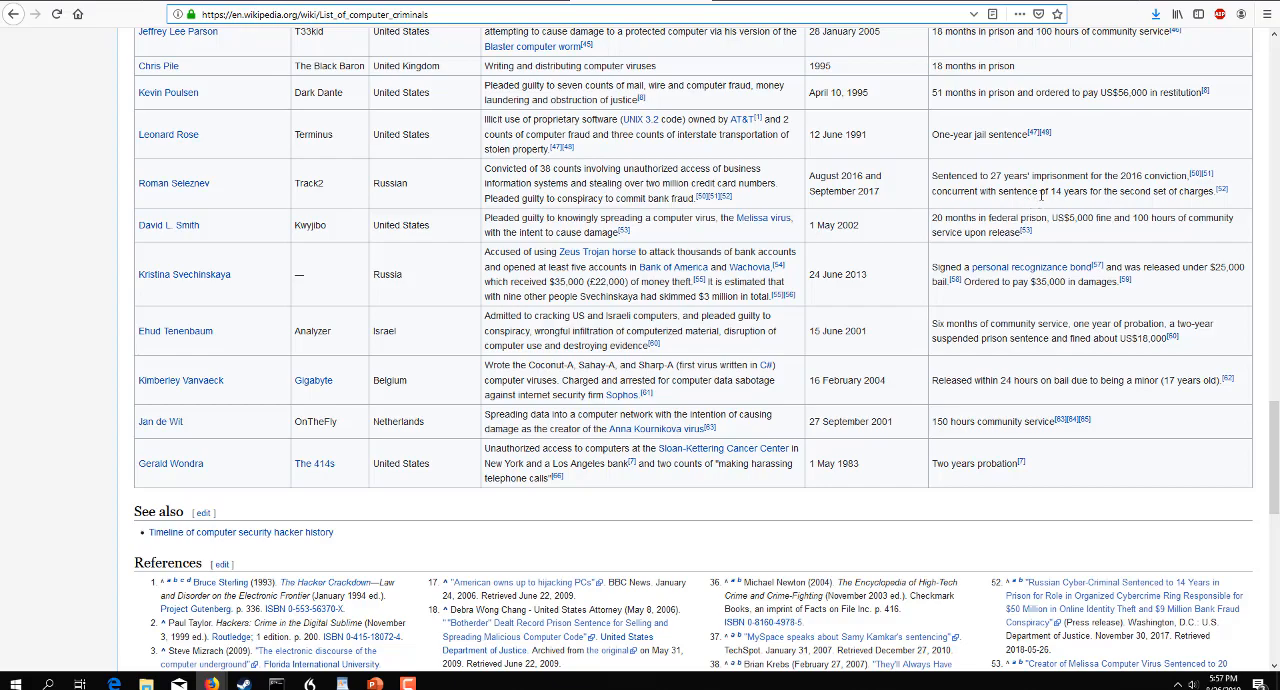
mouse_move(888, 201)
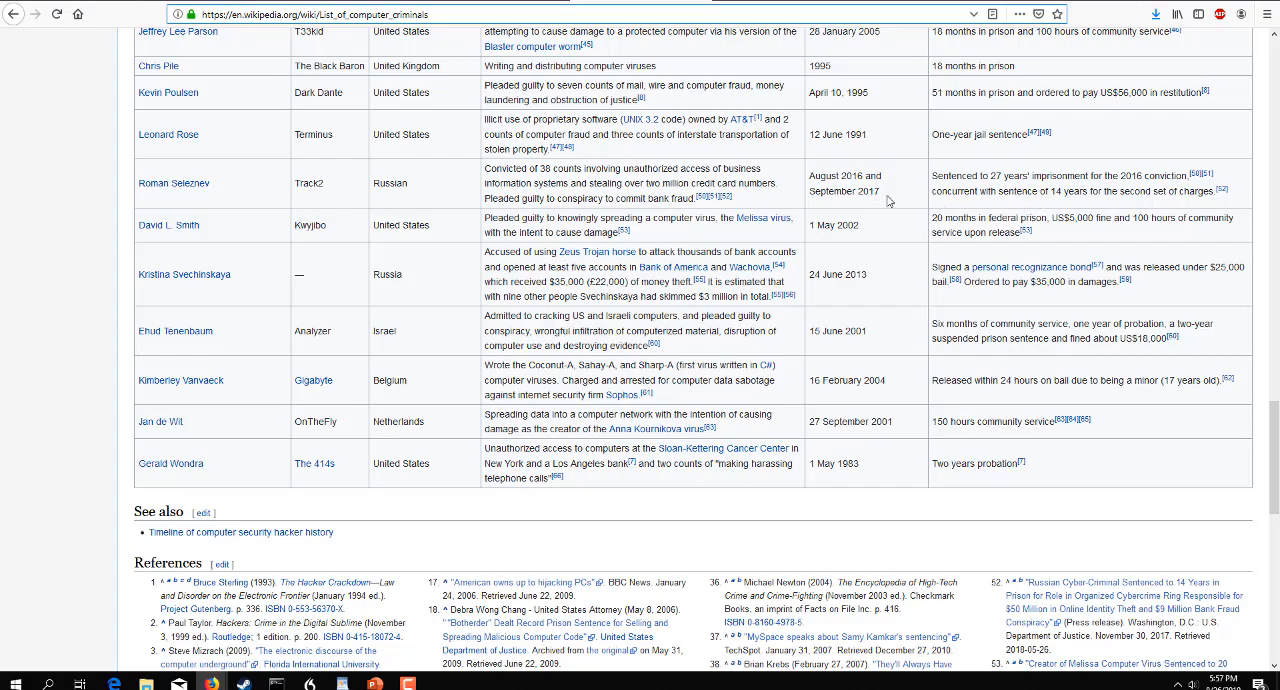
scroll("down", 3)
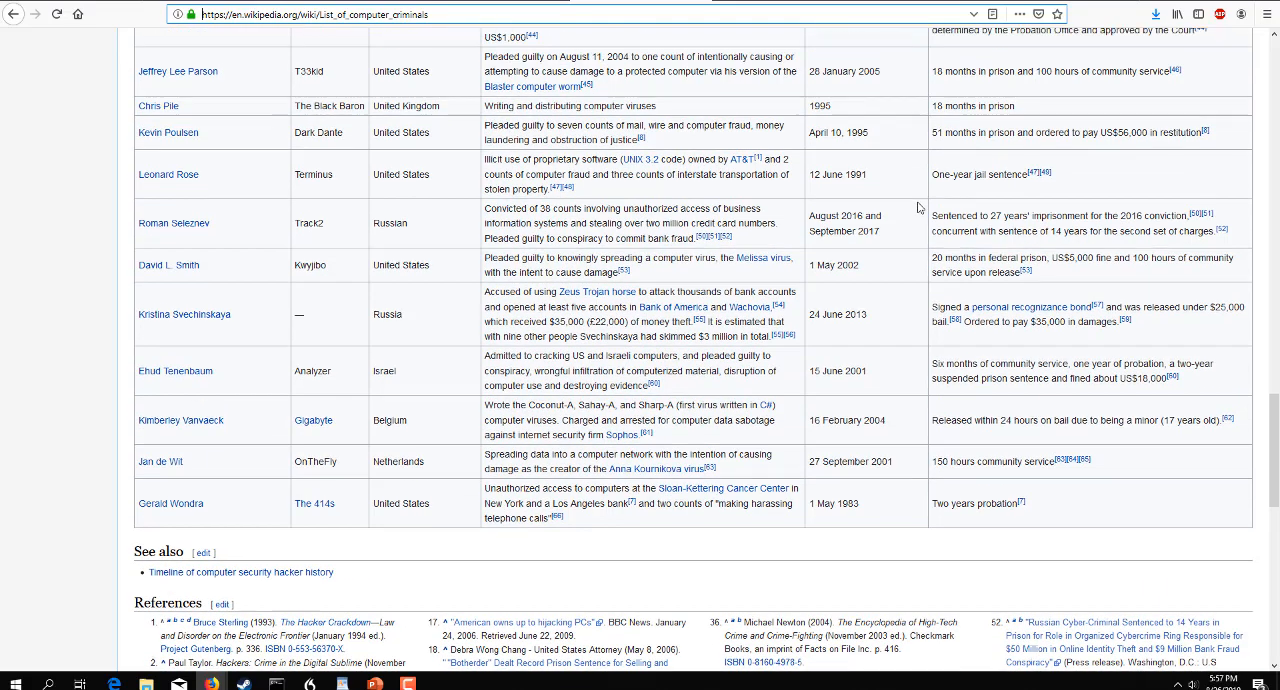
scroll("down", 3)
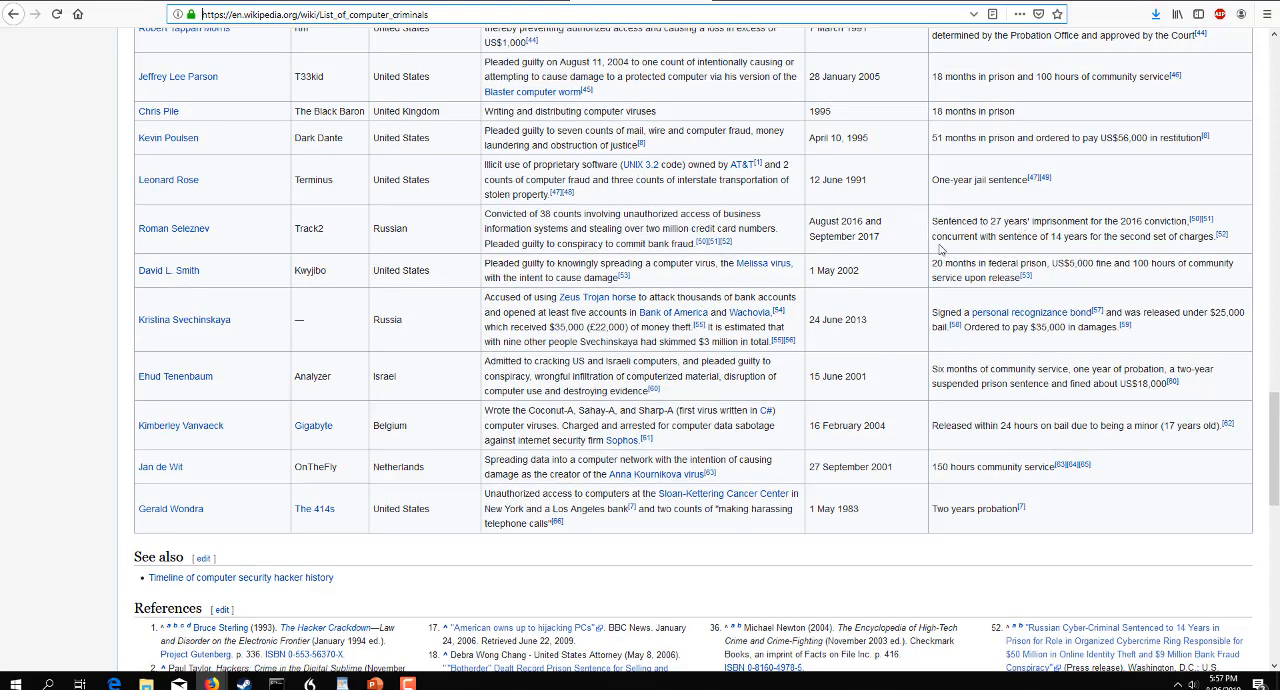
mouse_move(965, 237)
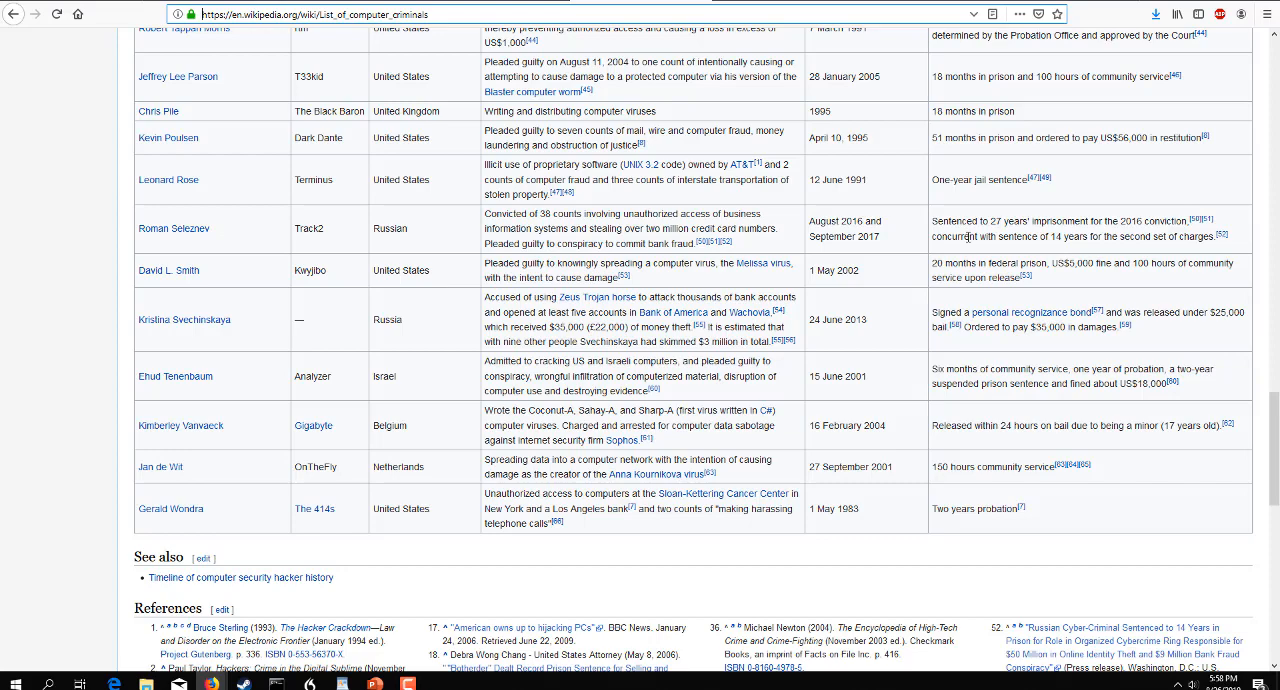
mouse_move(893, 240)
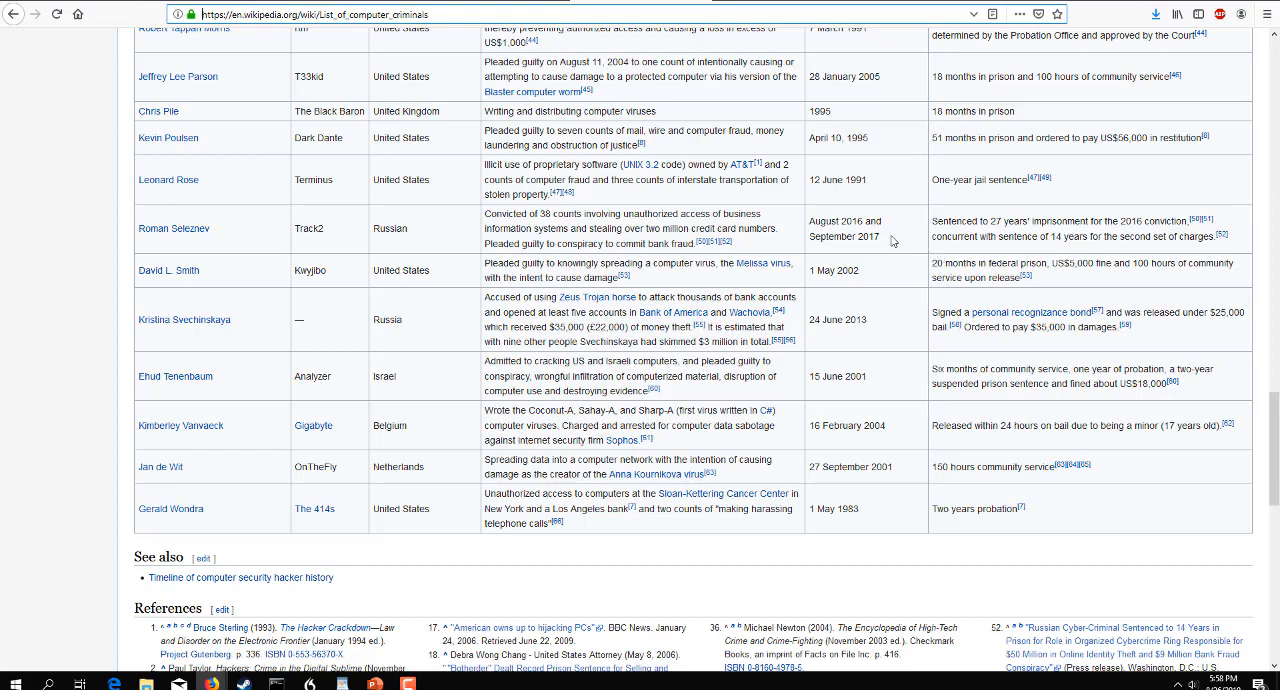
mouse_move(418, 225)
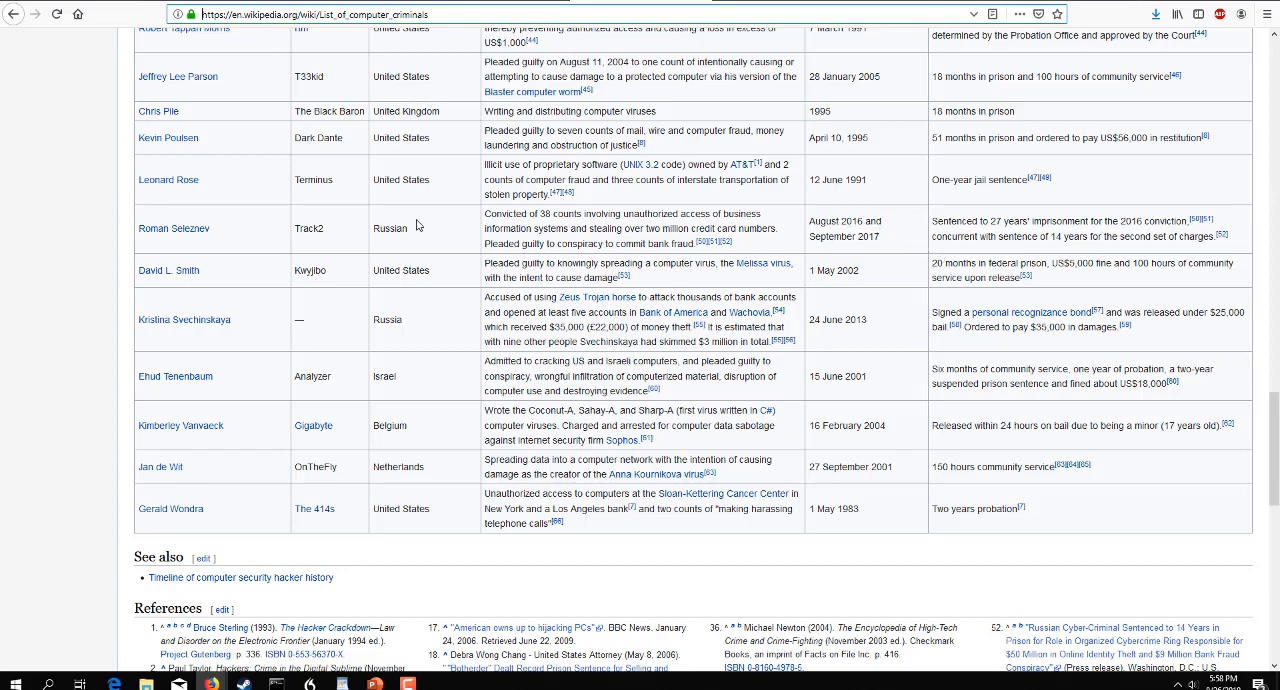
mouse_move(921, 349)
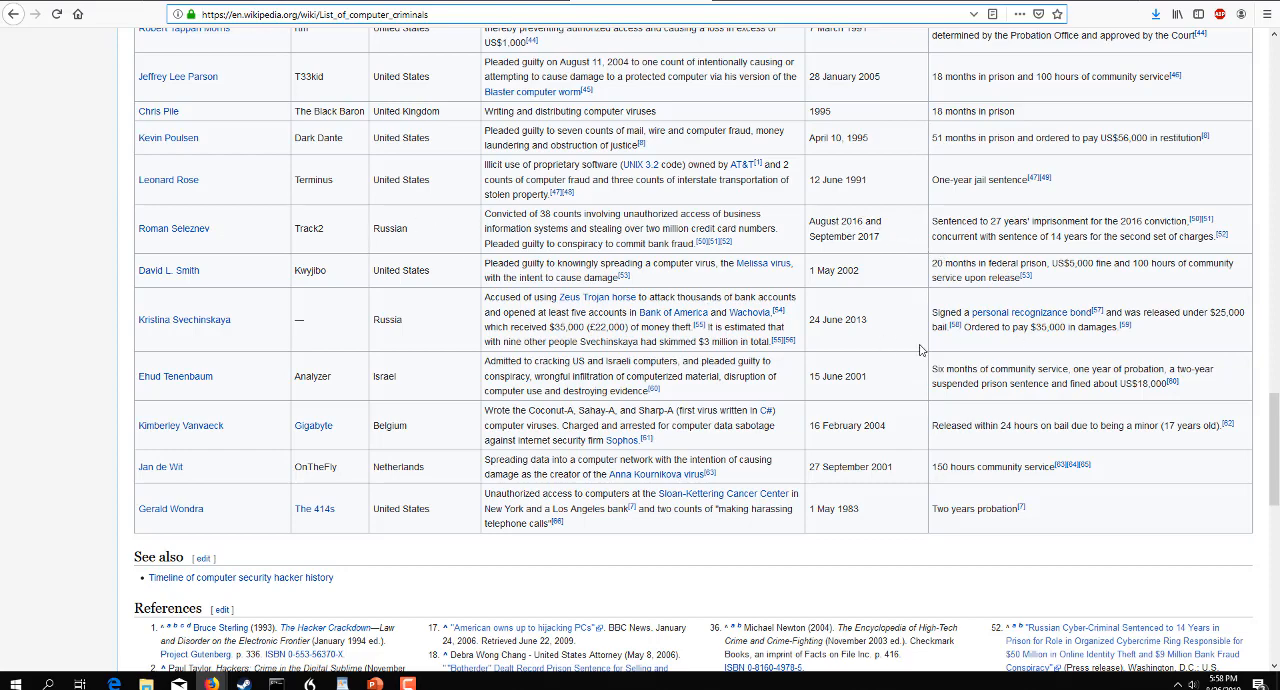
scroll("down", 3)
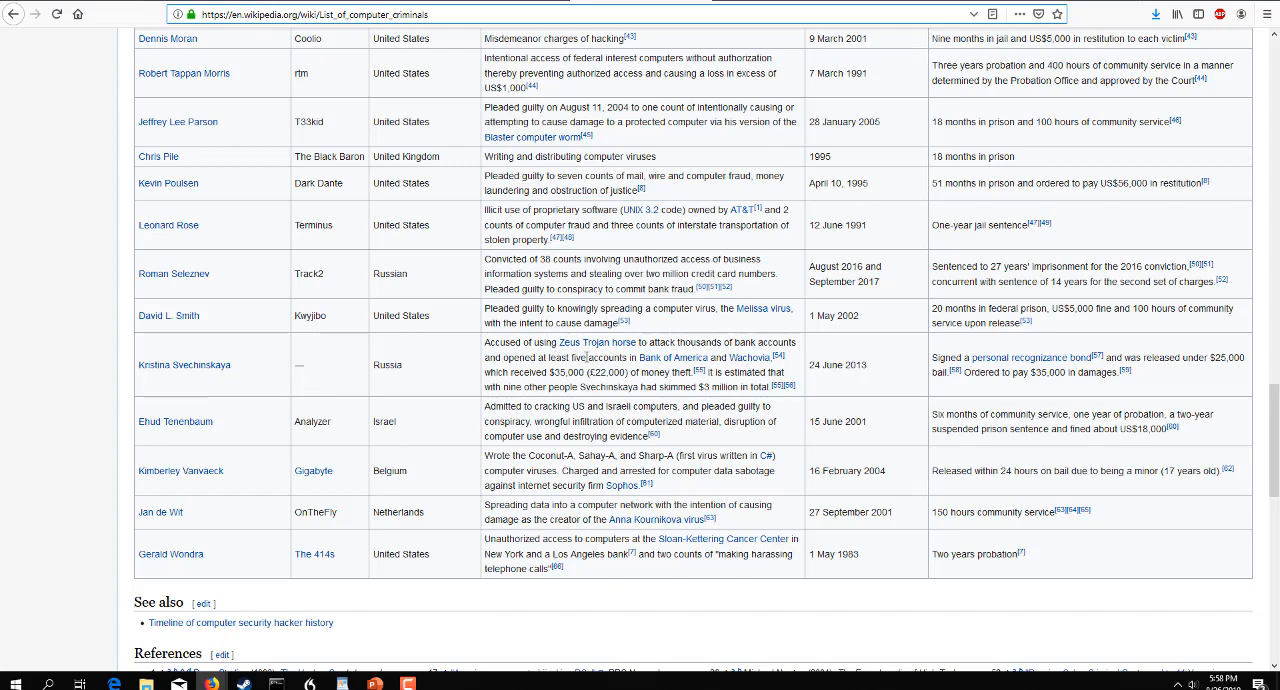
mouse_move(675, 358)
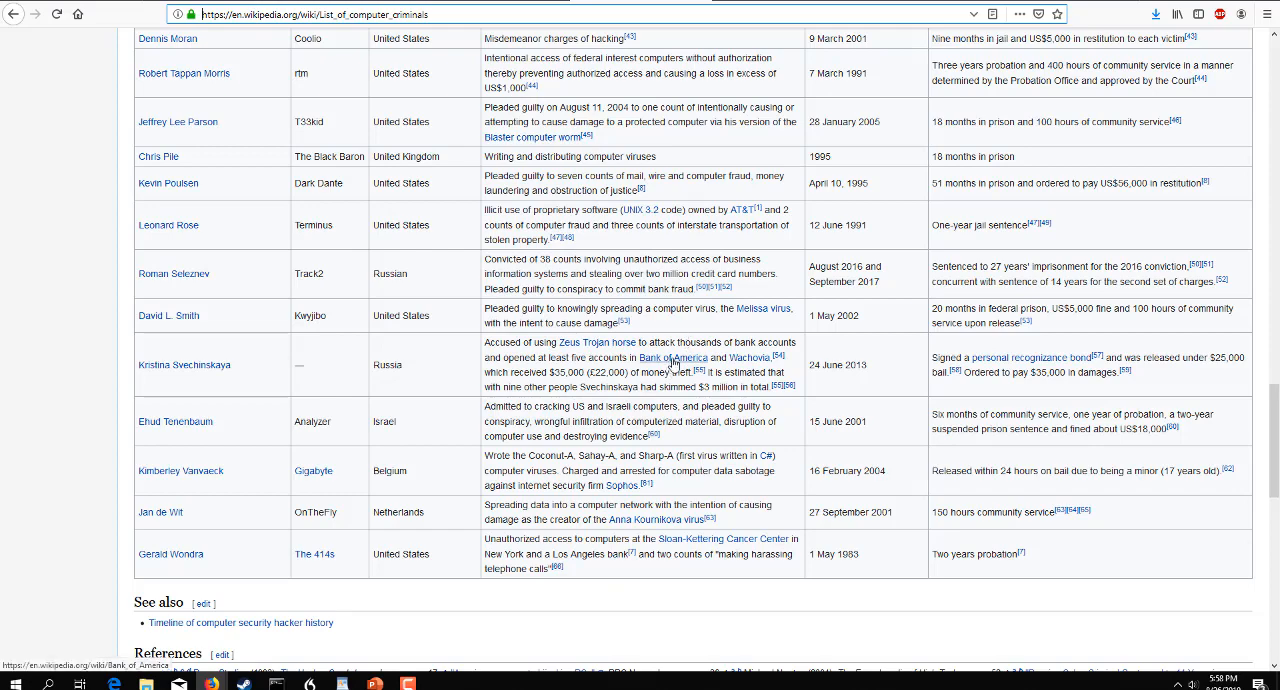
mouse_move(513, 368)
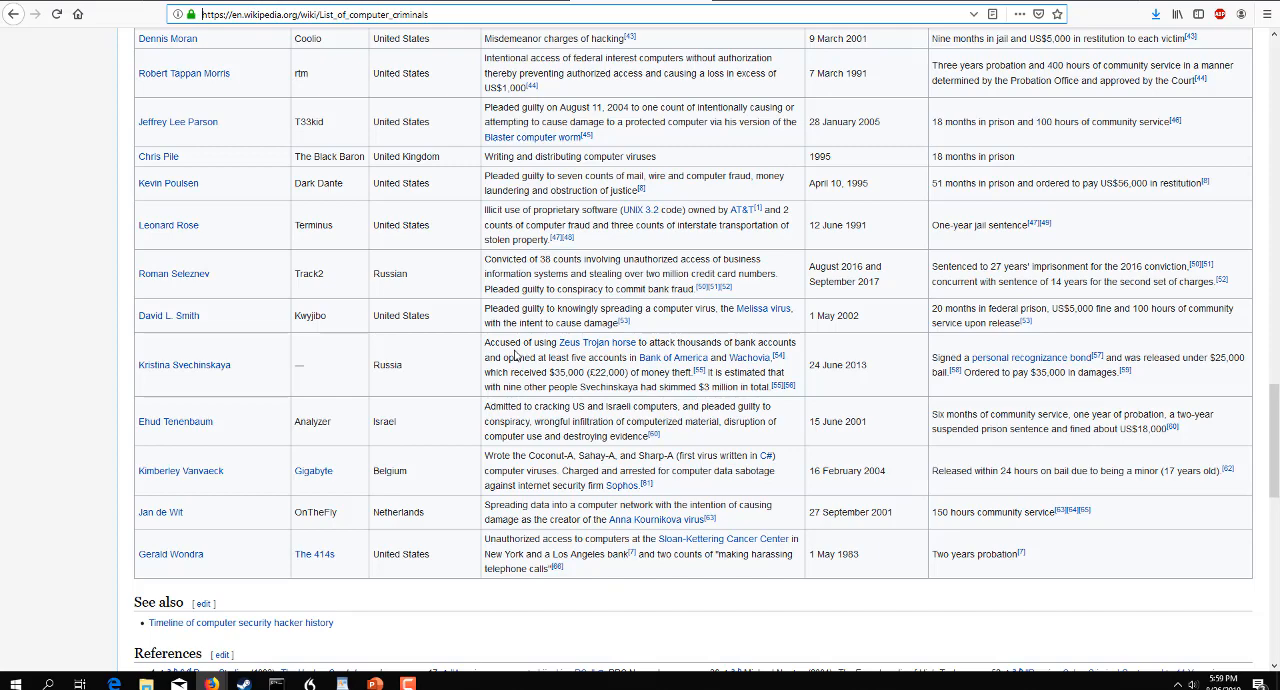
mouse_move(826, 510)
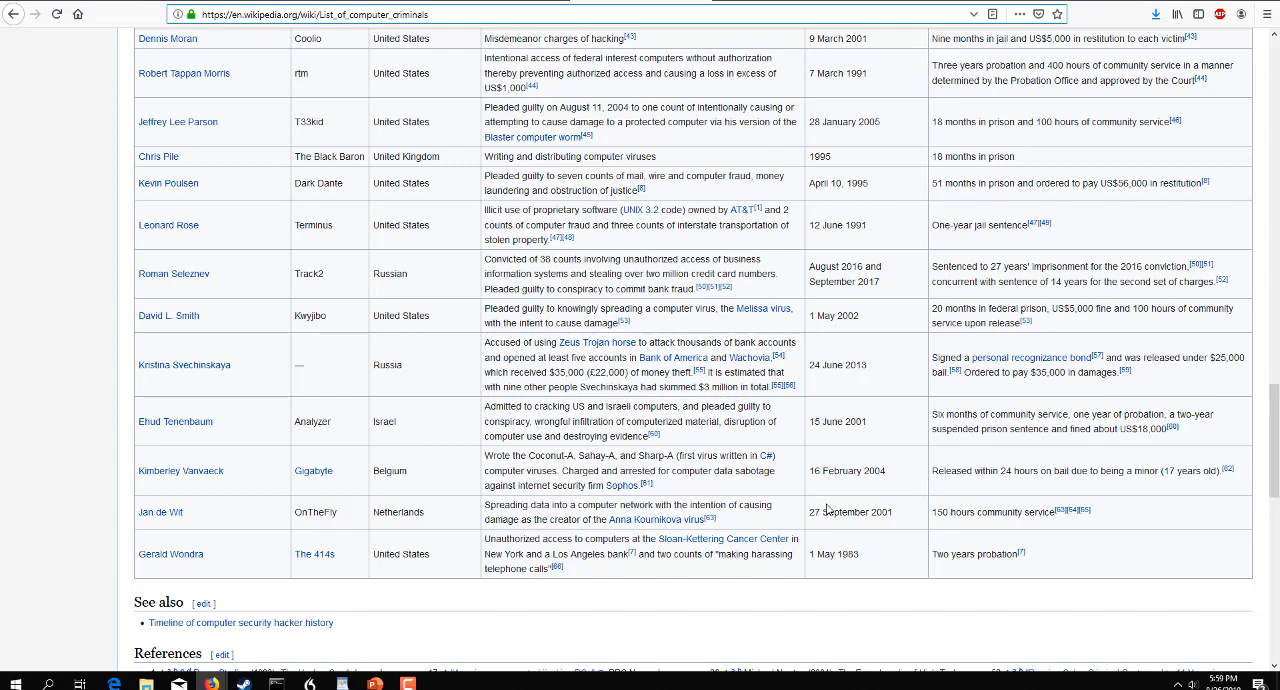
Scroll back up to the table's top entries, Mark Abene through Cameron Lacroix
scroll("up", 3)
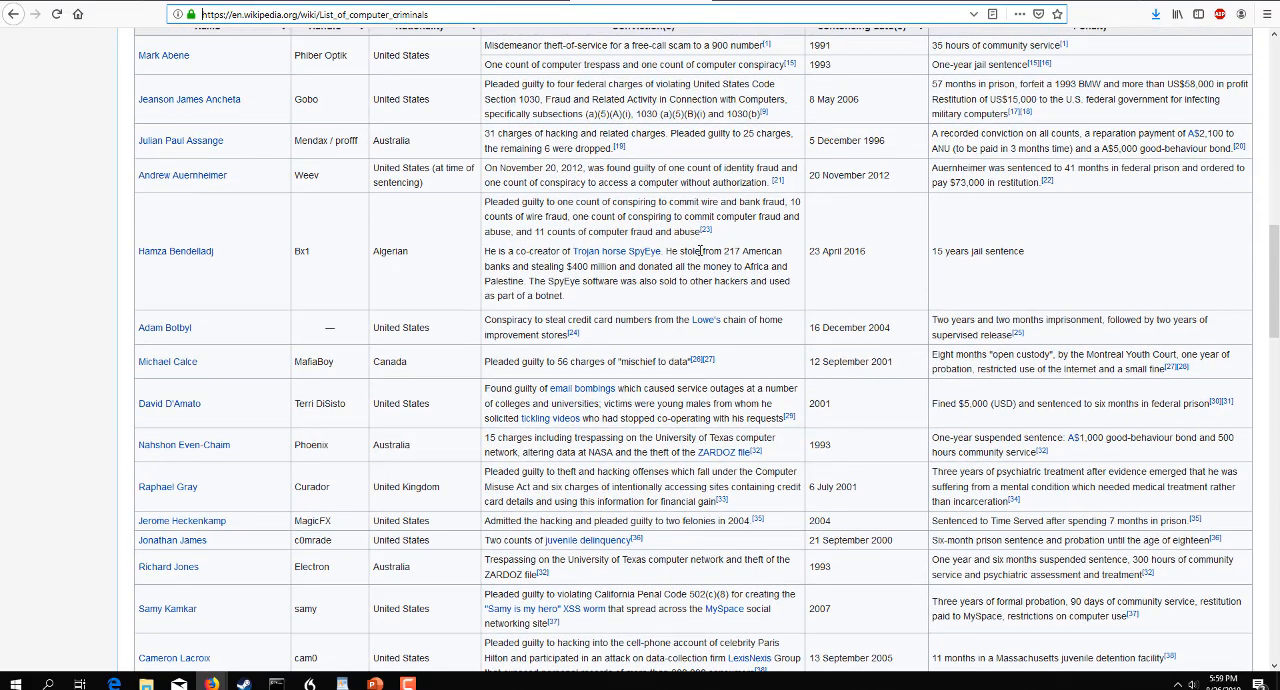
mouse_move(138, 286)
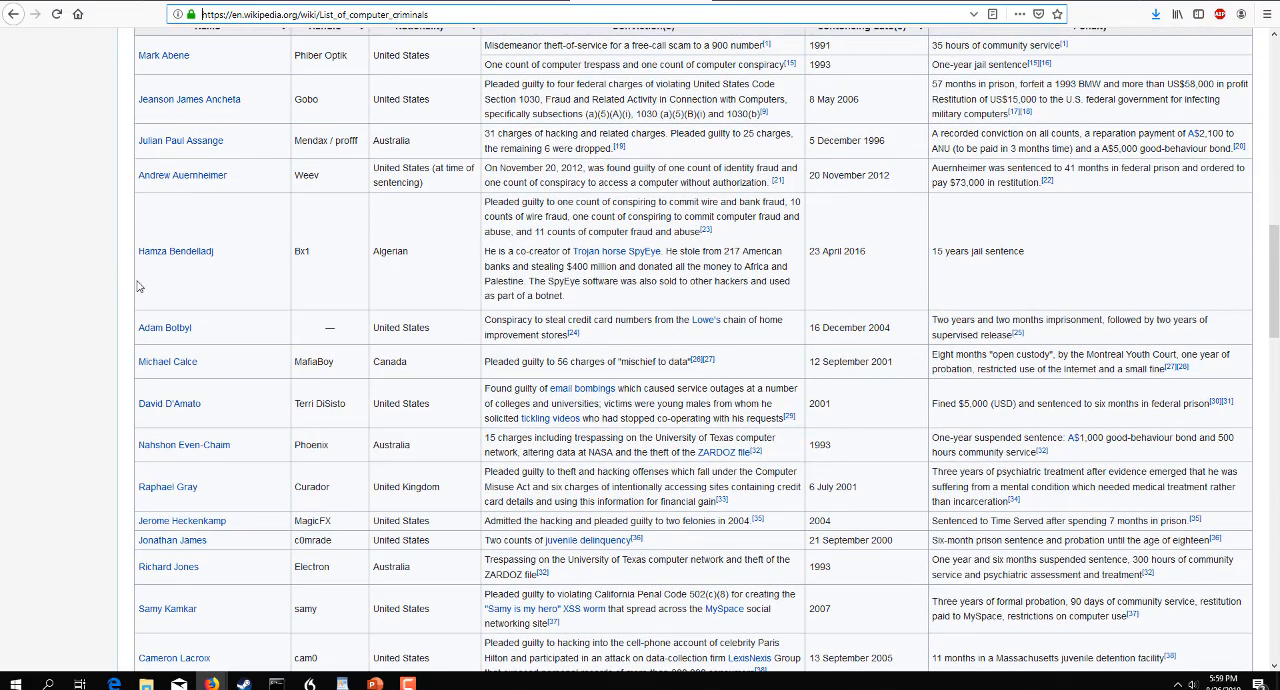
mouse_move(190, 267)
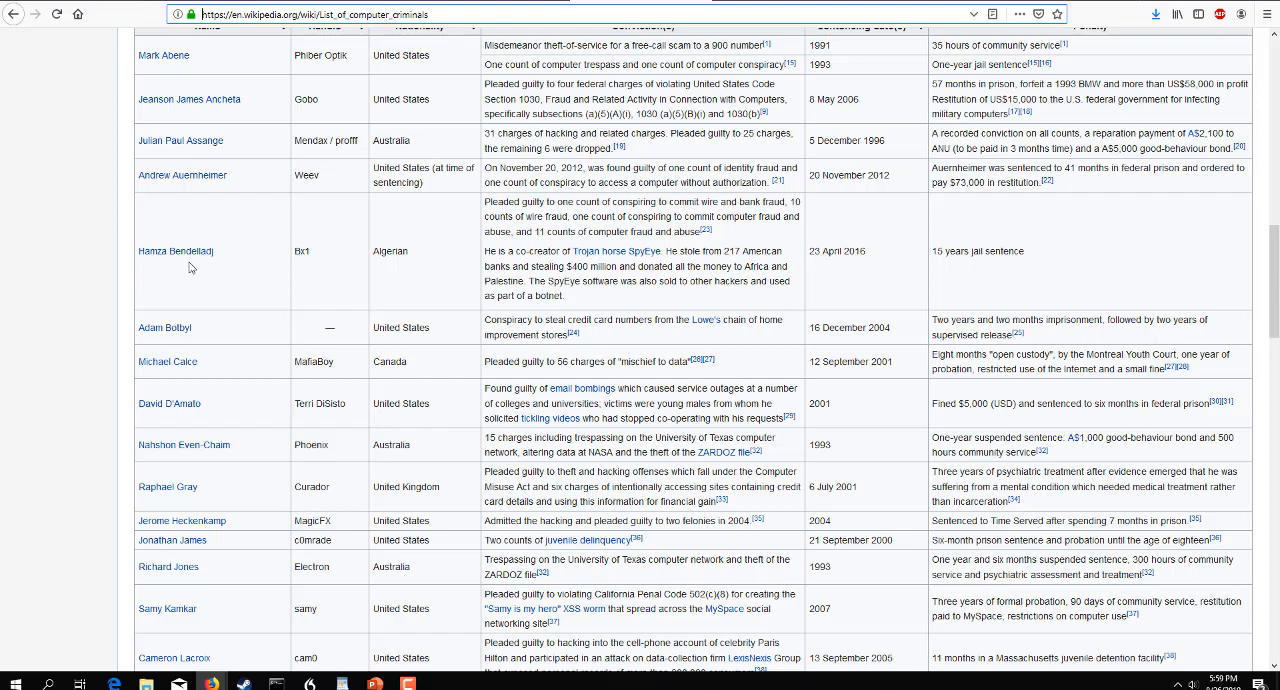
mouse_move(559, 273)
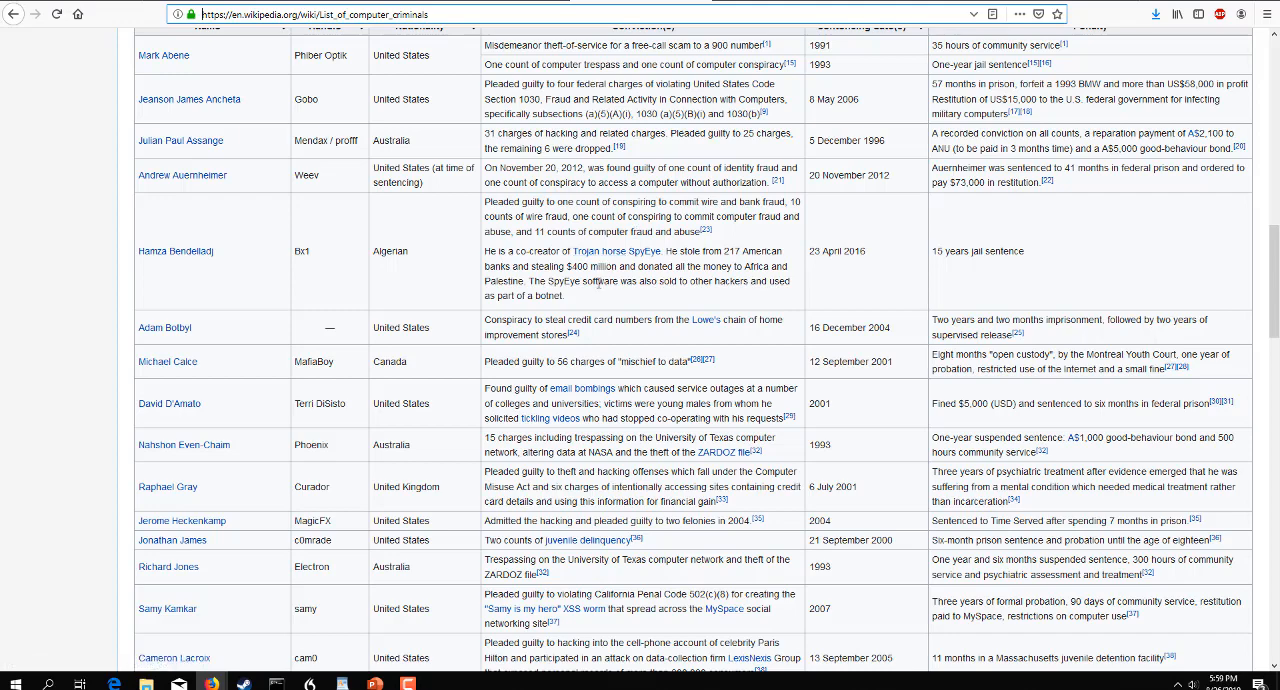
mouse_move(767, 270)
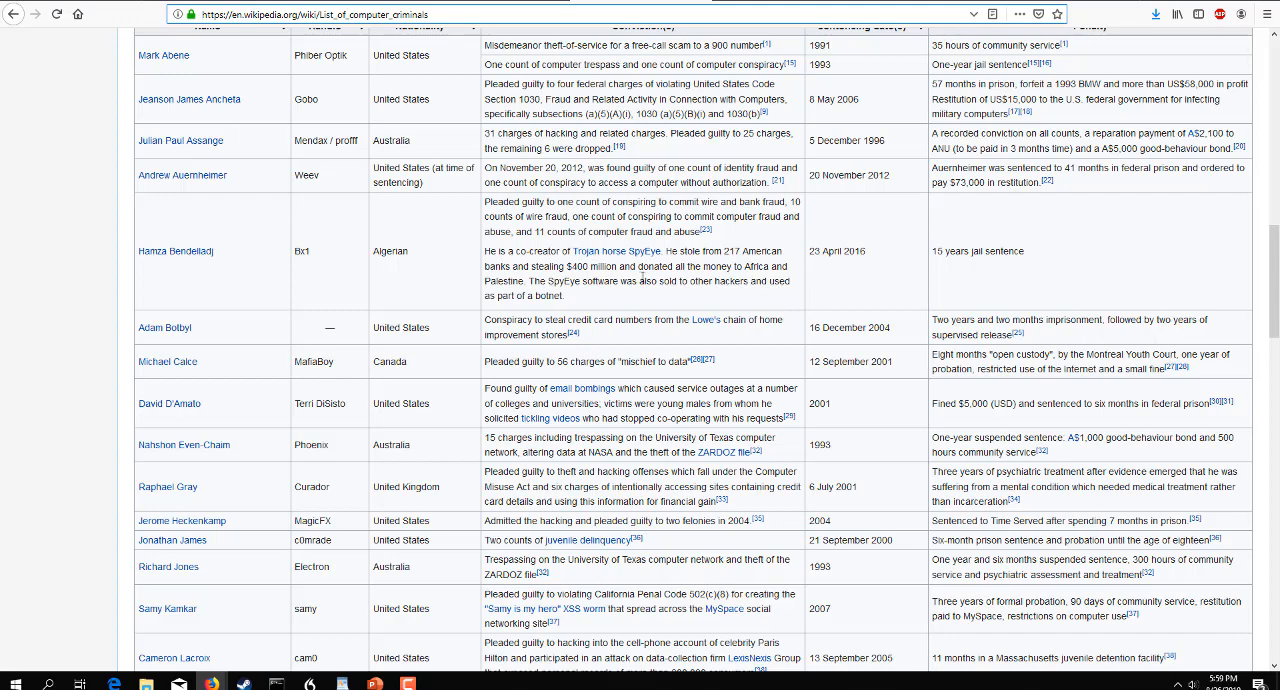
mouse_move(713, 279)
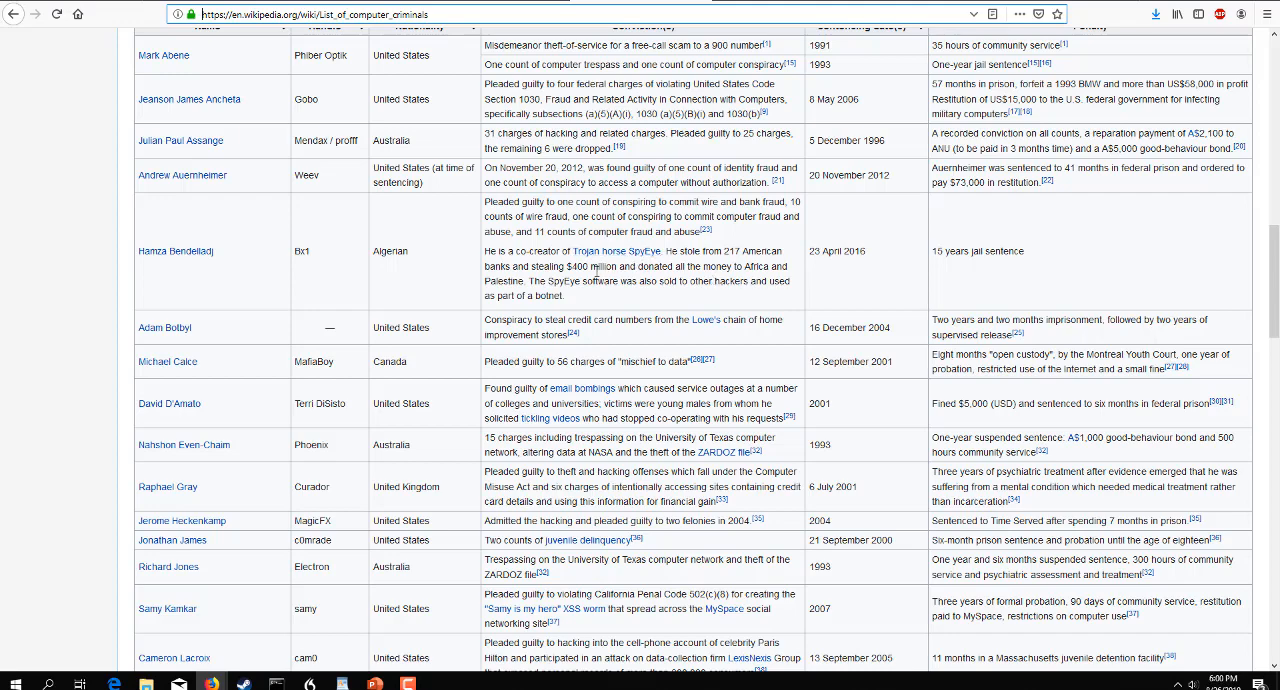
mouse_move(638, 280)
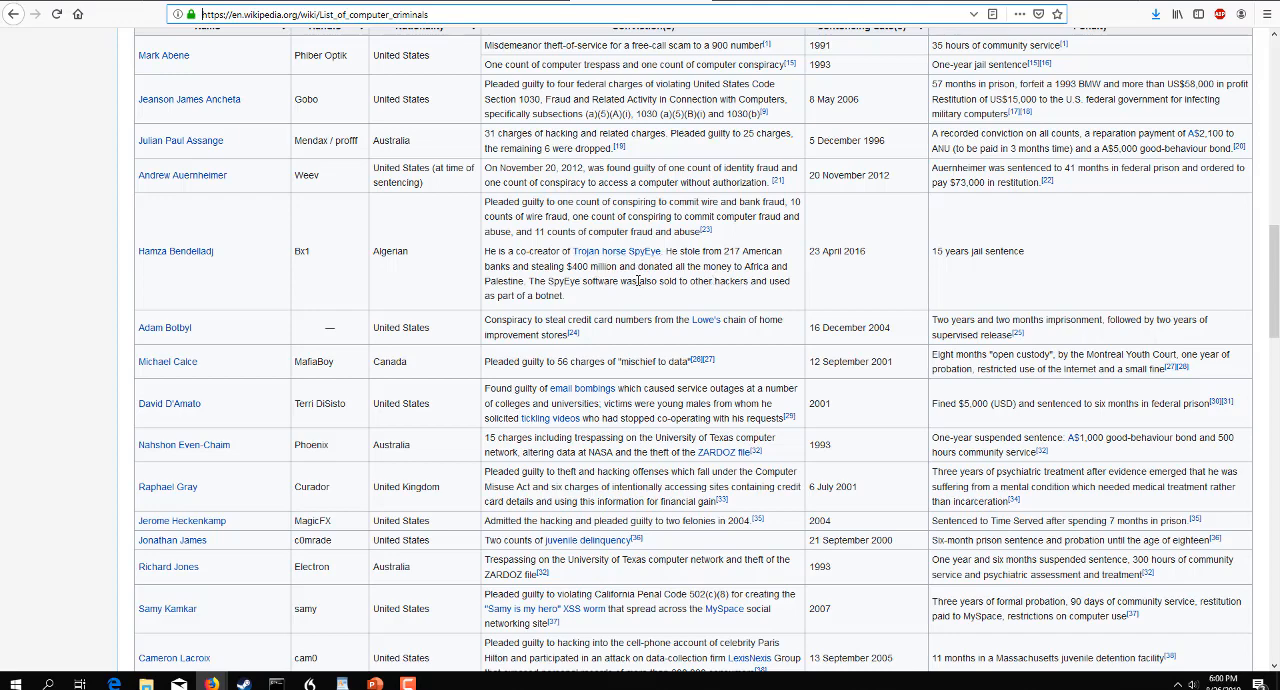
mouse_move(698, 305)
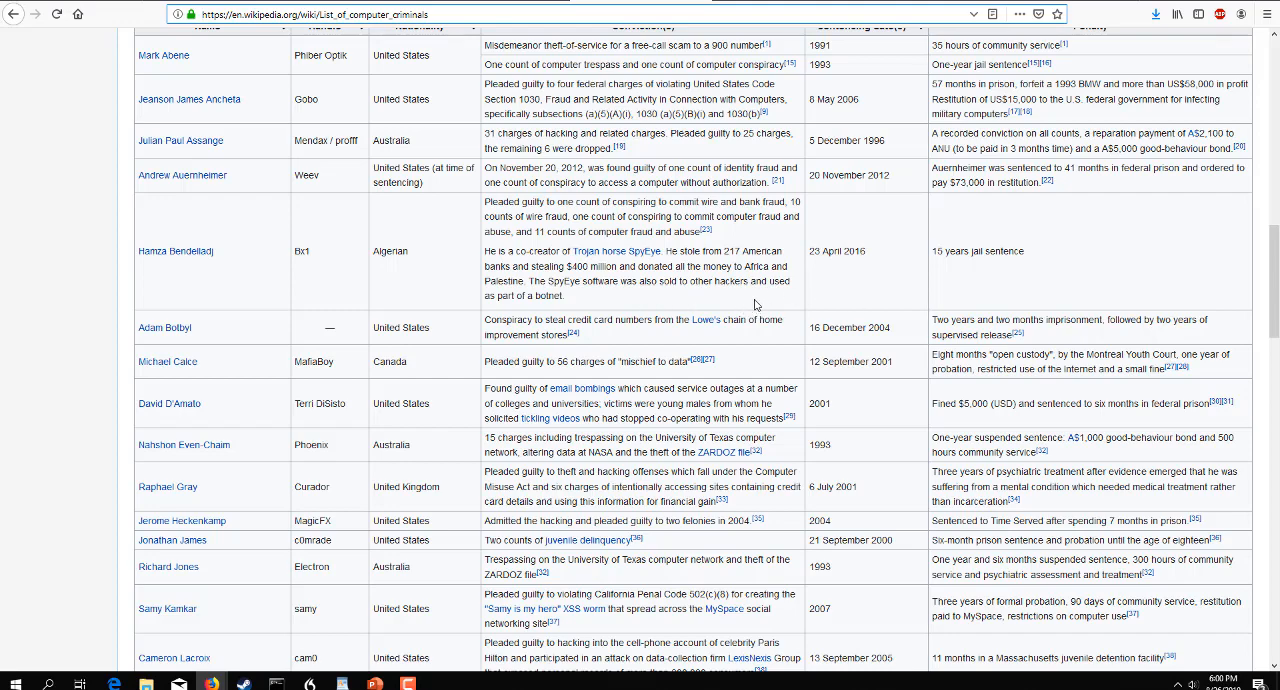
mouse_move(948, 265)
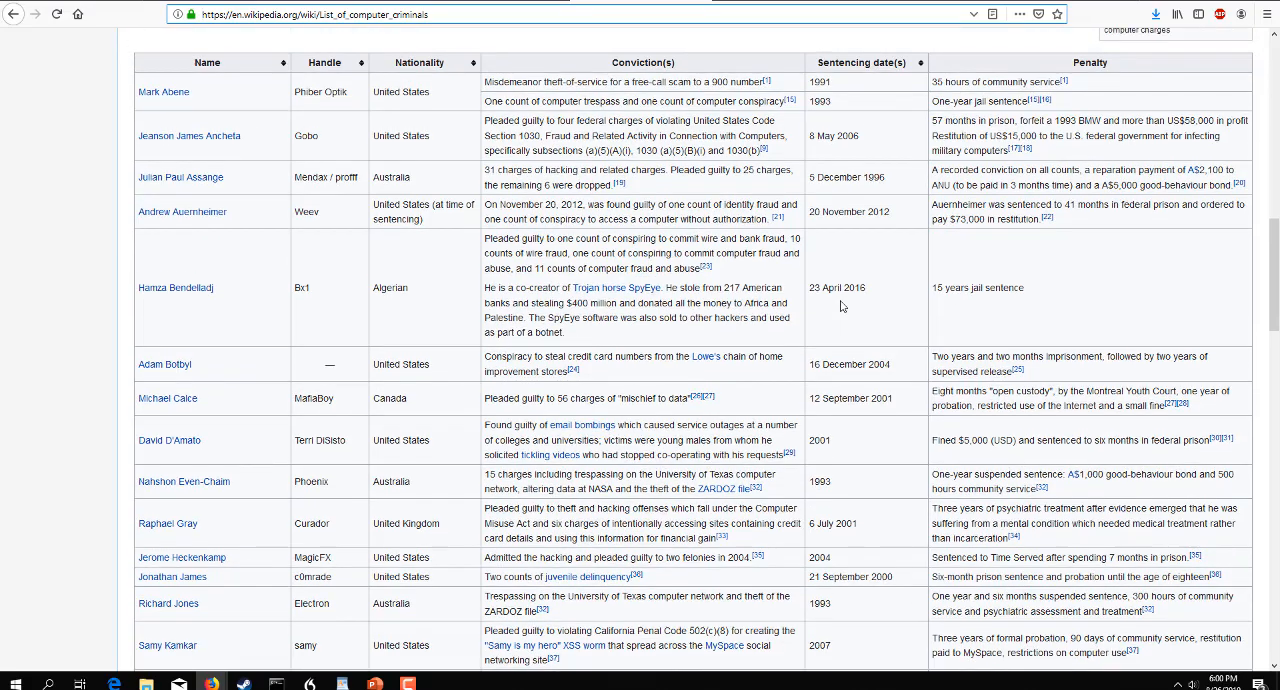
Scroll through the criminals' convictions and penalties, then back toward the article top
scroll("down", 3)
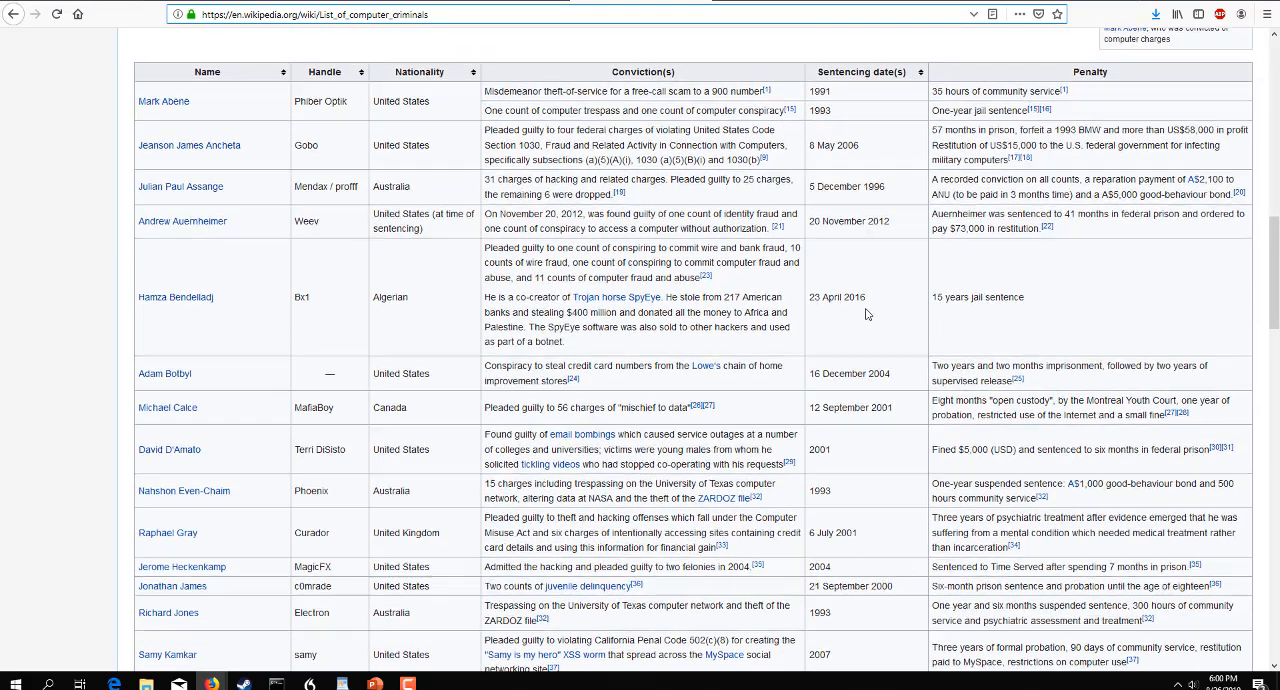
scroll("down", 3)
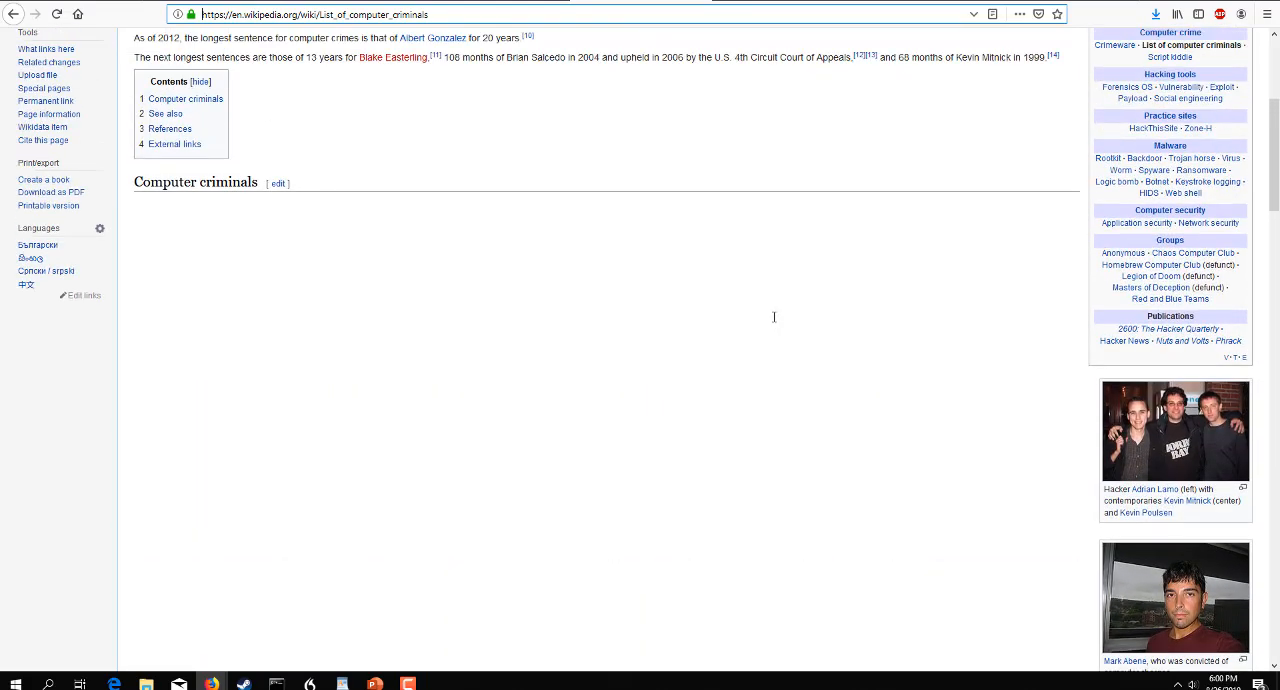
mouse_move(447, 575)
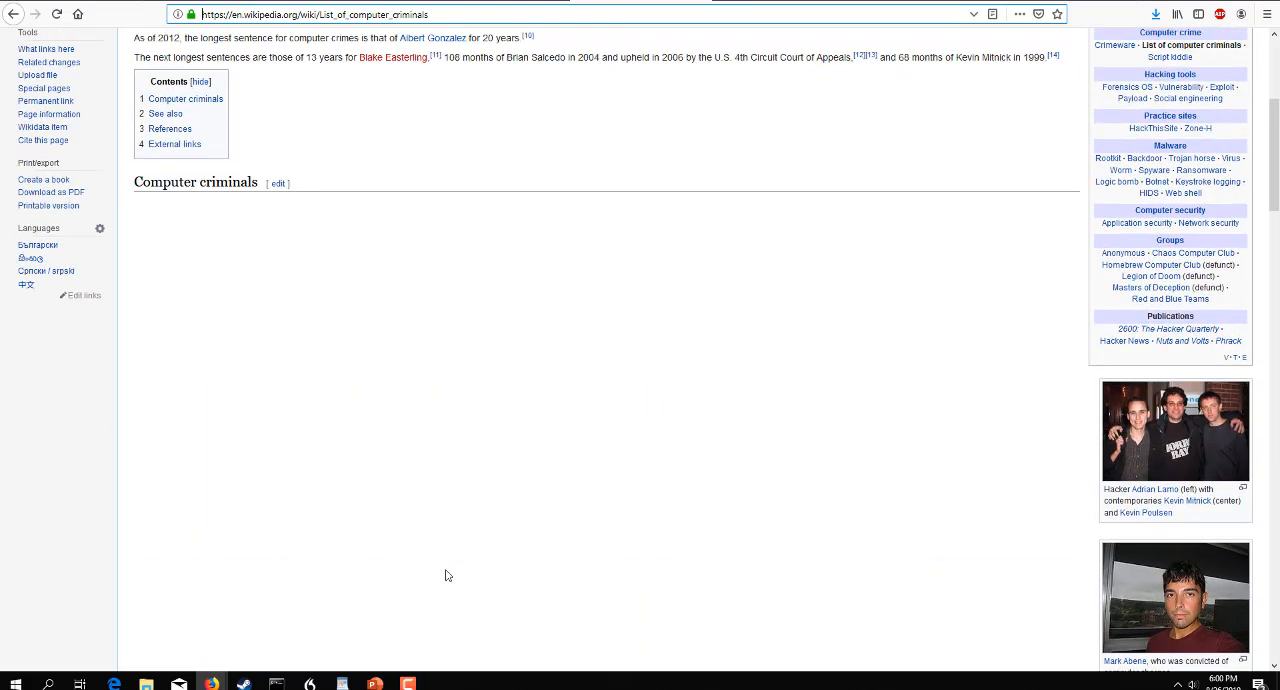
mouse_move(451, 663)
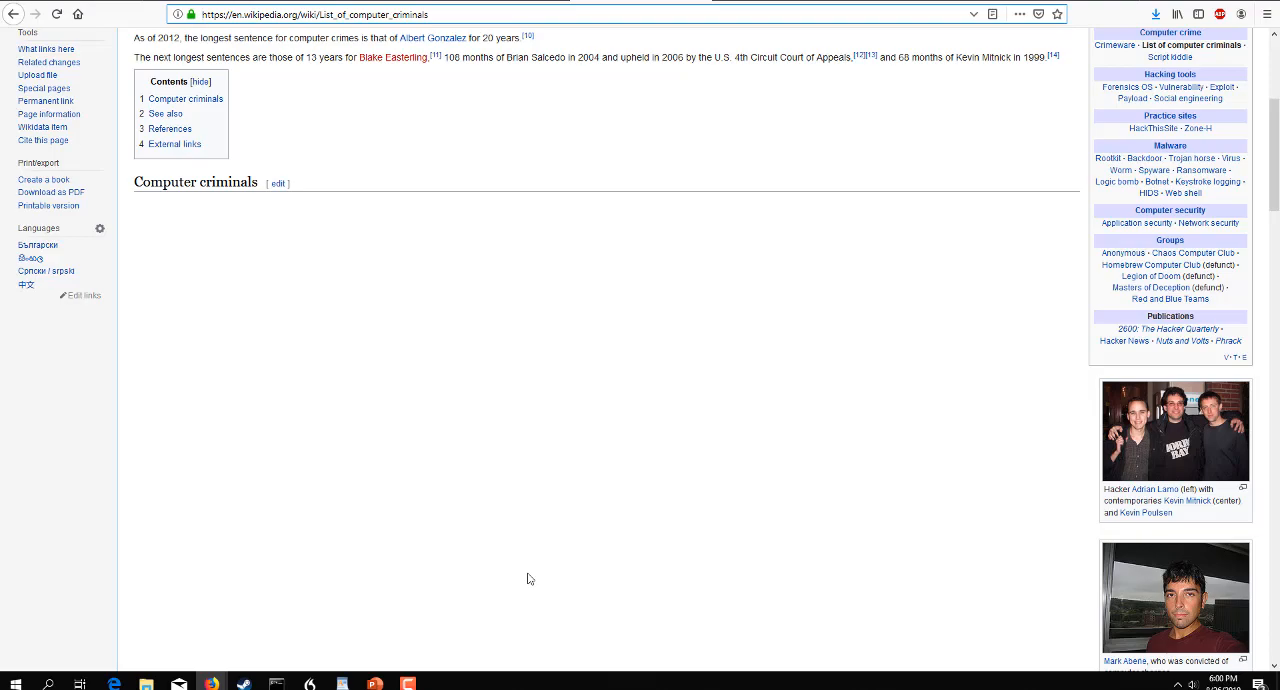
scroll("down", 3)
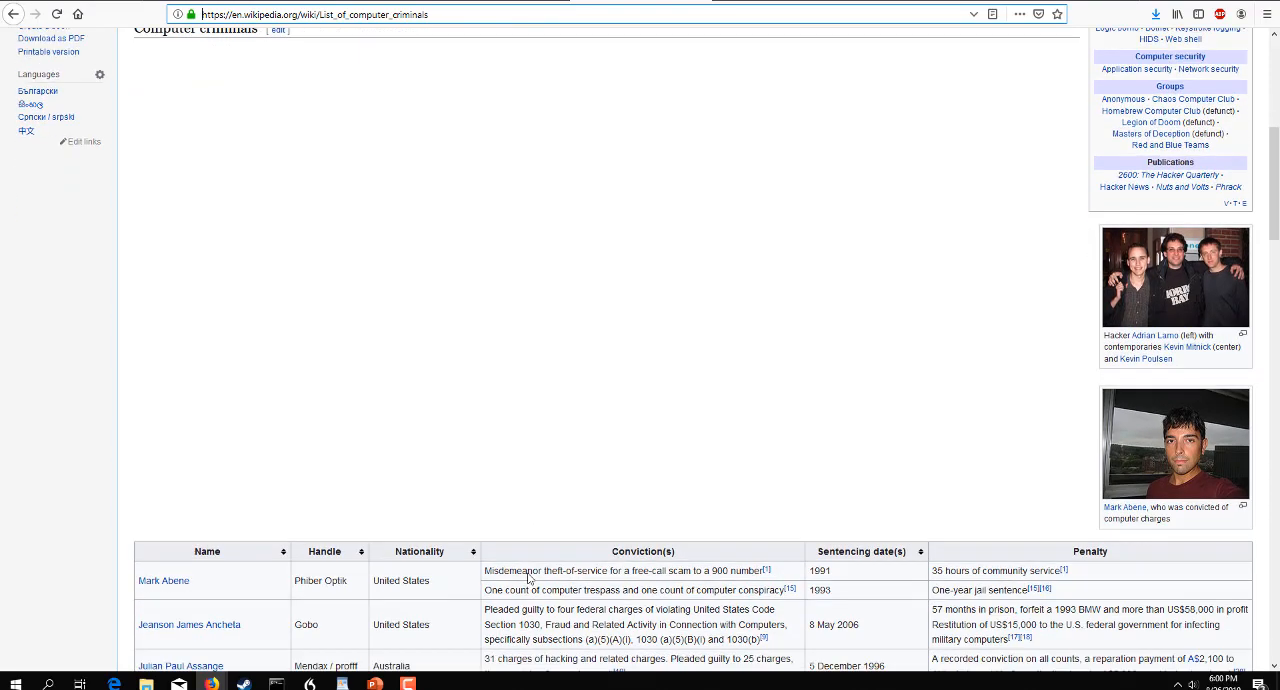
scroll("down", 3)
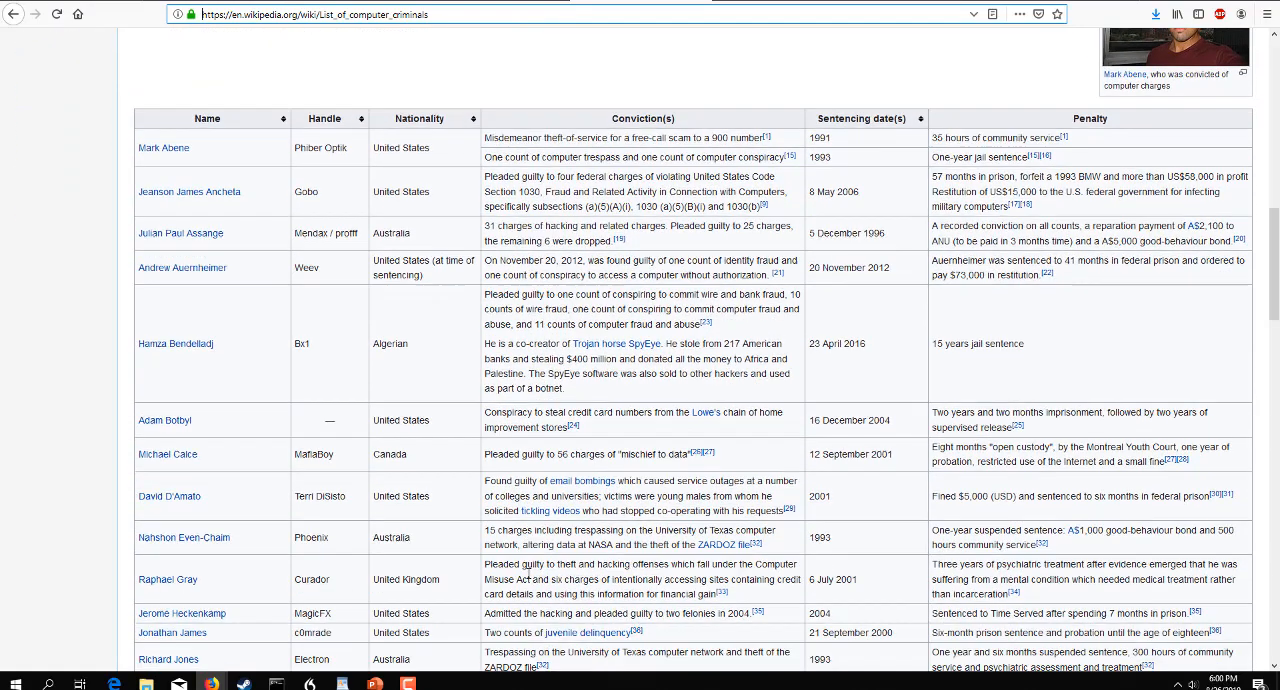
scroll("down", 3)
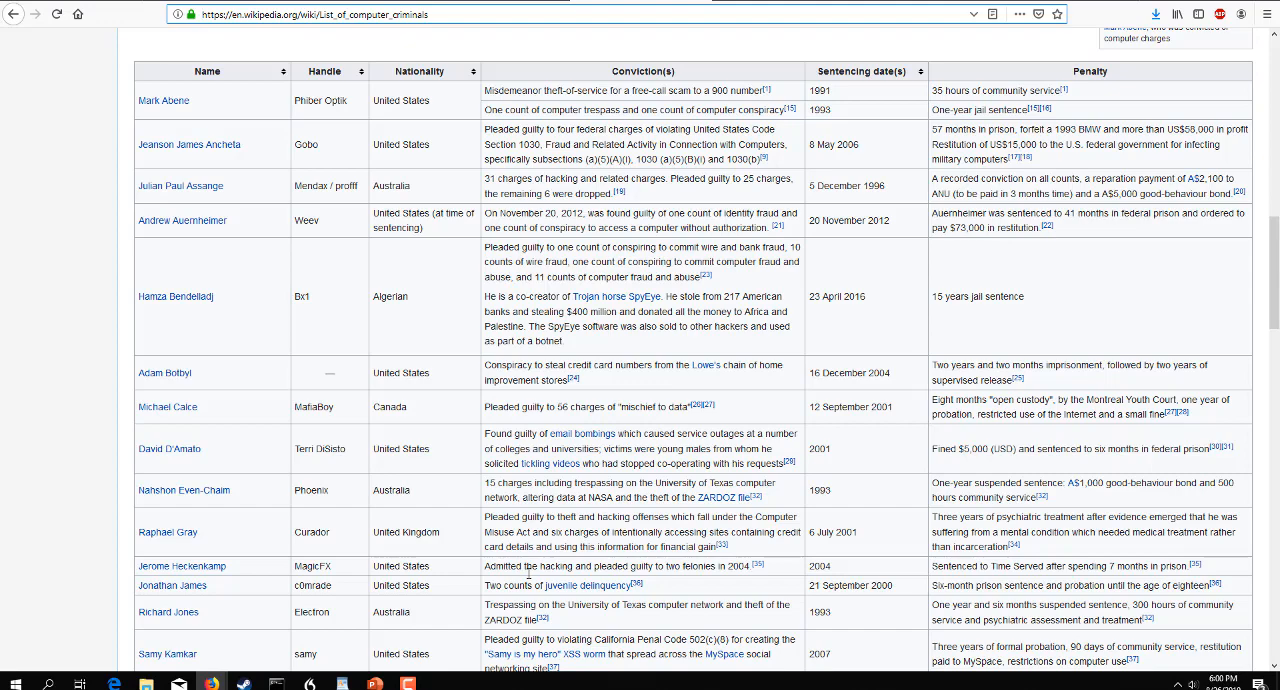
mouse_move(530, 580)
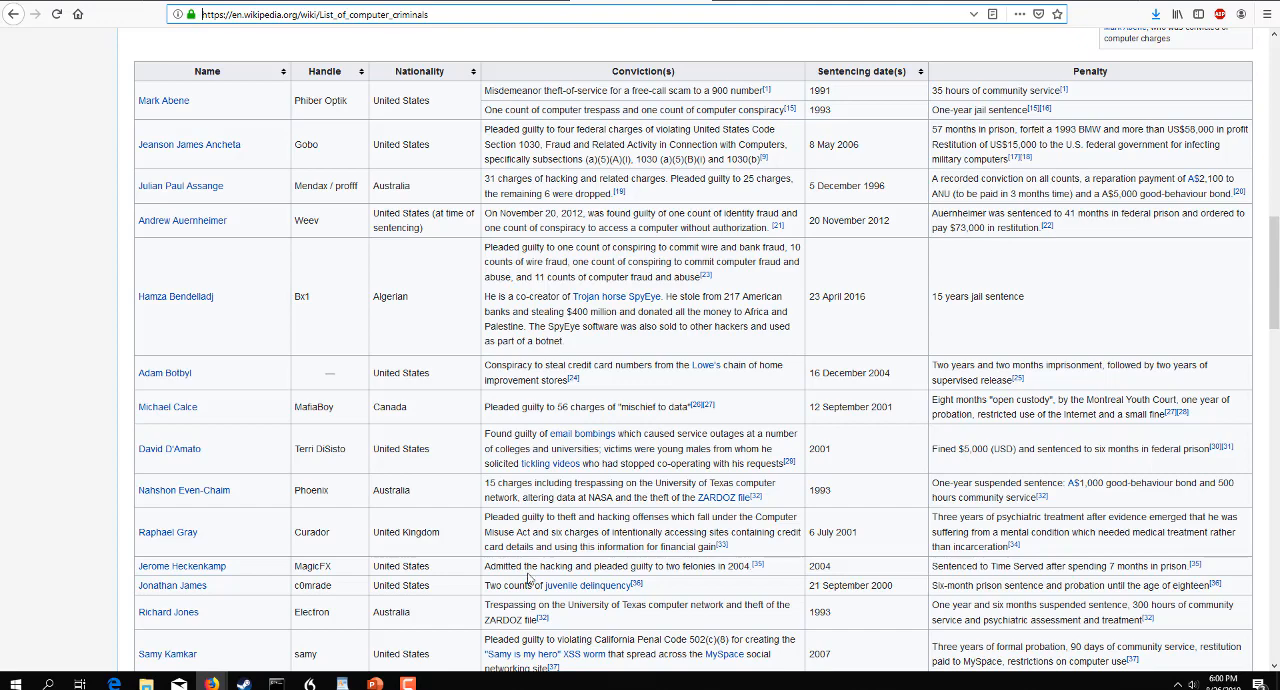
scroll("down", 3)
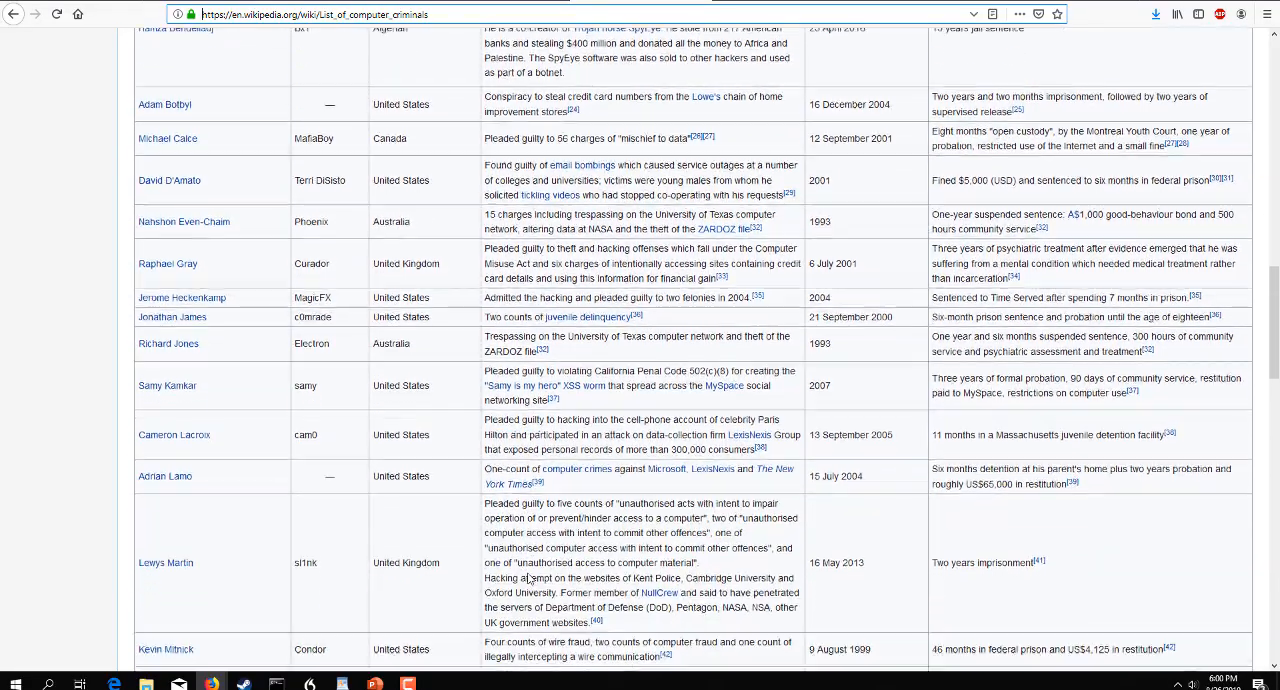
scroll("down", 3)
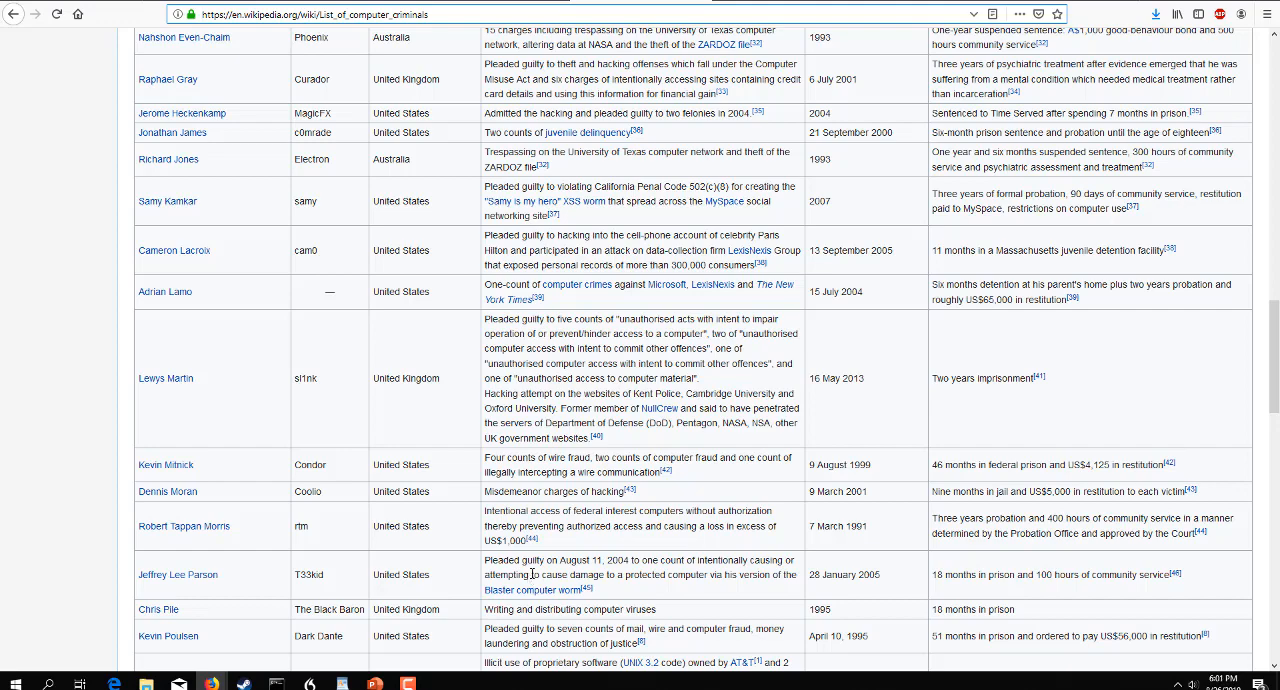
scroll("down", 3)
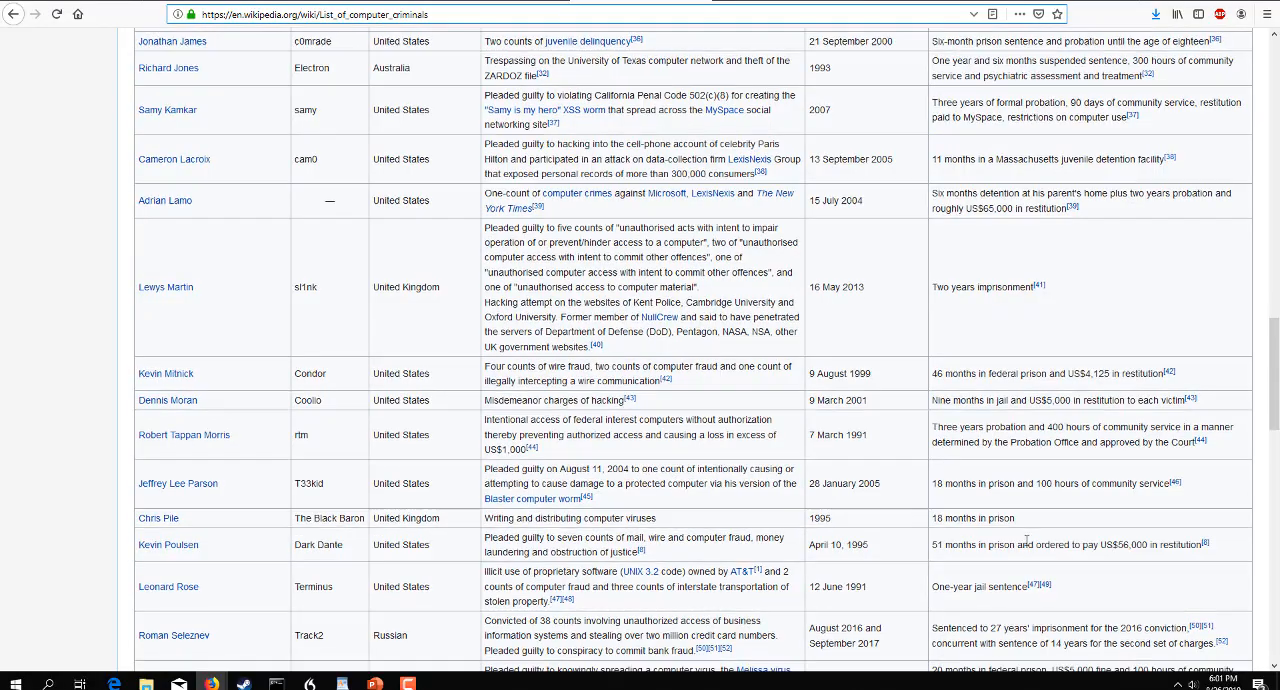
scroll("down", 3)
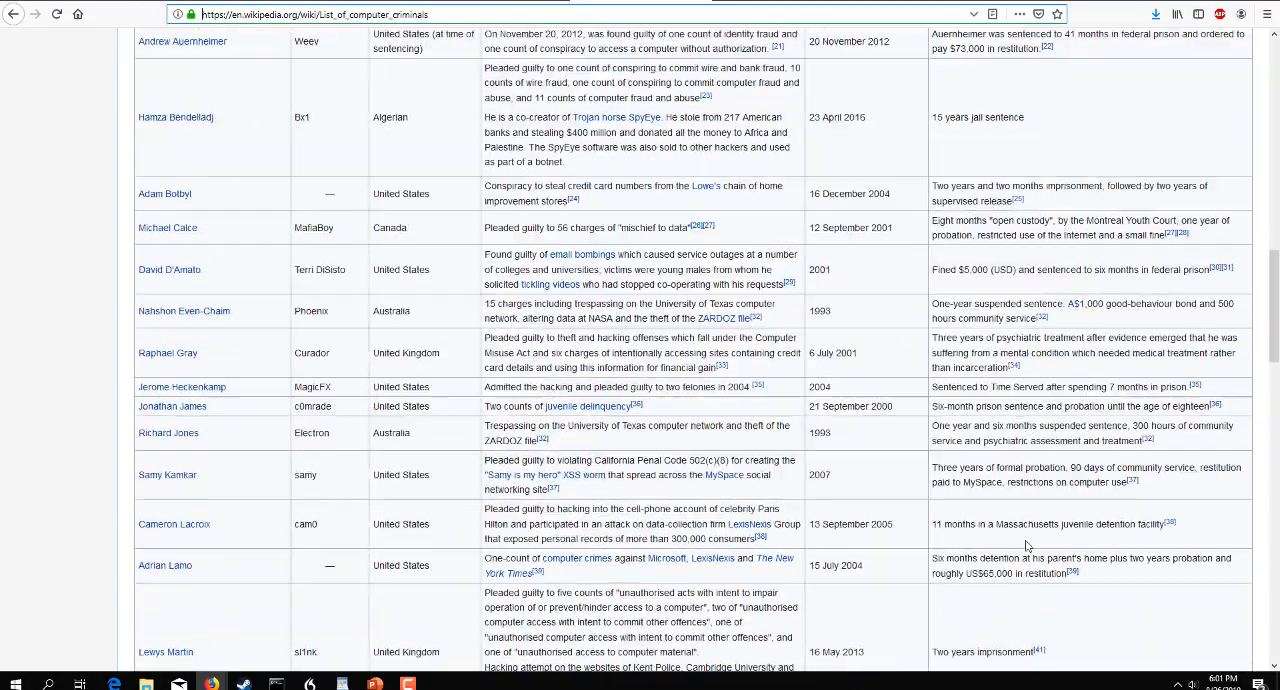
scroll("up", 3)
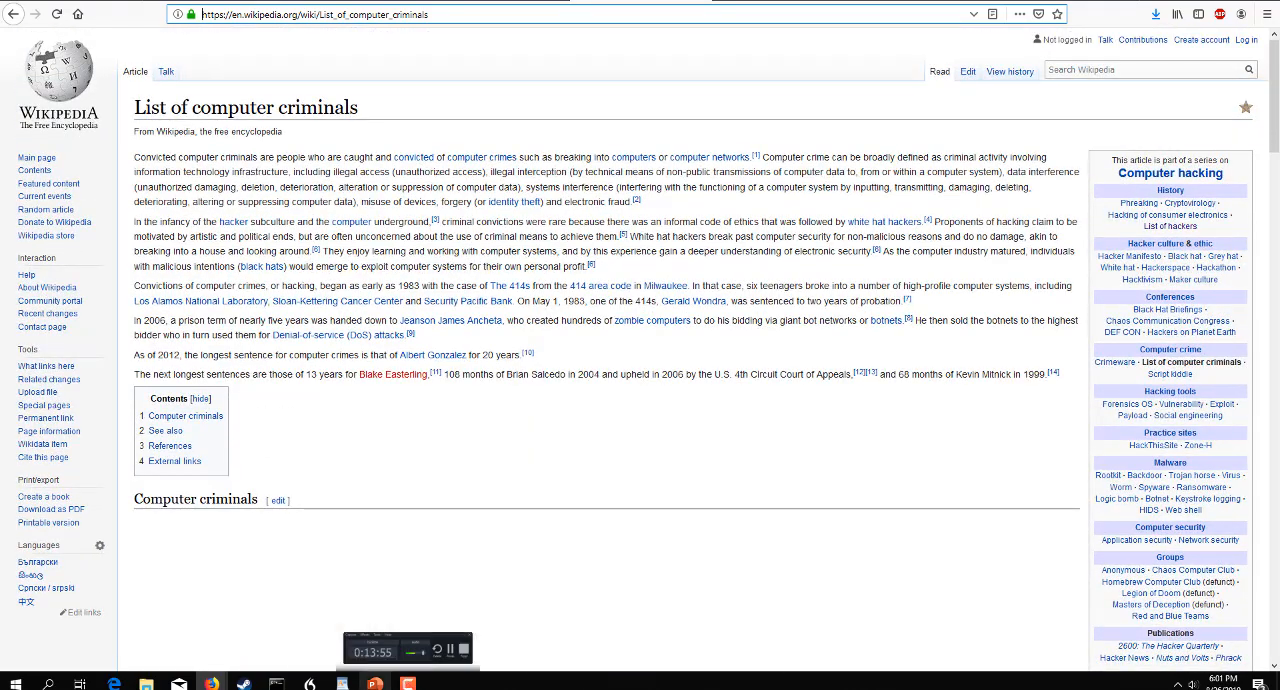
Bring PowerPoint back to the front, showing slide 6, "Penalties and Crime."
left_click(375, 683)
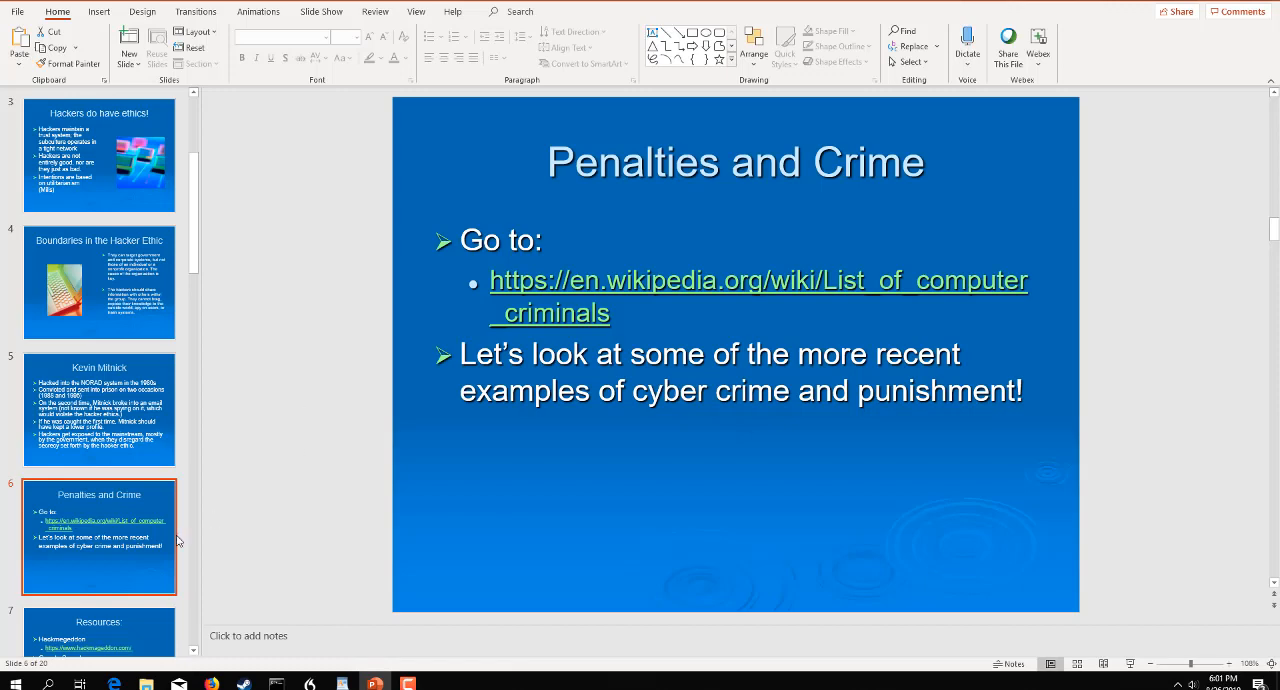
mouse_move(160, 537)
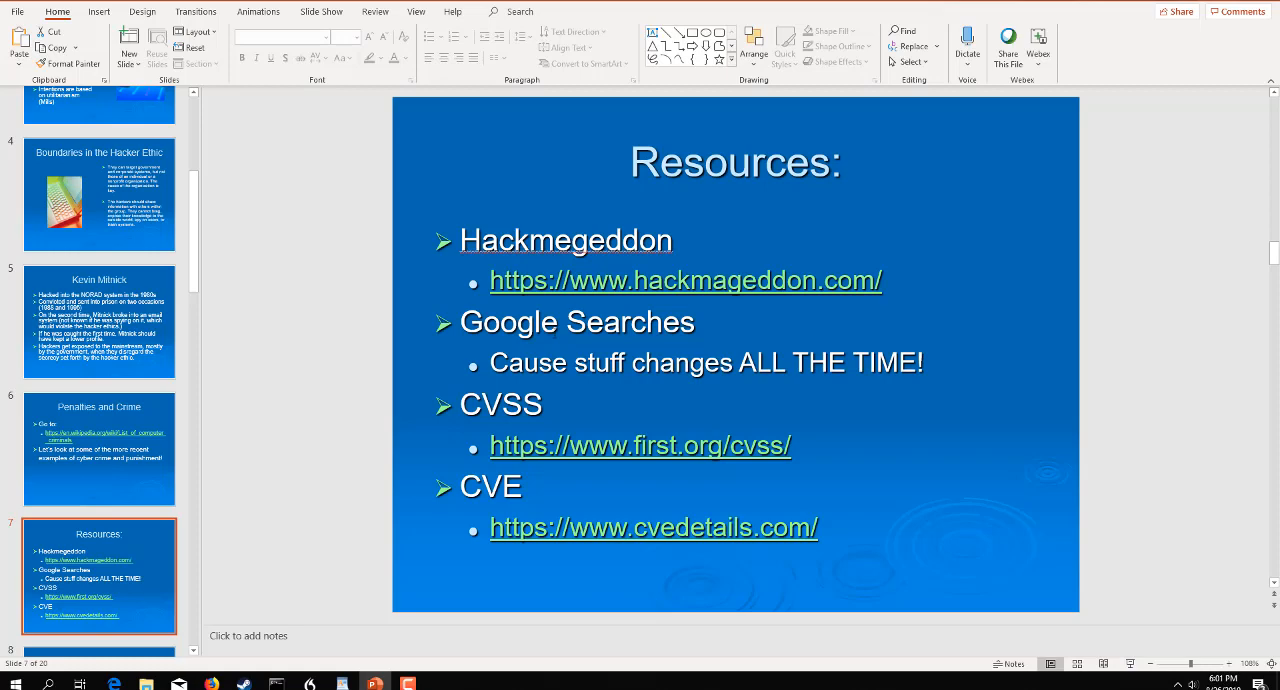
mouse_move(426, 475)
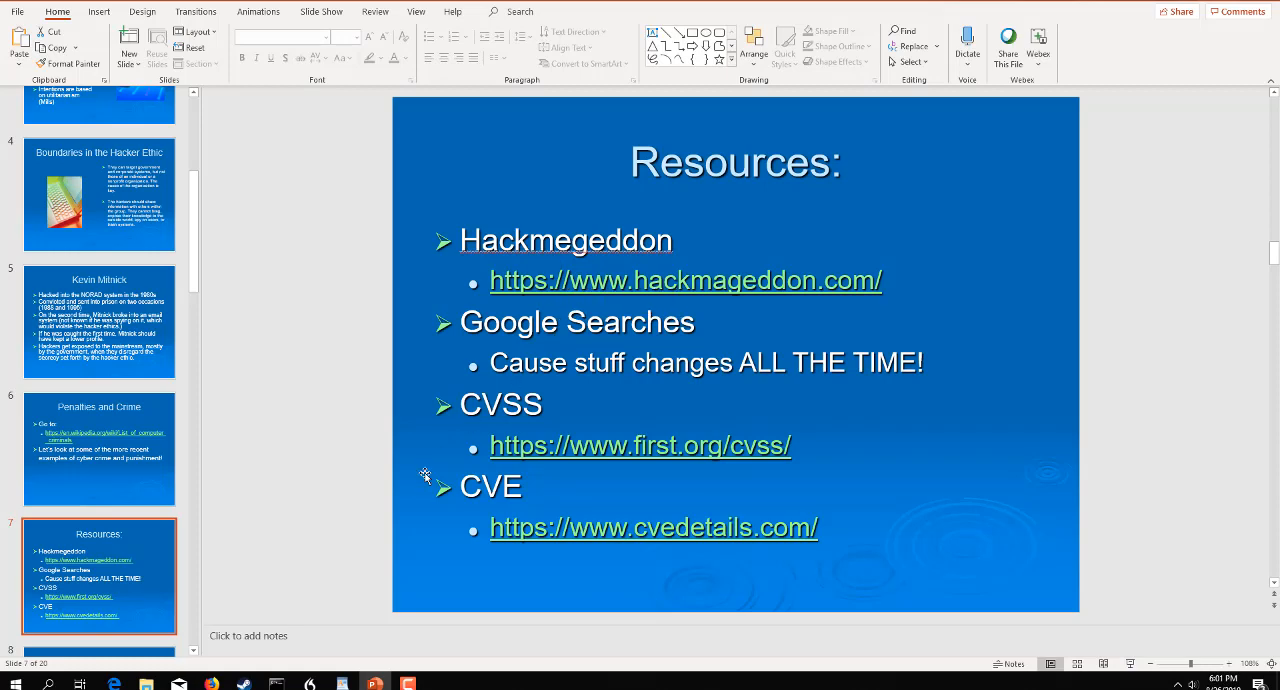
mouse_move(525, 510)
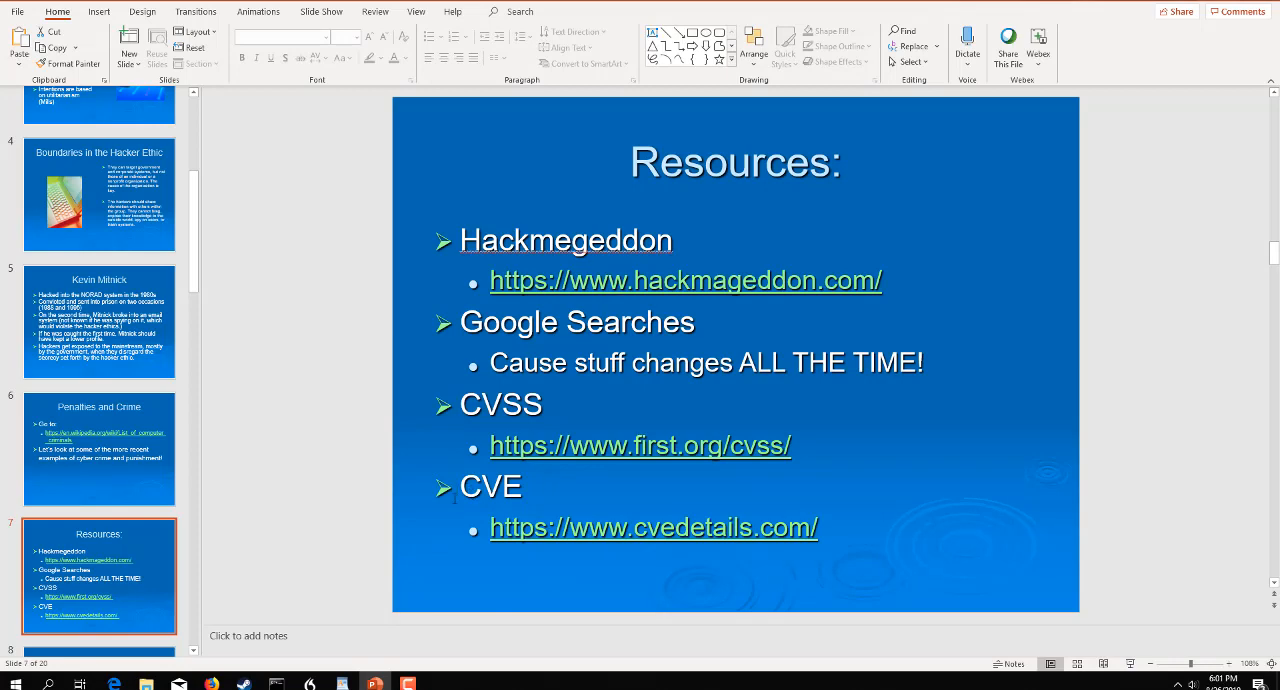
mouse_move(533, 556)
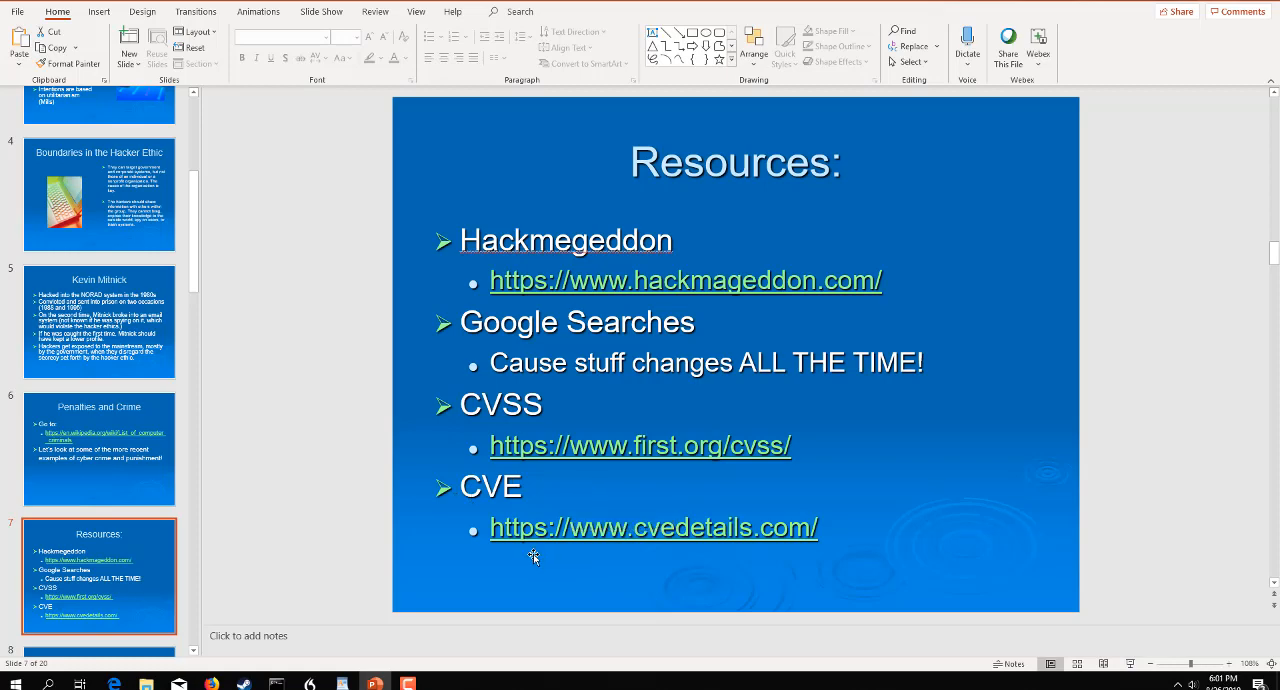
mouse_move(937, 449)
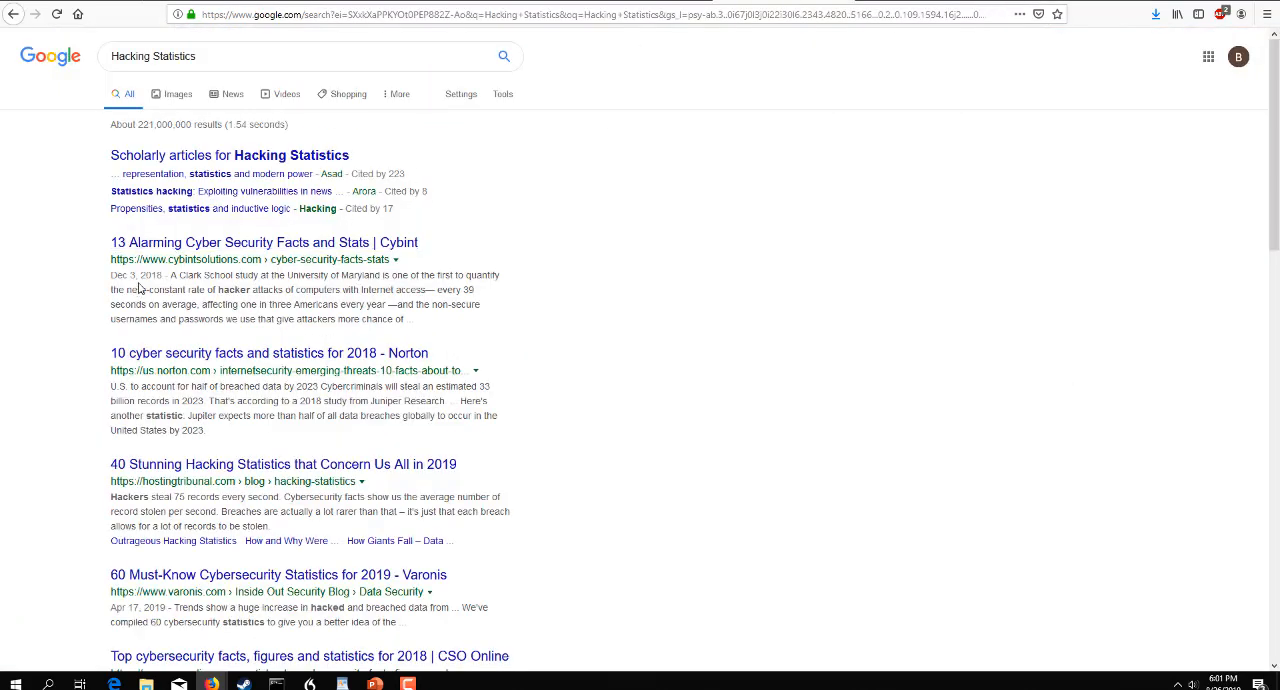
mouse_move(242, 300)
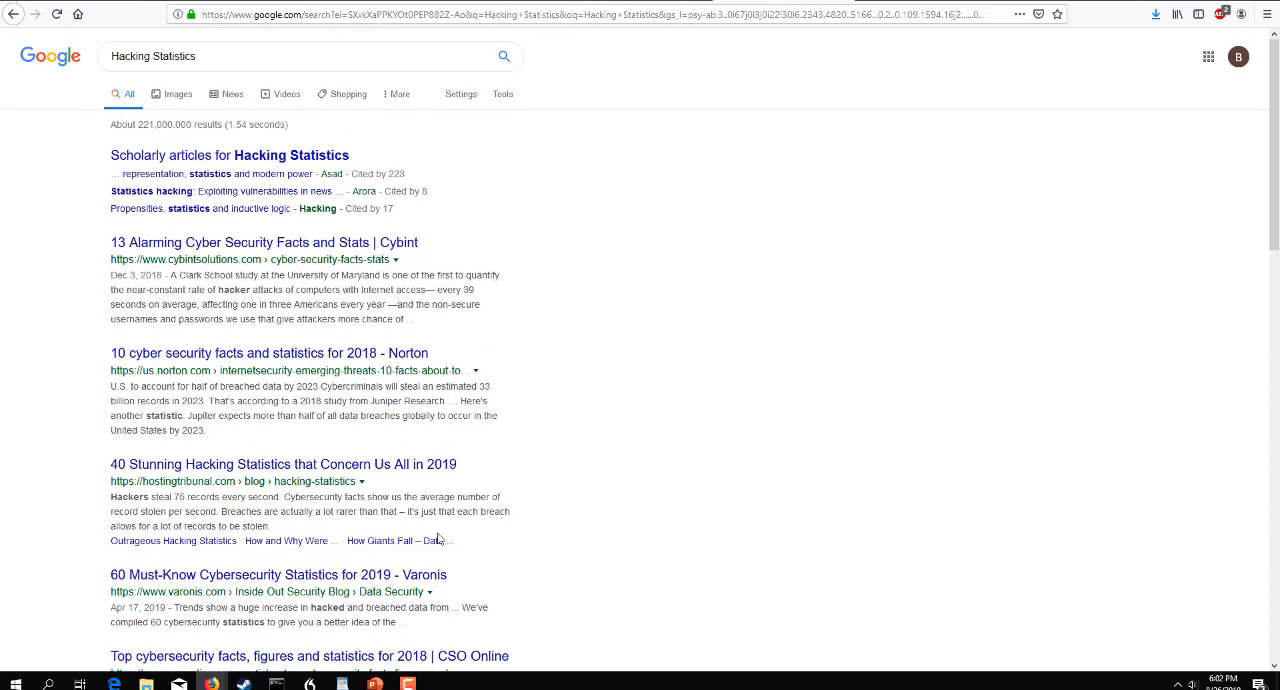
mouse_move(163, 570)
type("Hackma")
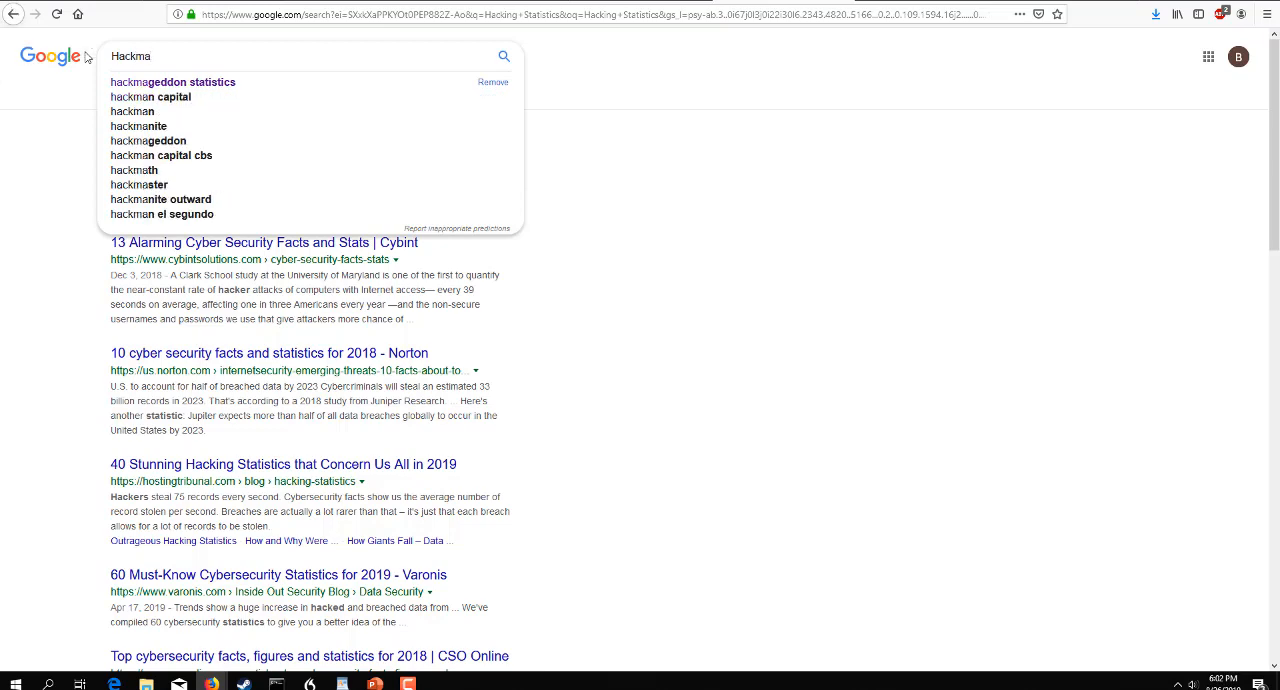
Search Google for 'hackmageddon statistics' and open the Cyber Attacks Statistics result
left_click(172, 82)
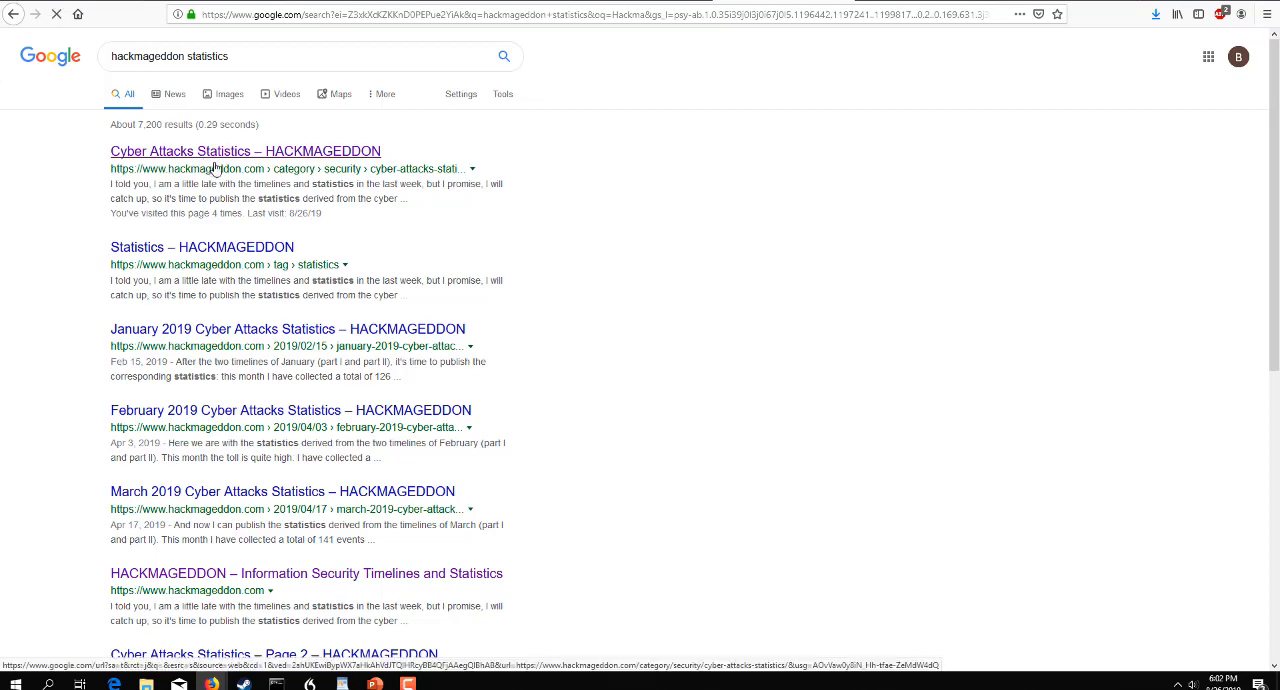
left_click(244, 151)
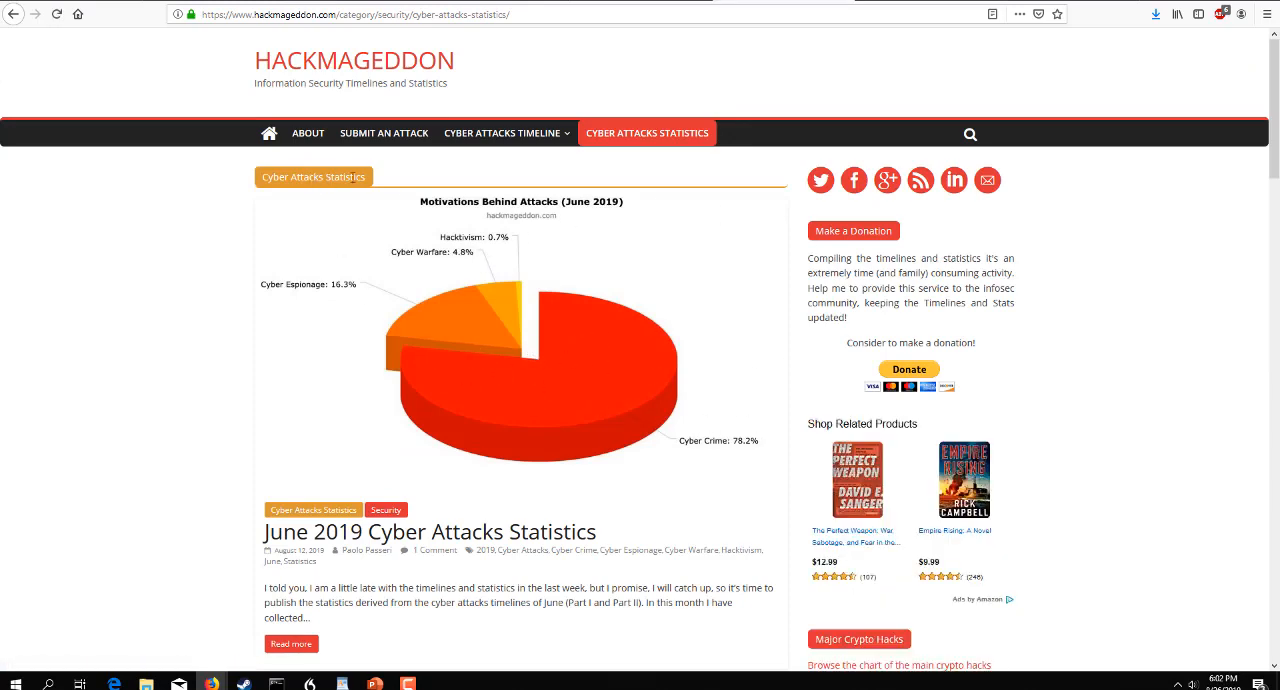
mouse_move(1092, 461)
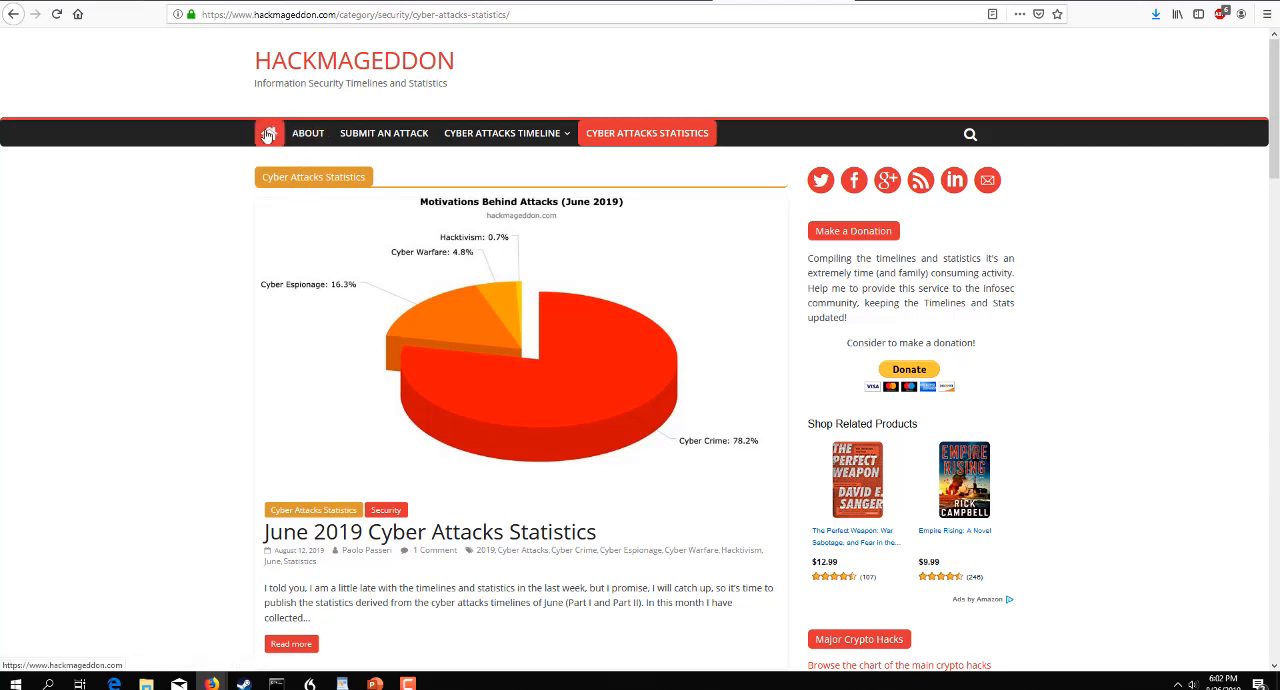
Open Hackmageddon and go to its home page showing the 1-15 July 2019 timeline post
left_click(269, 133)
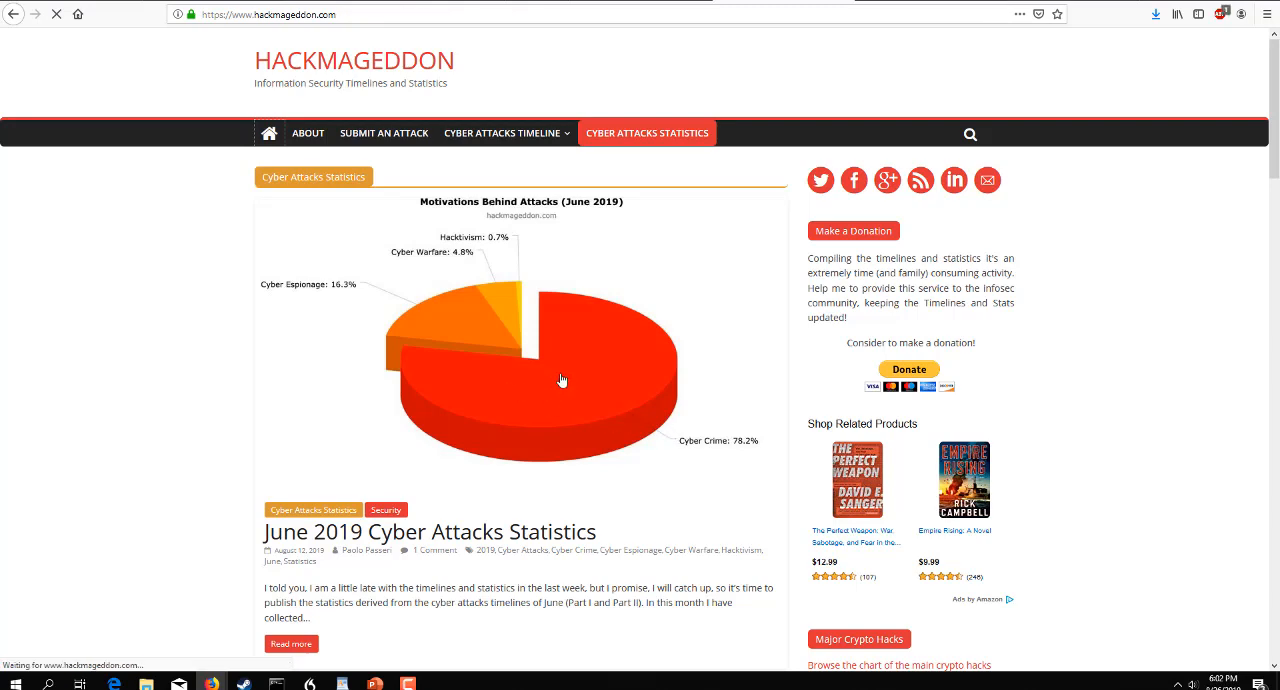
left_click(269, 133)
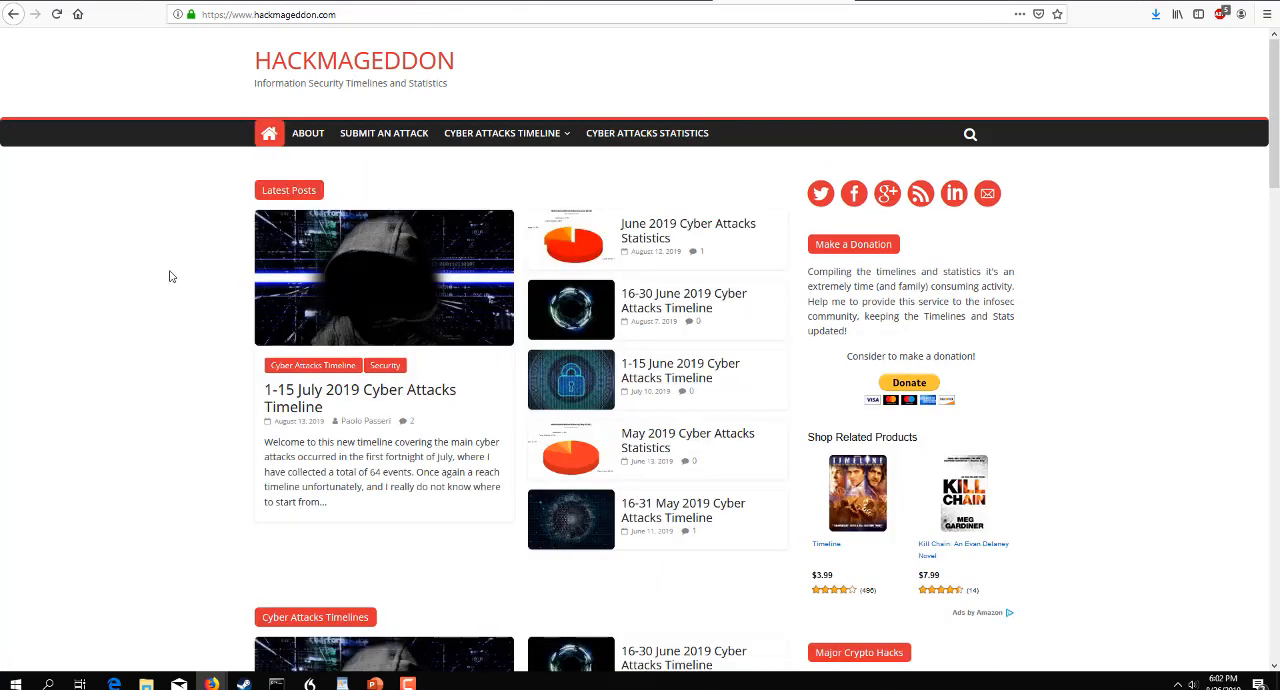
mouse_move(167, 314)
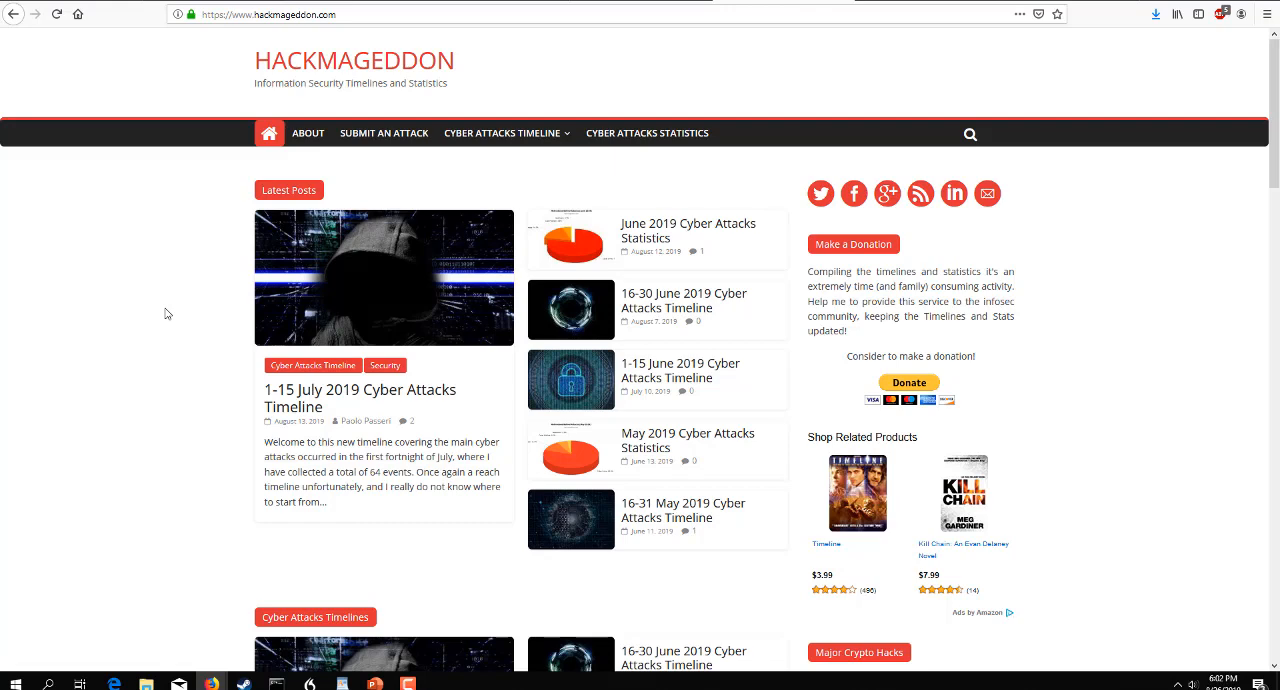
mouse_move(291, 328)
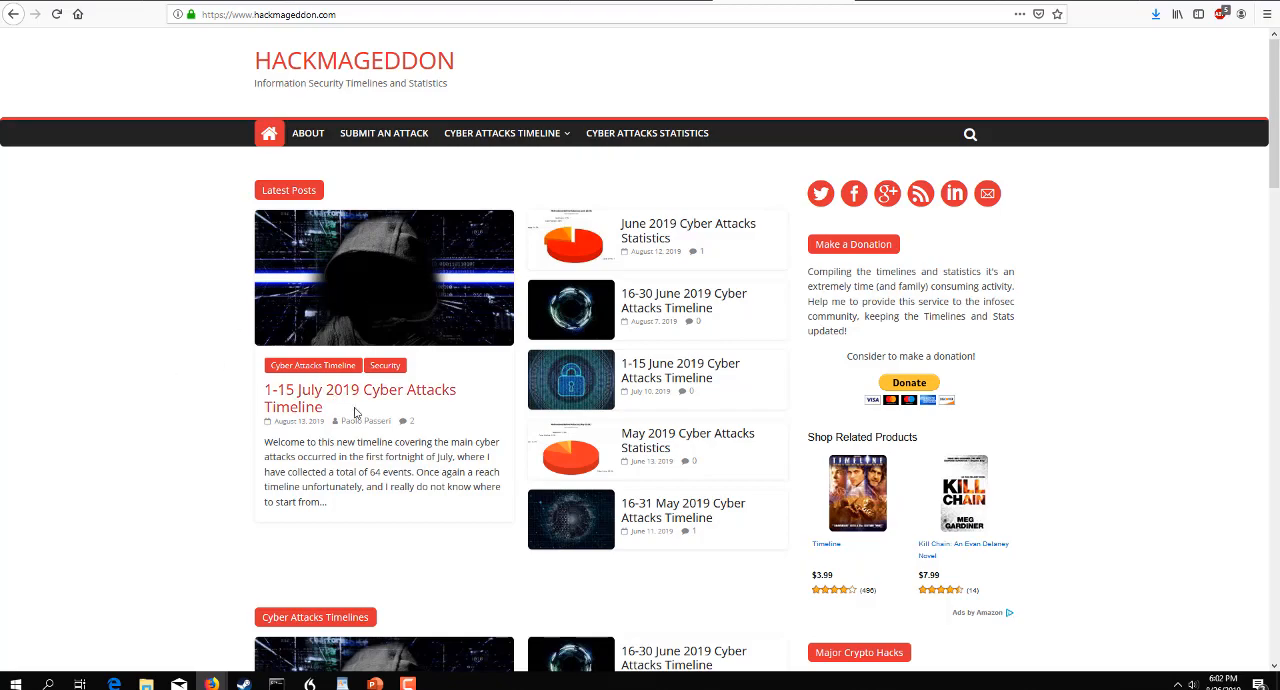
scroll("down", 3)
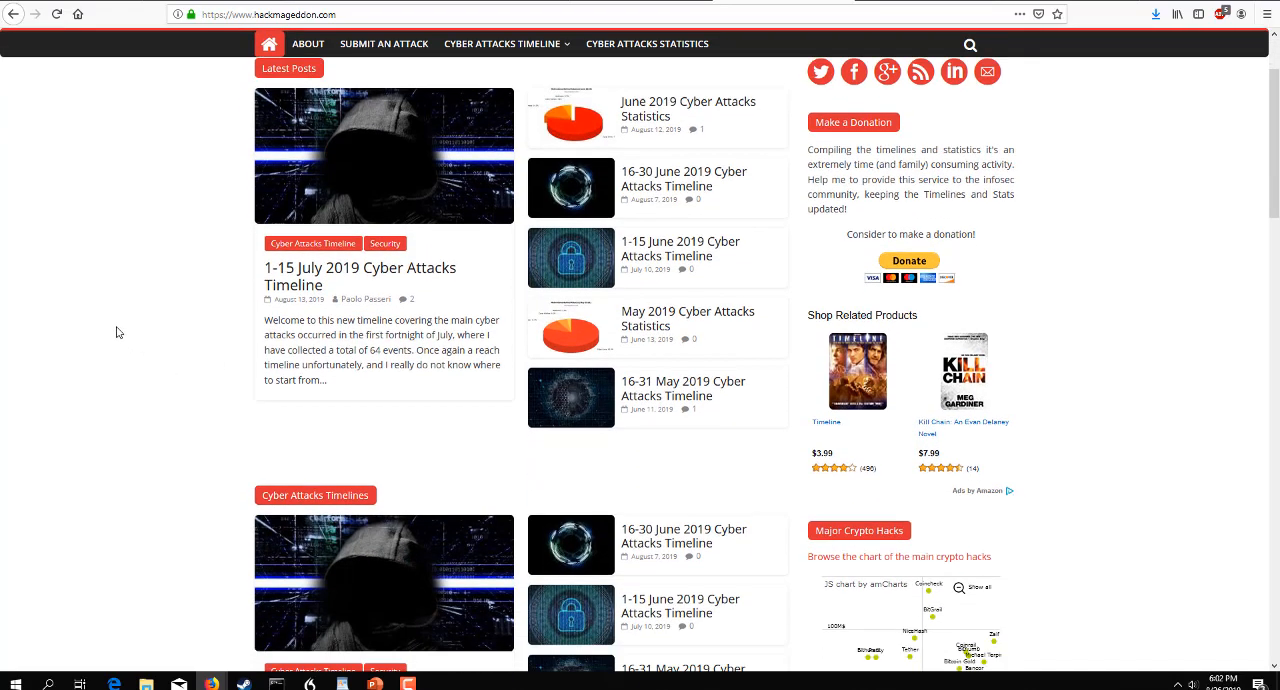
scroll("down", 3)
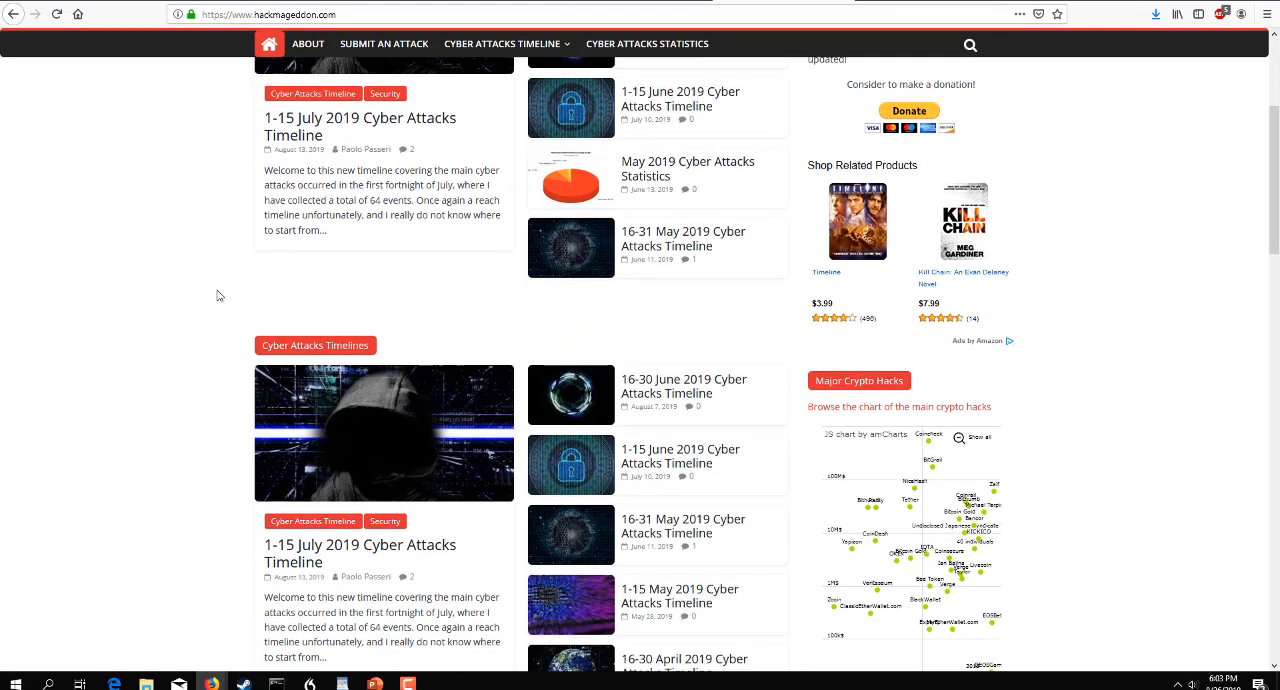
scroll("down", 3)
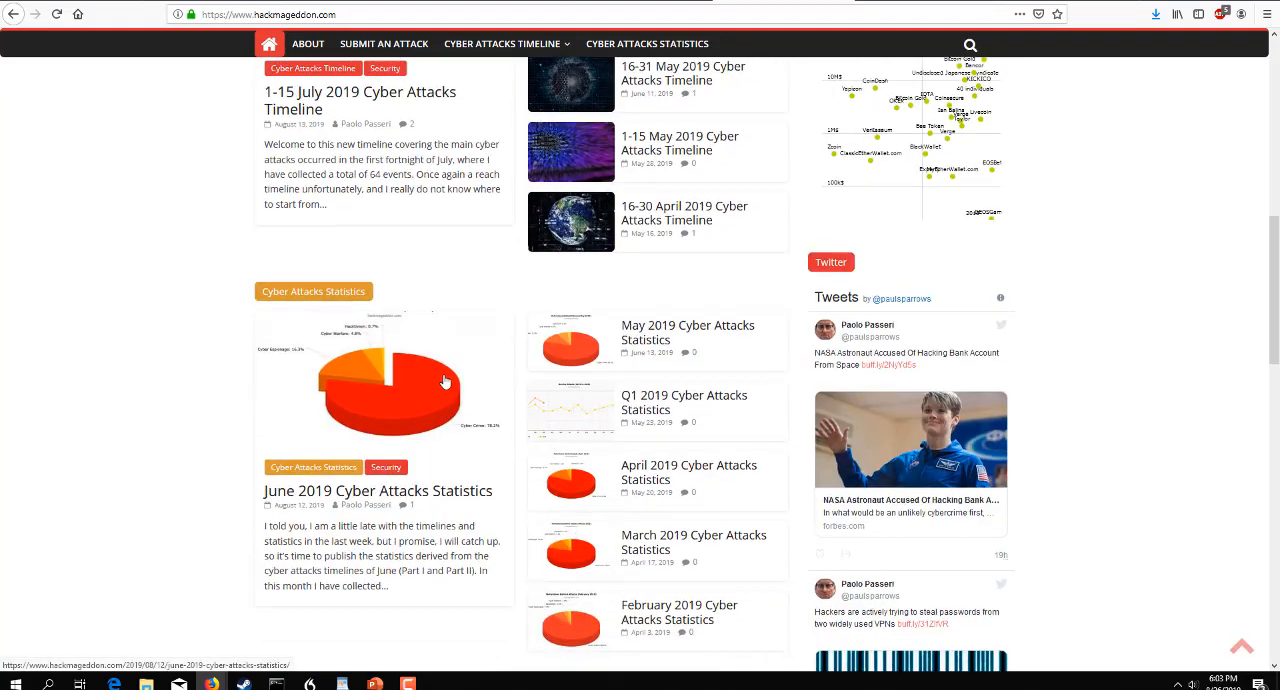
mouse_move(419, 413)
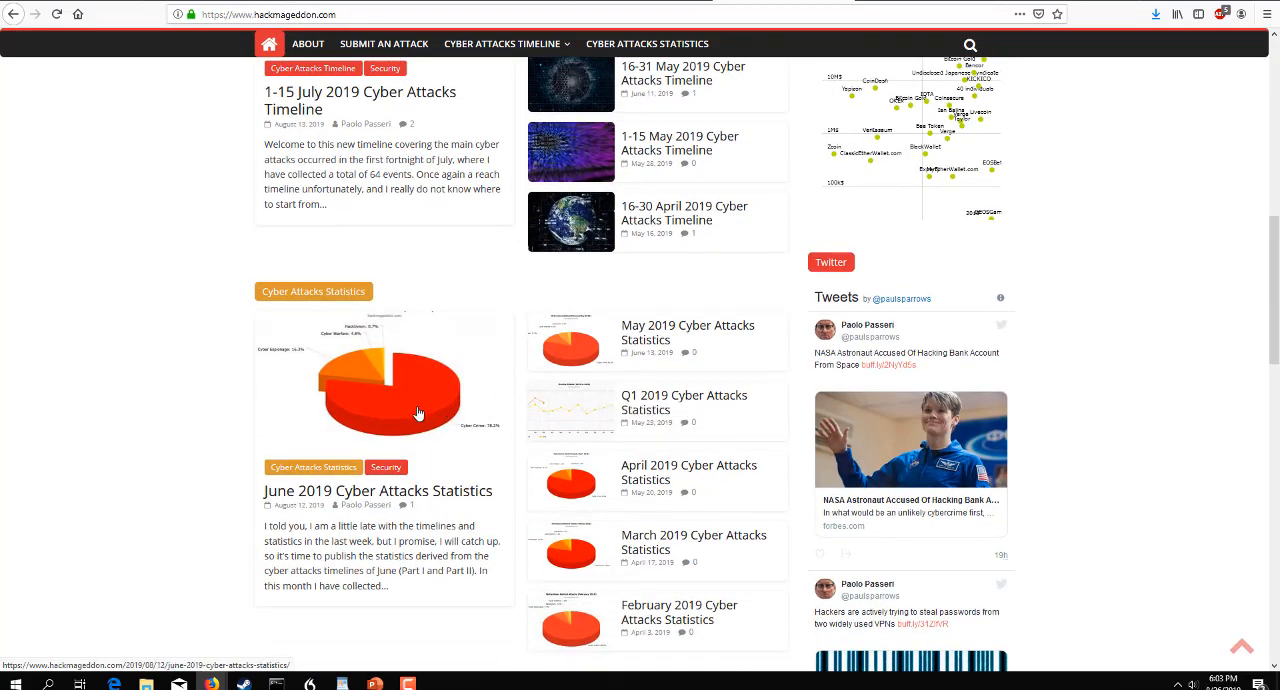
mouse_move(668, 354)
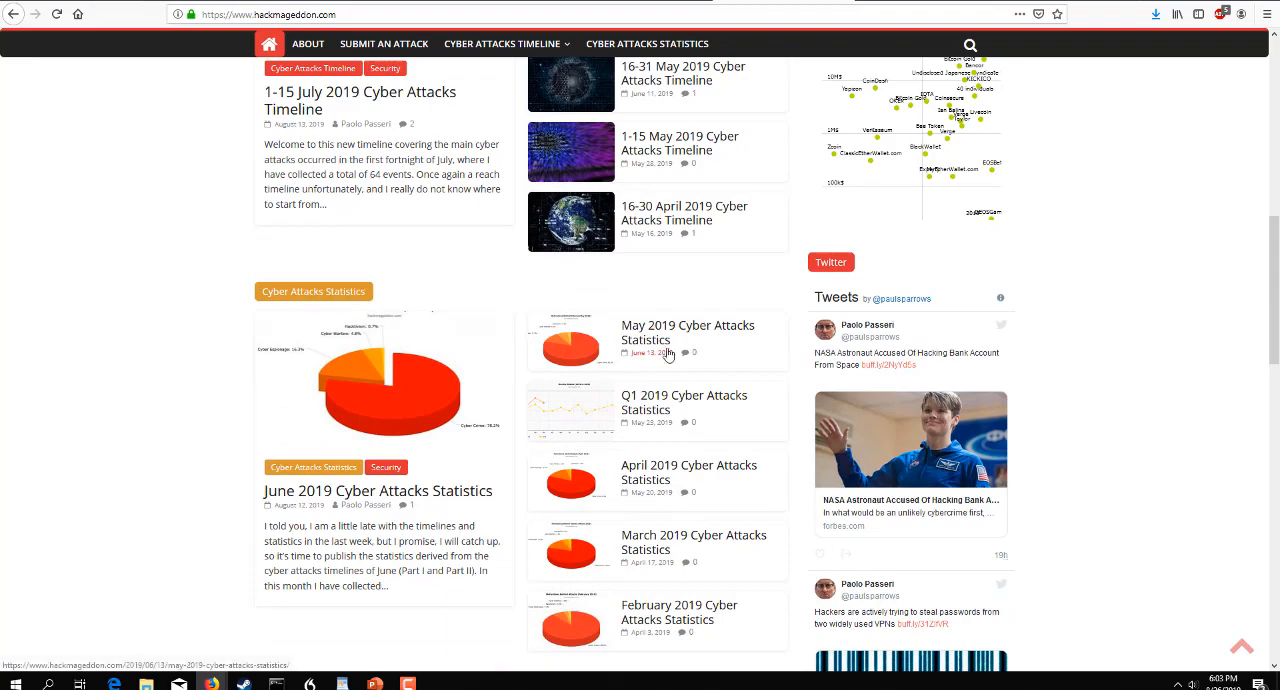
scroll("down", 3)
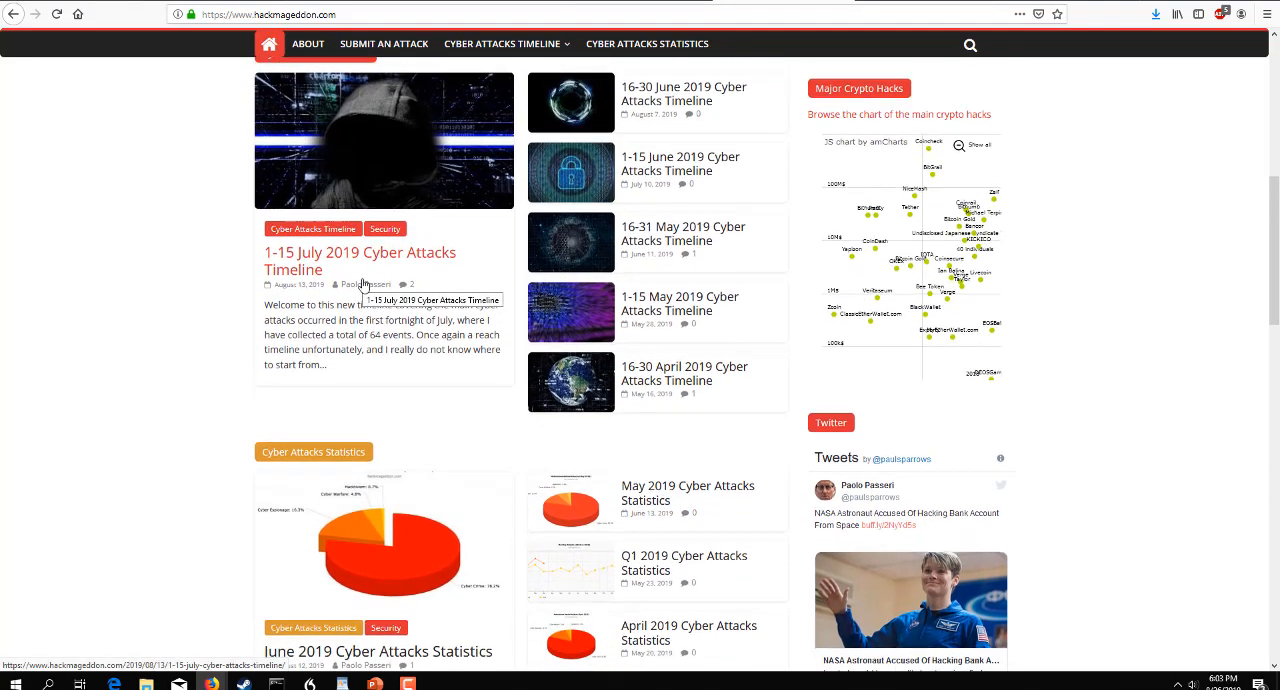
scroll("down", 3)
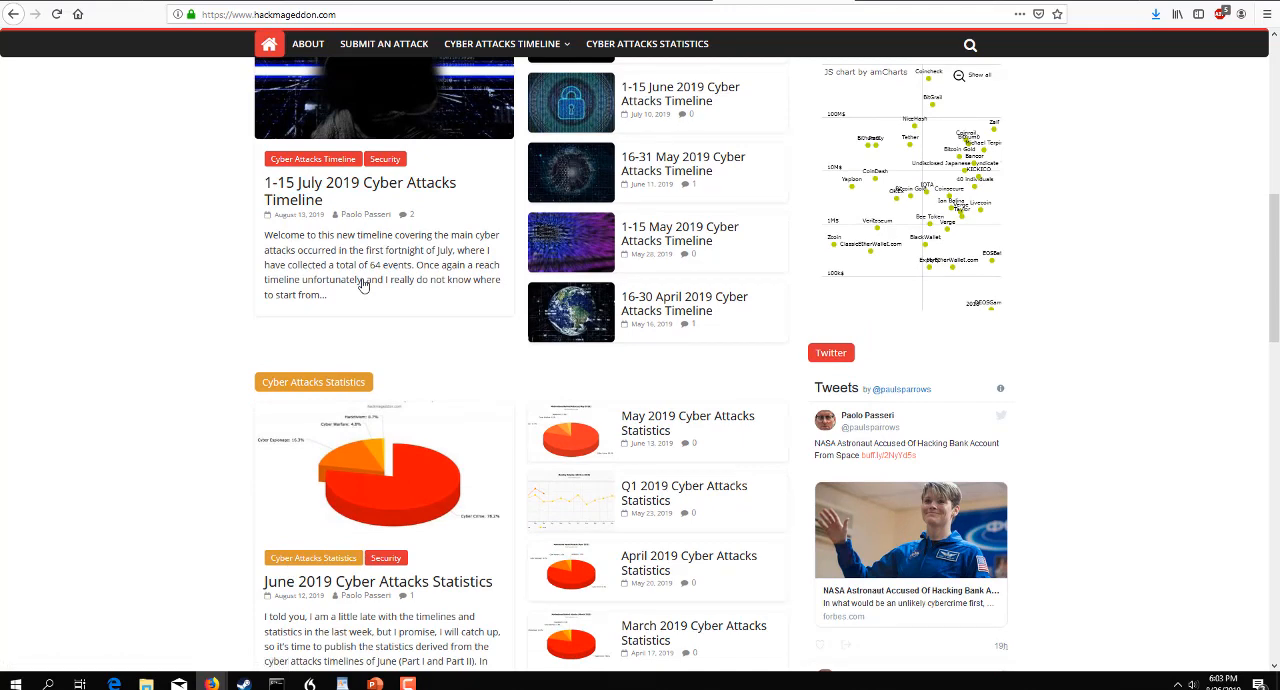
mouse_move(535, 292)
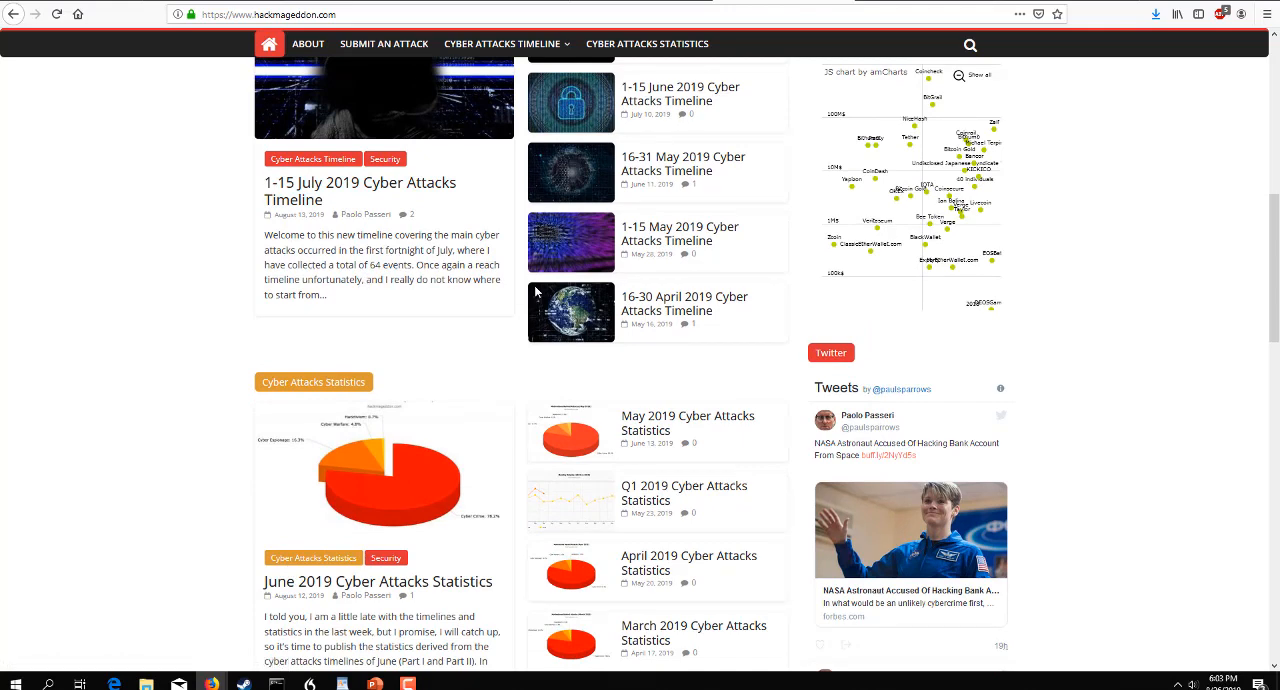
mouse_move(588, 355)
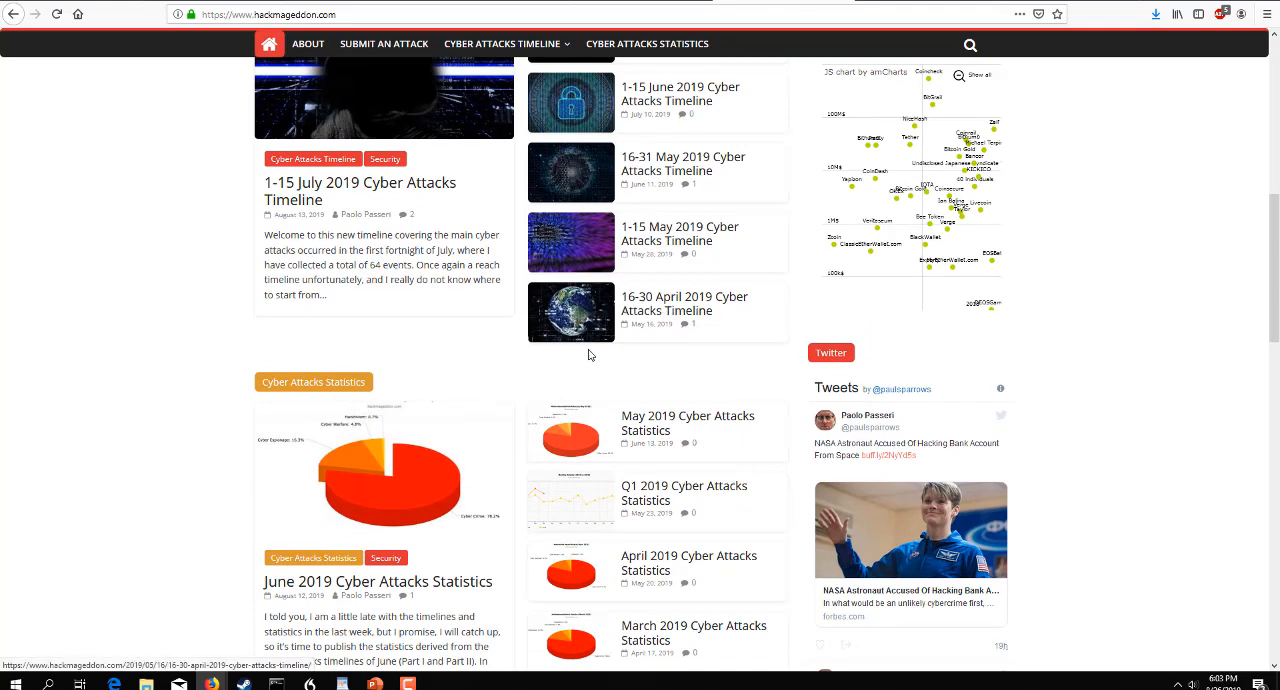
mouse_move(688, 422)
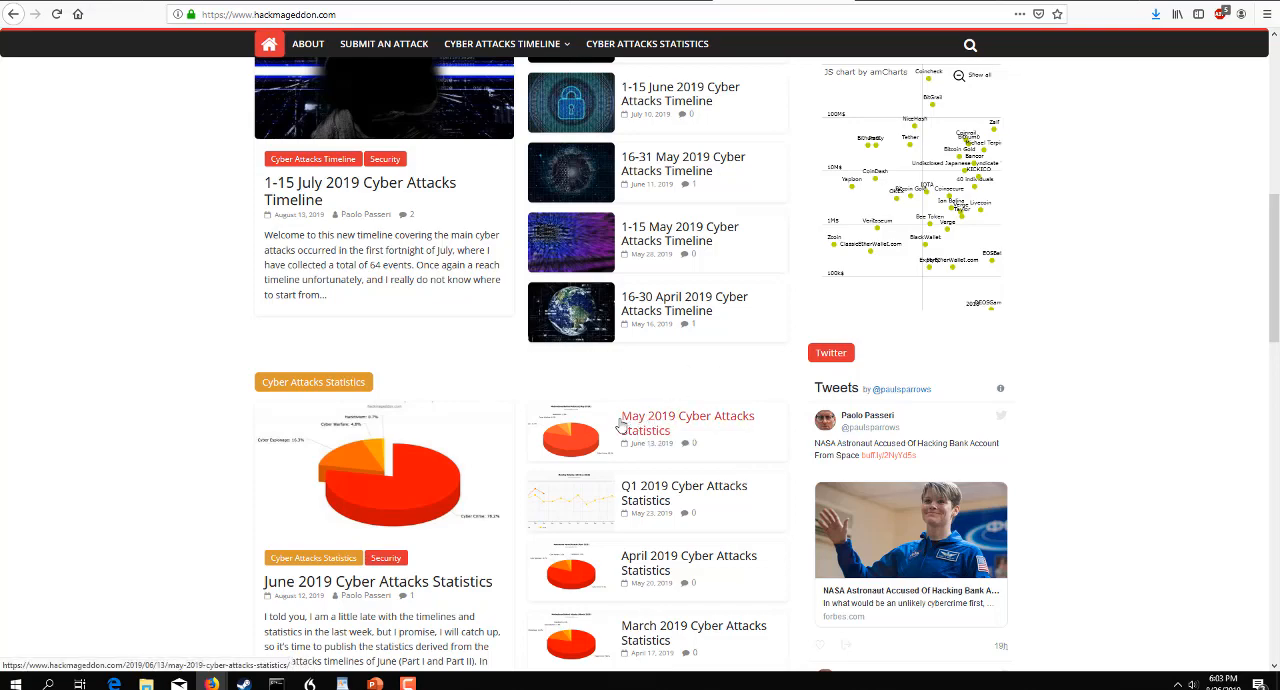
scroll("down", 3)
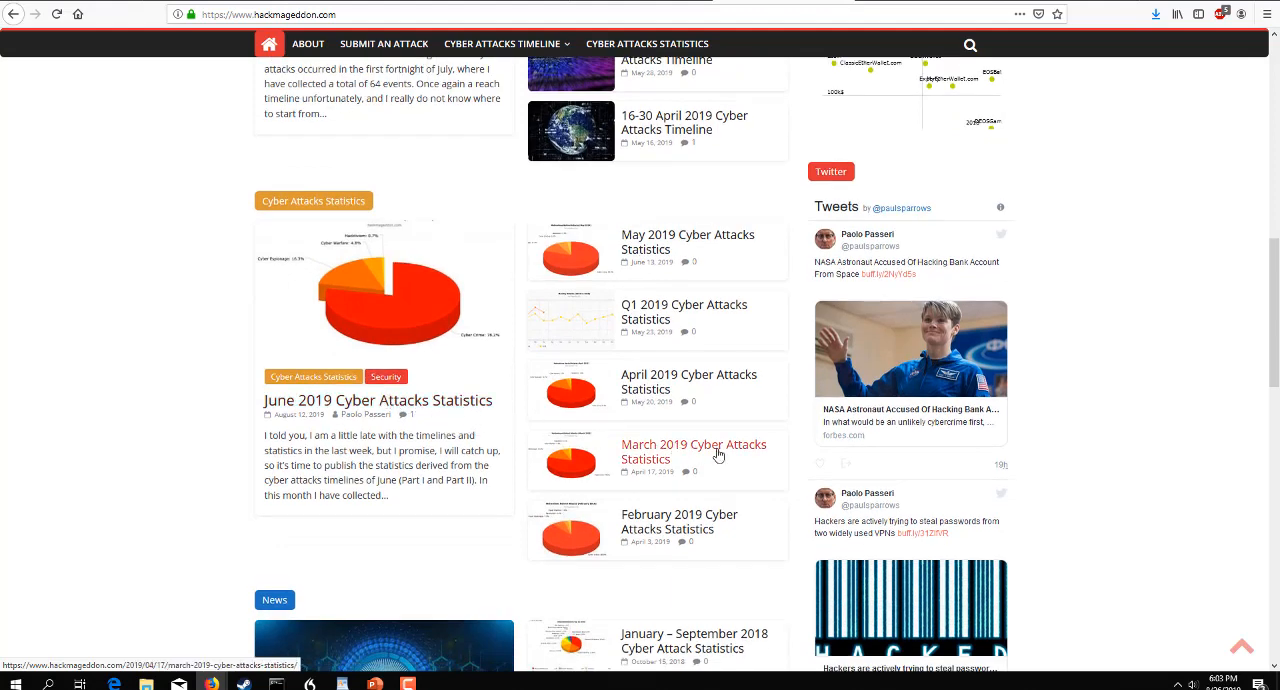
mouse_move(378, 400)
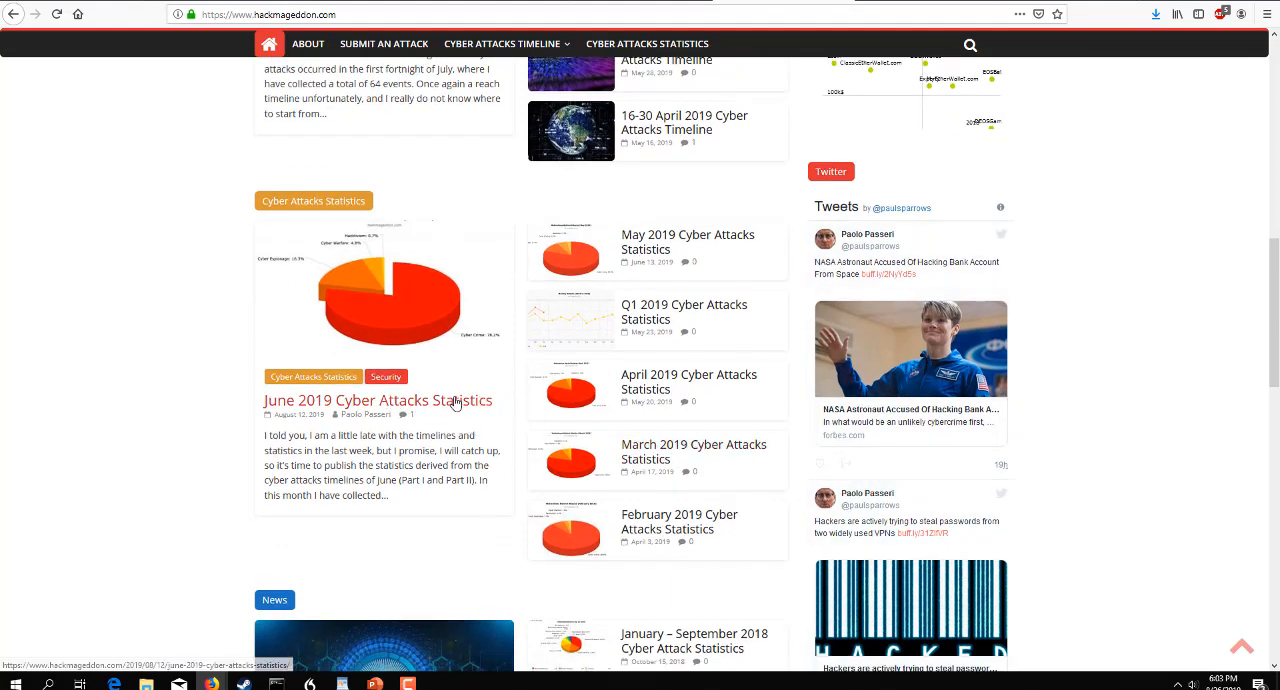
mouse_move(428, 400)
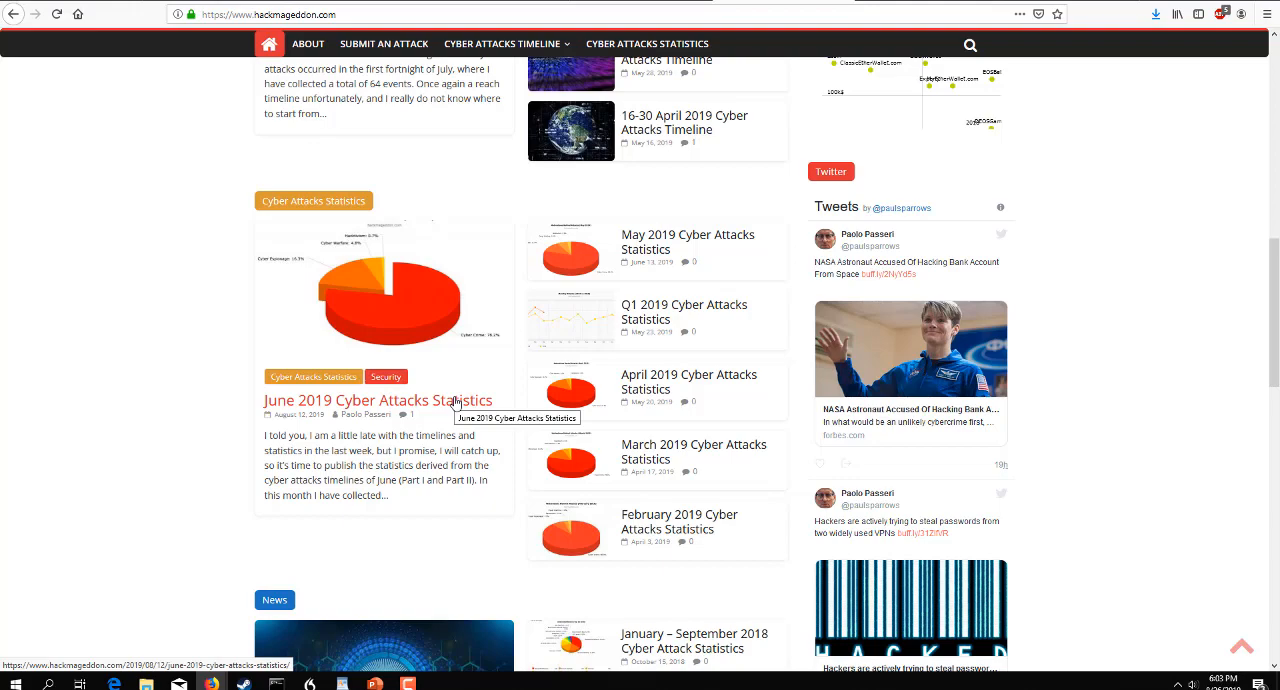
scroll("down", 3)
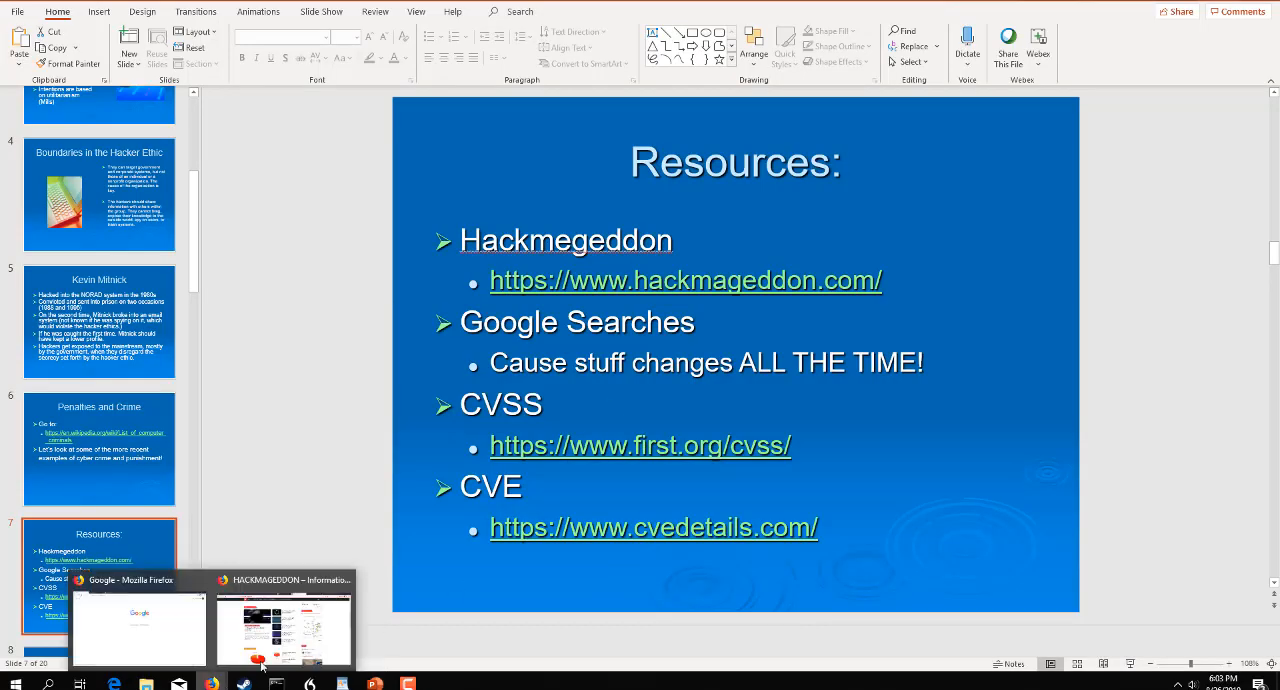
Open the first.org/cvss page in Firefox and collapse the CVSS v3.1 Documentation menu
left_click(283, 630)
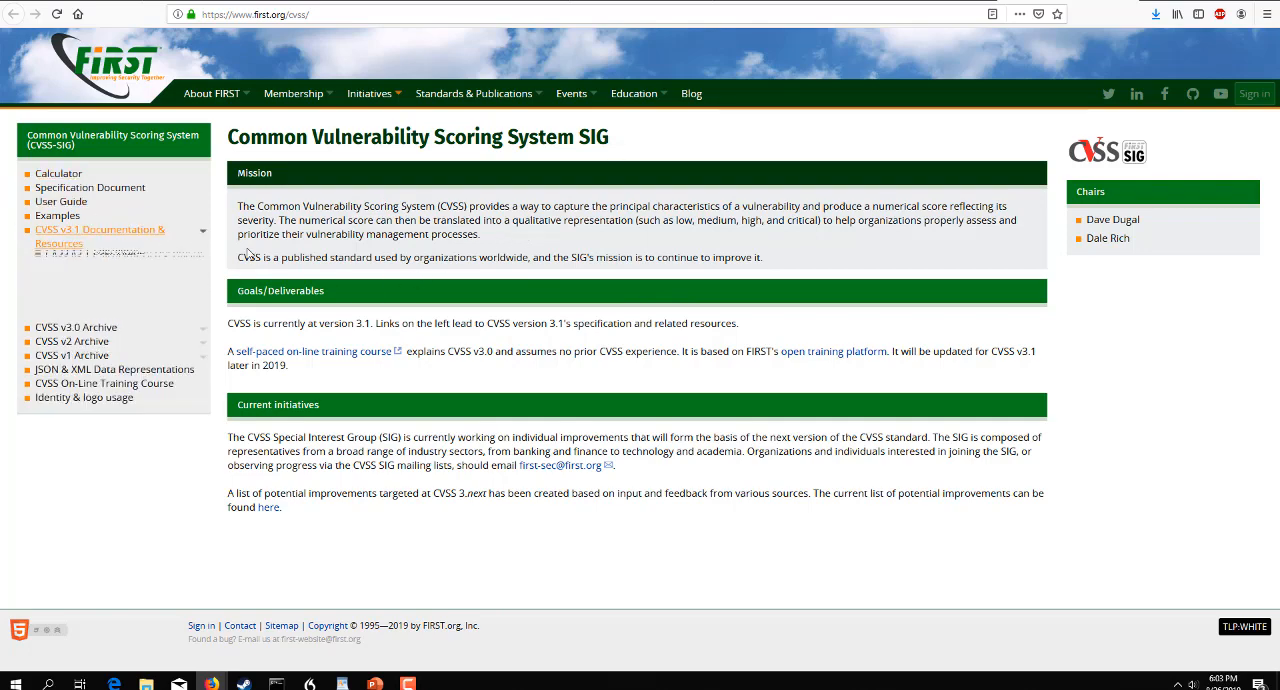
left_click(99, 236)
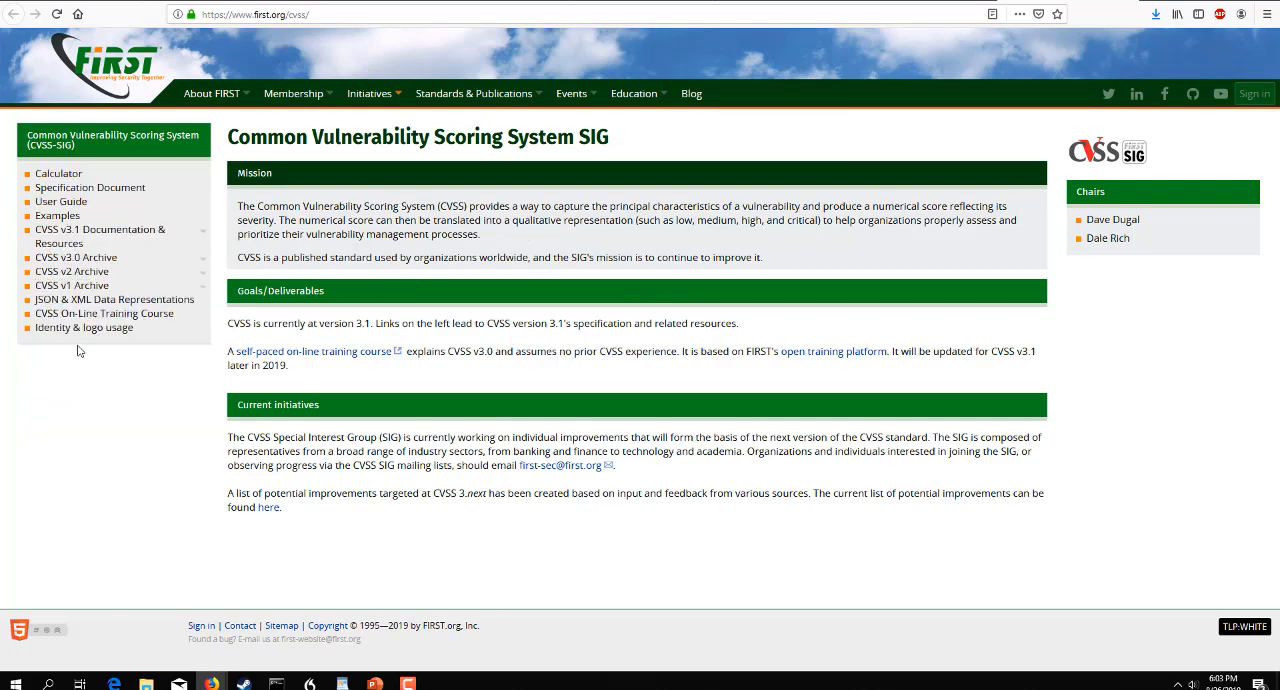
left_click(76, 257)
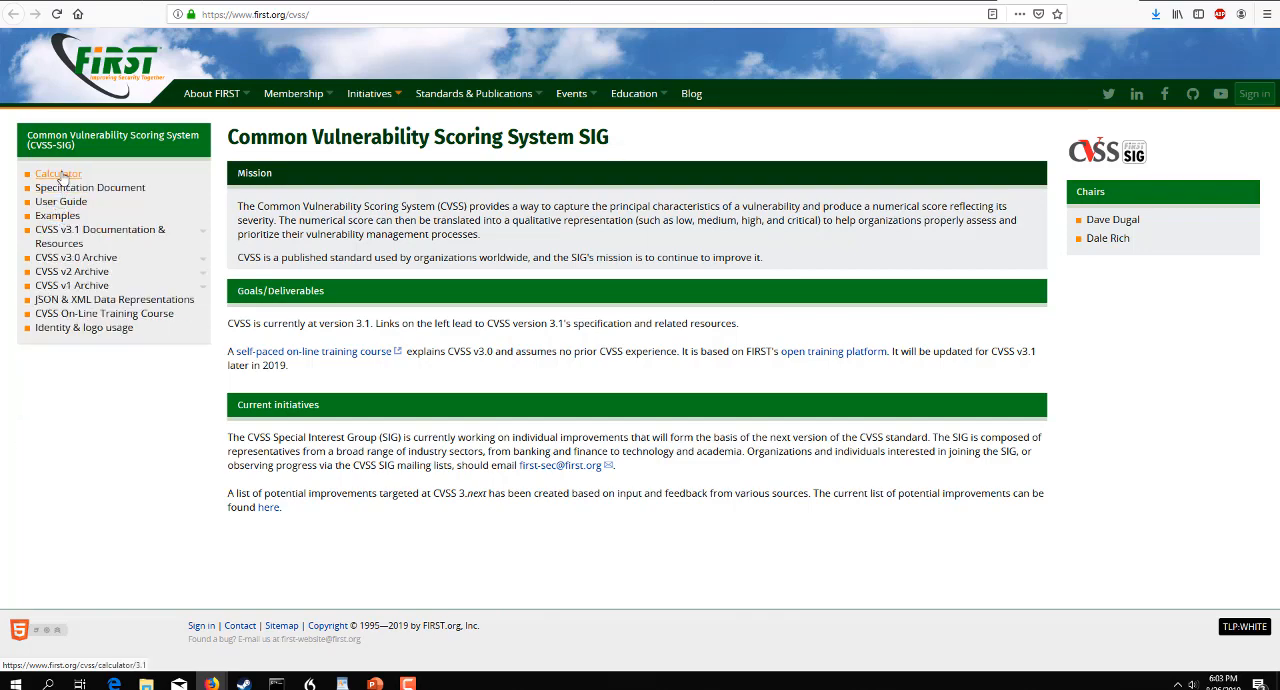
mouse_move(92, 182)
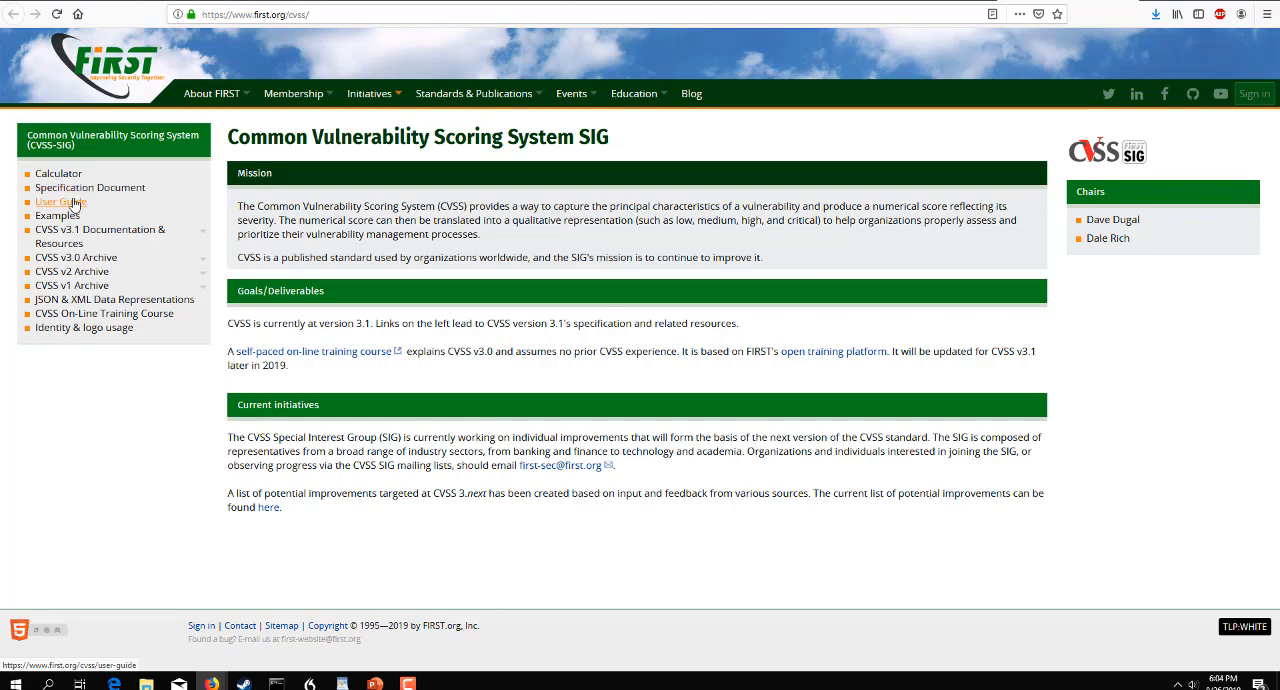
left_click(211, 93)
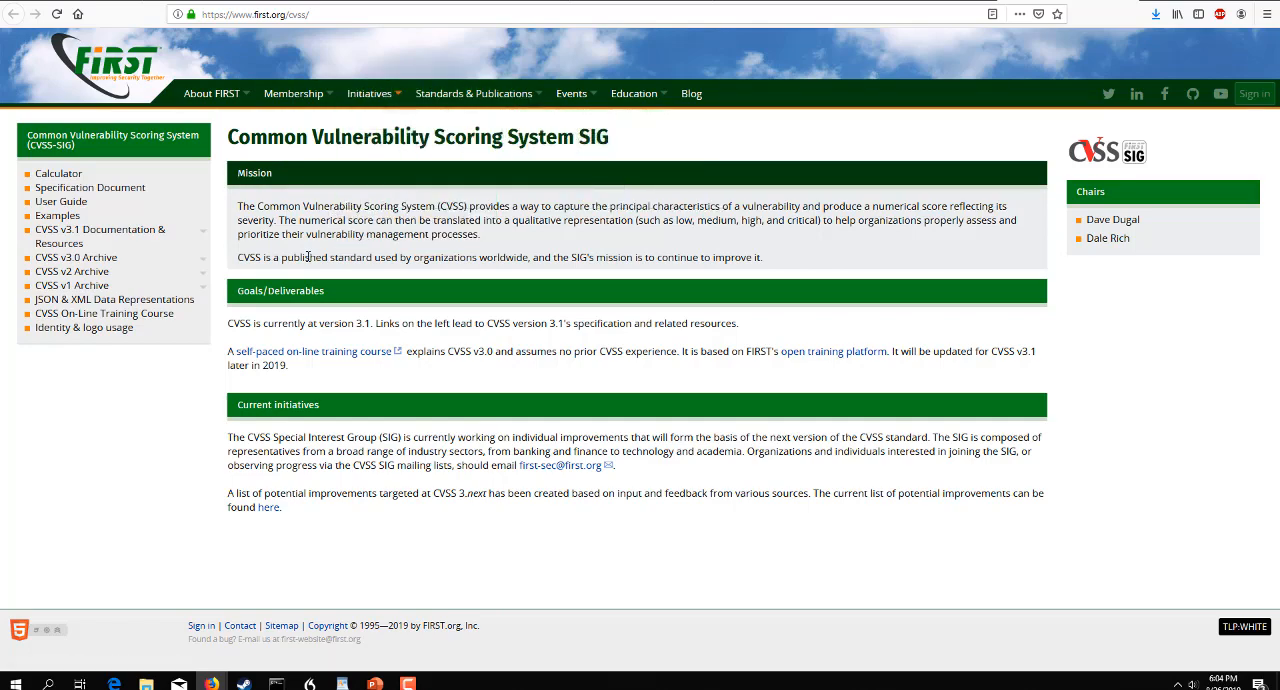
left_click(76, 257)
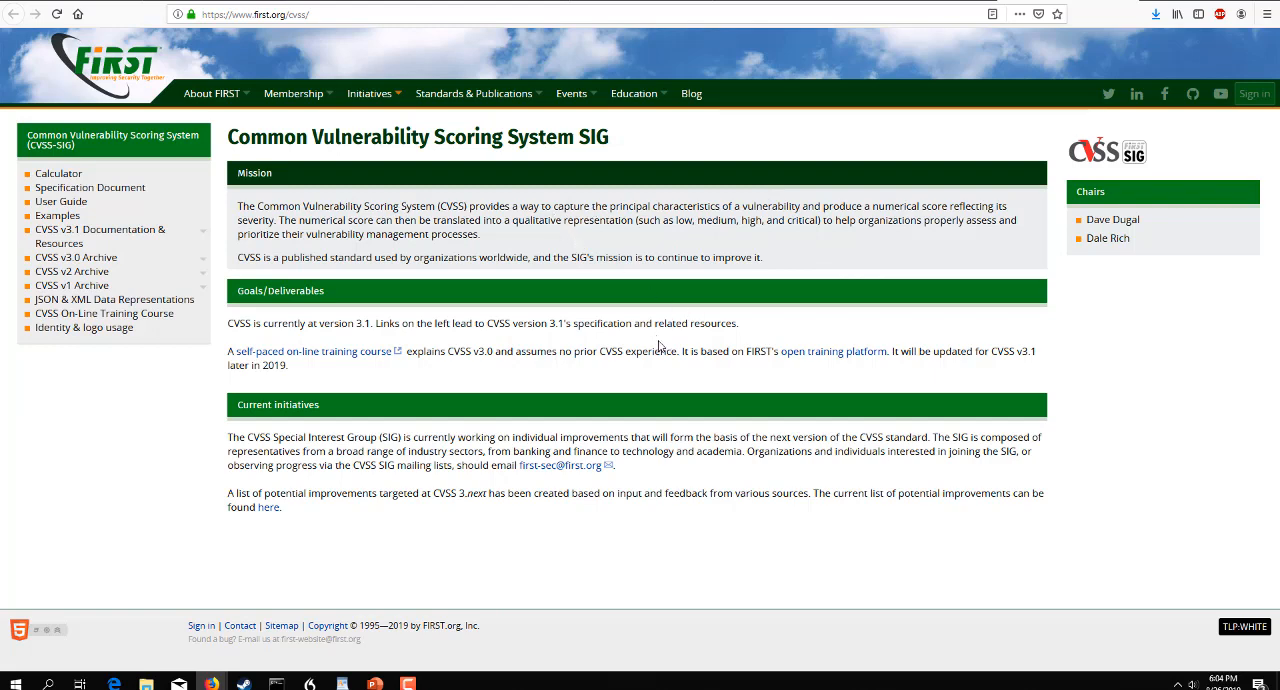
mouse_move(833, 351)
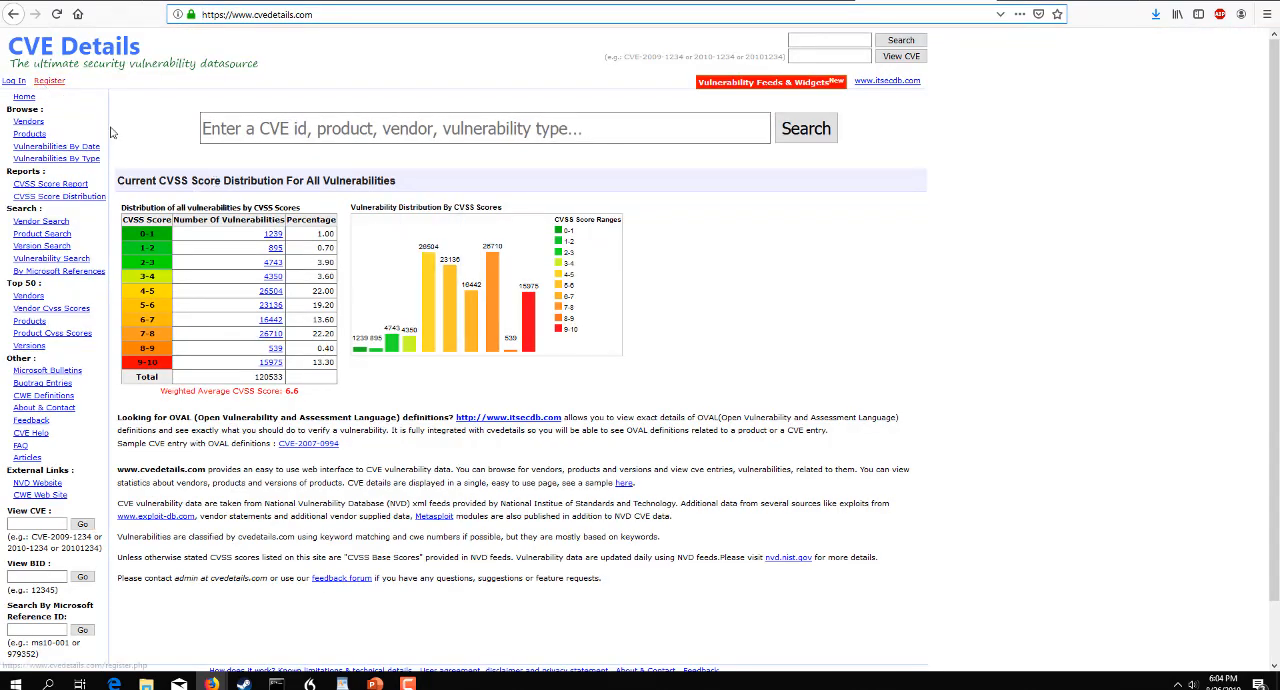
mouse_move(449, 273)
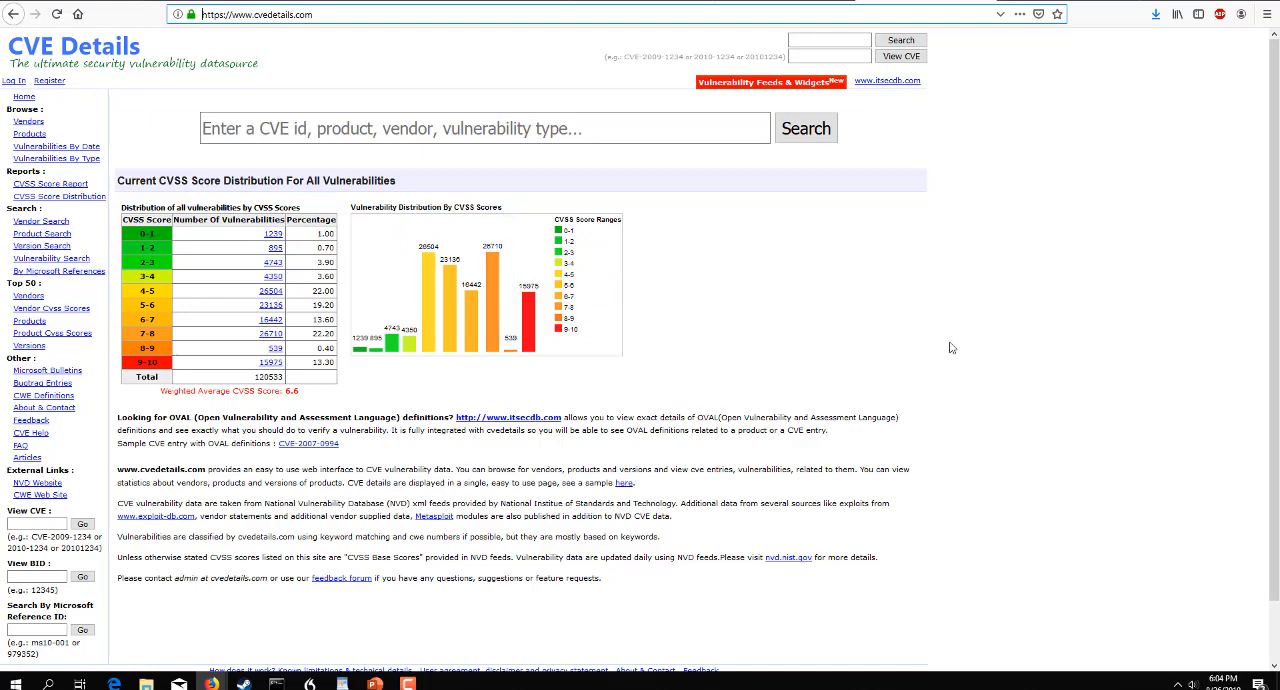
mouse_move(924, 345)
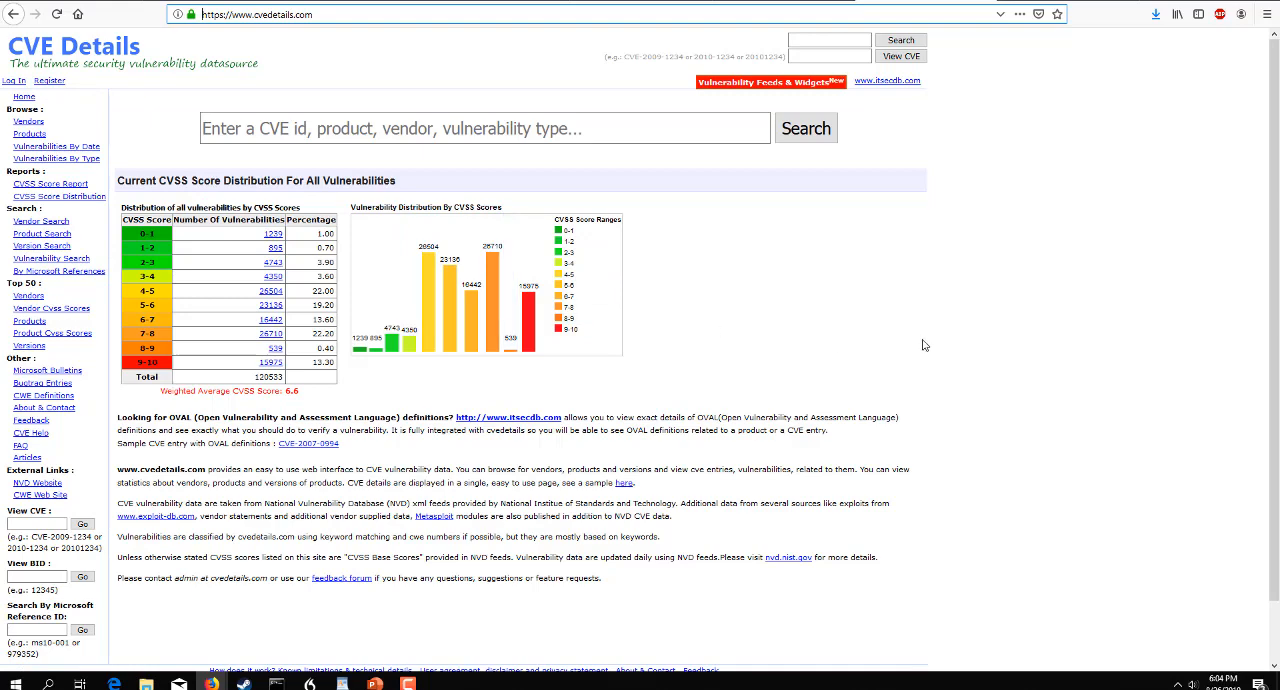
mouse_move(531, 364)
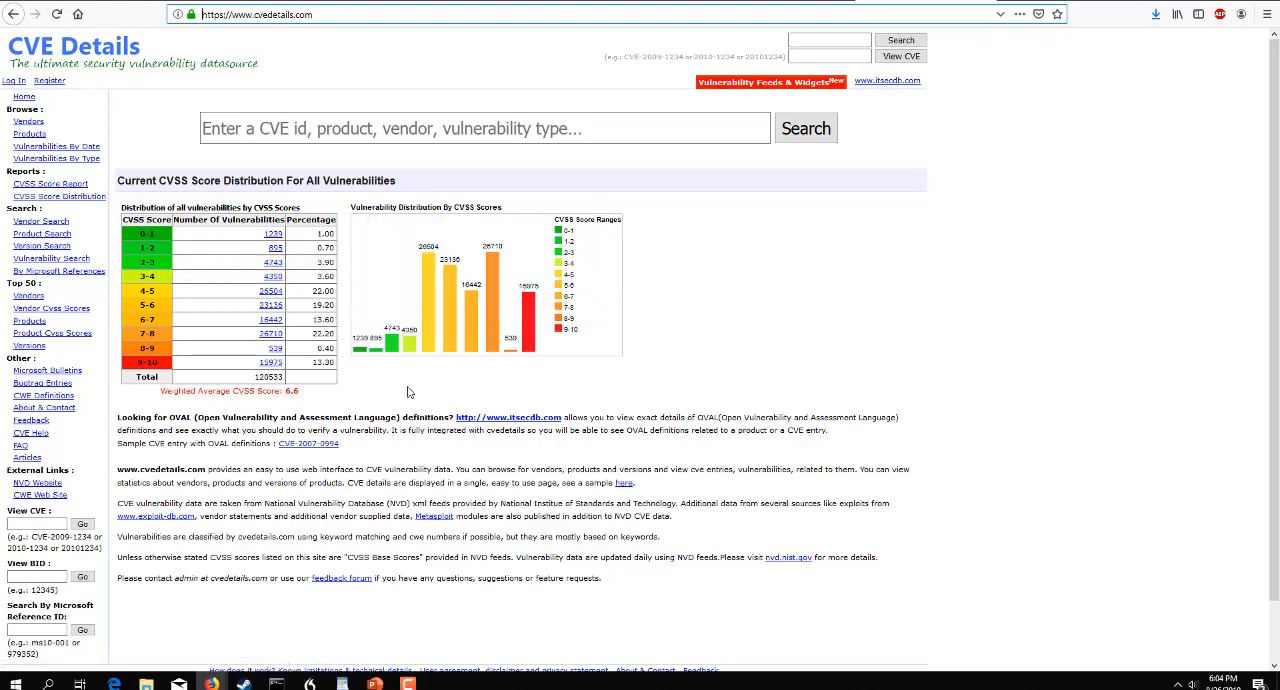
mouse_move(528, 330)
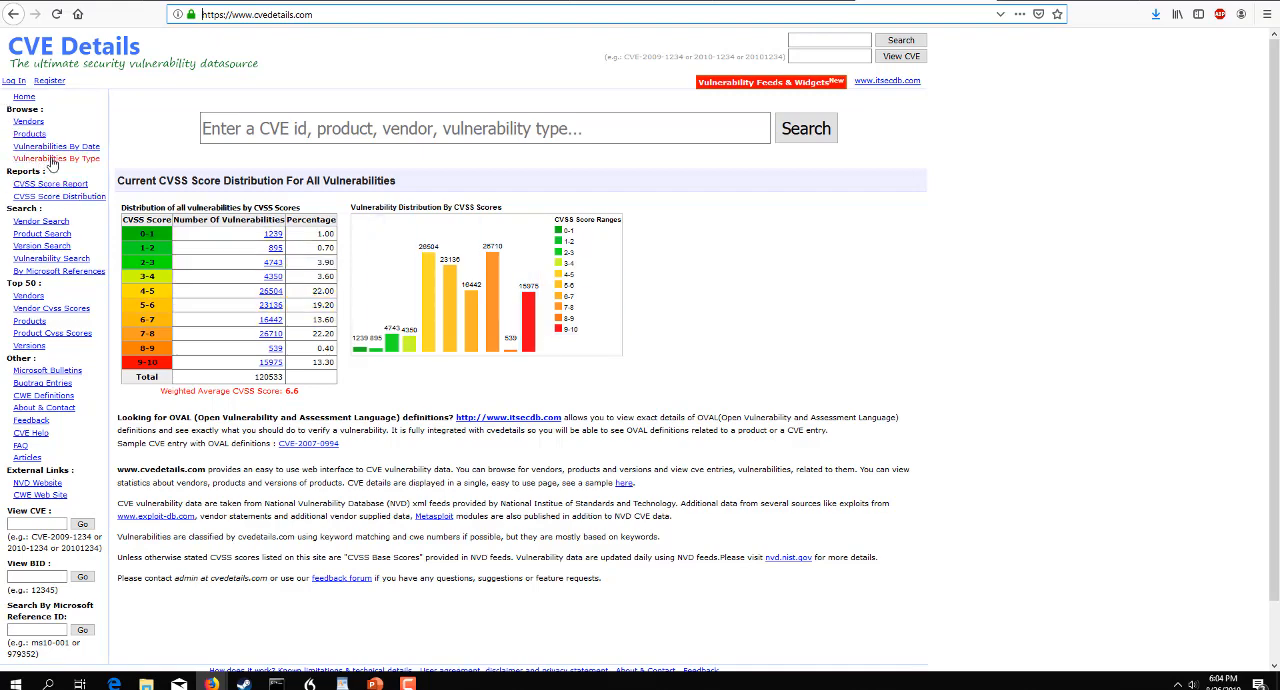
mouse_move(88, 161)
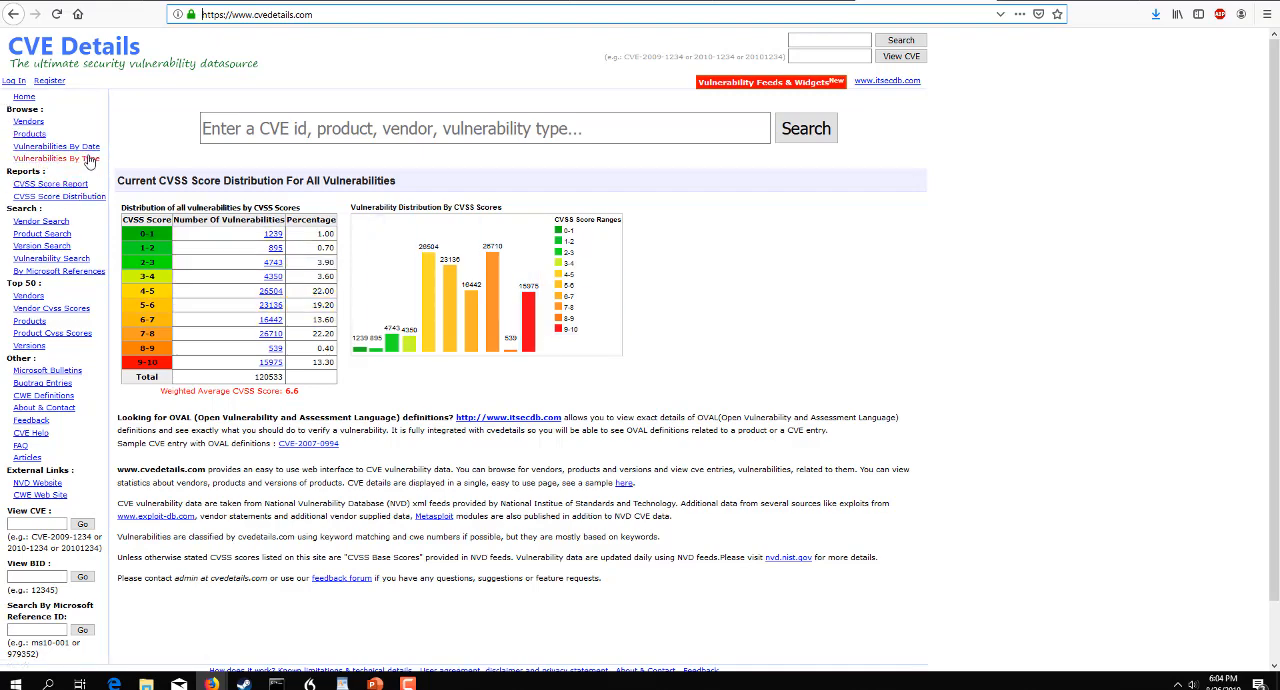
mouse_move(56, 146)
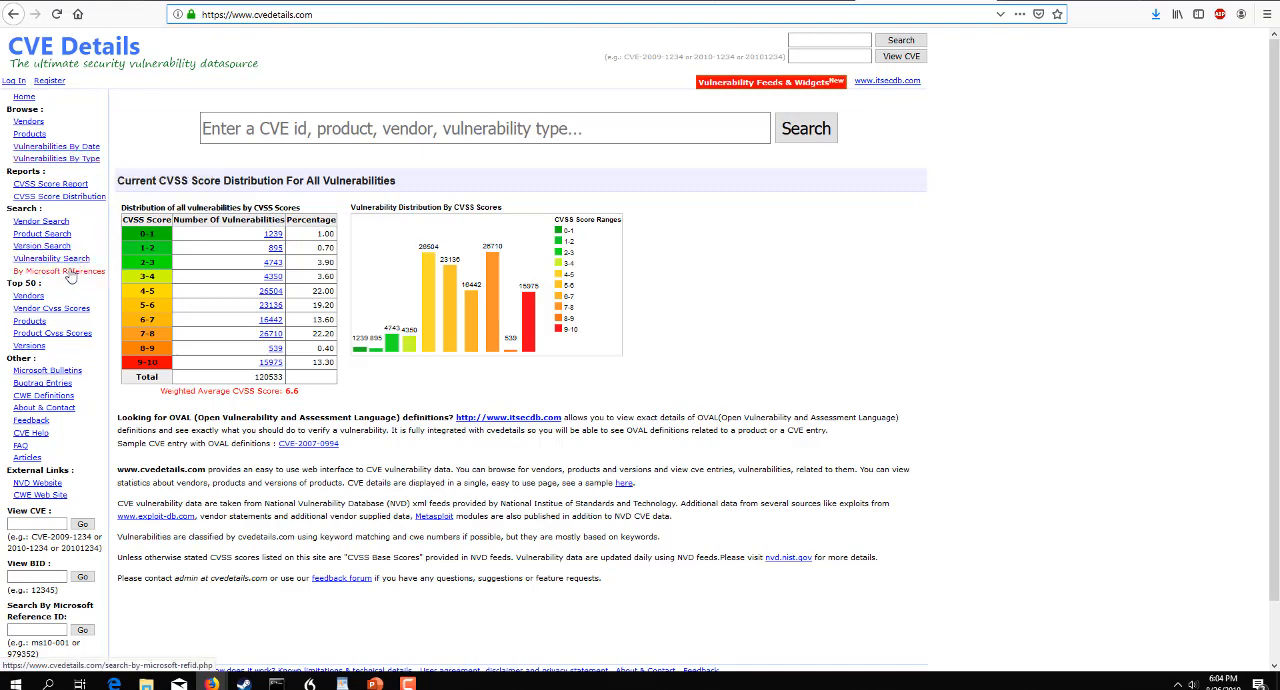
mouse_move(59, 271)
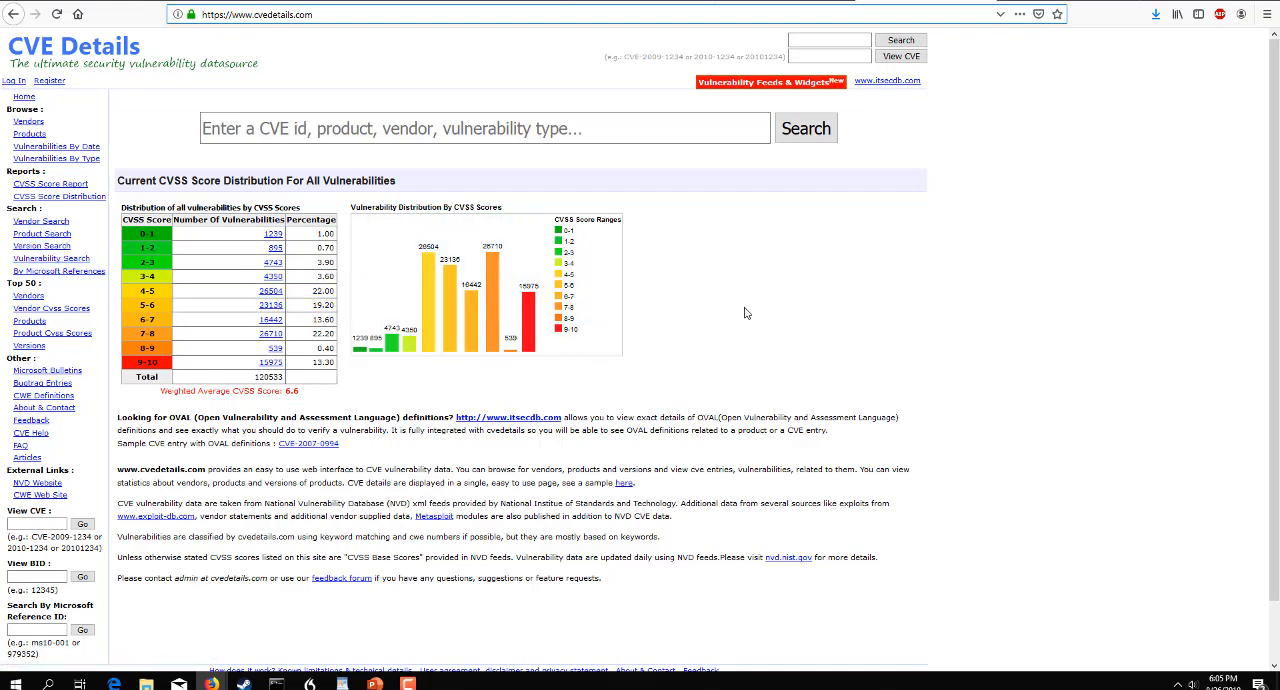
mouse_move(666, 351)
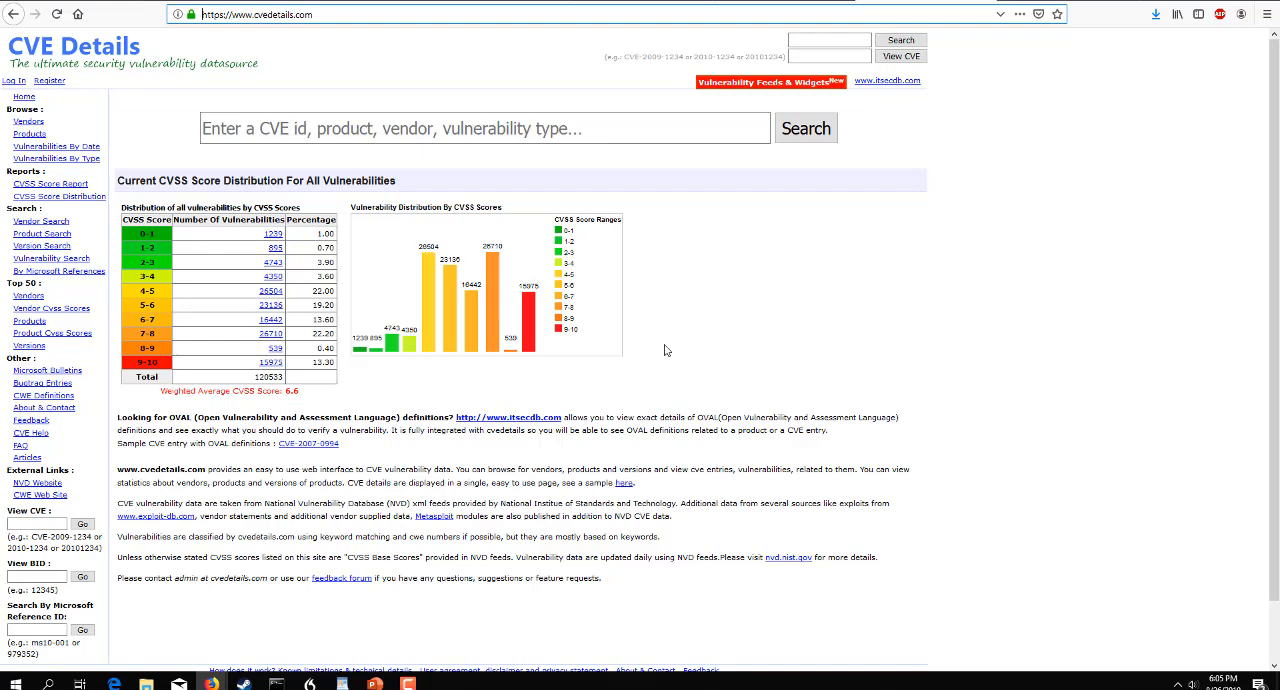
mouse_move(689, 345)
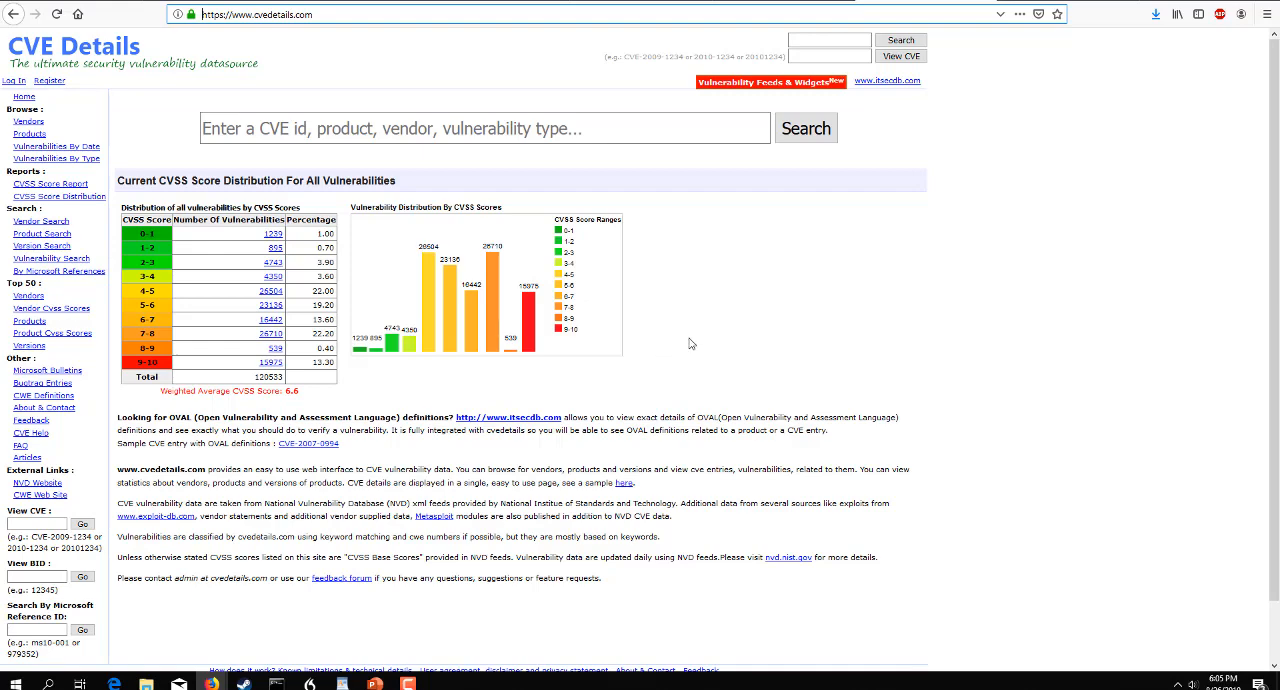
mouse_move(682, 334)
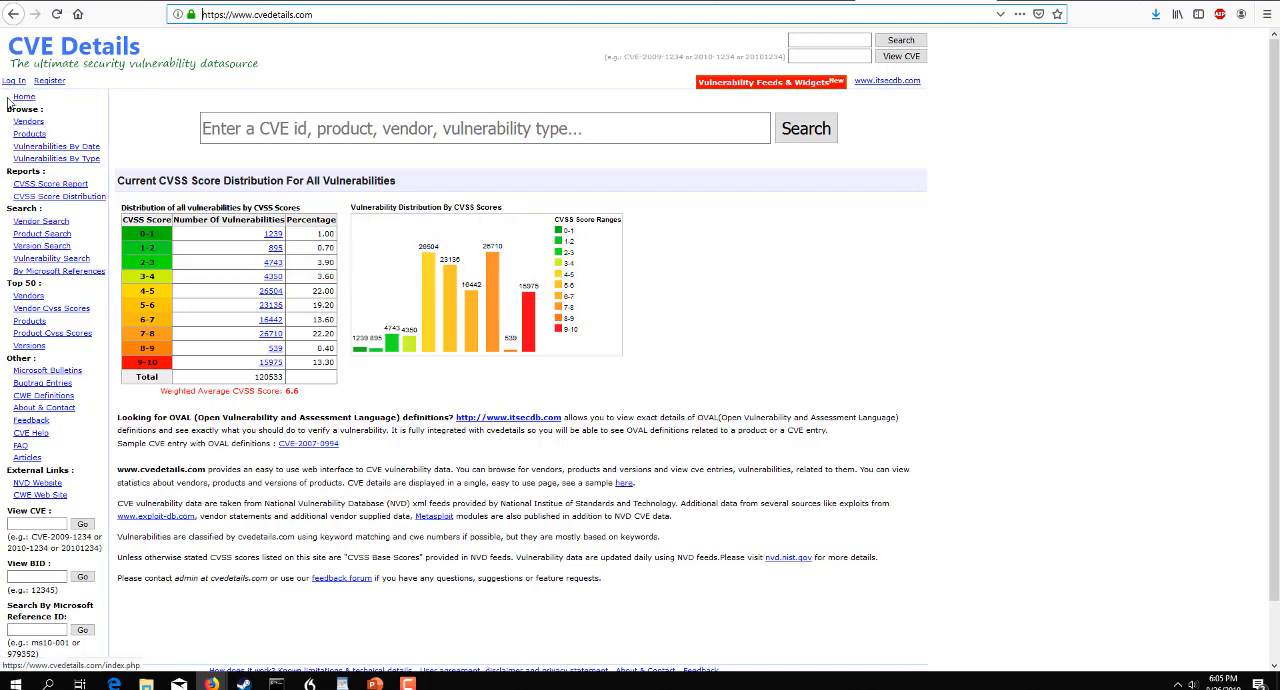
left_click(485, 128)
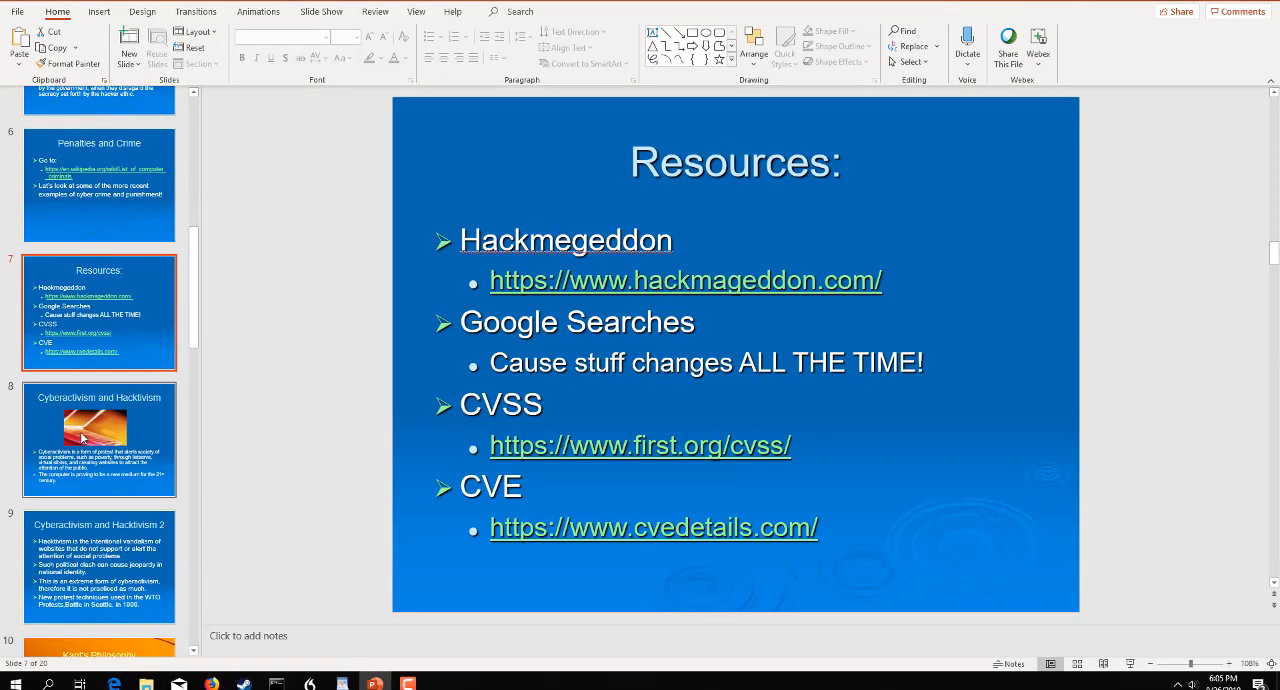
Display slide 8, 'Cyberactivism and Hacktivism', about listservs, virtual sit-ins and websites
left_click(99, 439)
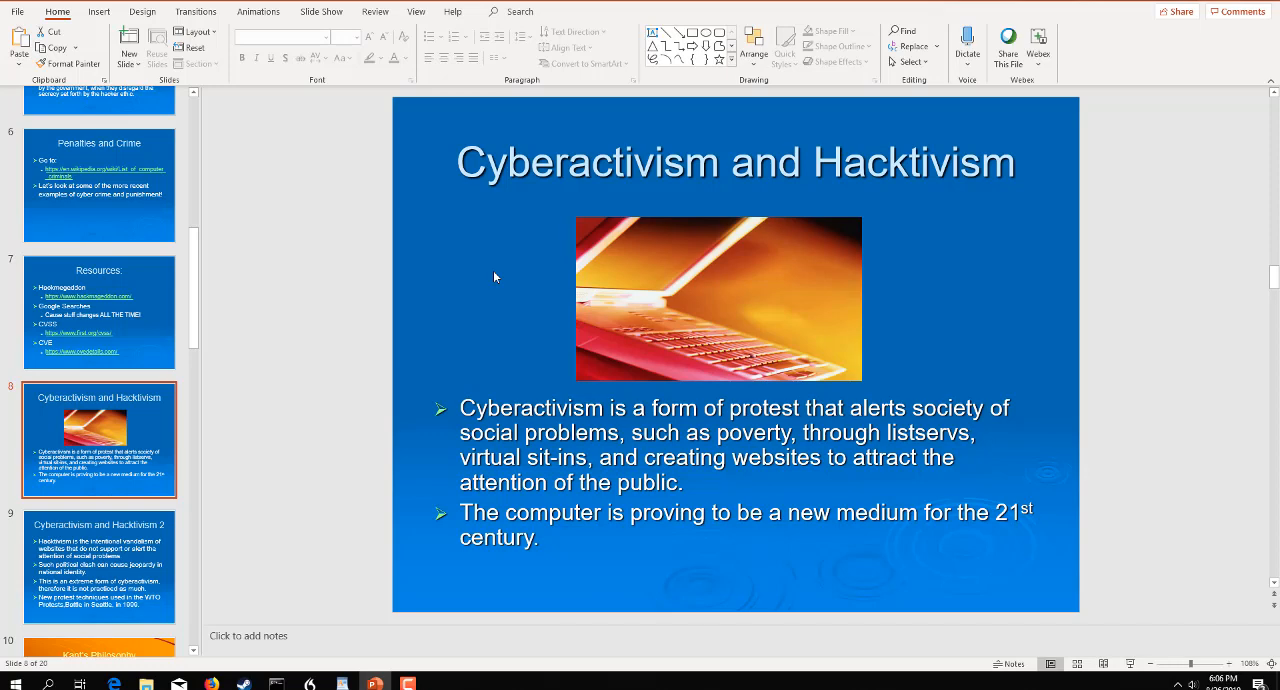
Display slide 9, 'Cyberactivism and Hacktivism 2', and scroll the thumbnail list down
left_click(99, 567)
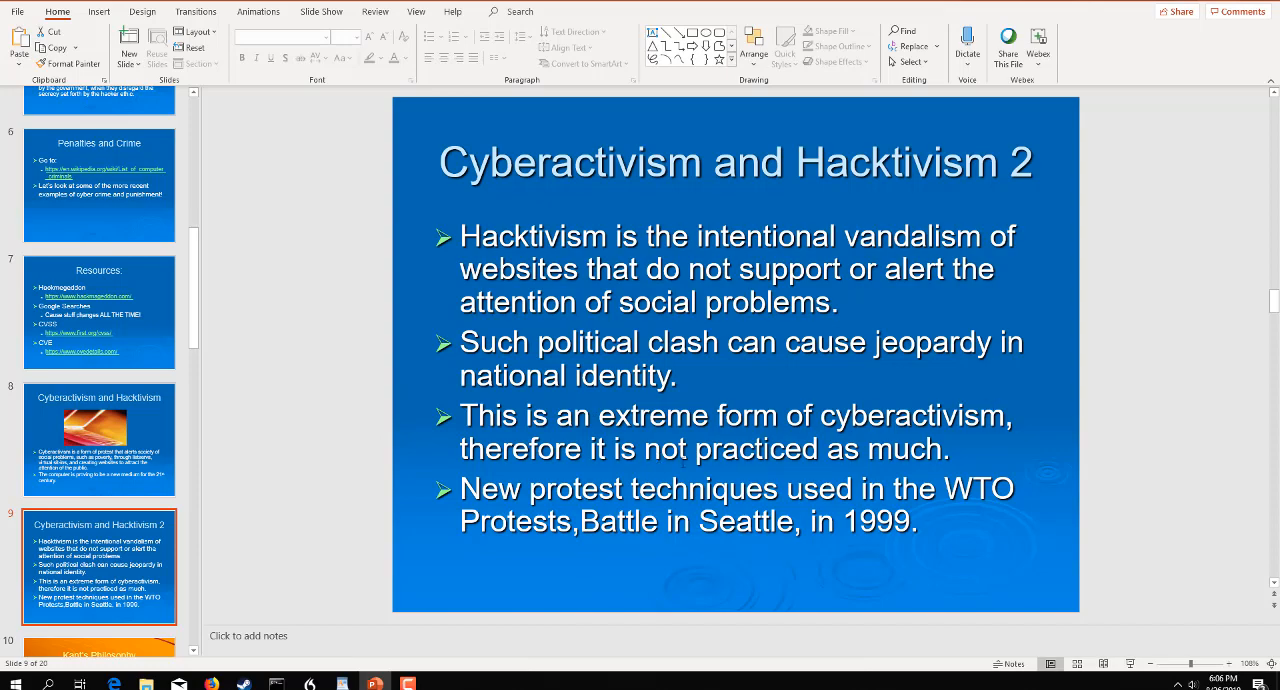
mouse_move(390, 426)
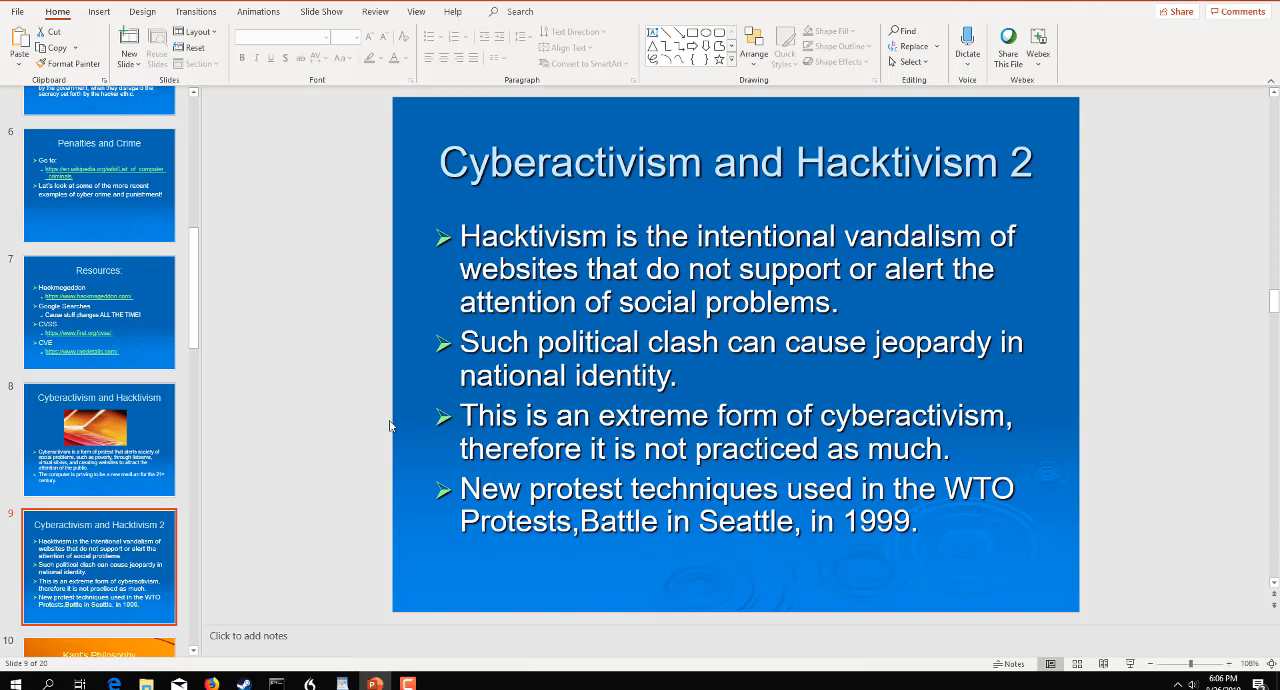
mouse_move(115, 438)
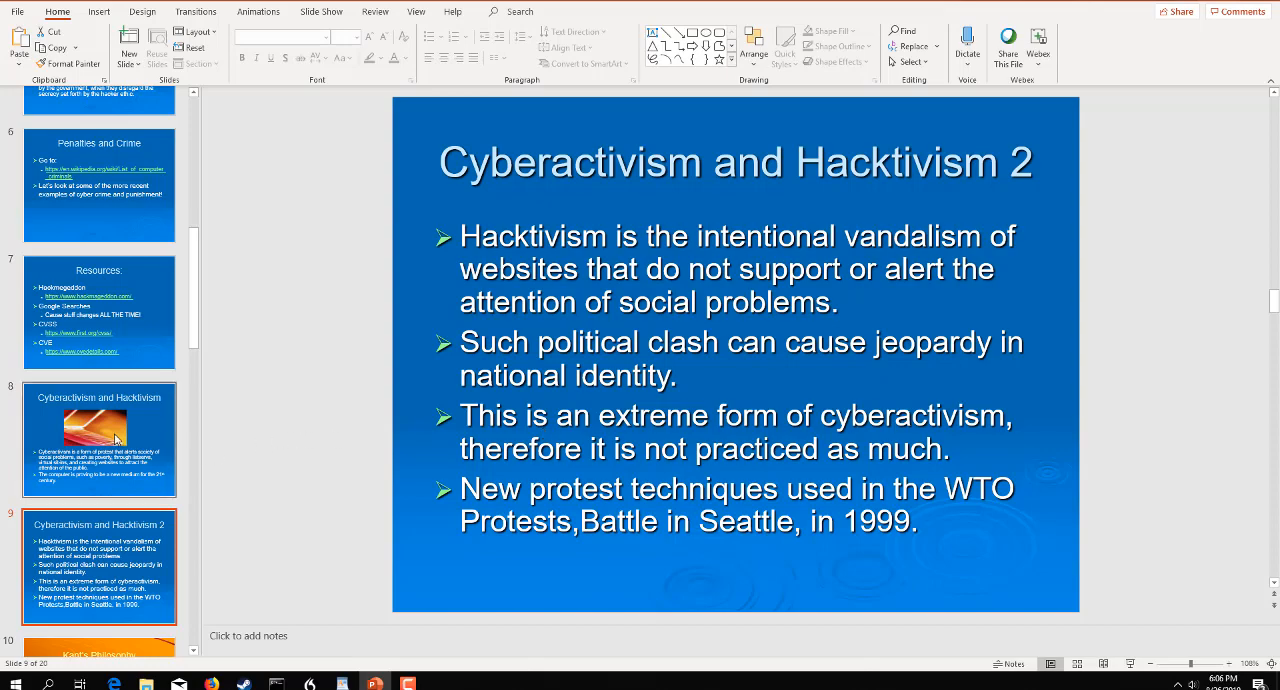
scroll("down", 3)
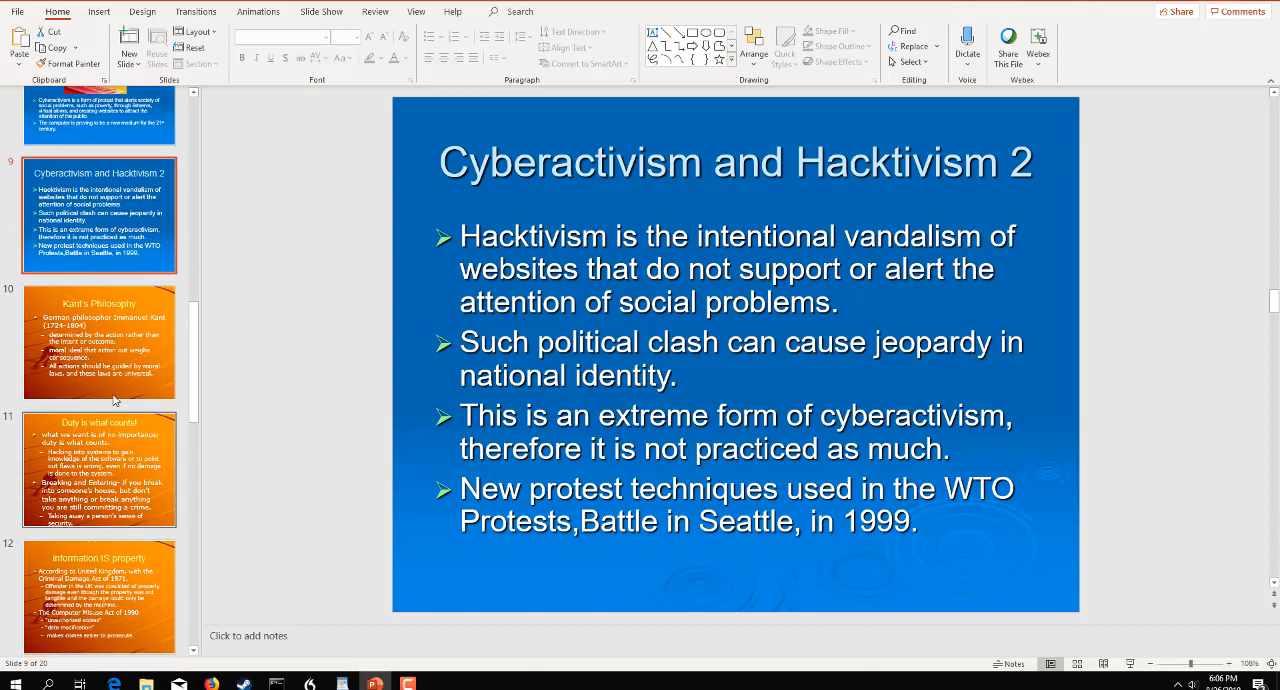
mouse_move(100, 318)
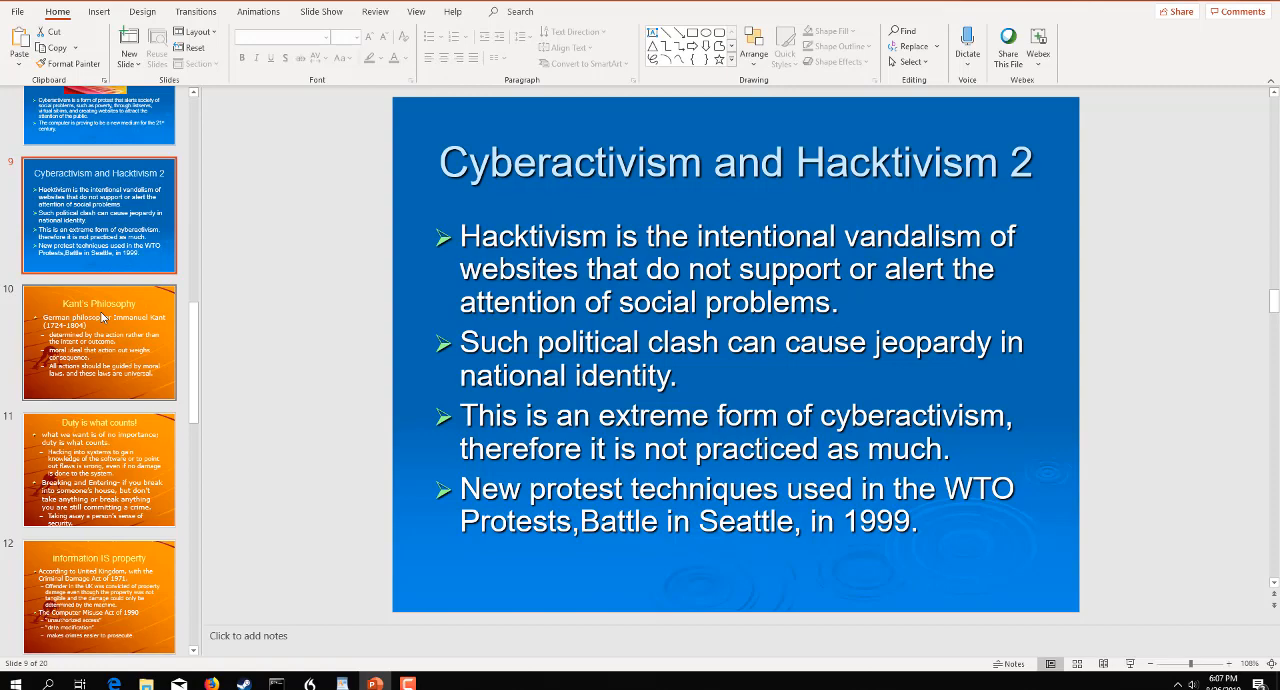
mouse_move(435, 237)
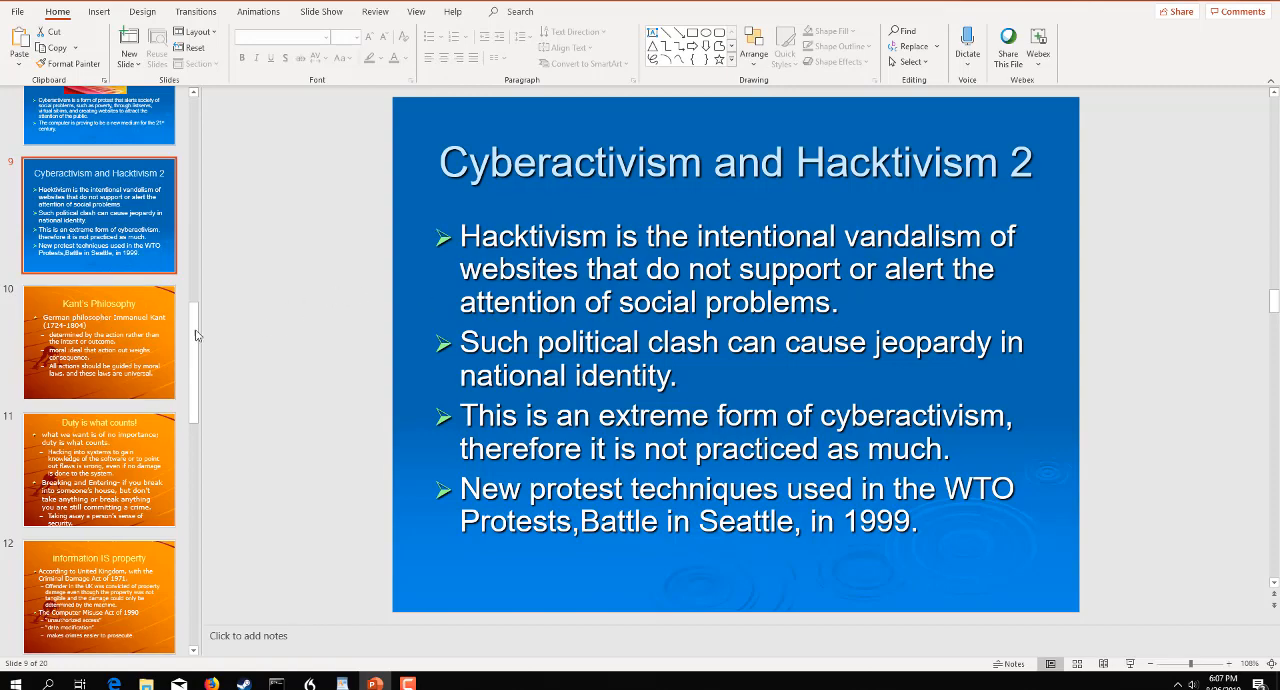
mouse_move(166, 330)
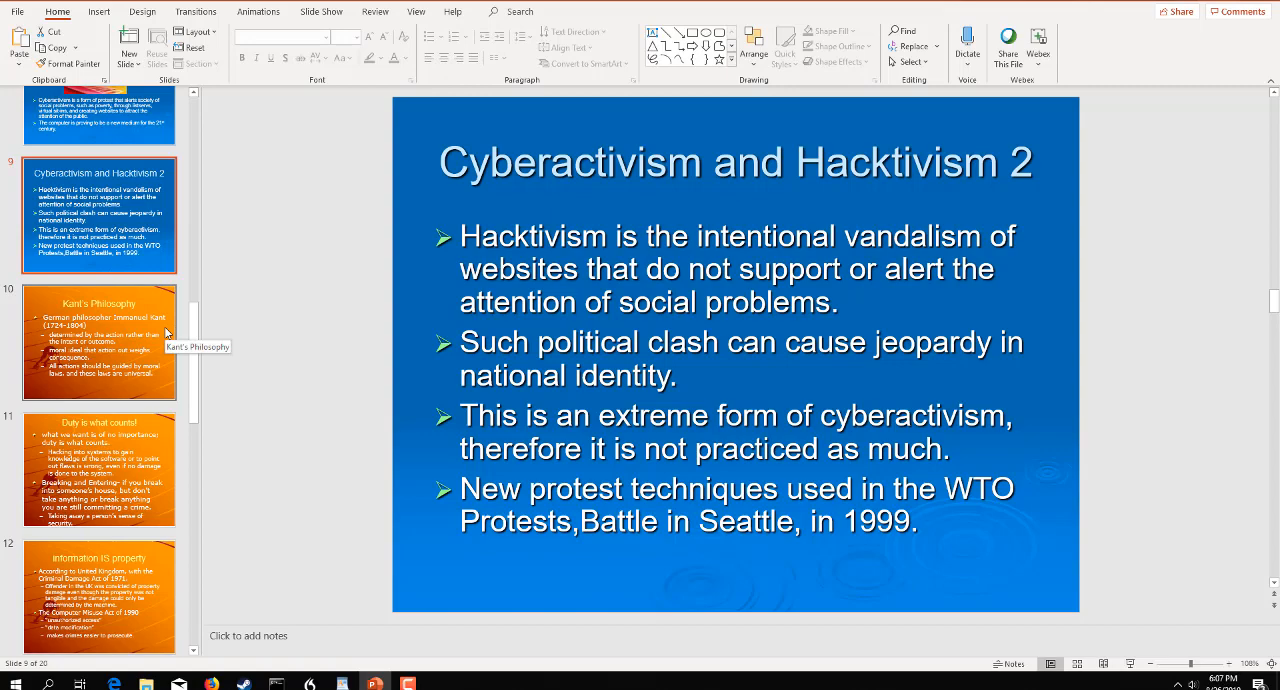
Display slide 10, 'Kant's Philosophy', on action outweighing intent or consequence
left_click(98, 340)
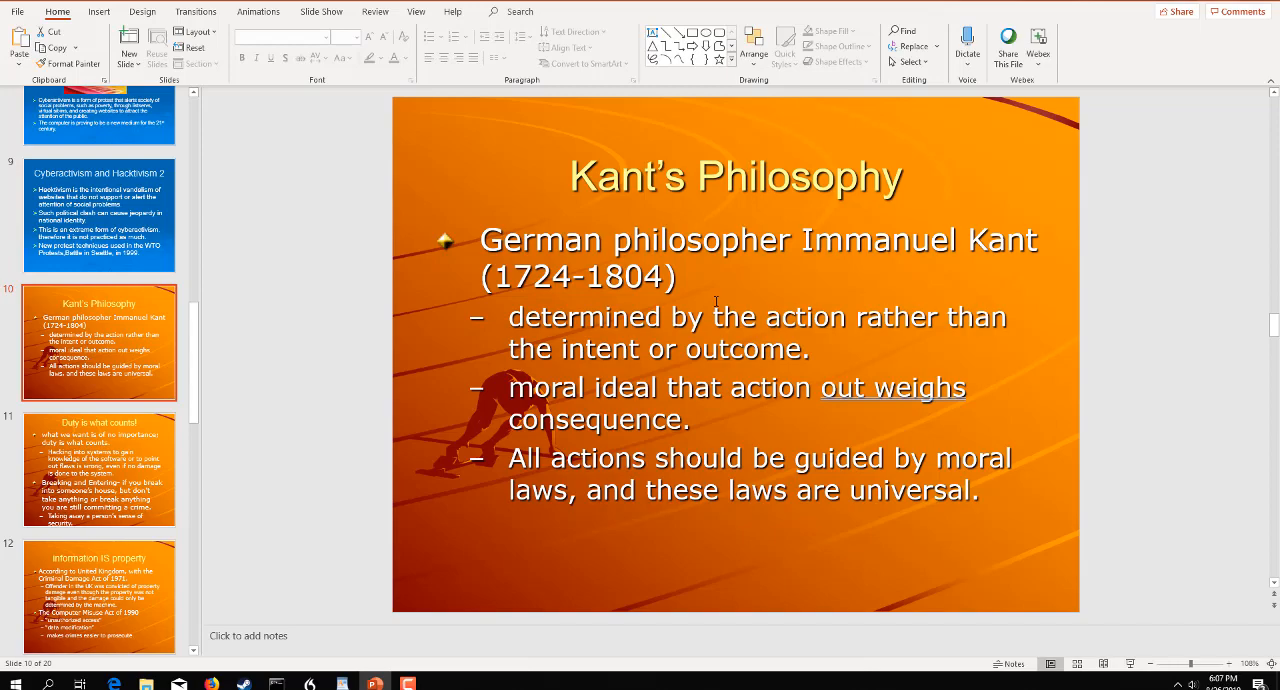
mouse_move(912, 297)
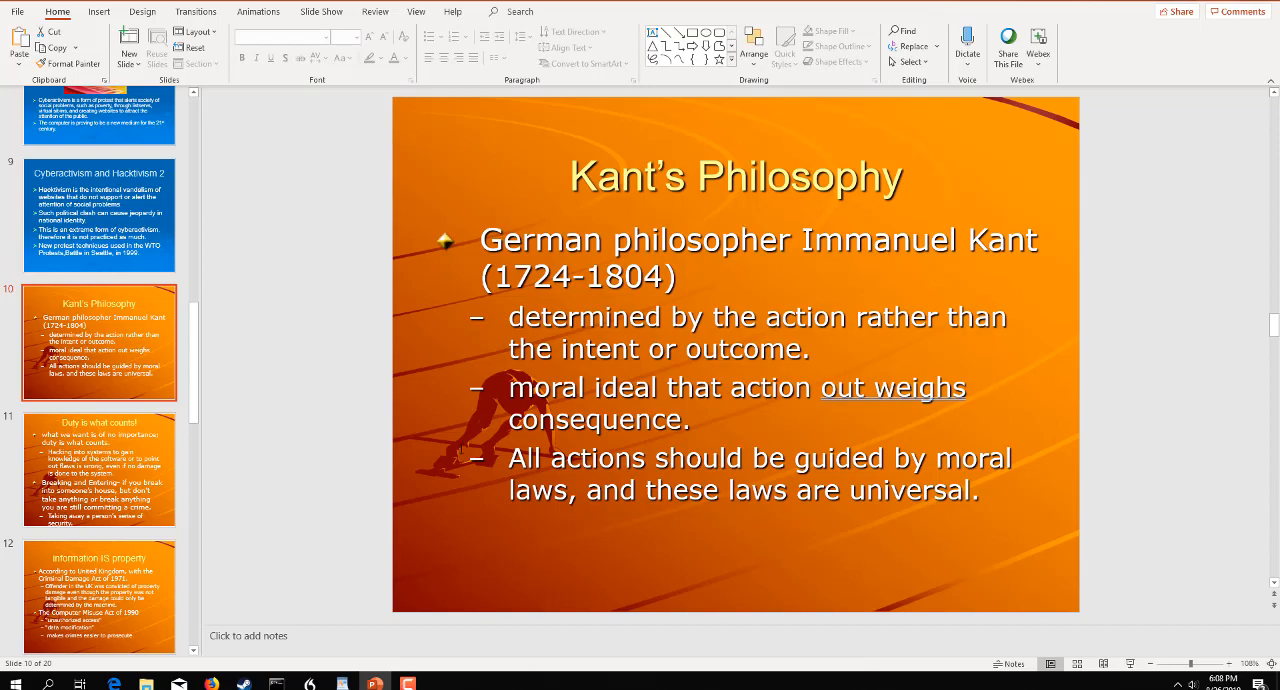
mouse_move(85, 435)
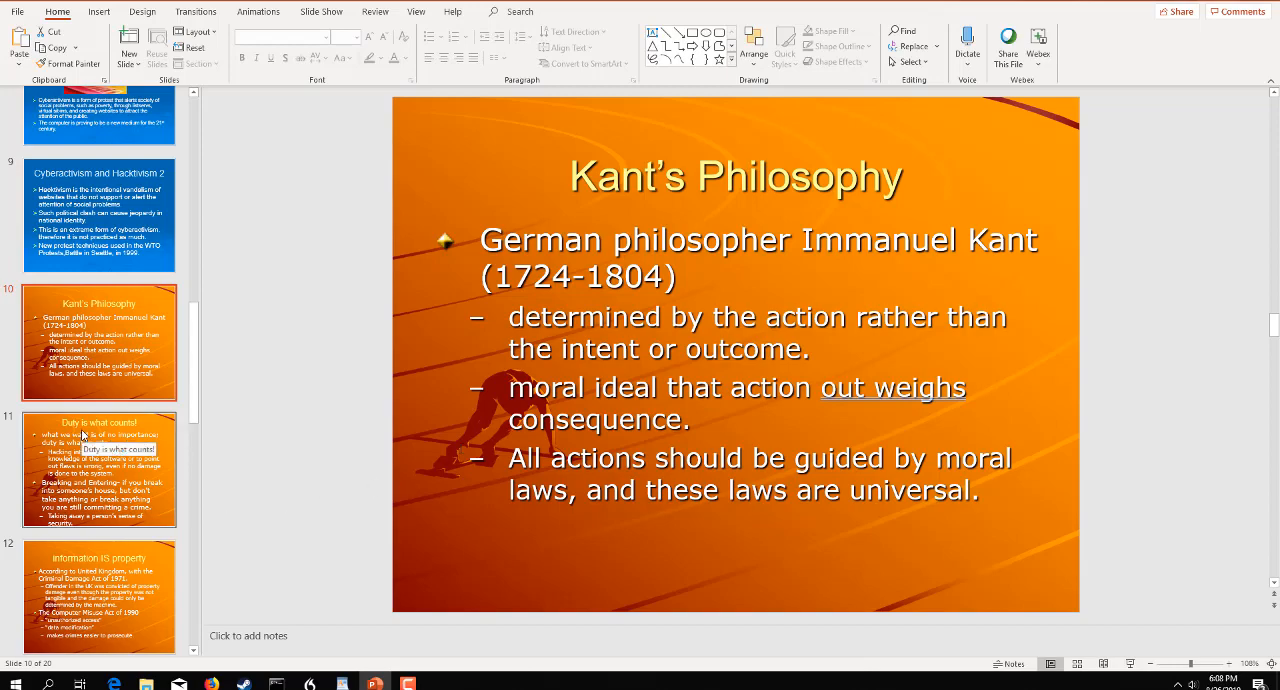
Display slide 11, 'Duty is what counts!', likening harmless hacking to breaking and entering
left_click(99, 470)
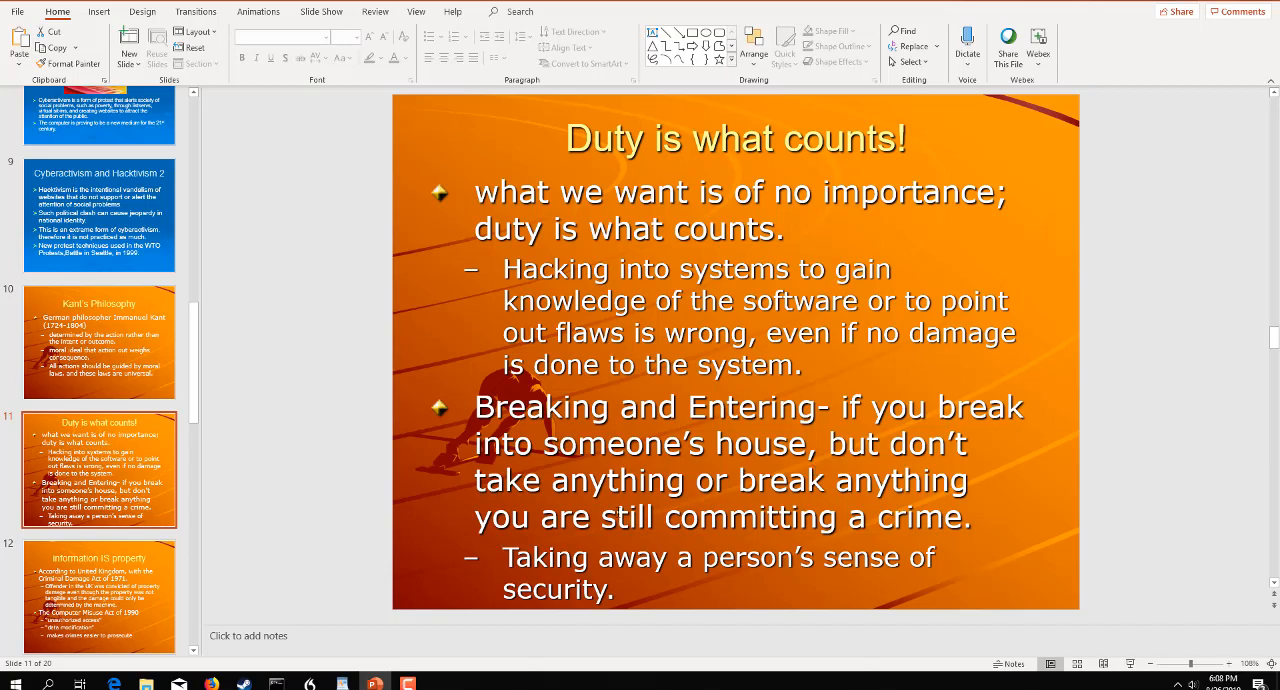
Display slide 12, 'information IS property', citing the Criminal Damage and Computer Misuse Acts
left_click(99, 555)
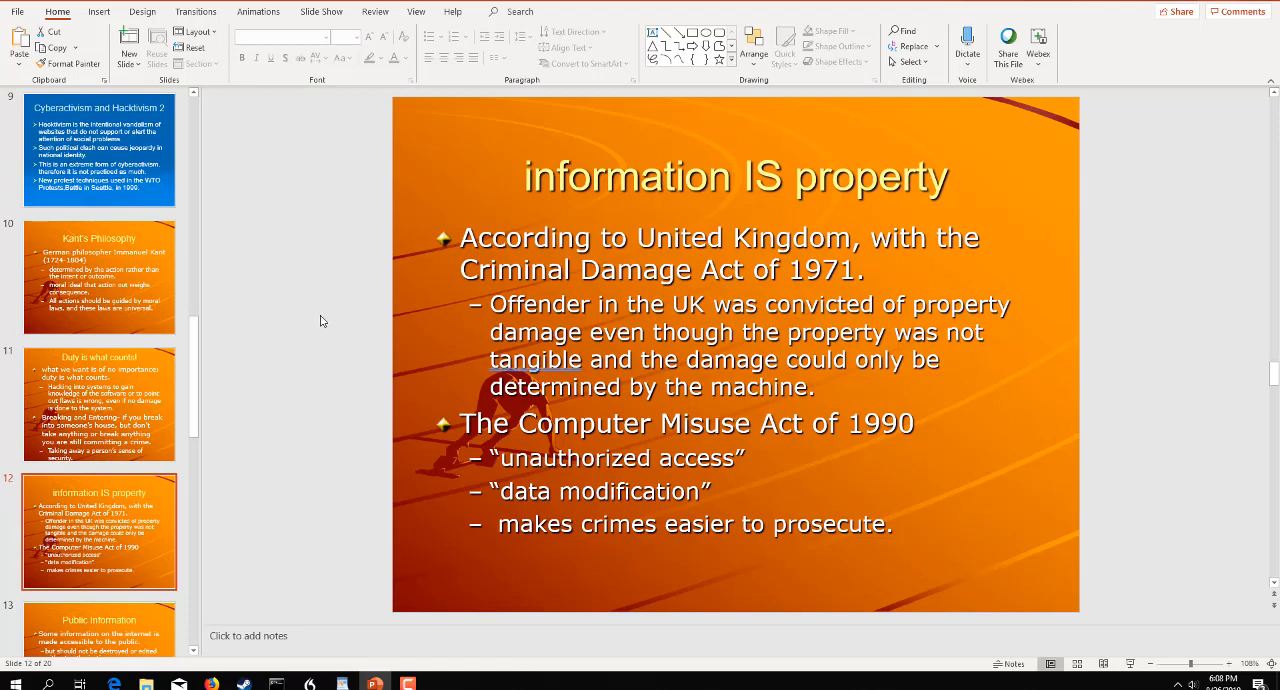
mouse_move(185, 313)
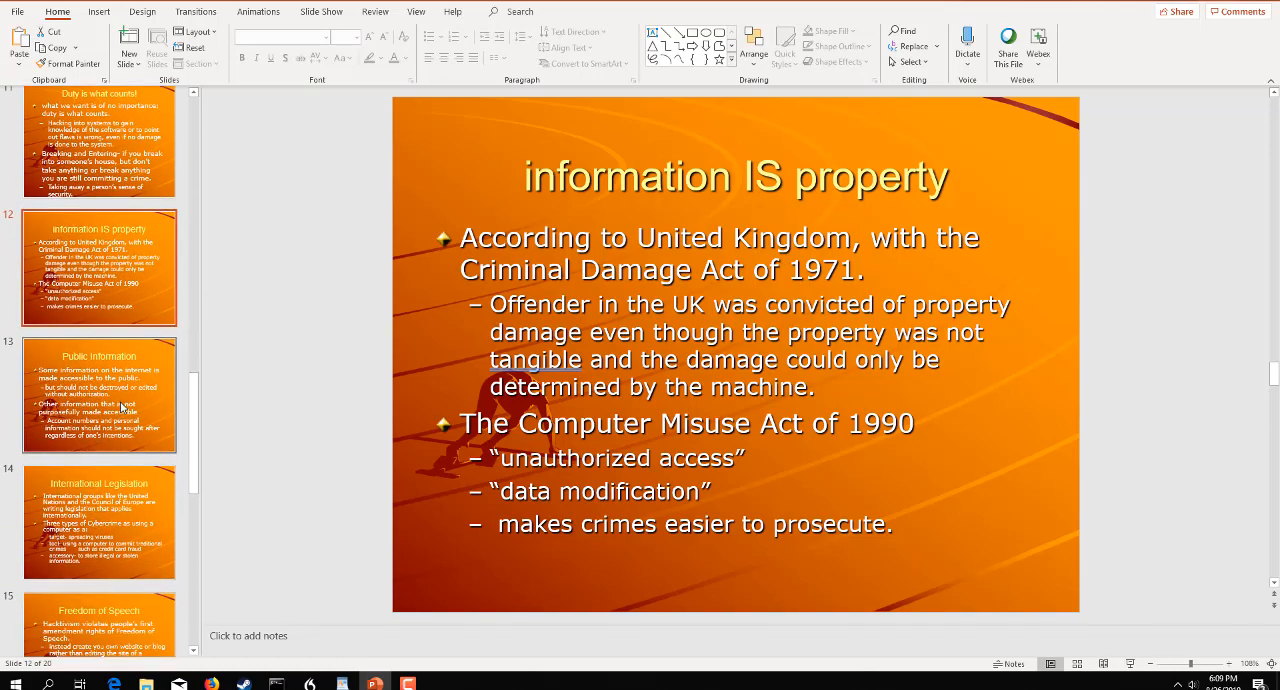
mouse_move(118, 408)
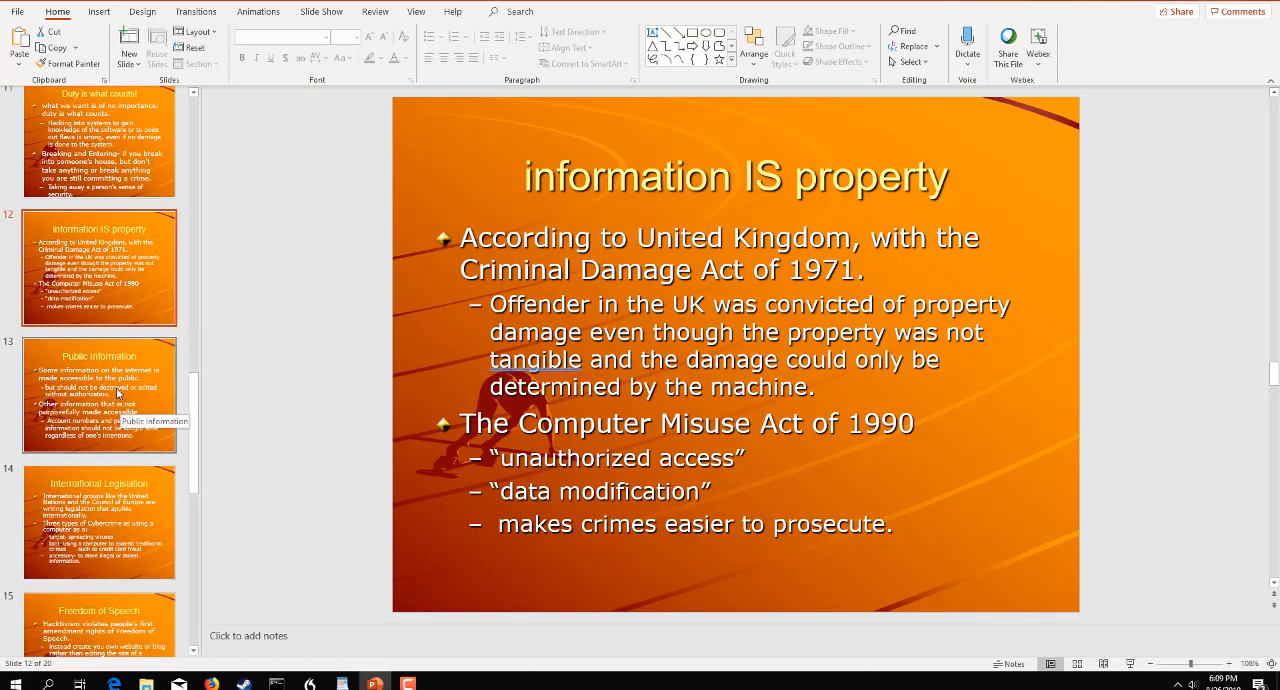
Display slide 13, 'Public Information', contrasting public information with personal details
left_click(99, 394)
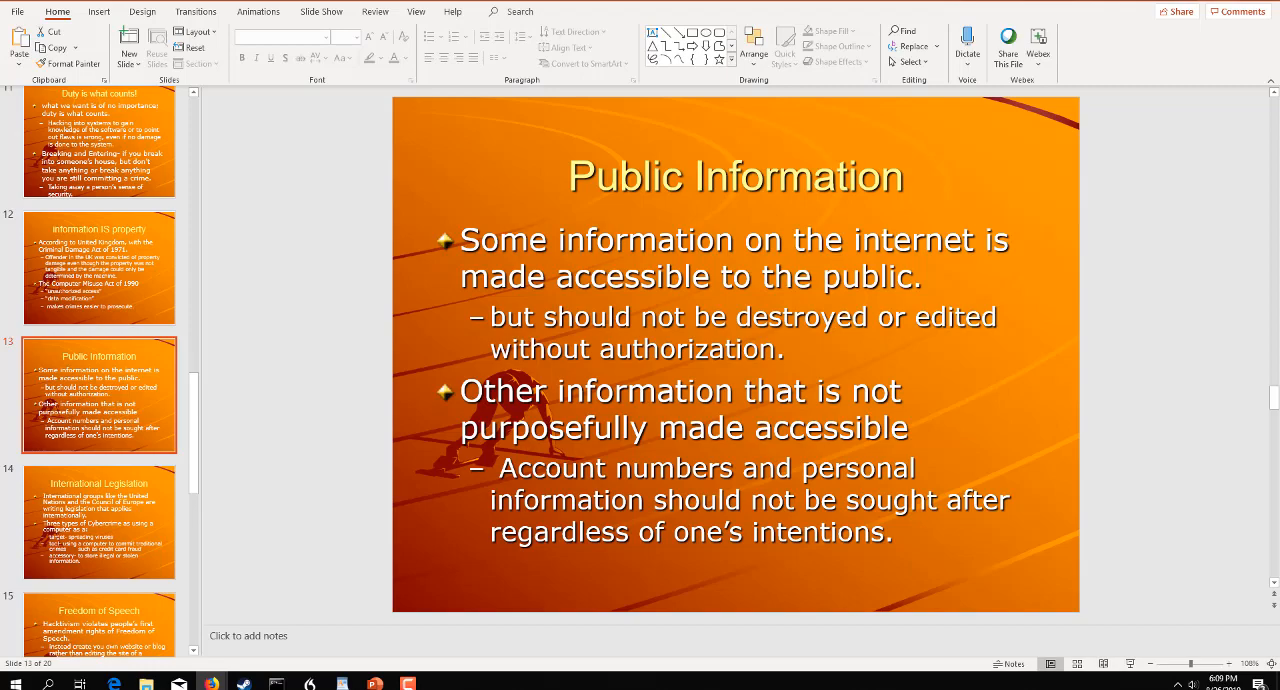
mouse_move(878, 289)
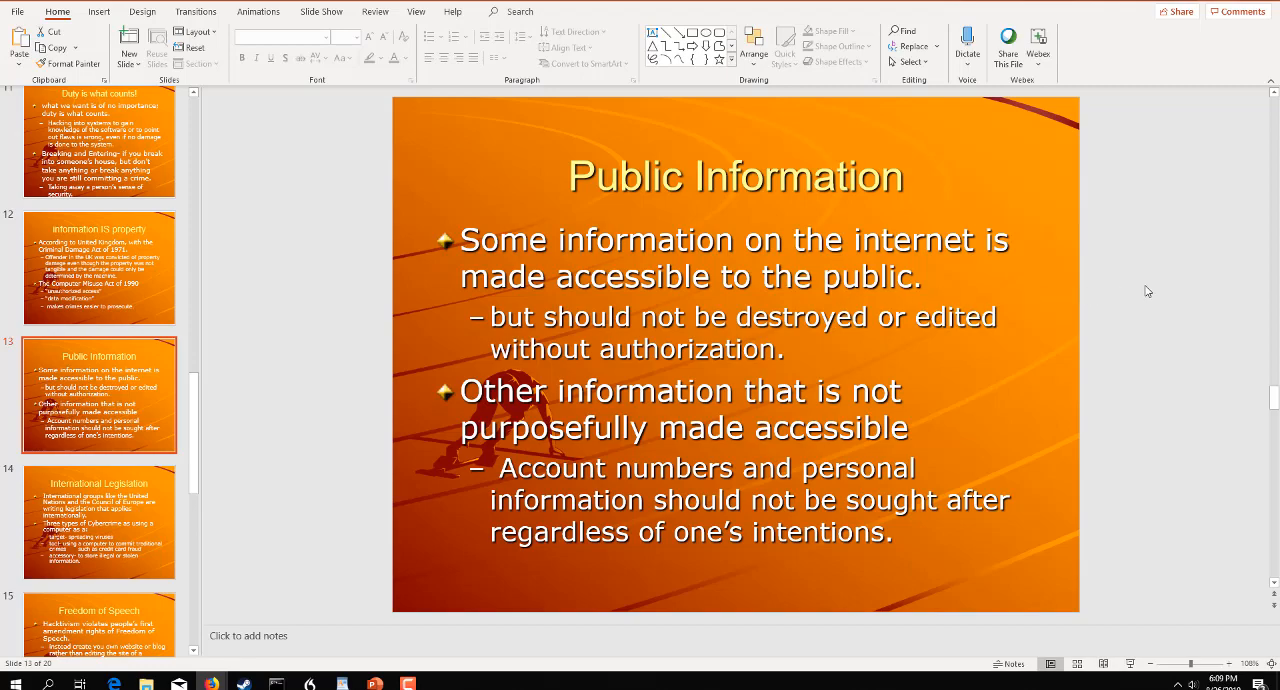
mouse_move(1158, 323)
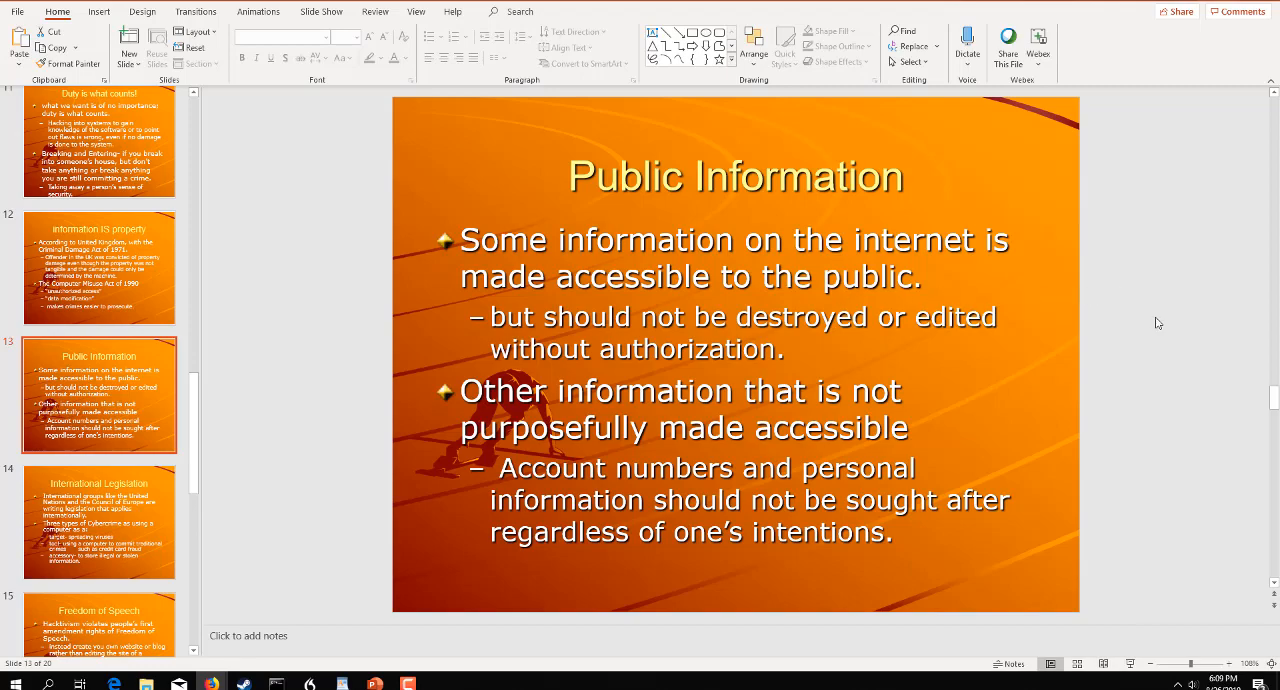
mouse_move(1185, 308)
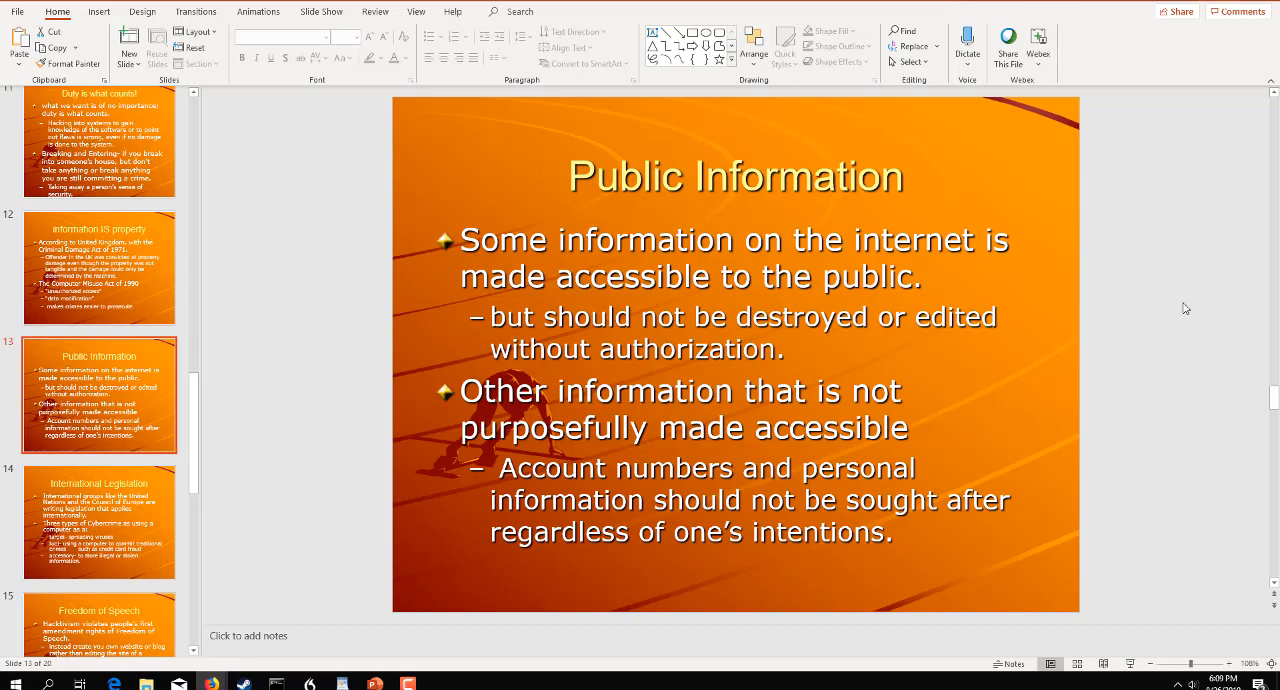
mouse_move(1195, 306)
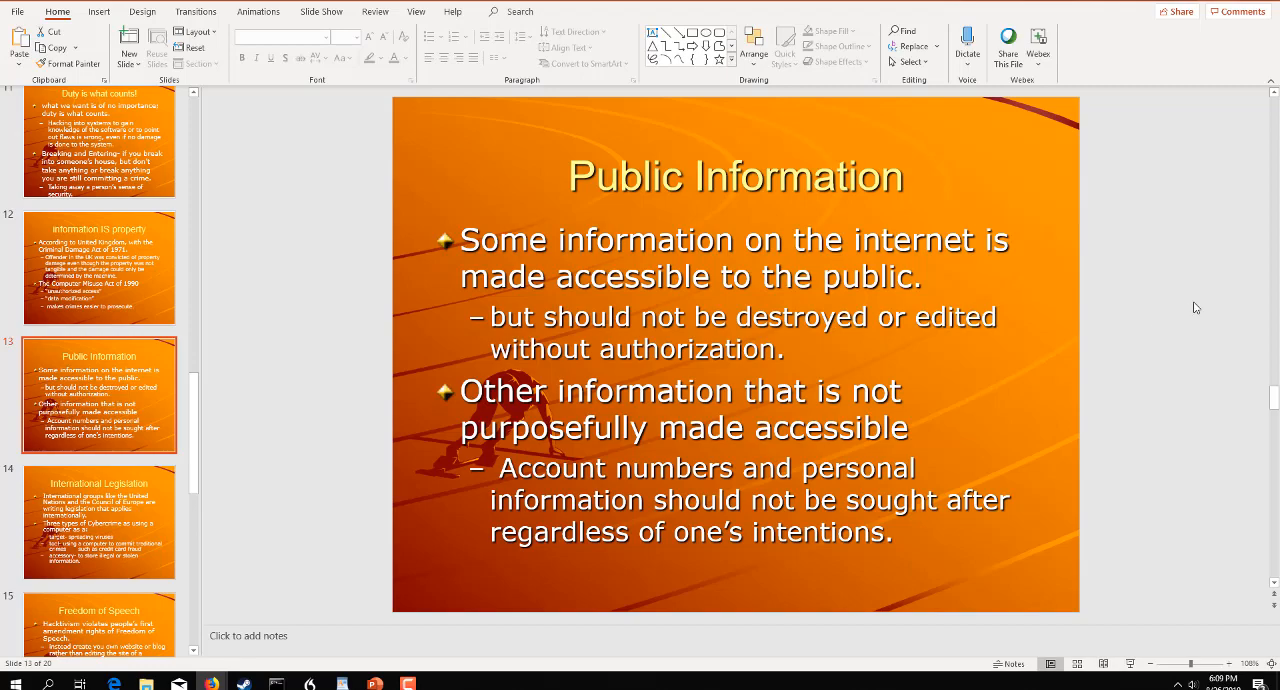
mouse_move(1070, 332)
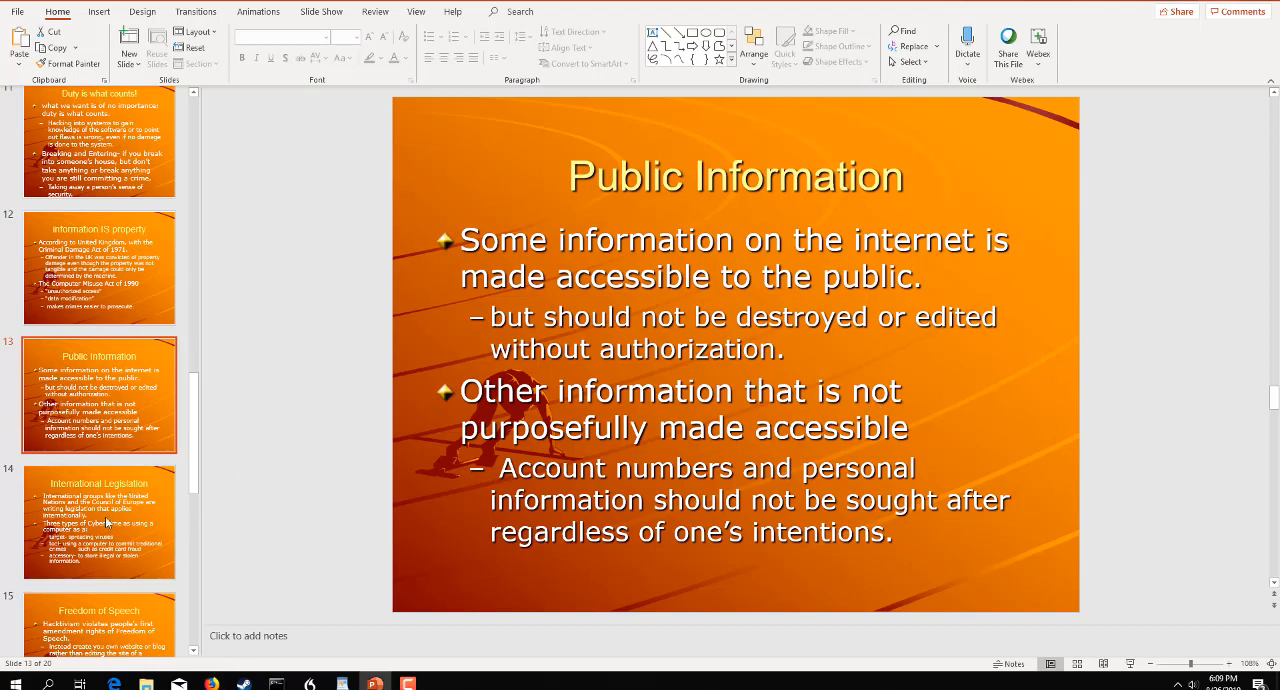
Display slide 14, 'International Legislation', and scroll the thumbnail pane down
left_click(99, 520)
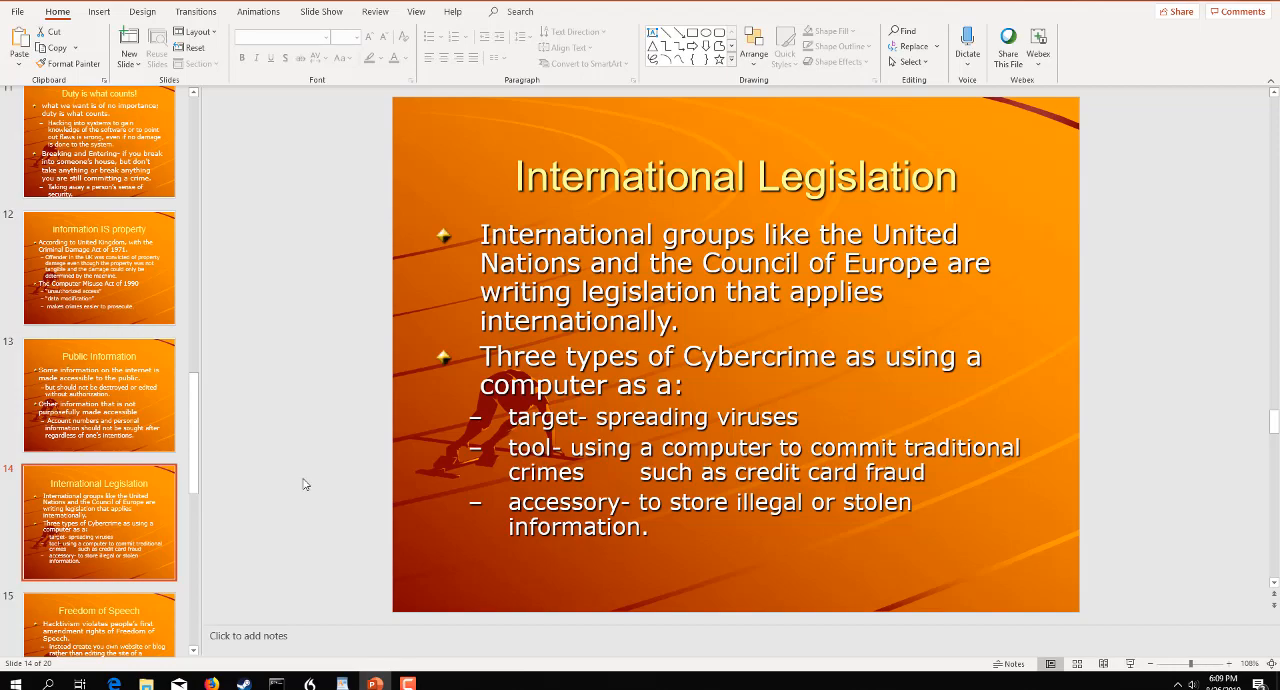
scroll("down", 3)
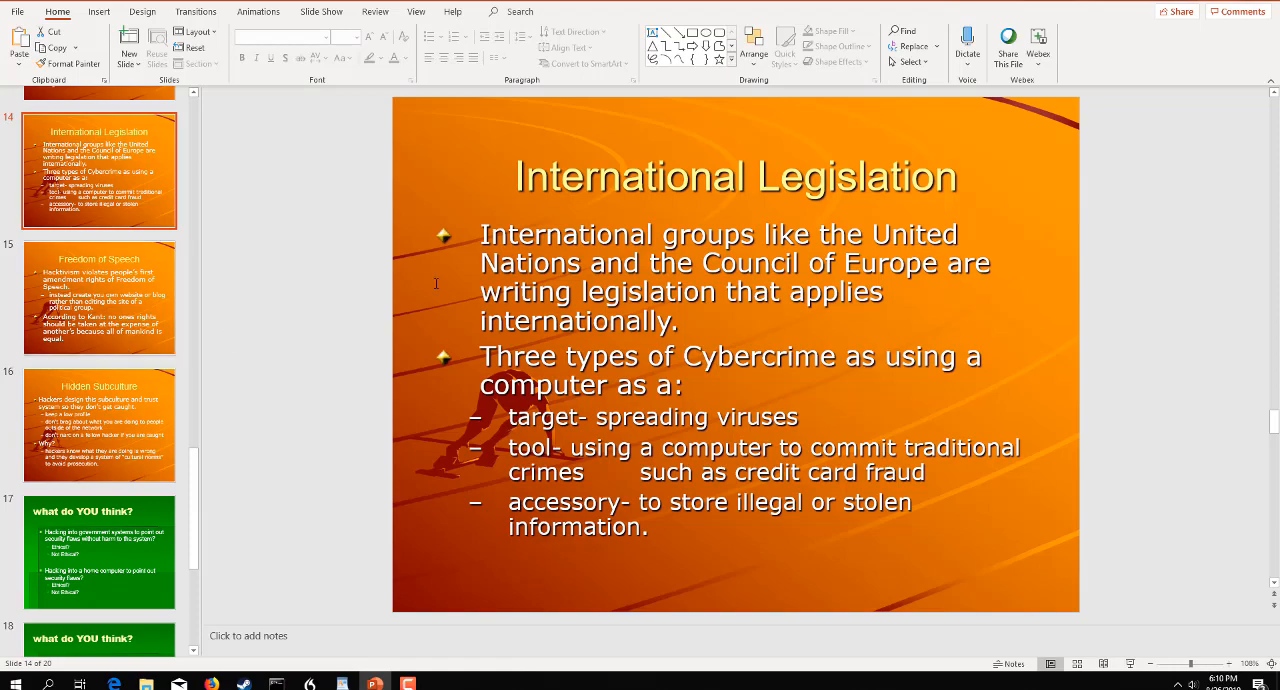
mouse_move(848, 377)
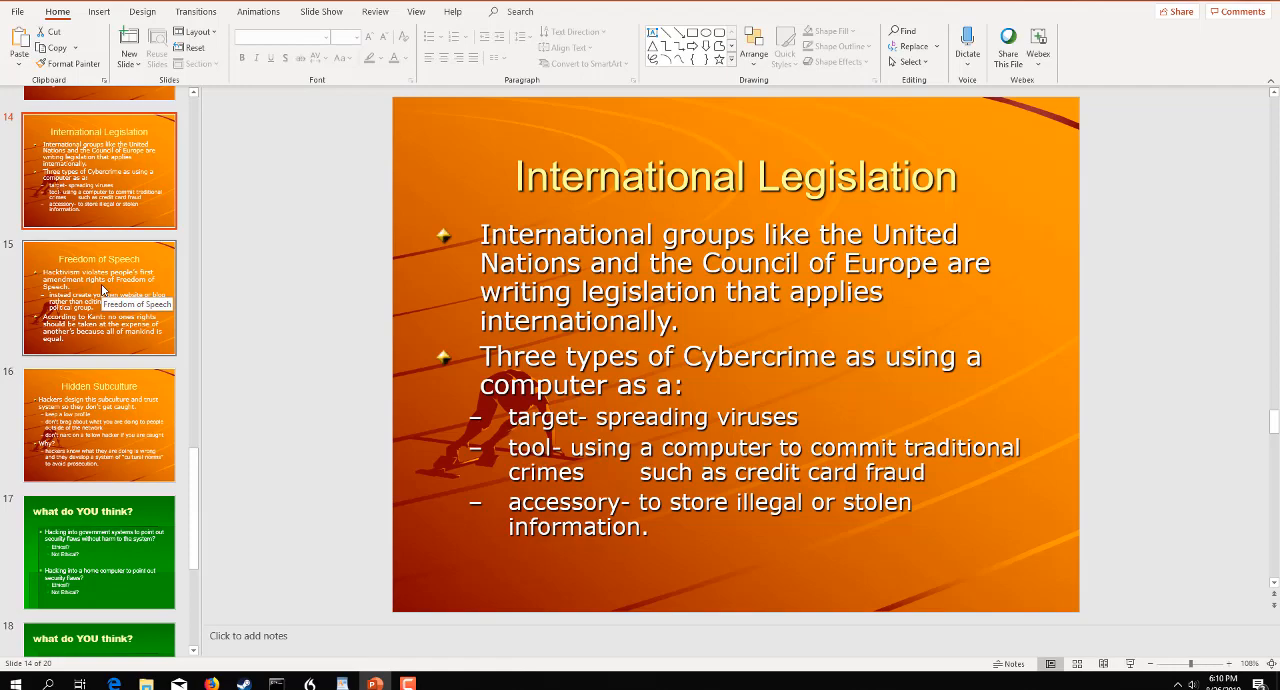
Display slide 15, 'Freedom of Speech', linking hacktivism to first amendment rights
left_click(99, 297)
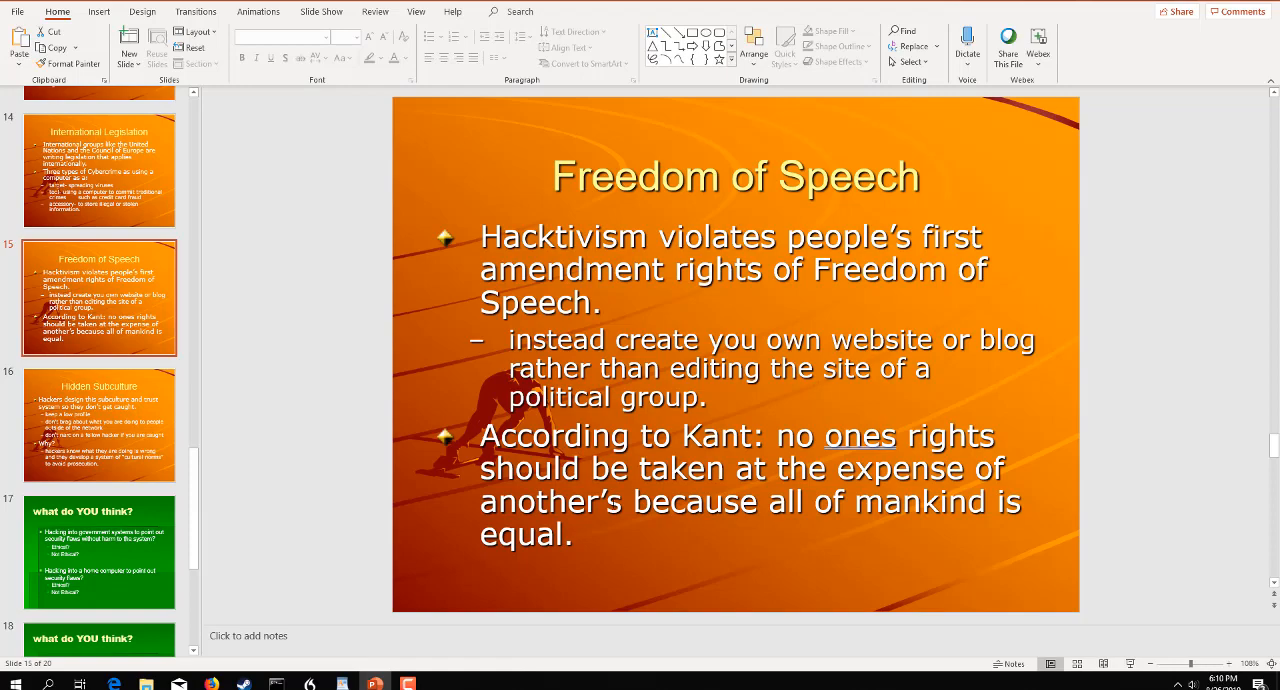
mouse_move(667, 550)
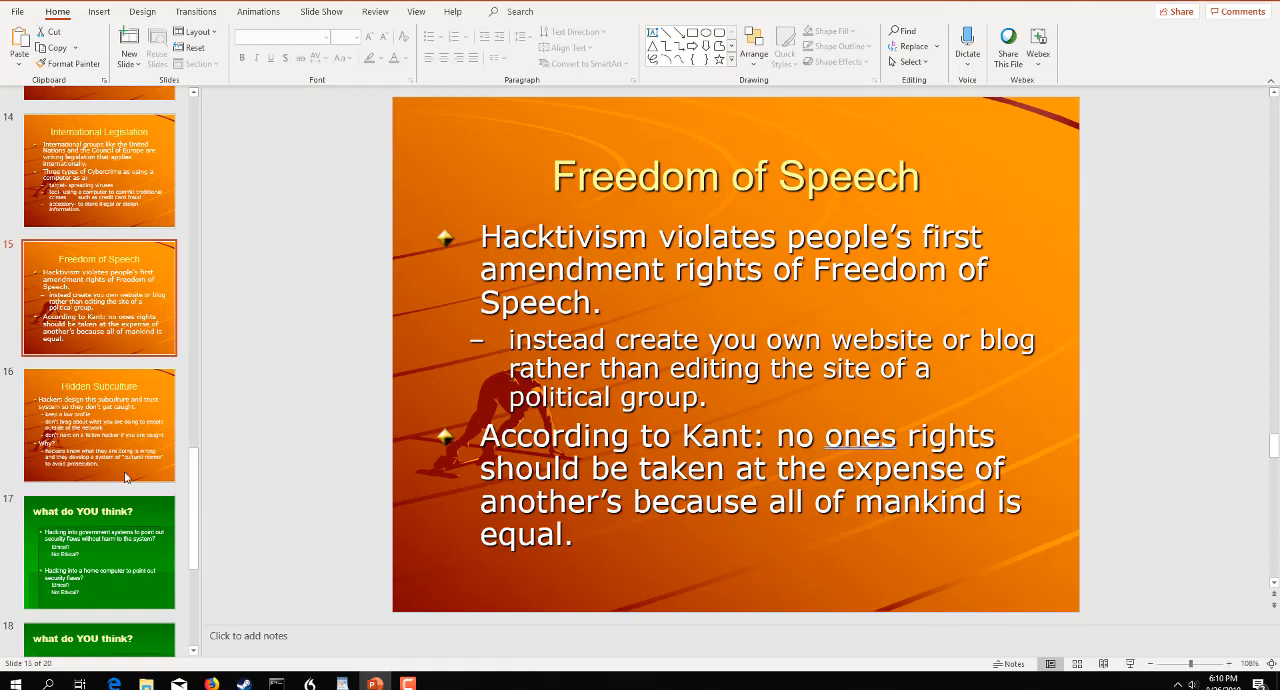
Bring up slide 16, 'Hidden Subculture', on hackers' trust system and cultural norms
left_click(99, 424)
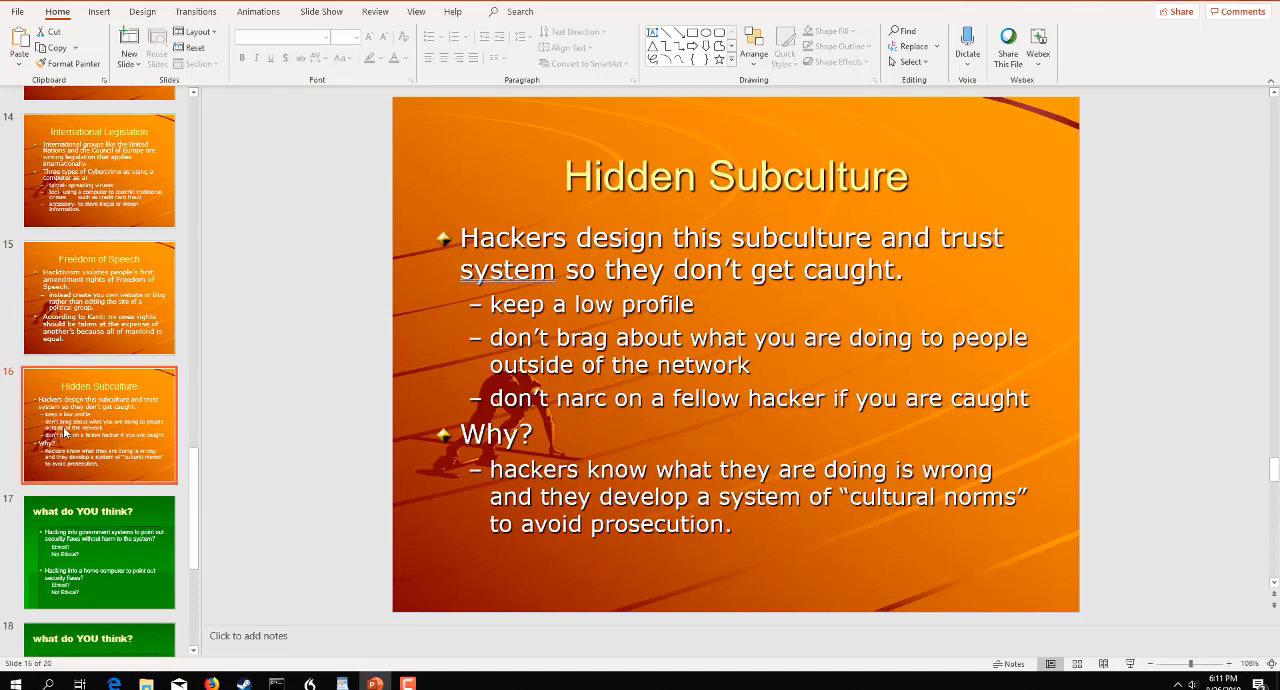
scroll("down", 3)
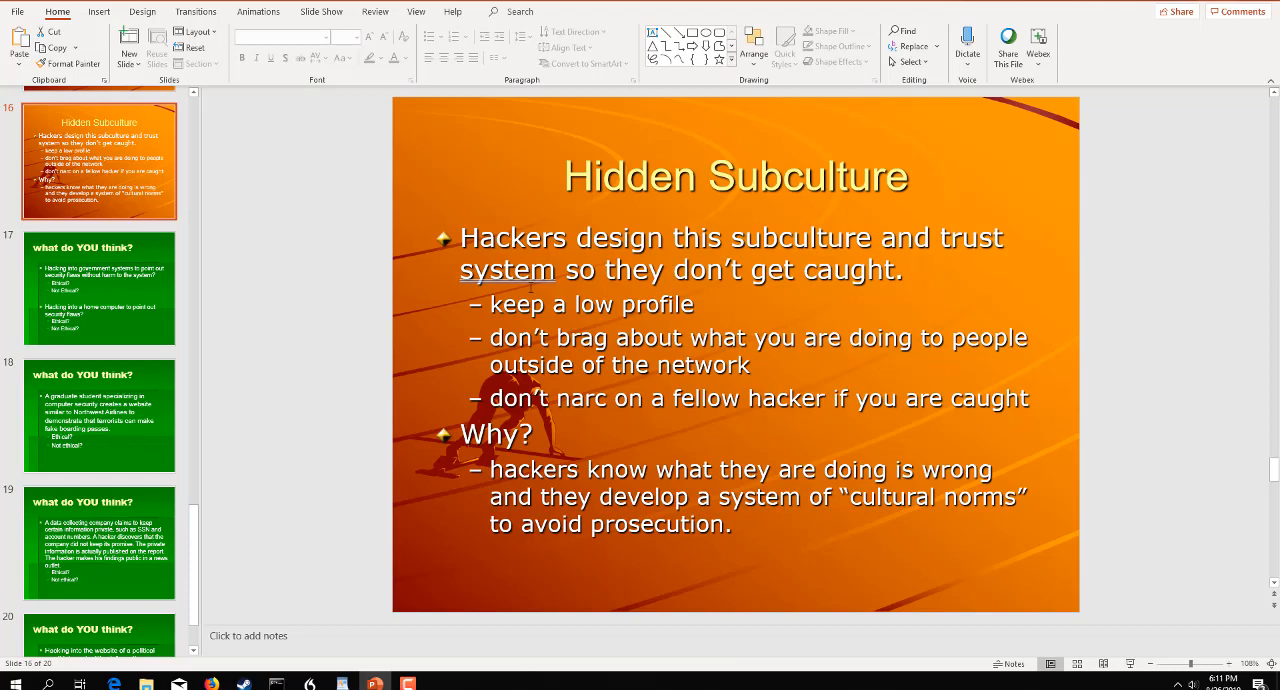
Move from slide 17's discussion to slide 18's fake Northwest Airlines boarding-pass case
left_click(99, 288)
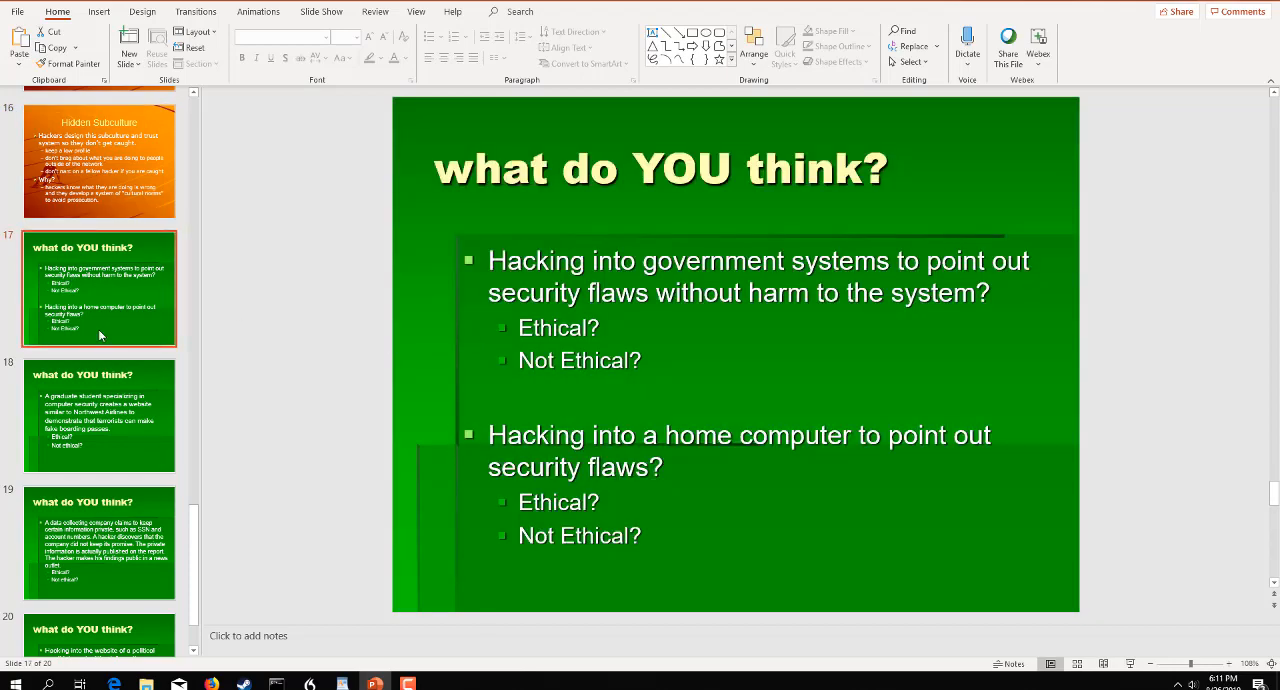
mouse_move(99, 330)
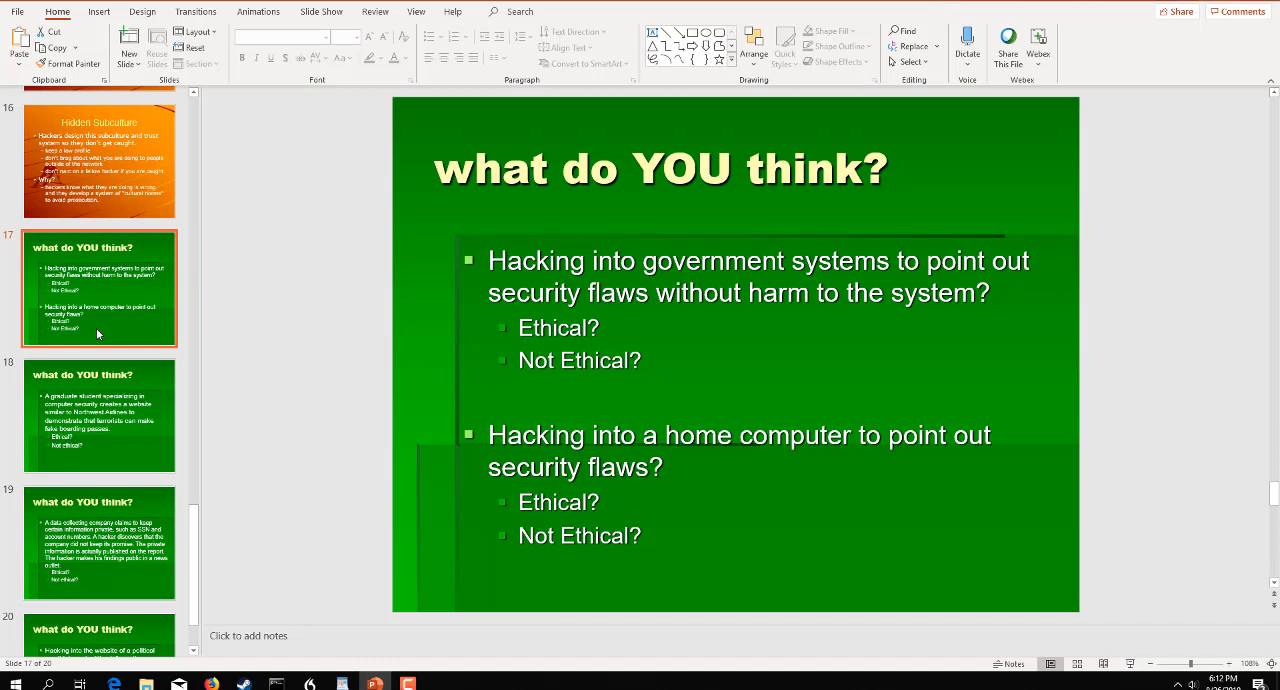
left_click(98, 415)
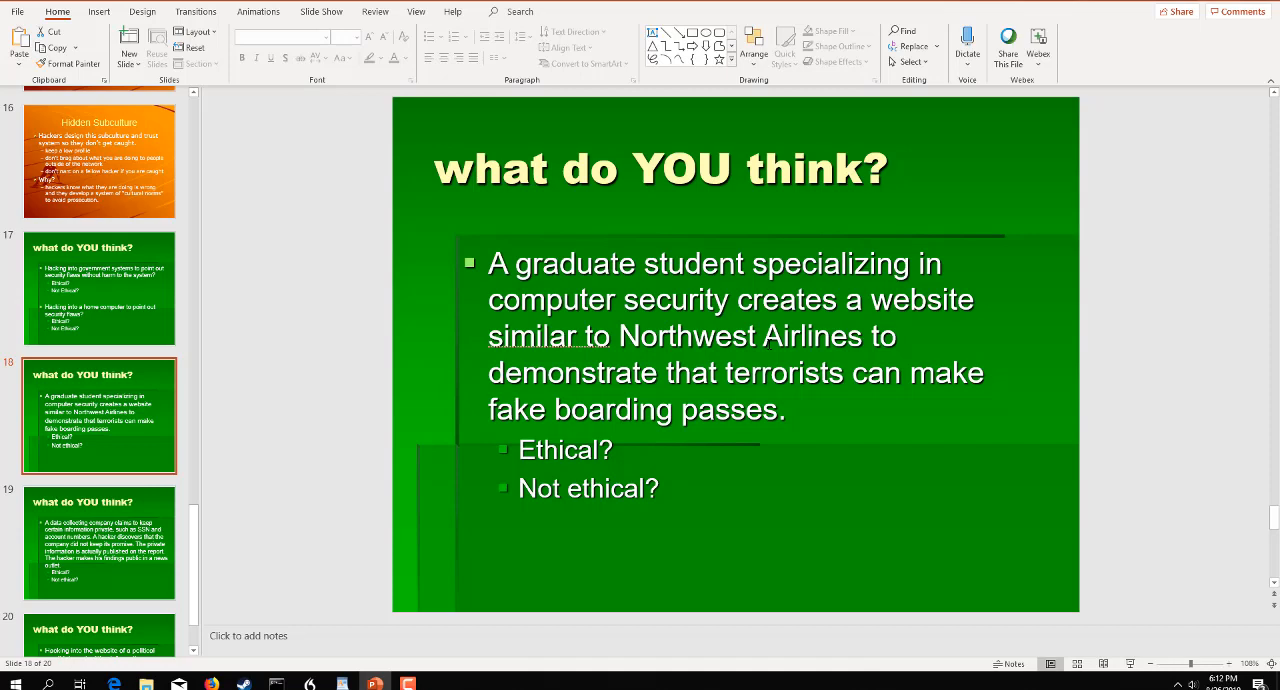
left_click(99, 545)
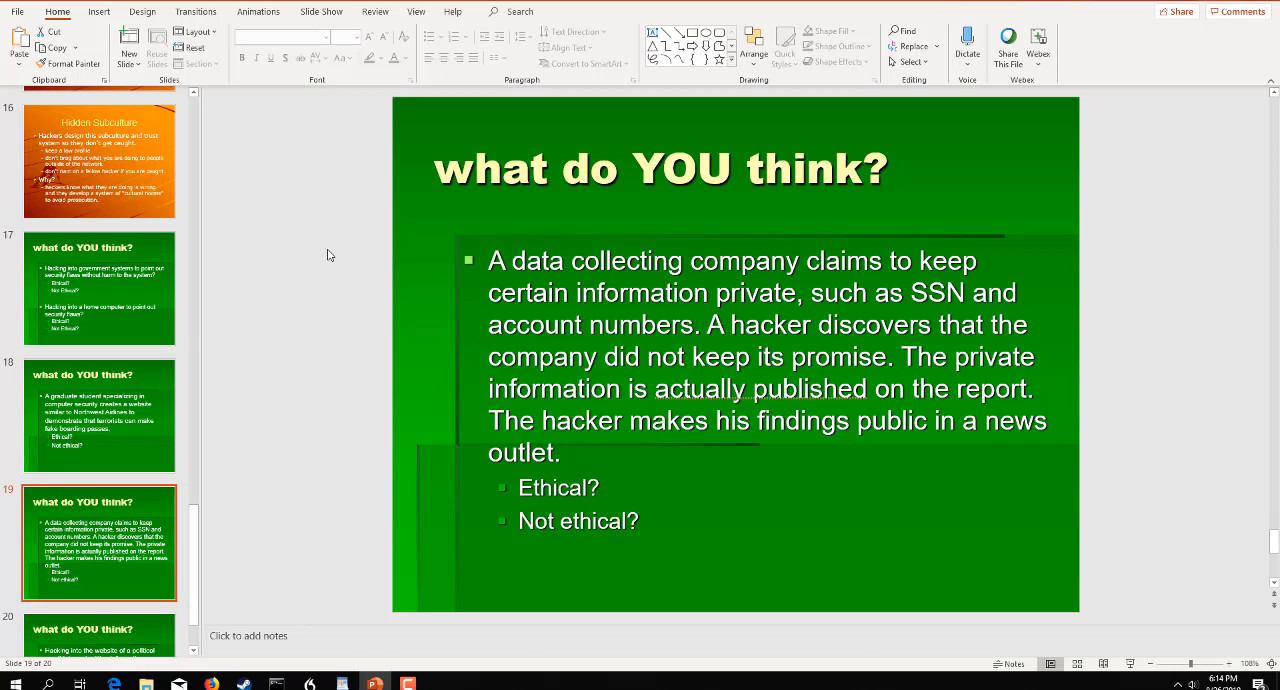
mouse_move(252, 402)
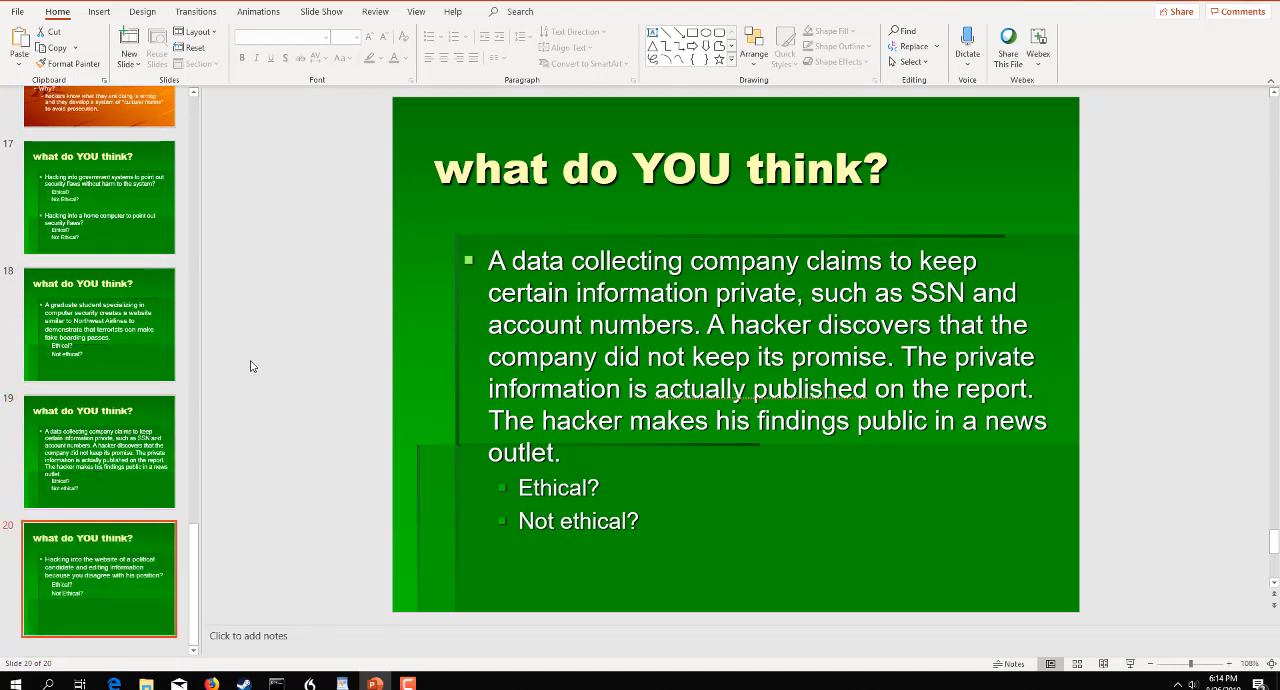
left_click(100, 580)
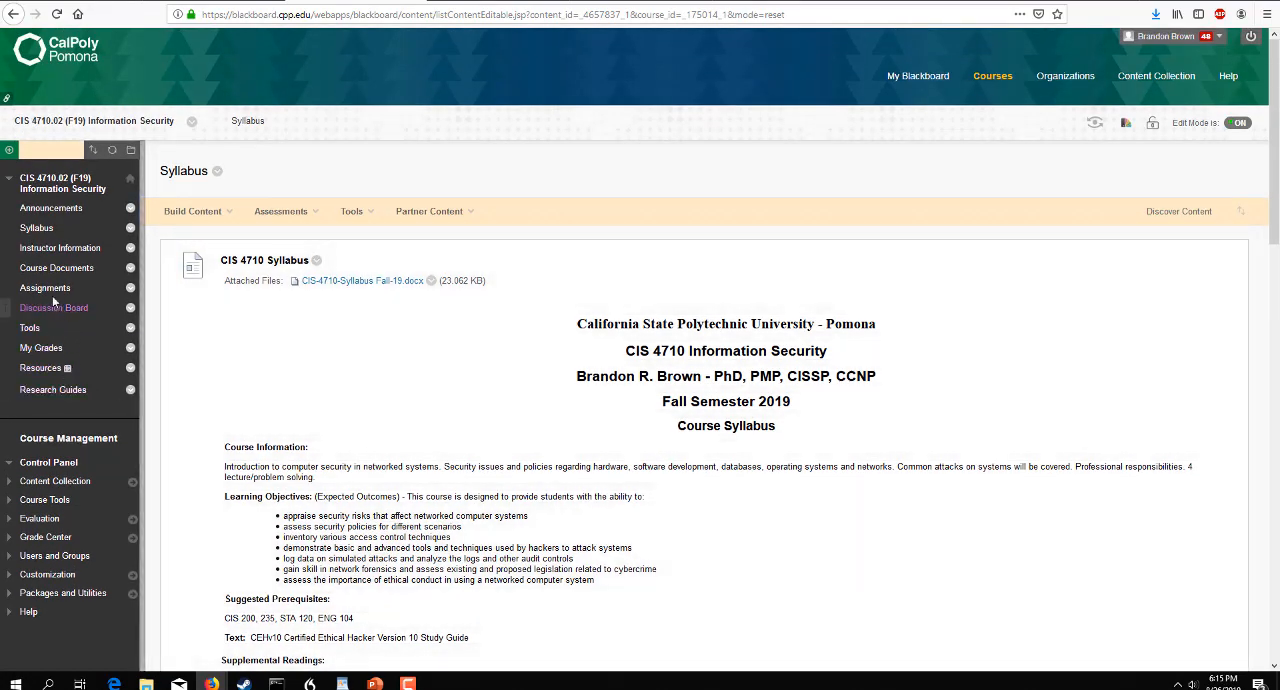
Open the Assignments page listing Labs 1–3 and the Lab 4 Wireless Penetration Test
left_click(44, 288)
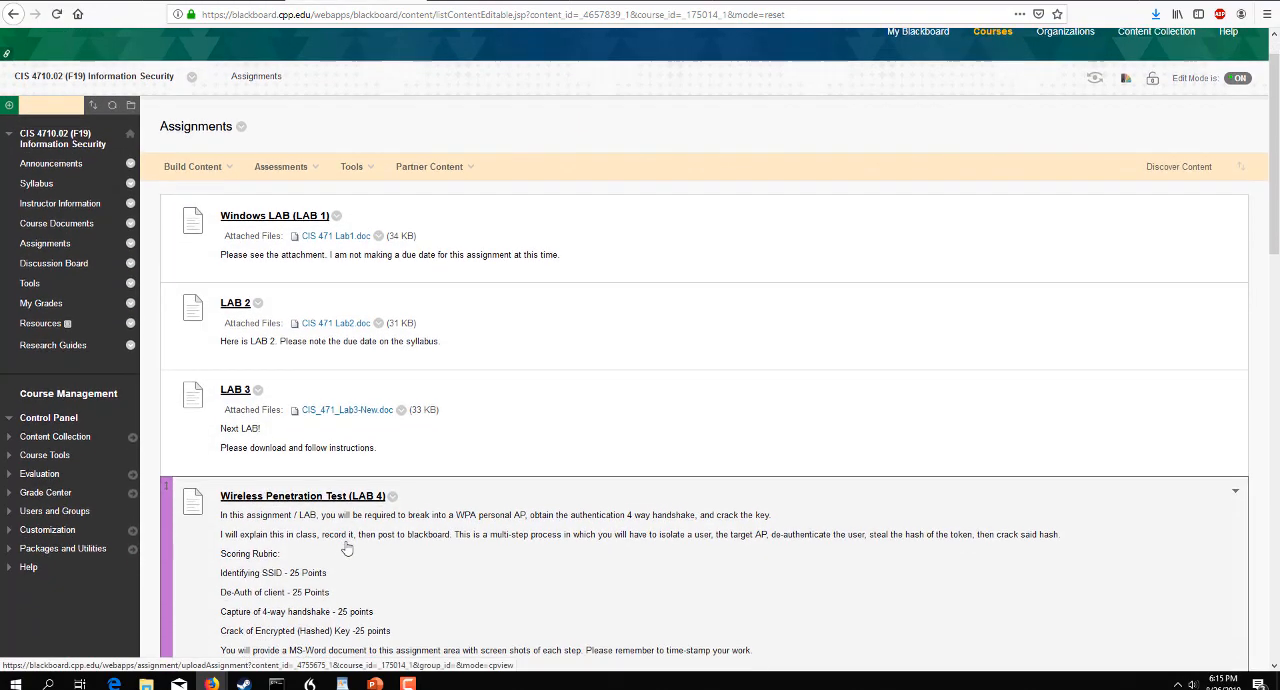
scroll("down", 3)
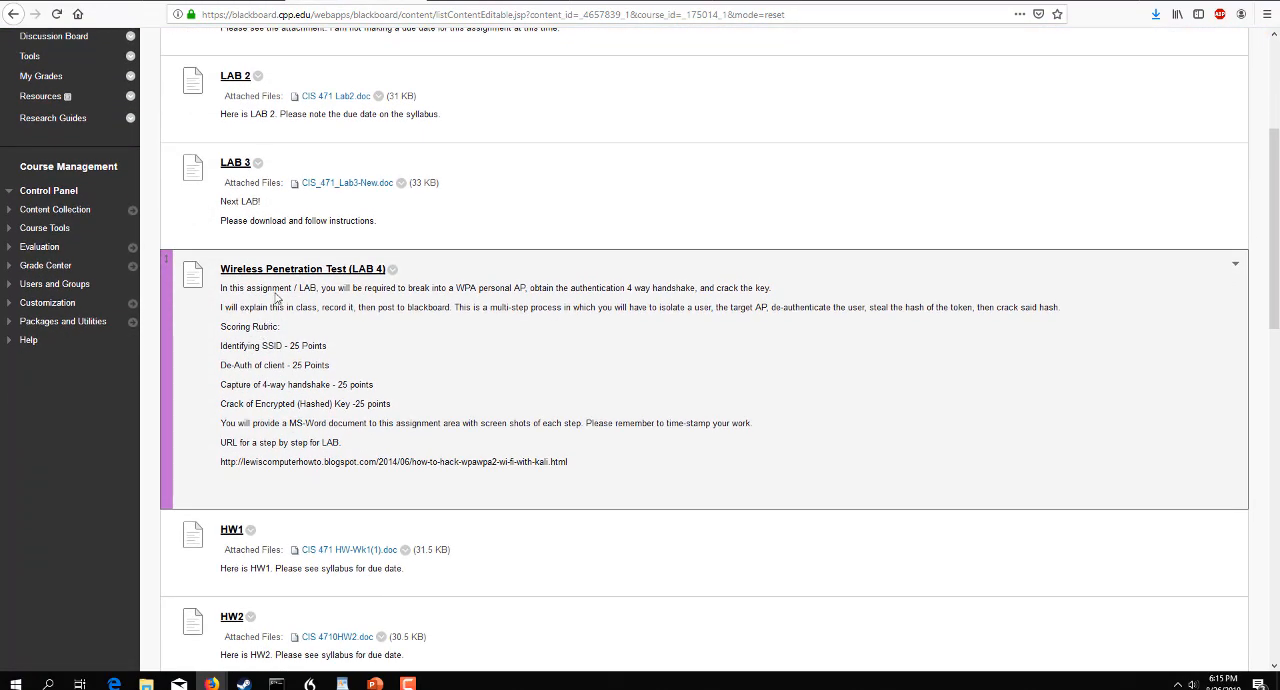
mouse_move(295, 275)
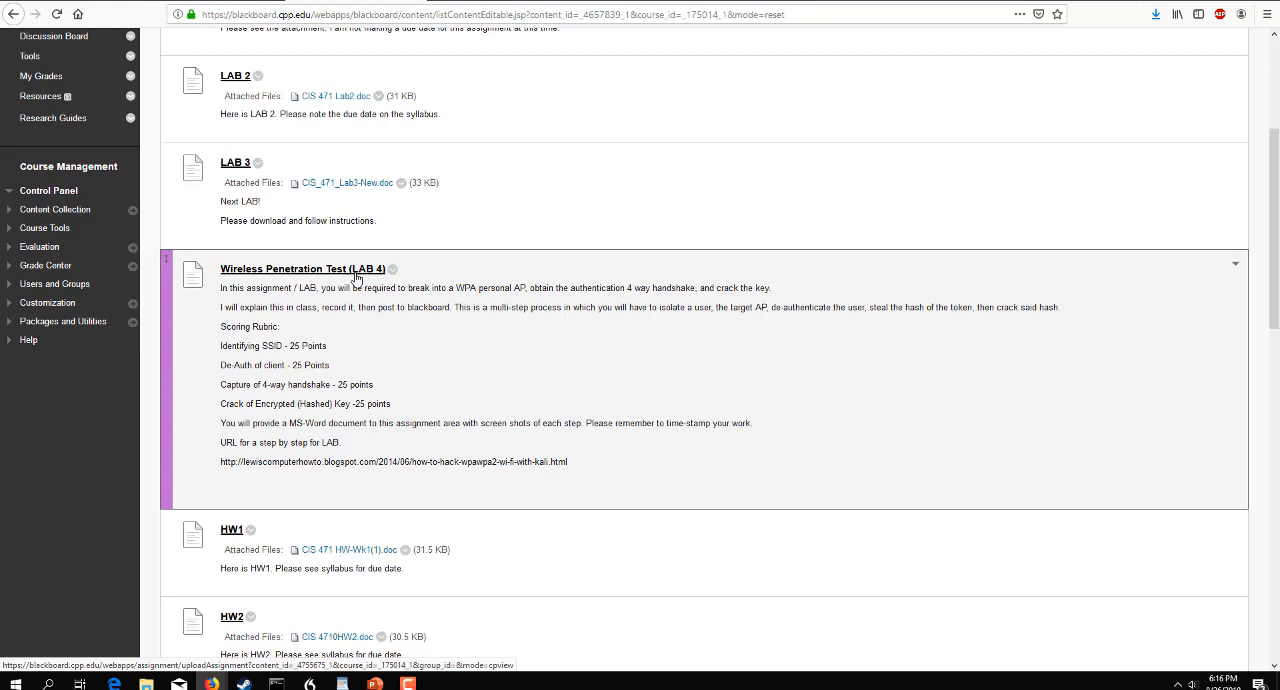
mouse_move(623, 486)
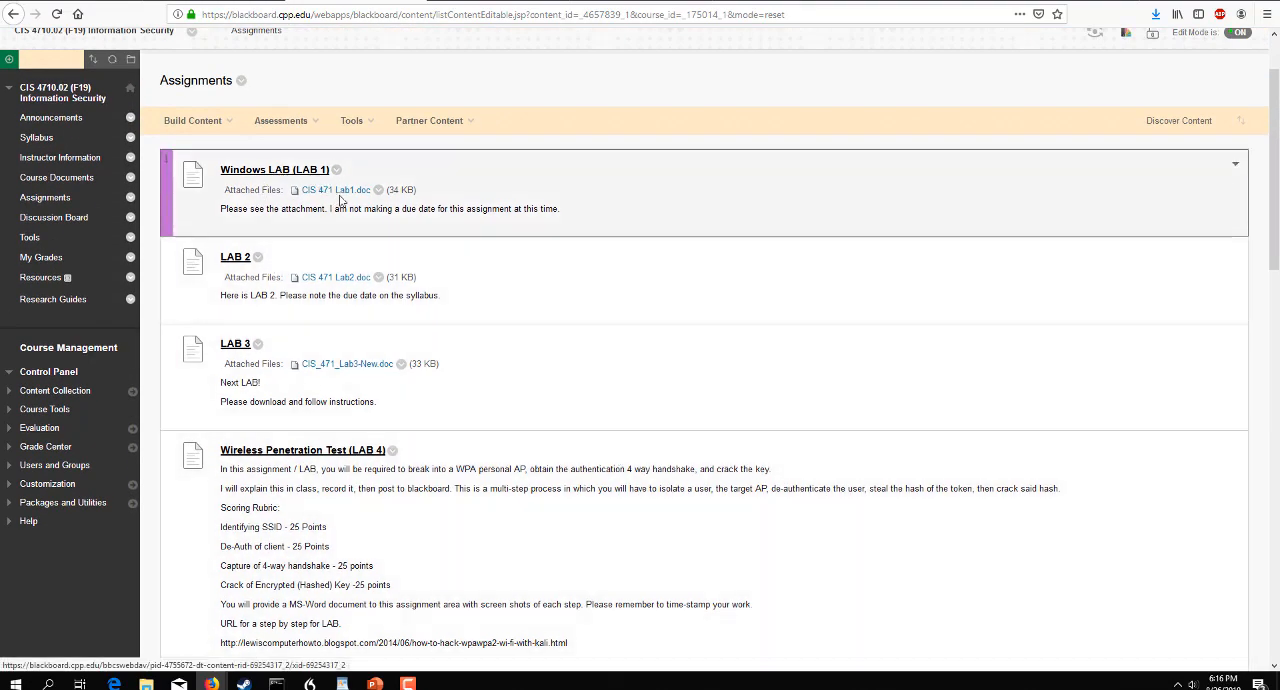
Open CIS 471 Lab1.doc and scroll through its steps and deliverables
left_click(334, 189)
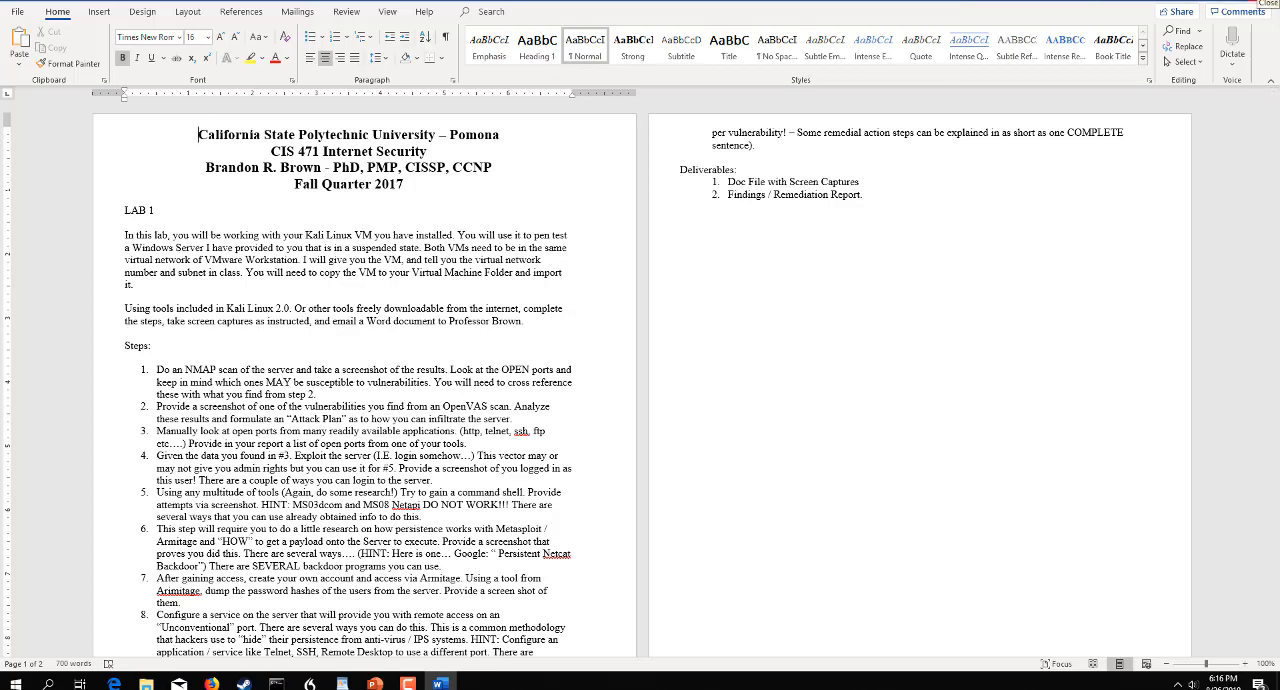
scroll("down", 3)
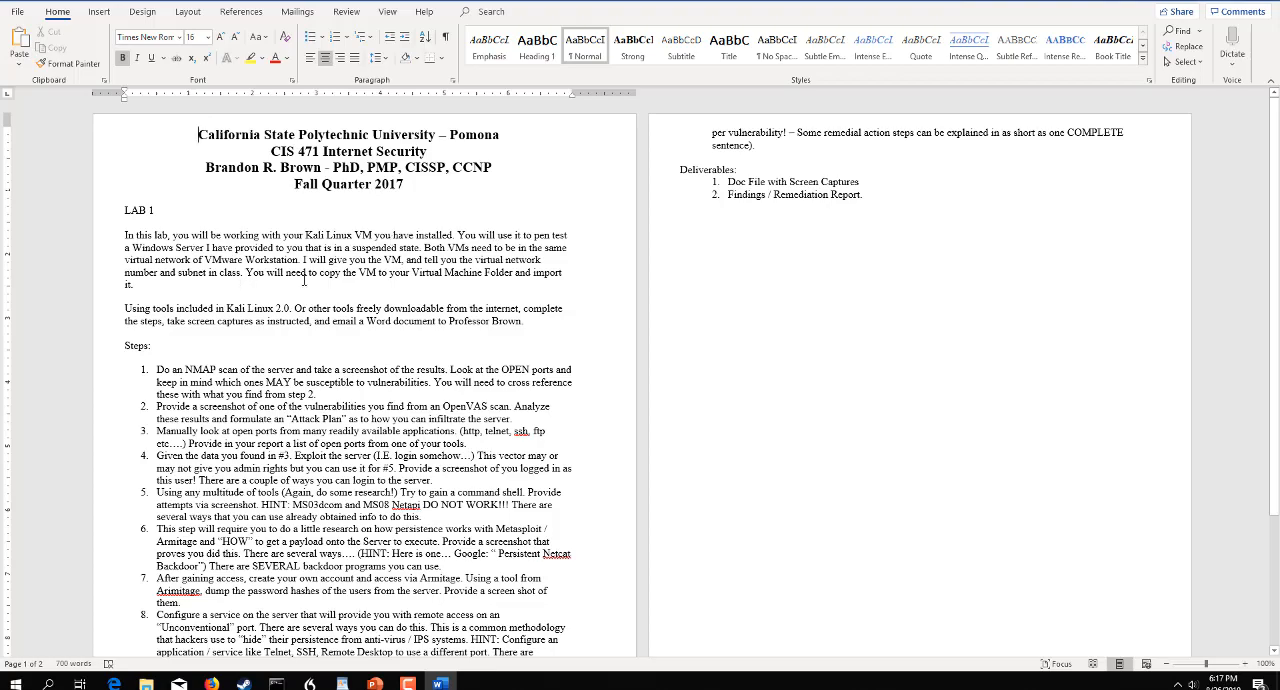
scroll("down", 3)
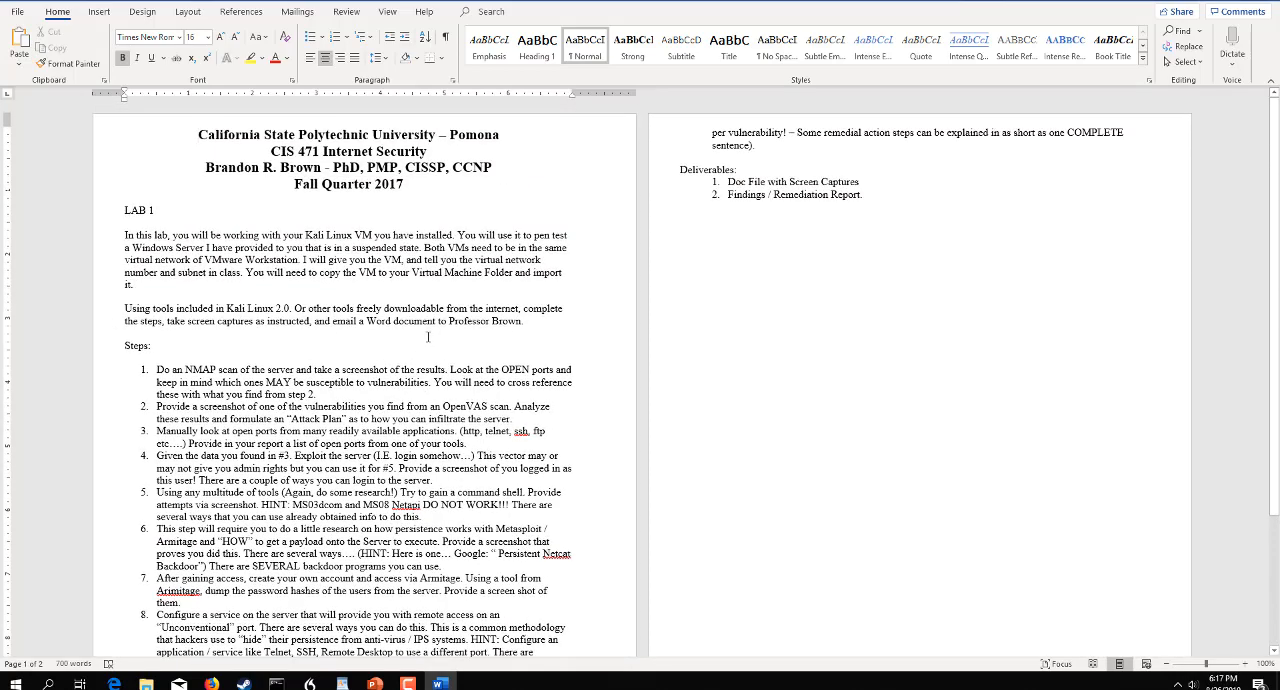
scroll("down", 3)
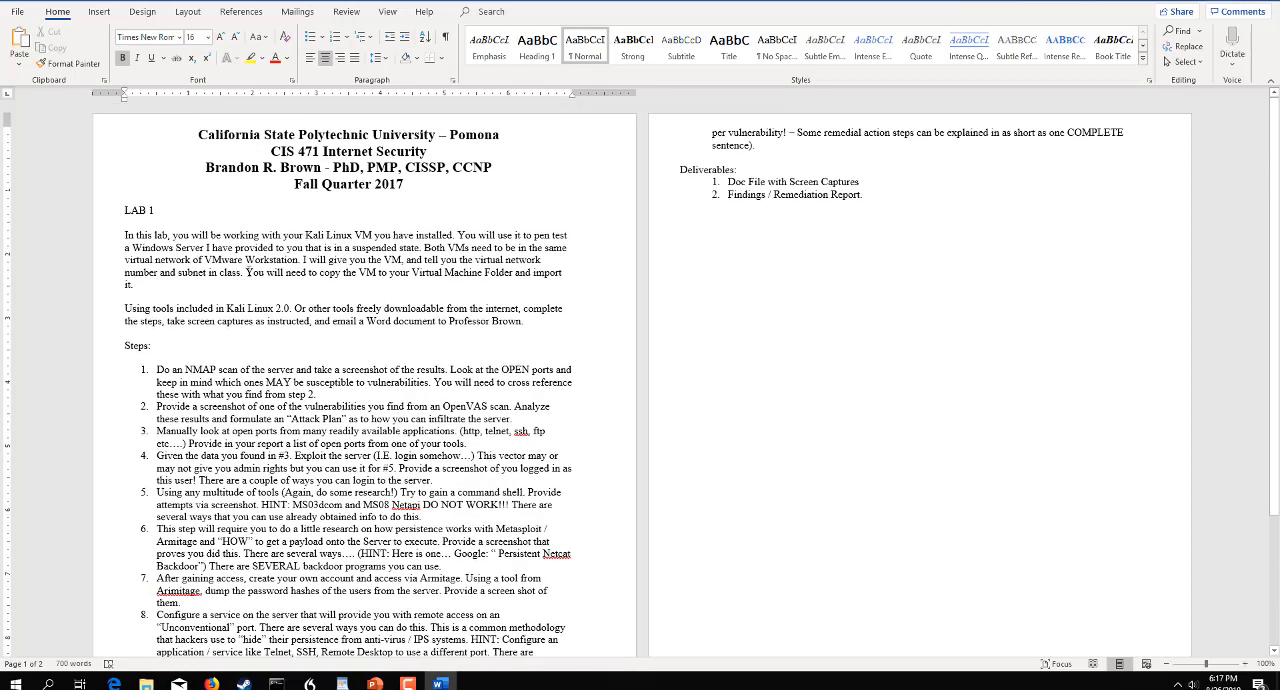
scroll("down", 3)
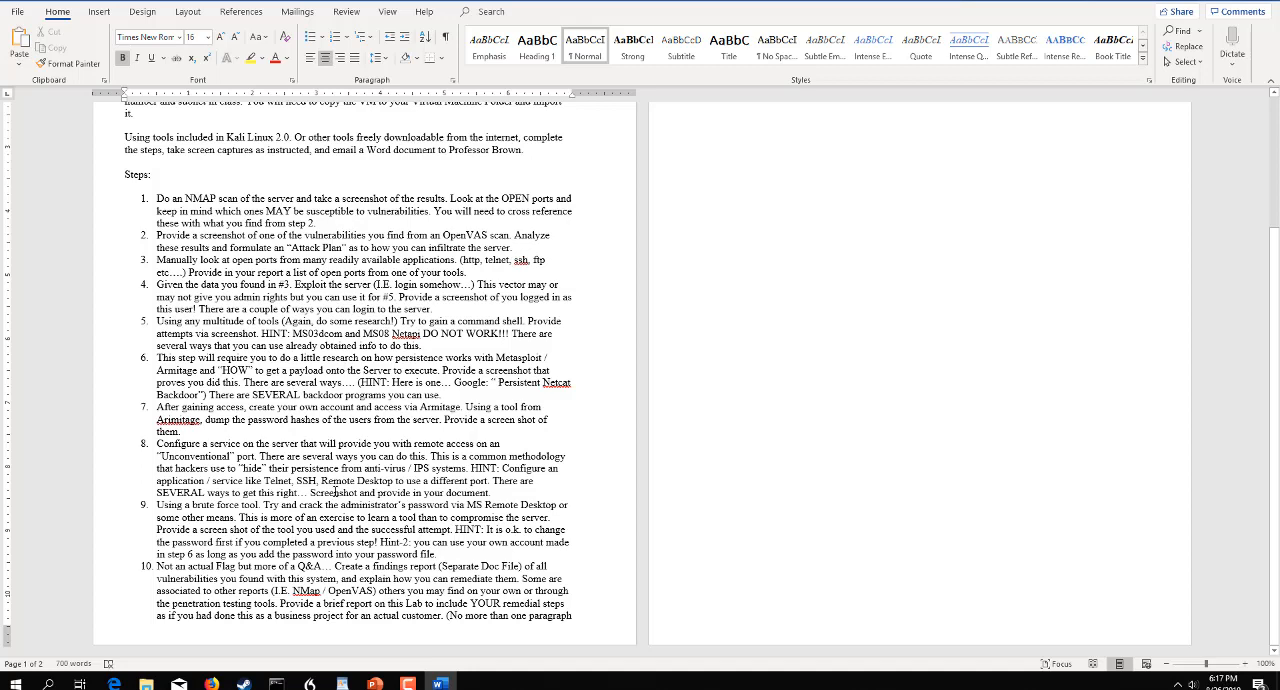
mouse_move(508, 438)
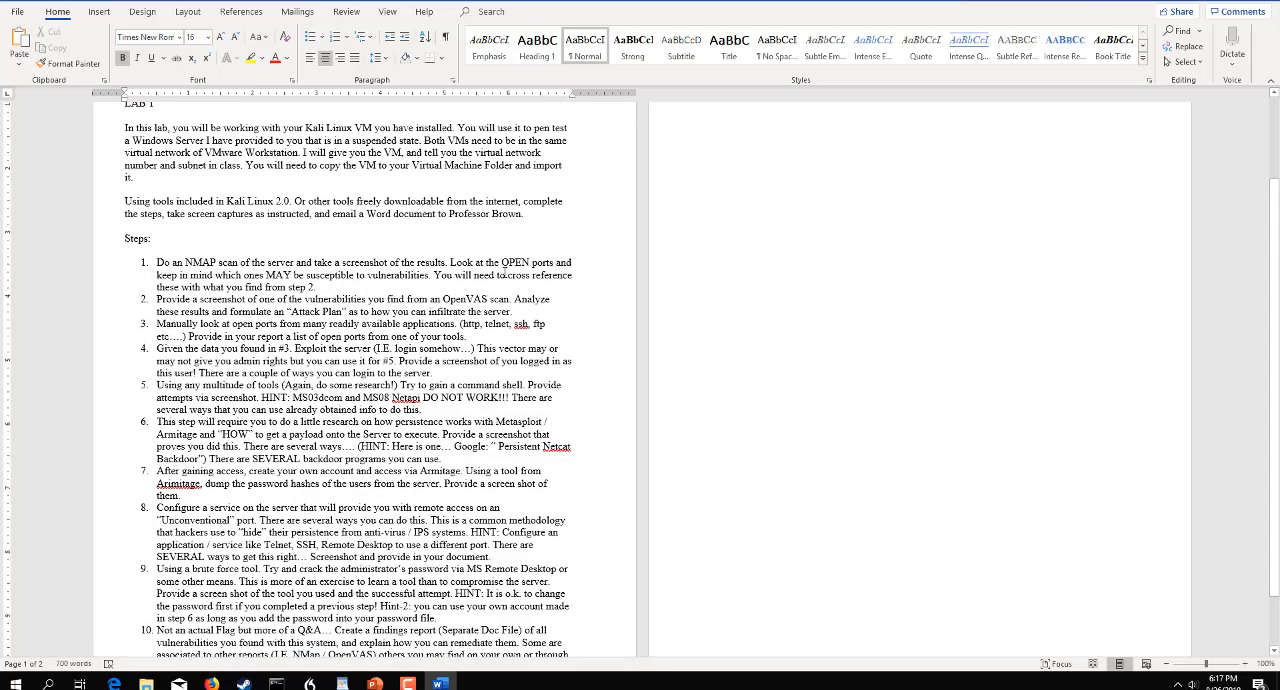
scroll("down", 3)
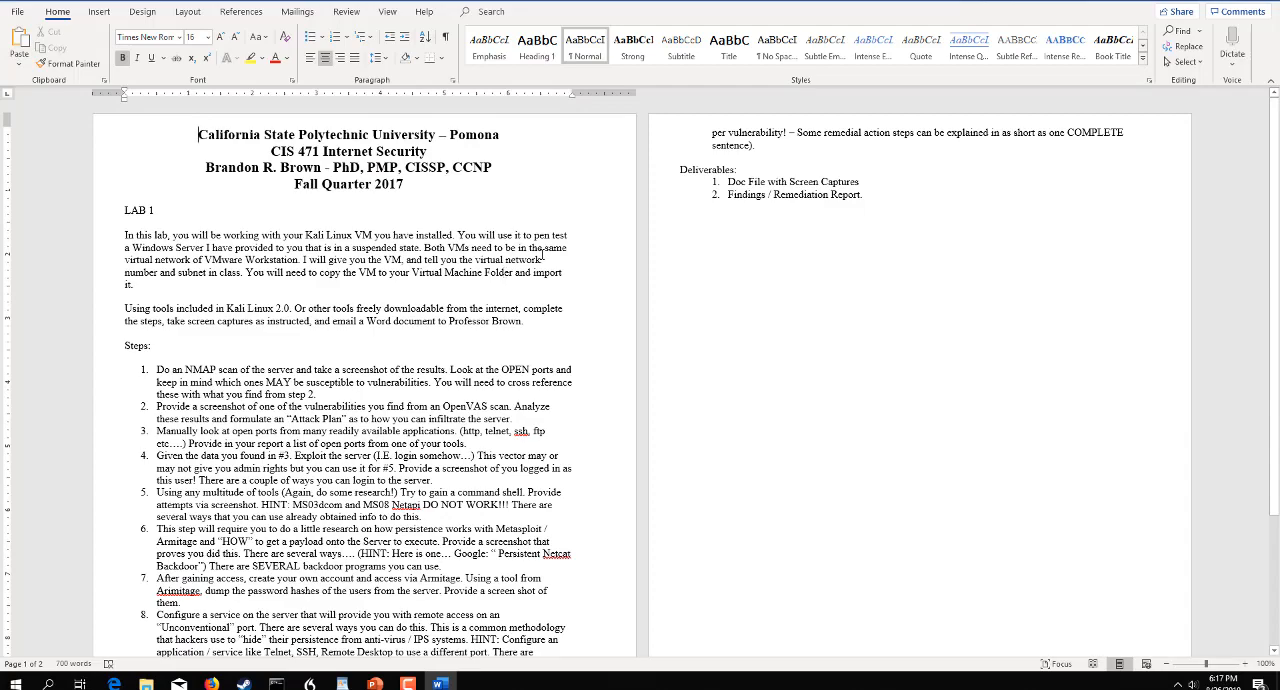
scroll("down", 3)
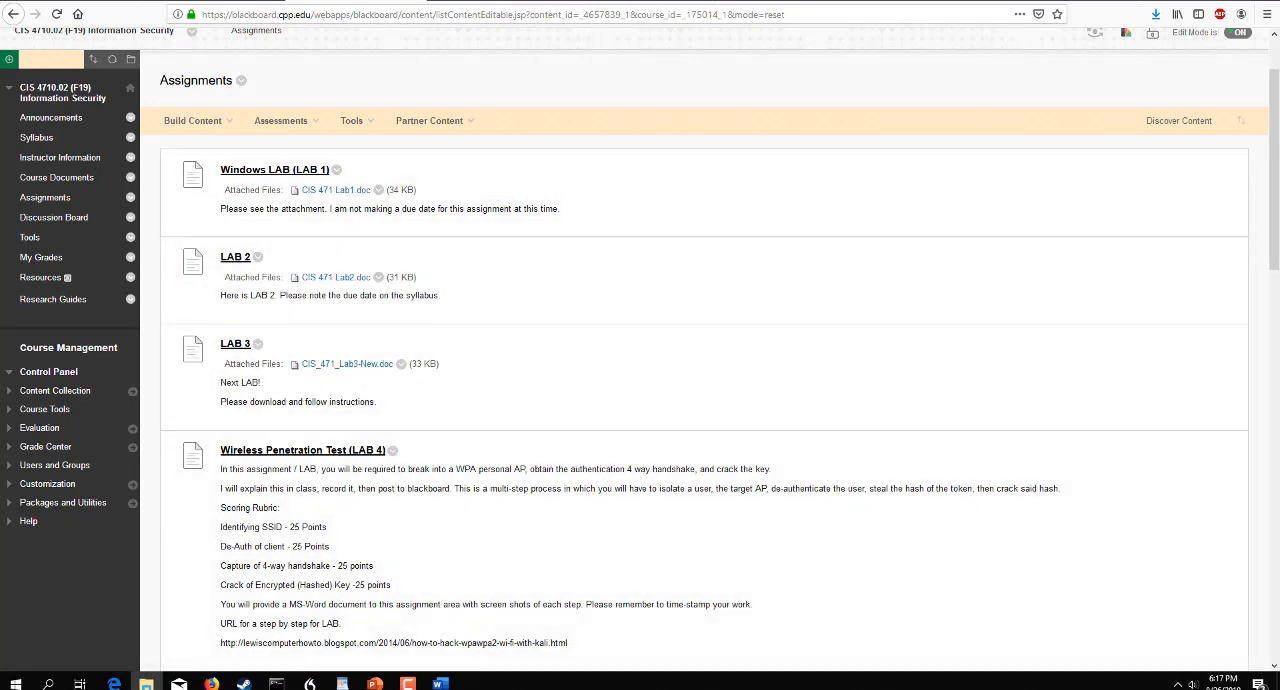
Open the course announcements showing the LAB-1 VM Download Link post
left_click(51, 117)
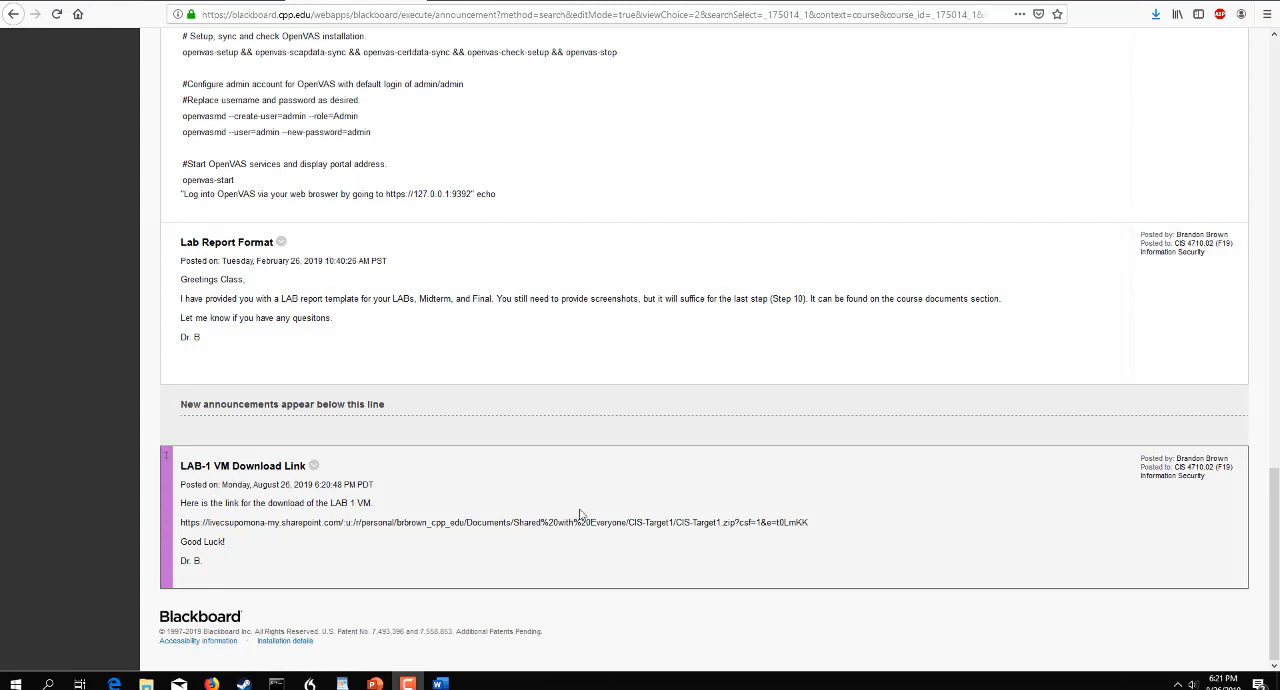
mouse_move(692, 518)
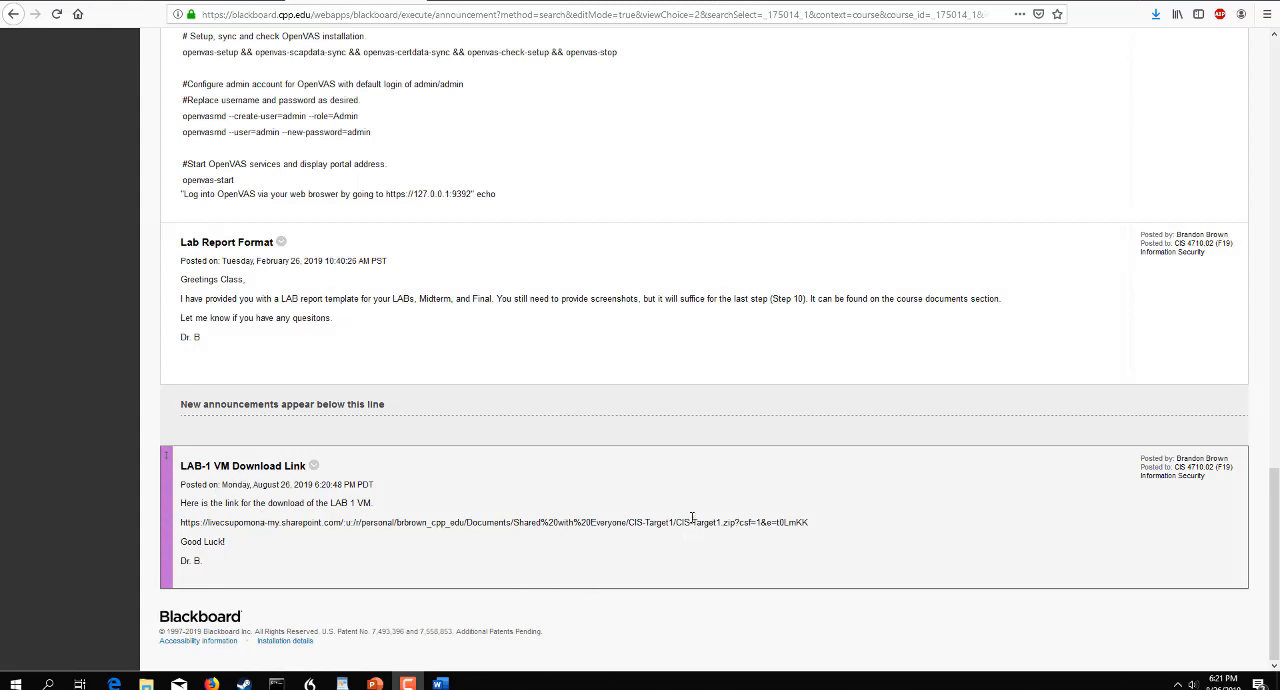
mouse_move(672, 517)
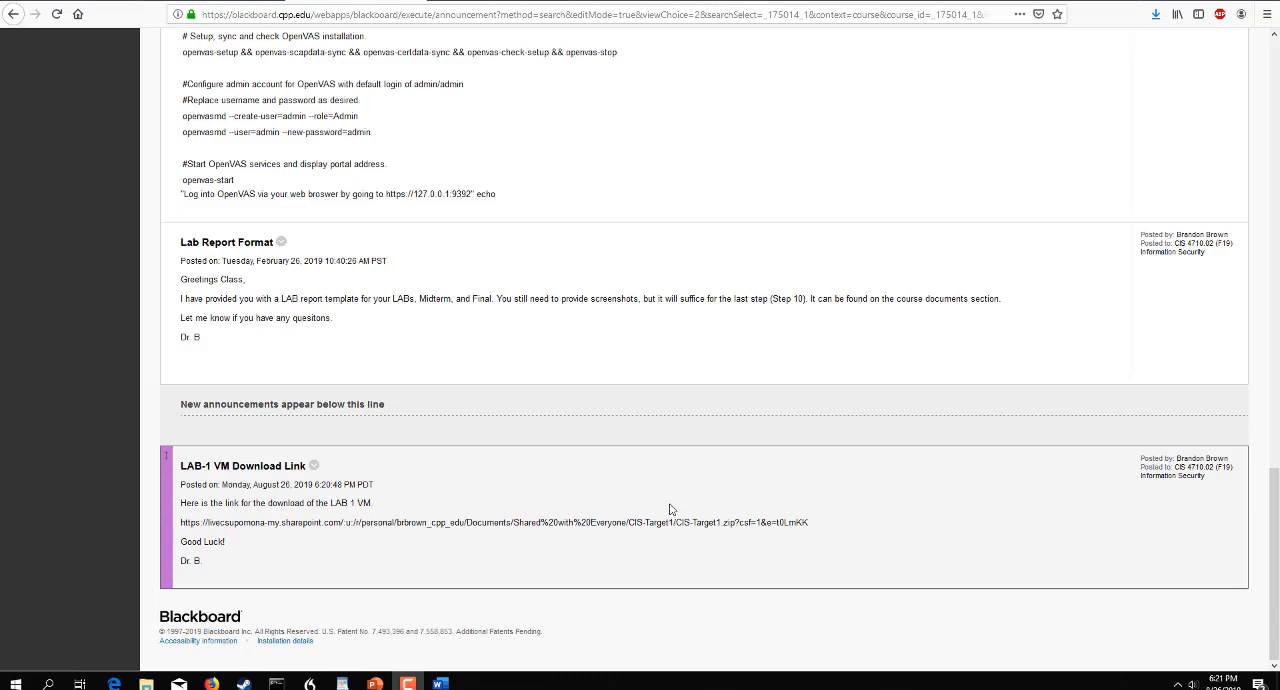
mouse_move(817, 513)
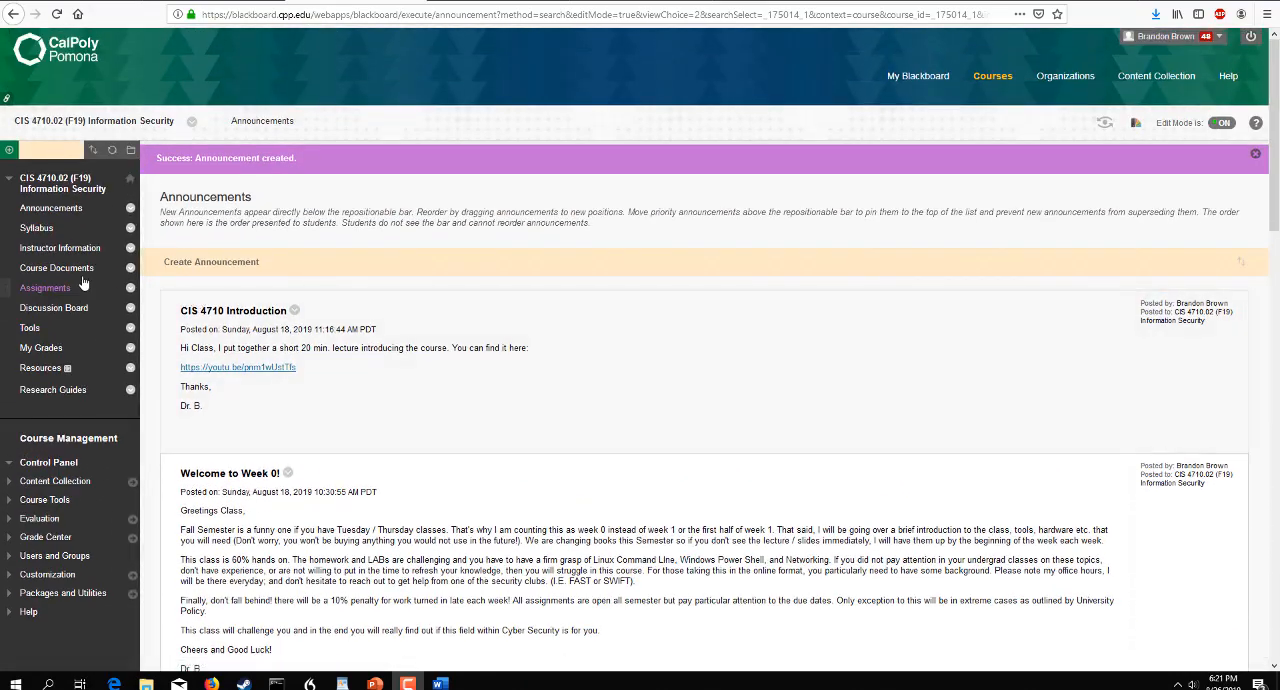
Go through Assignments and Course Documents into the Week 1 Materials folder
left_click(44, 288)
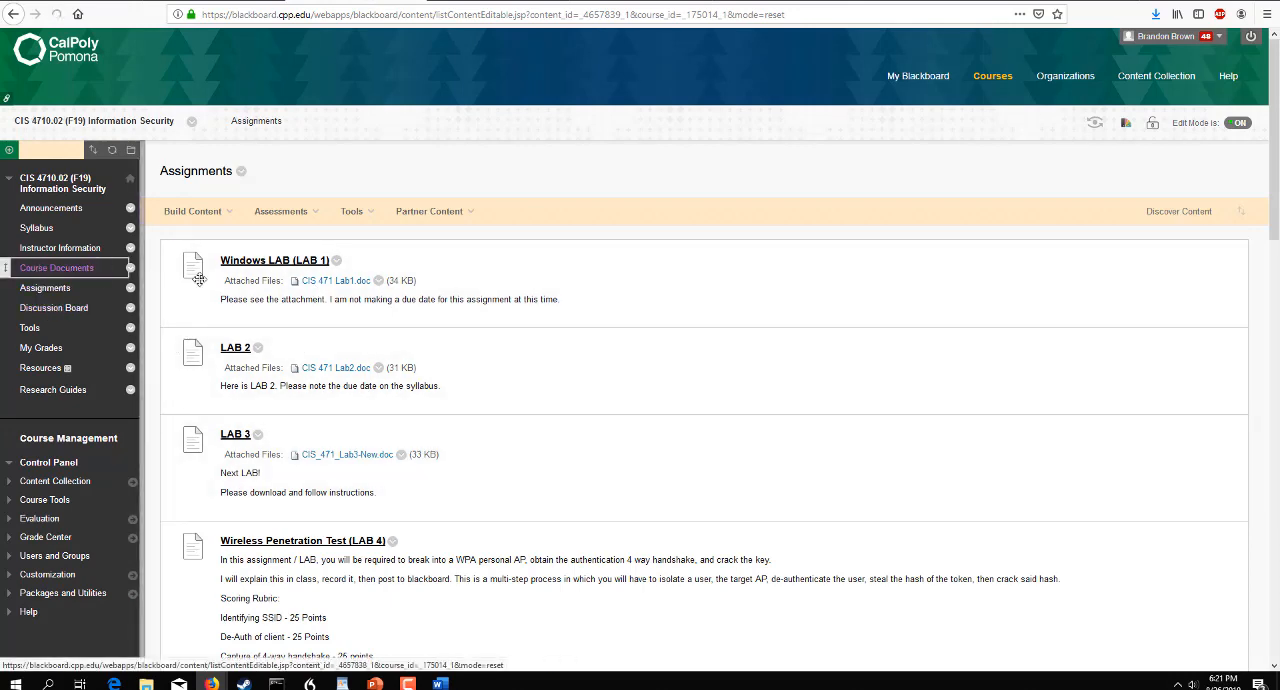
left_click(56, 267)
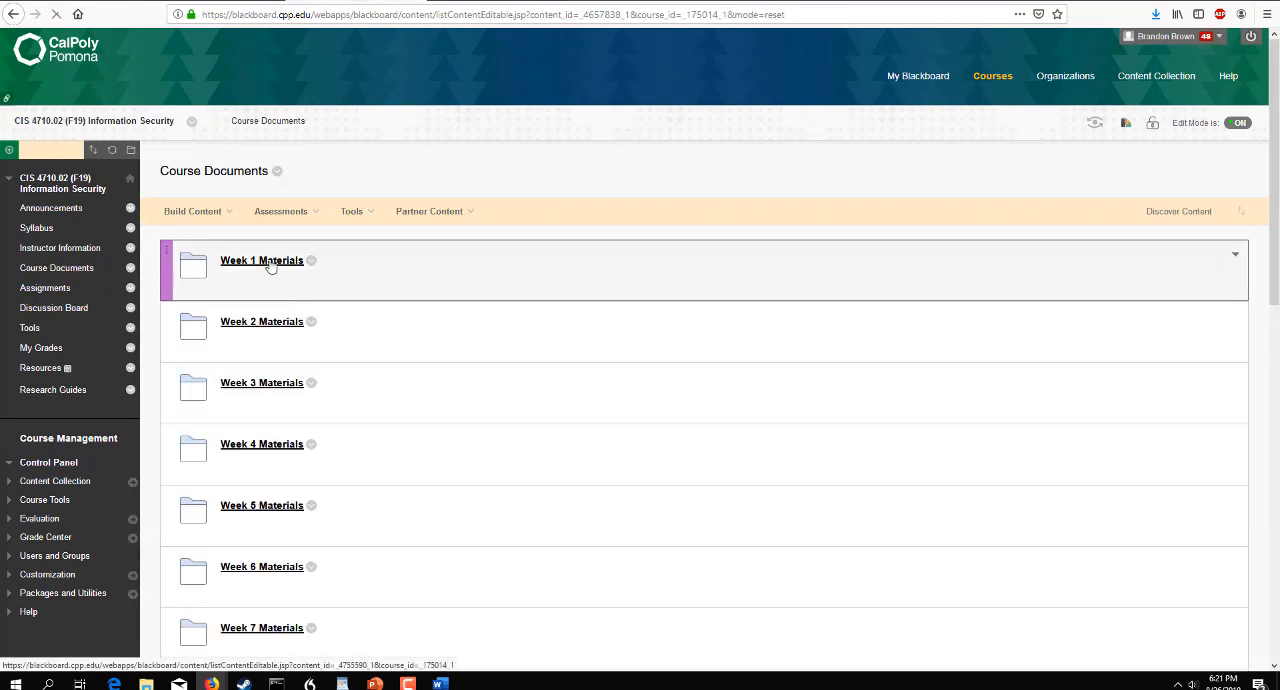
left_click(261, 260)
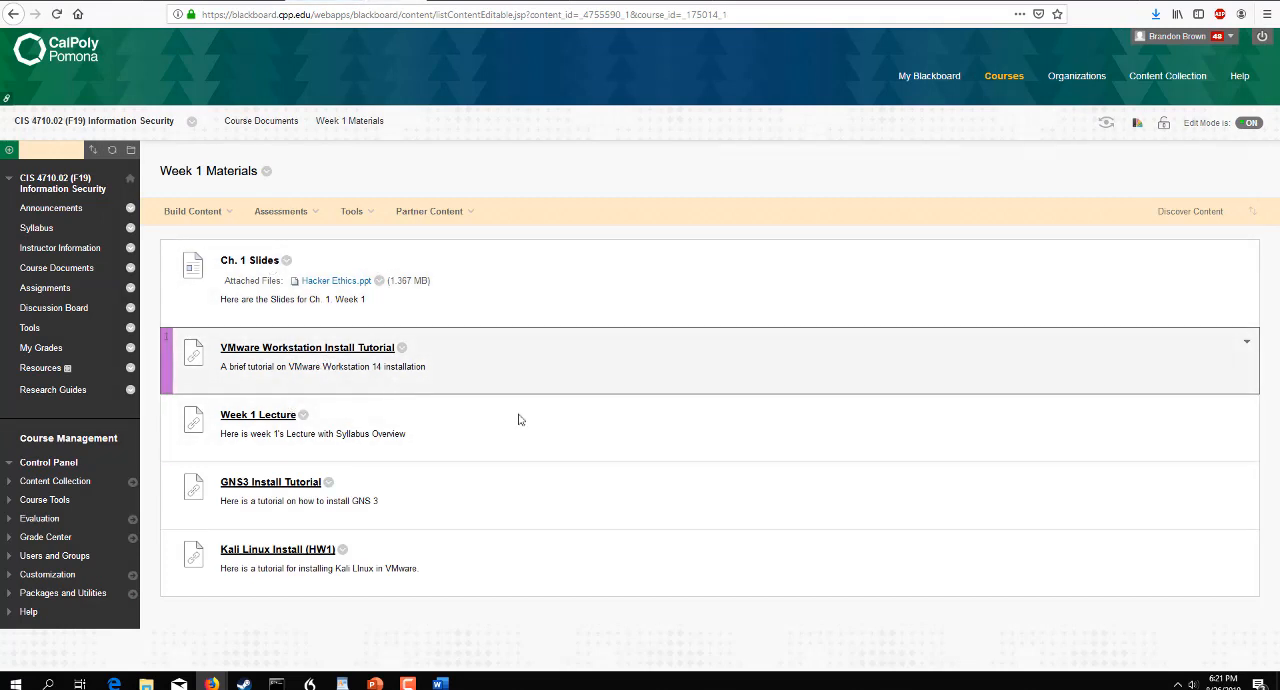
mouse_move(330, 412)
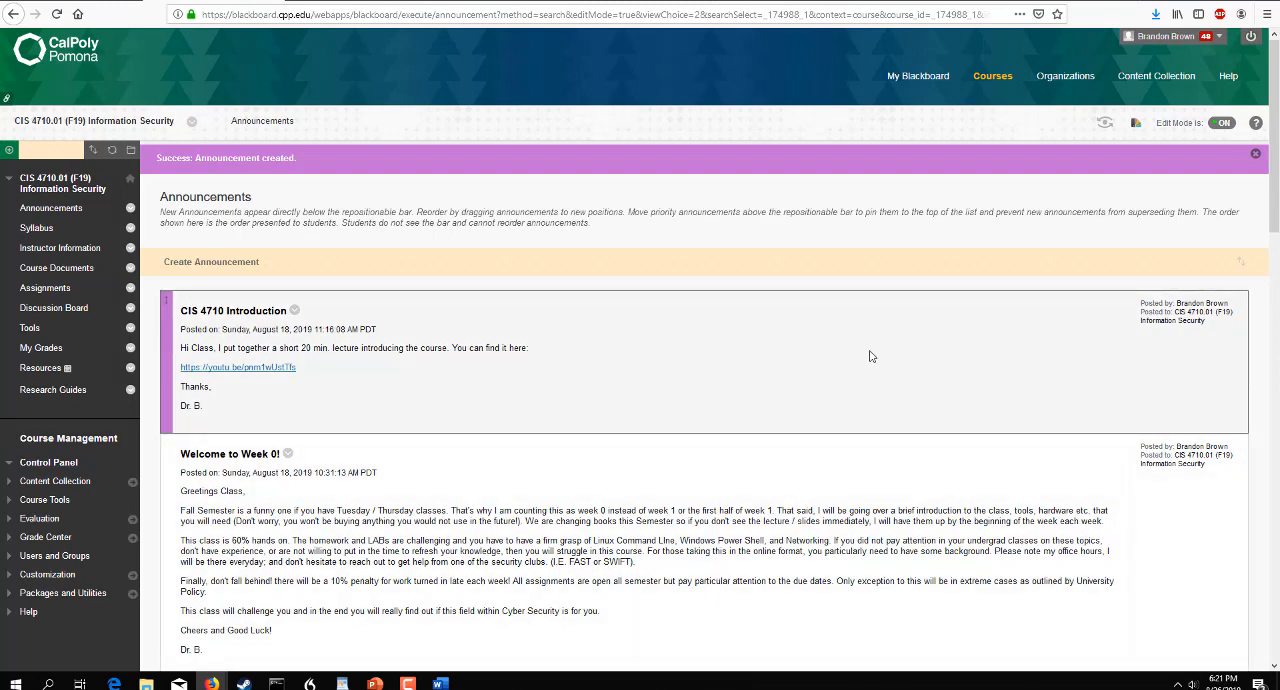
mouse_move(727, 354)
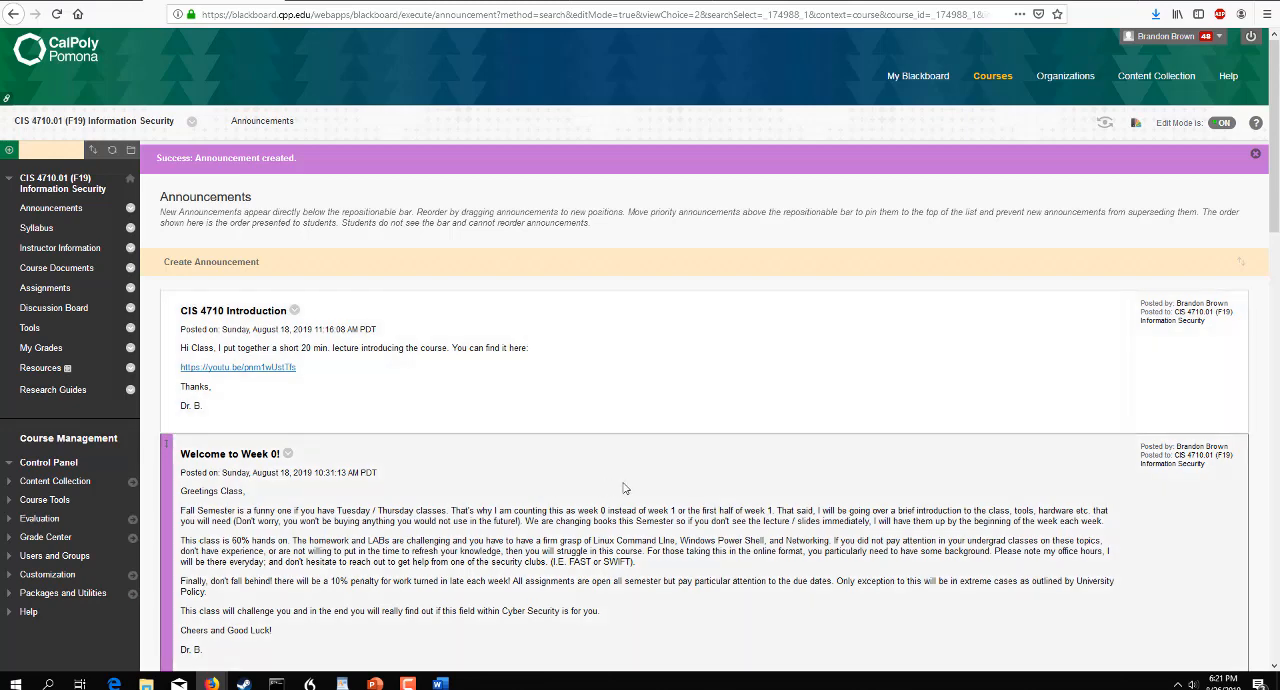
mouse_move(925, 500)
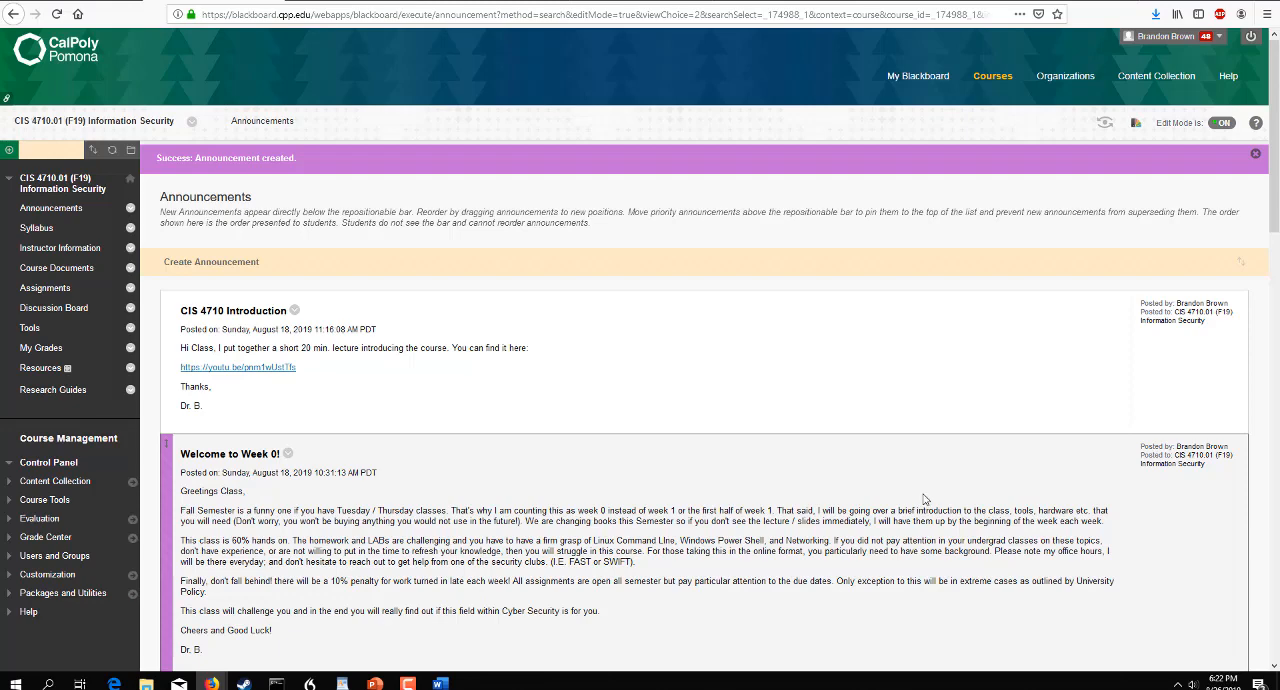
mouse_move(557, 488)
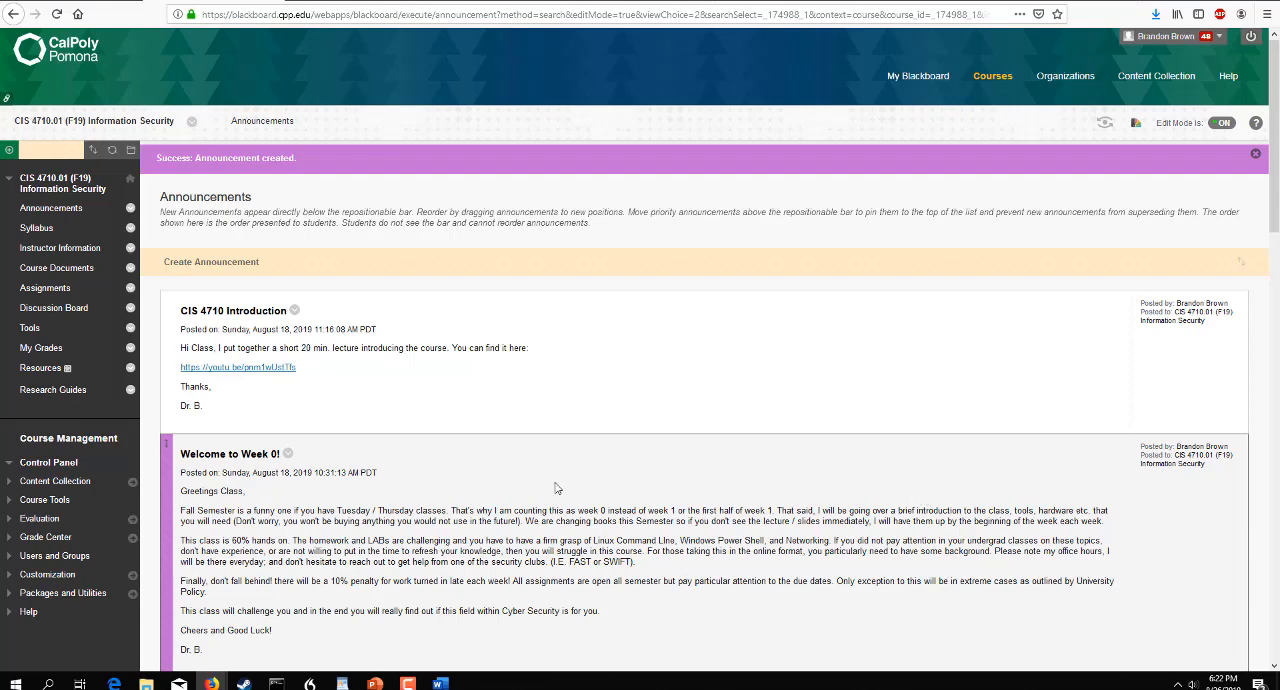
mouse_move(648, 483)
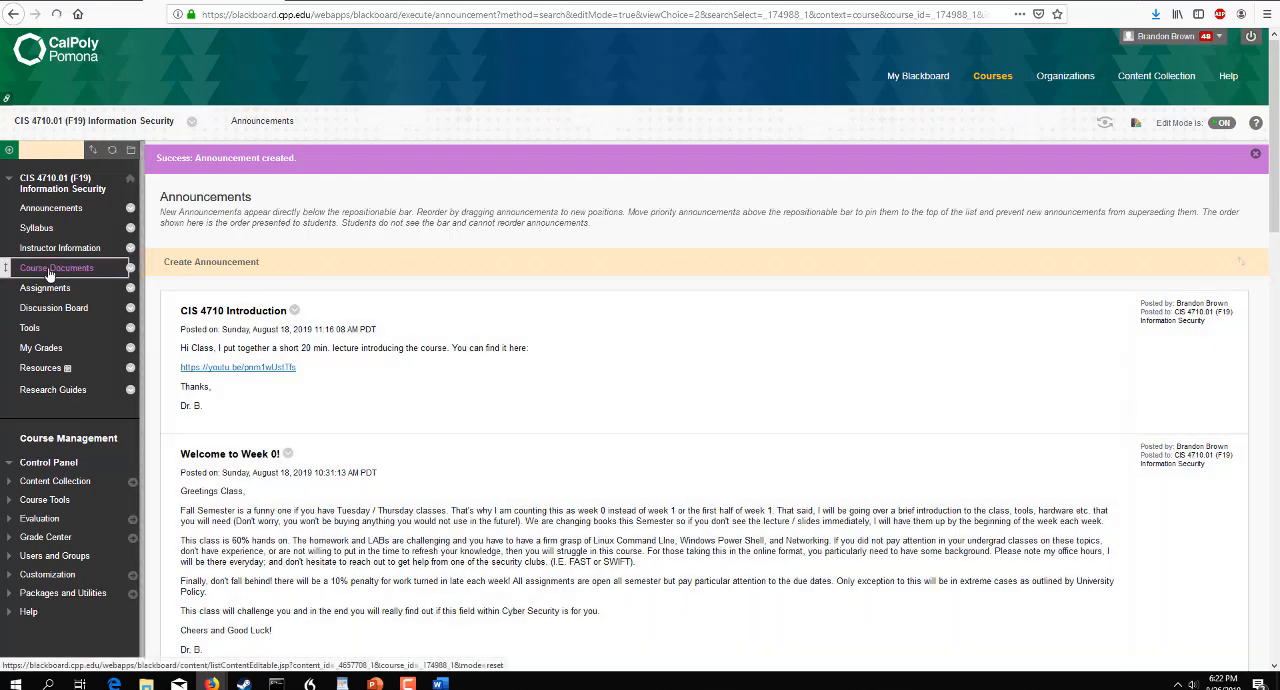
Open CIS 4710.01 Course Documents with the Week 1–7 Materials folders
left_click(56, 267)
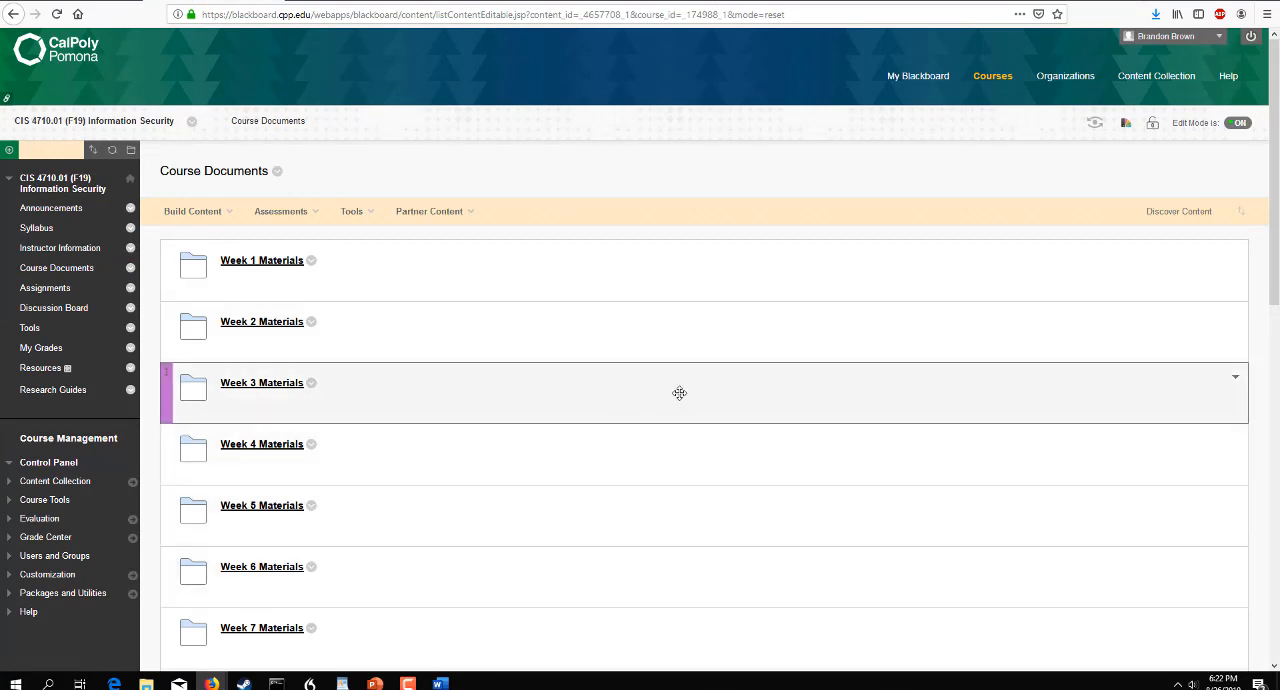
mouse_move(1038, 509)
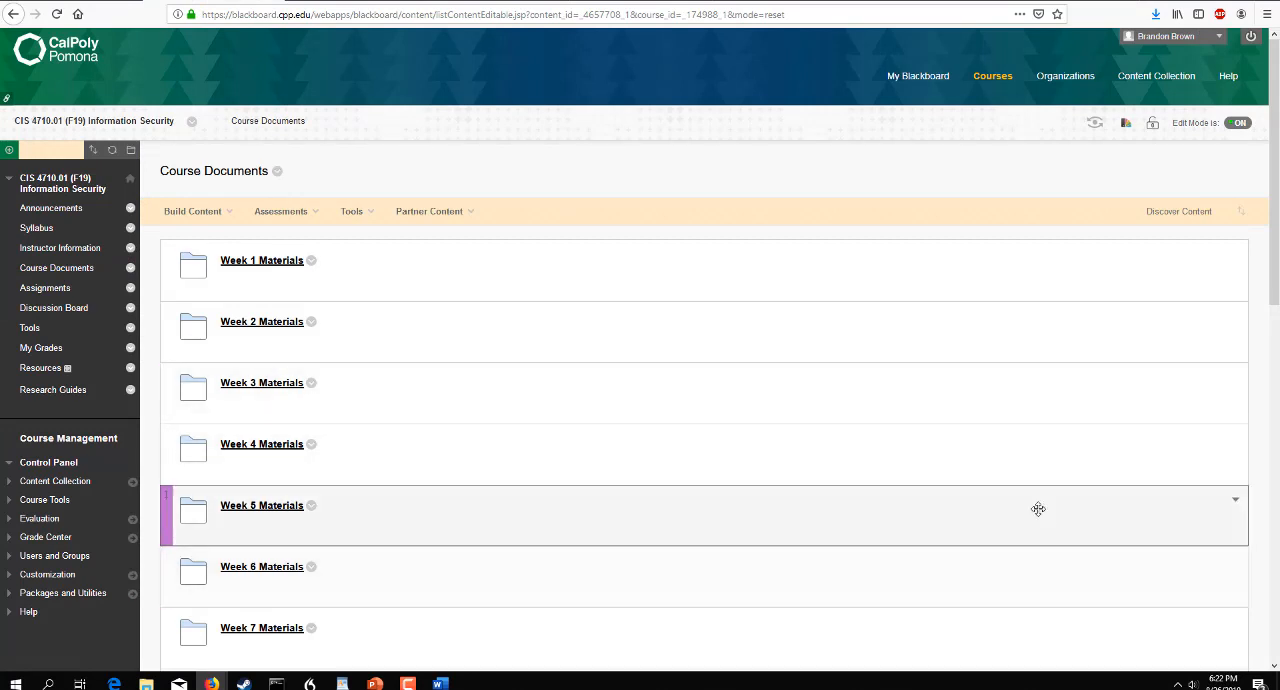